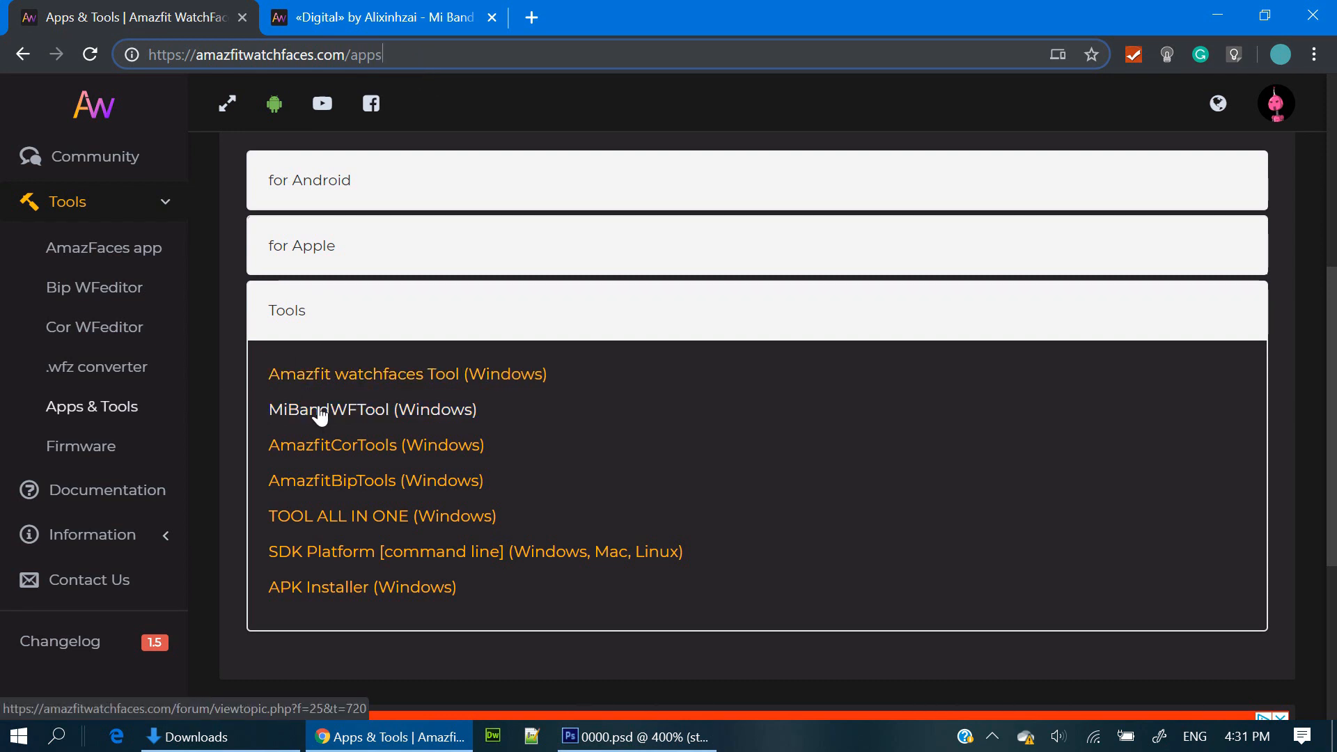
Download MiBandWFTool_1.3.9.zip from the MiBandWFTool forum topic into Downloads.
click(373, 409)
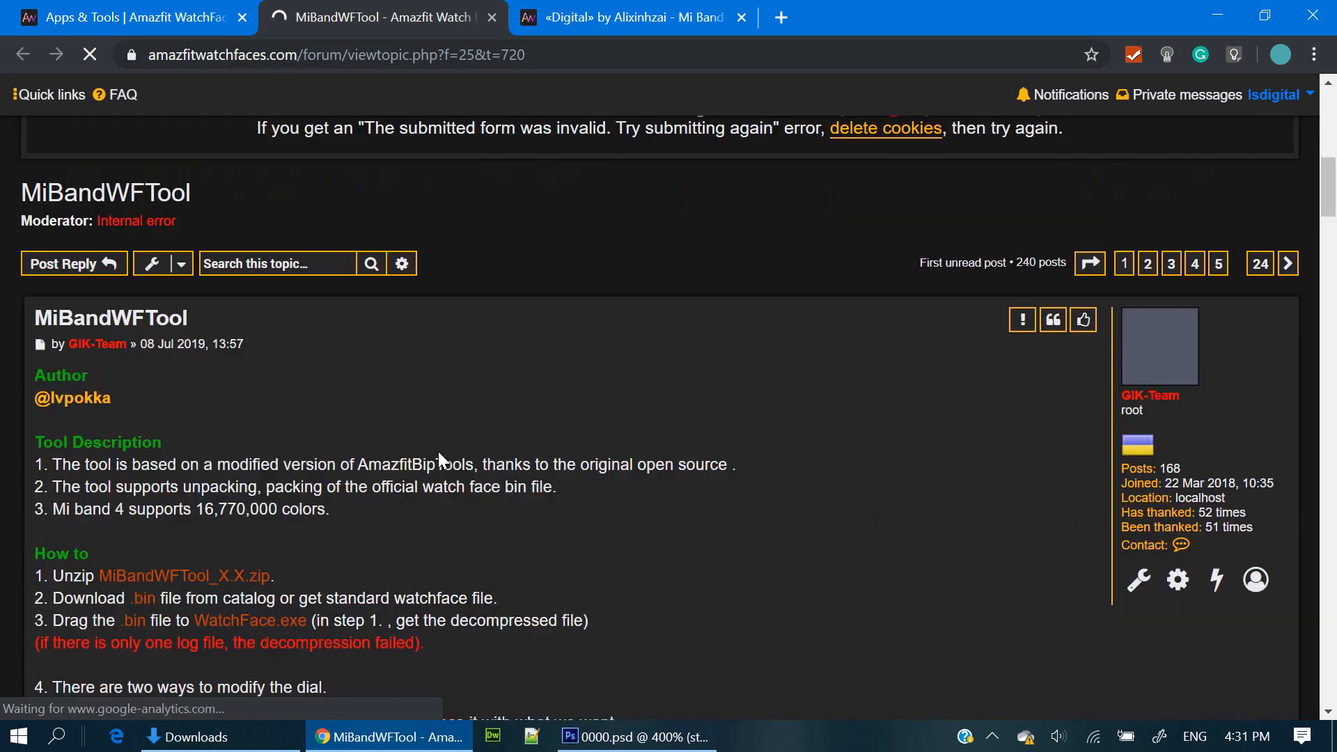
scroll(down, 3)
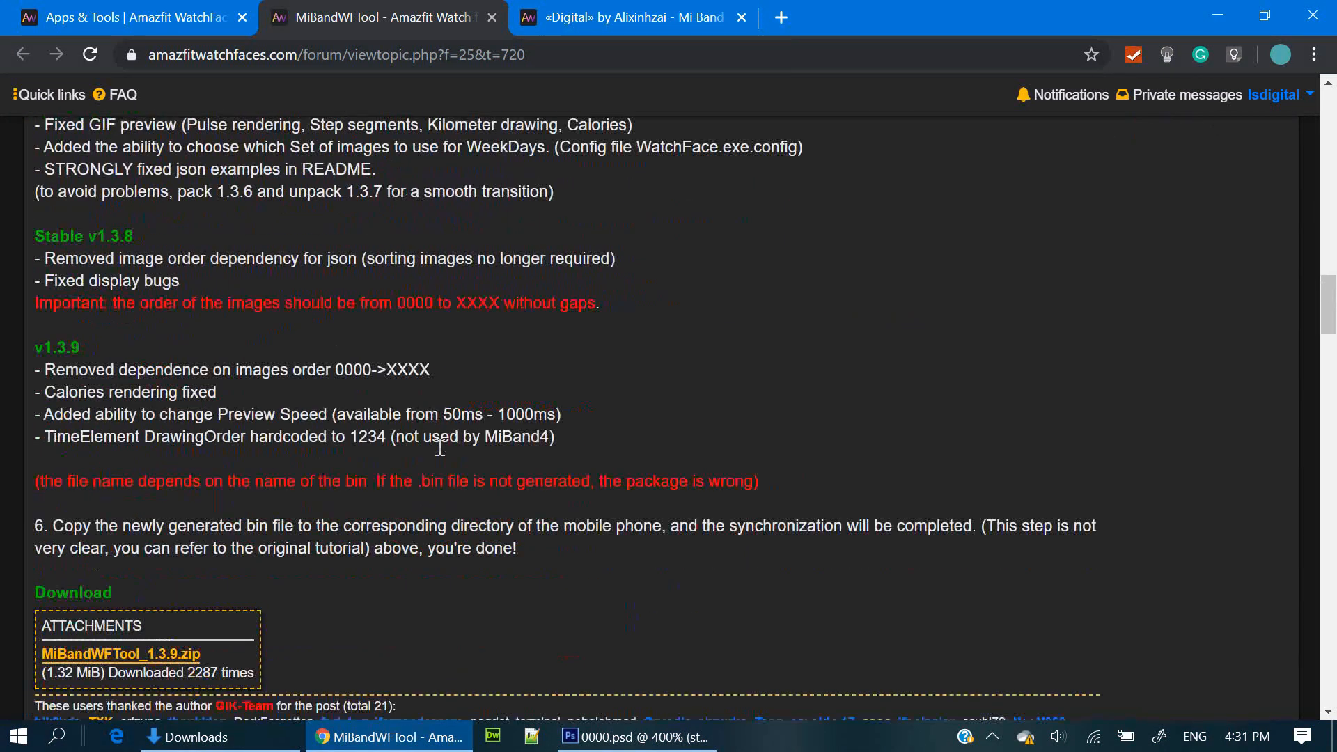
scroll(down, 3)
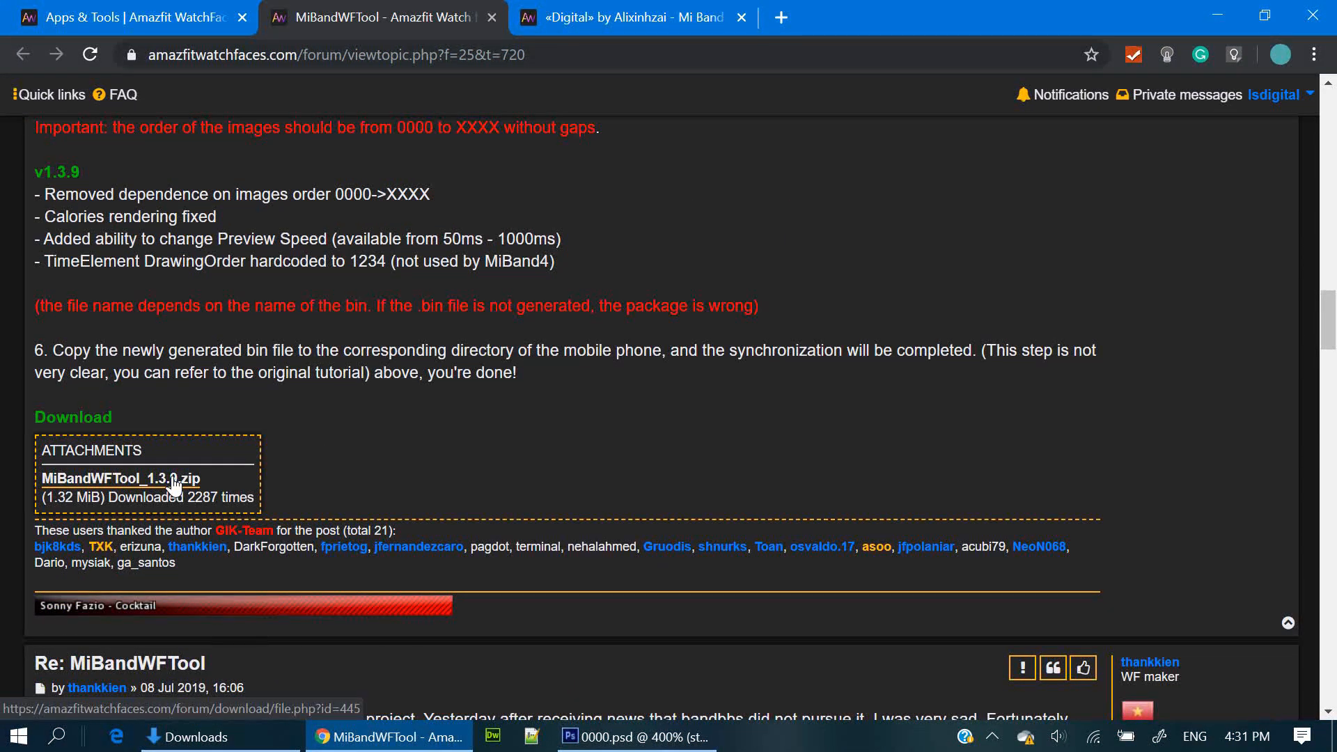
click(126, 479)
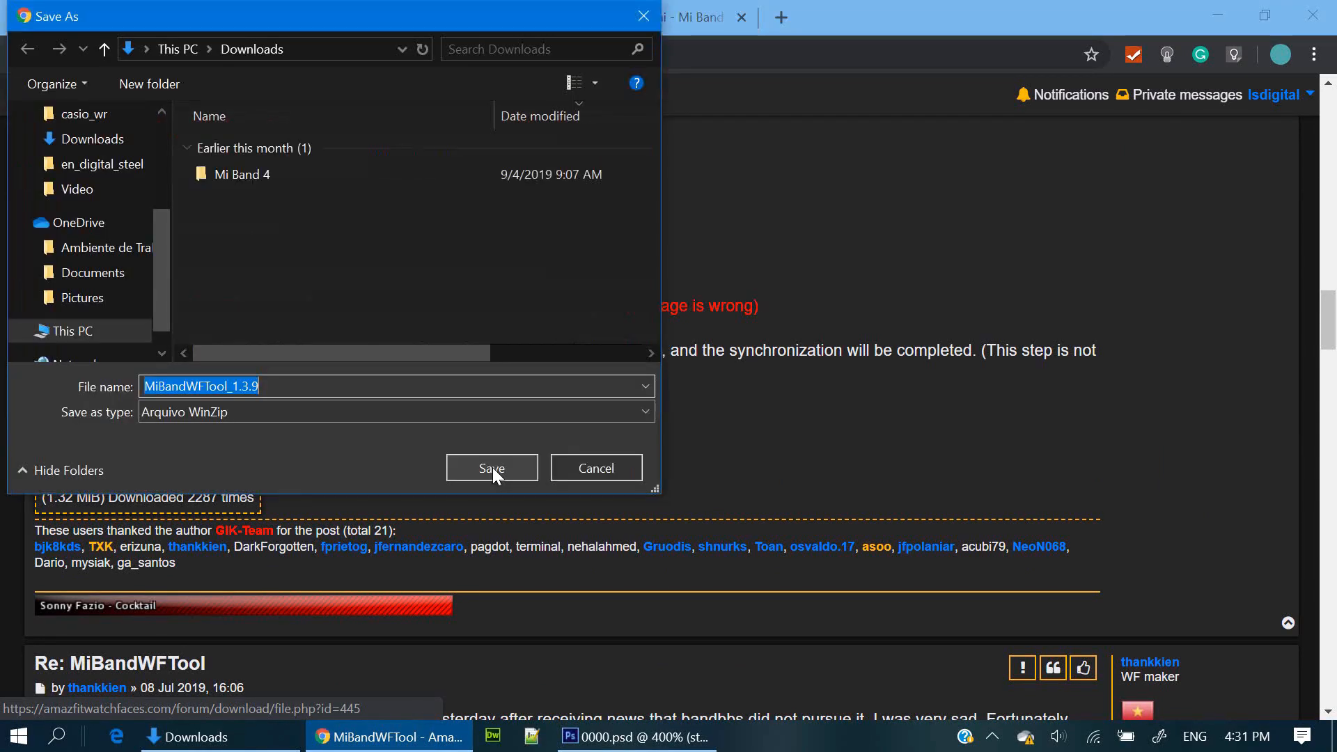
click(491, 468)
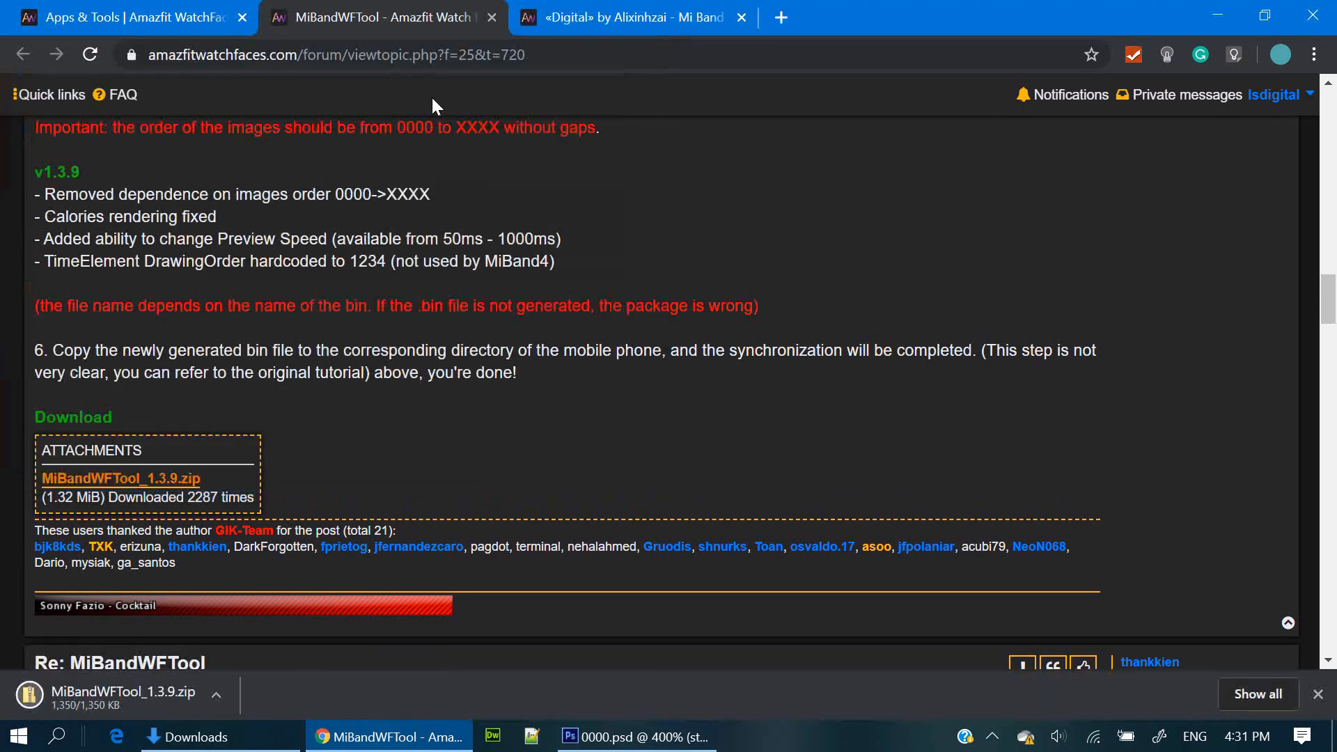
click(492, 17)
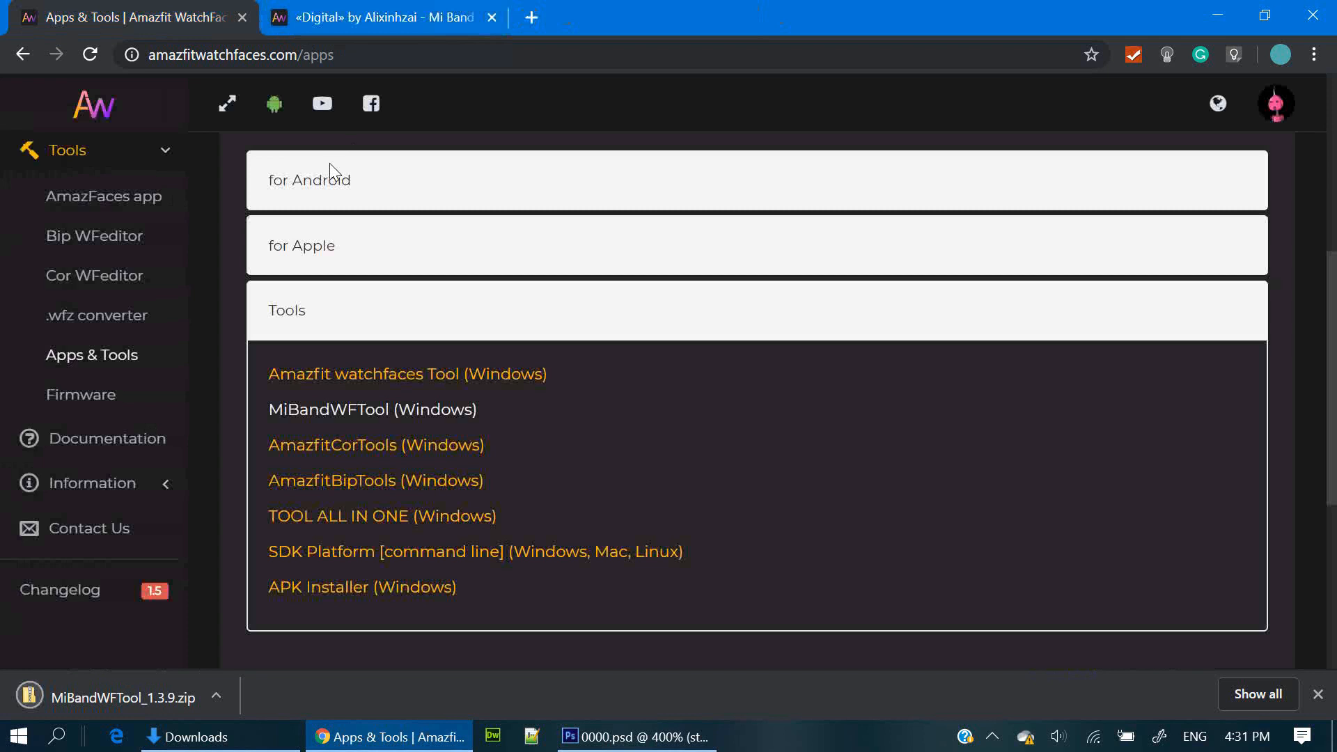
Download the English (en_digital) version of the Digital watch face.
click(383, 16)
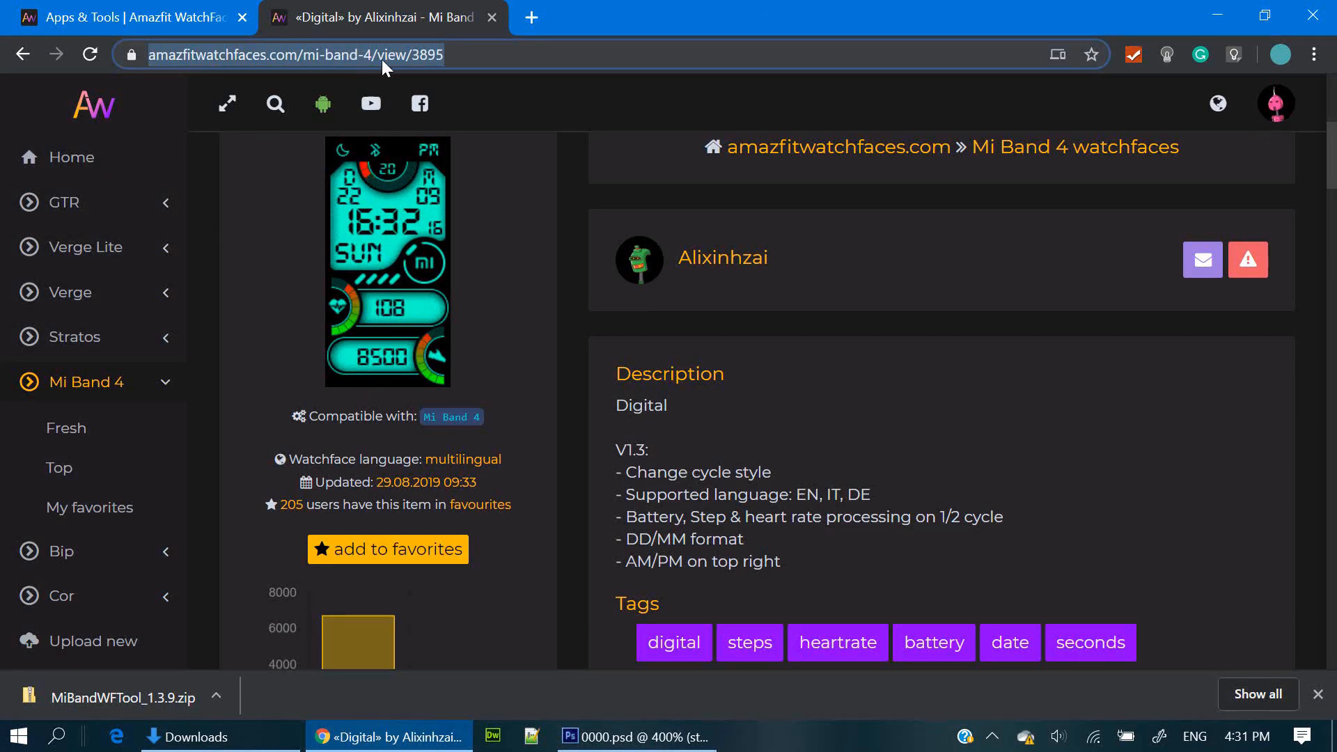
scroll(down, 3)
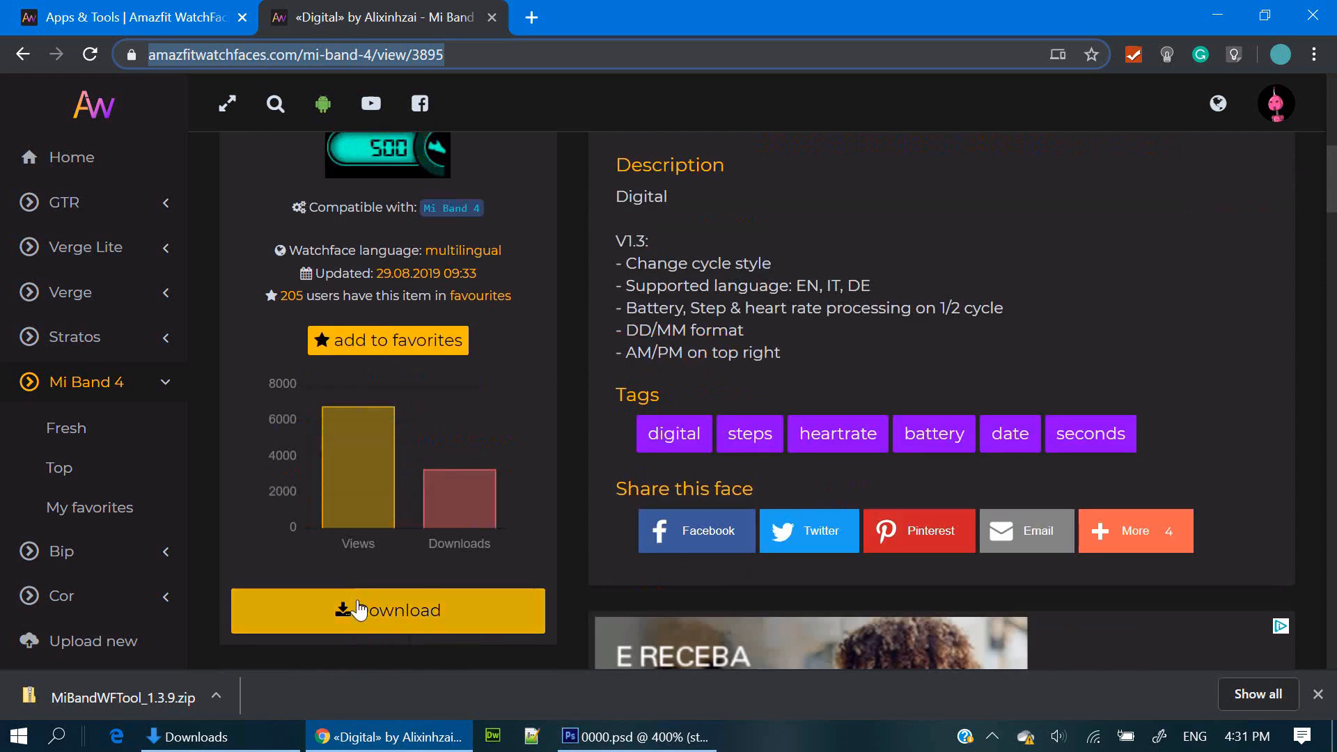
click(387, 611)
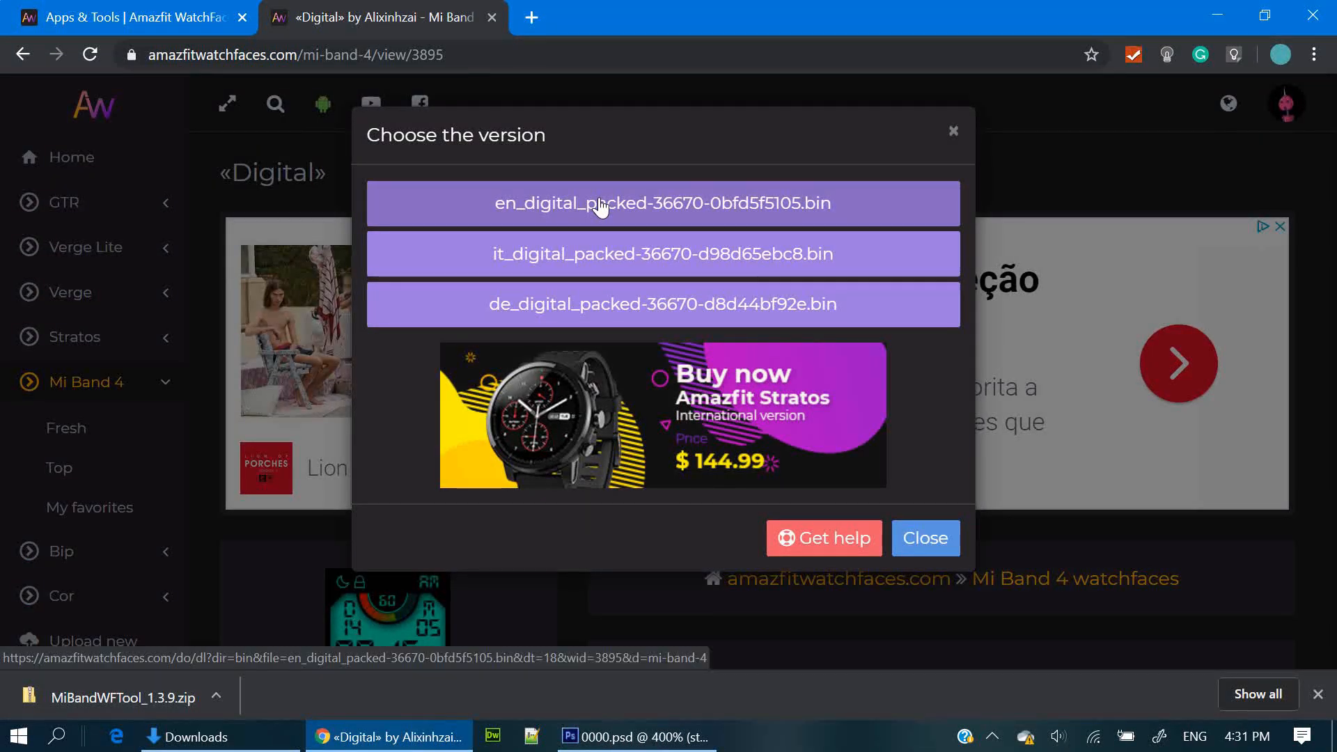
click(663, 203)
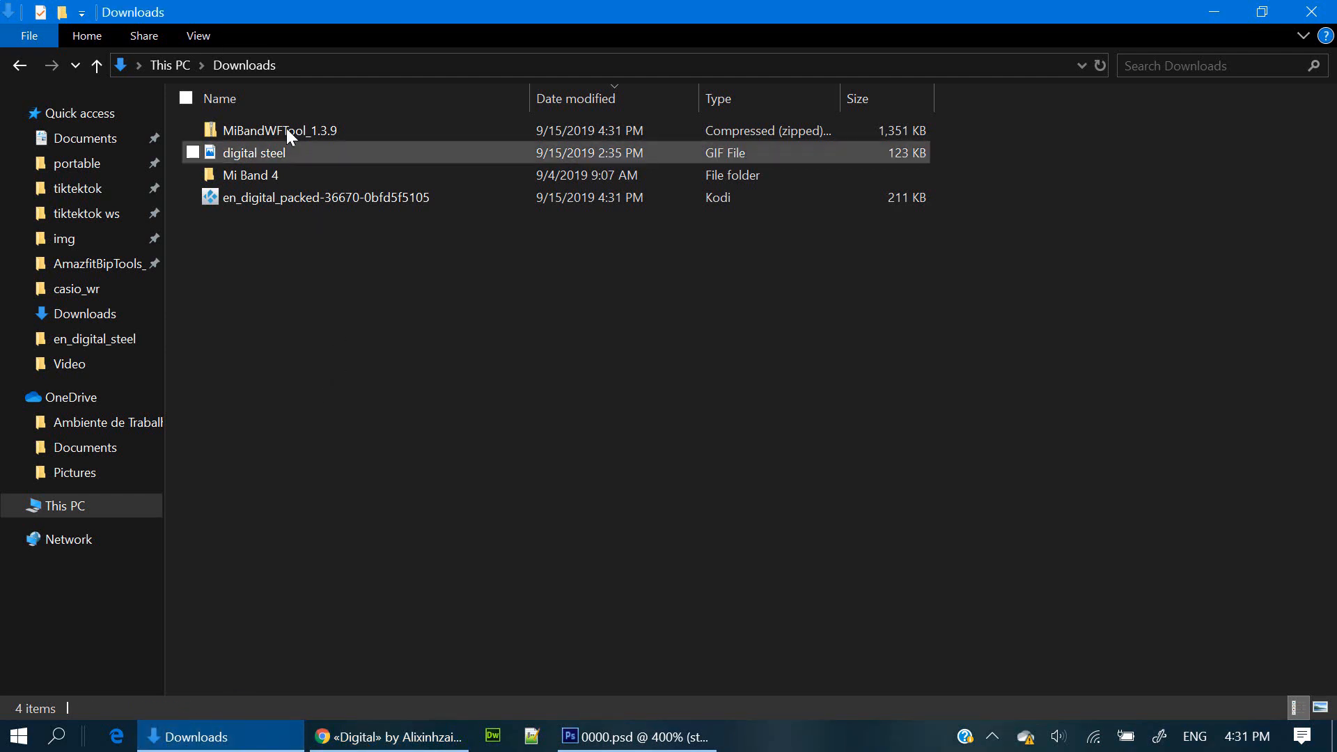
Extract MiBandWFTool_1.3.9.zip into its own folder and copy the en_digital_packed bin file.
click(279, 130)
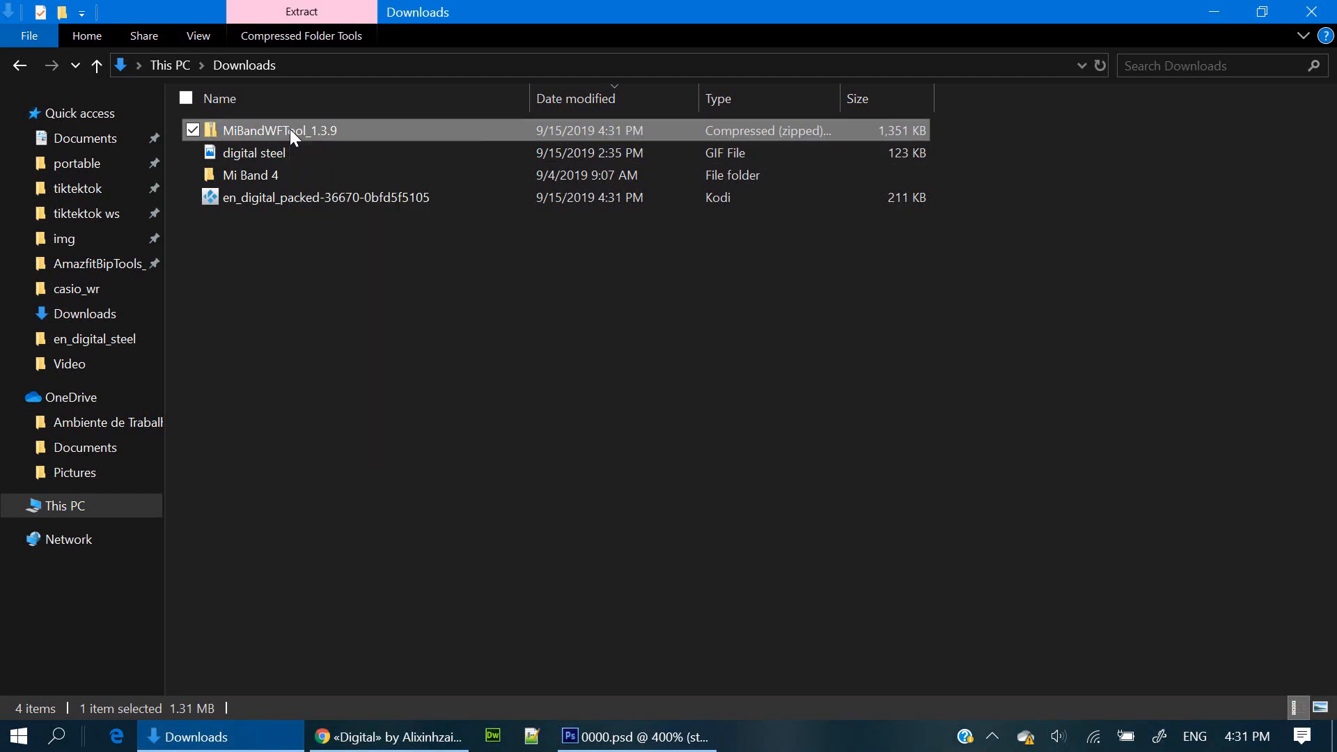
click(300, 12)
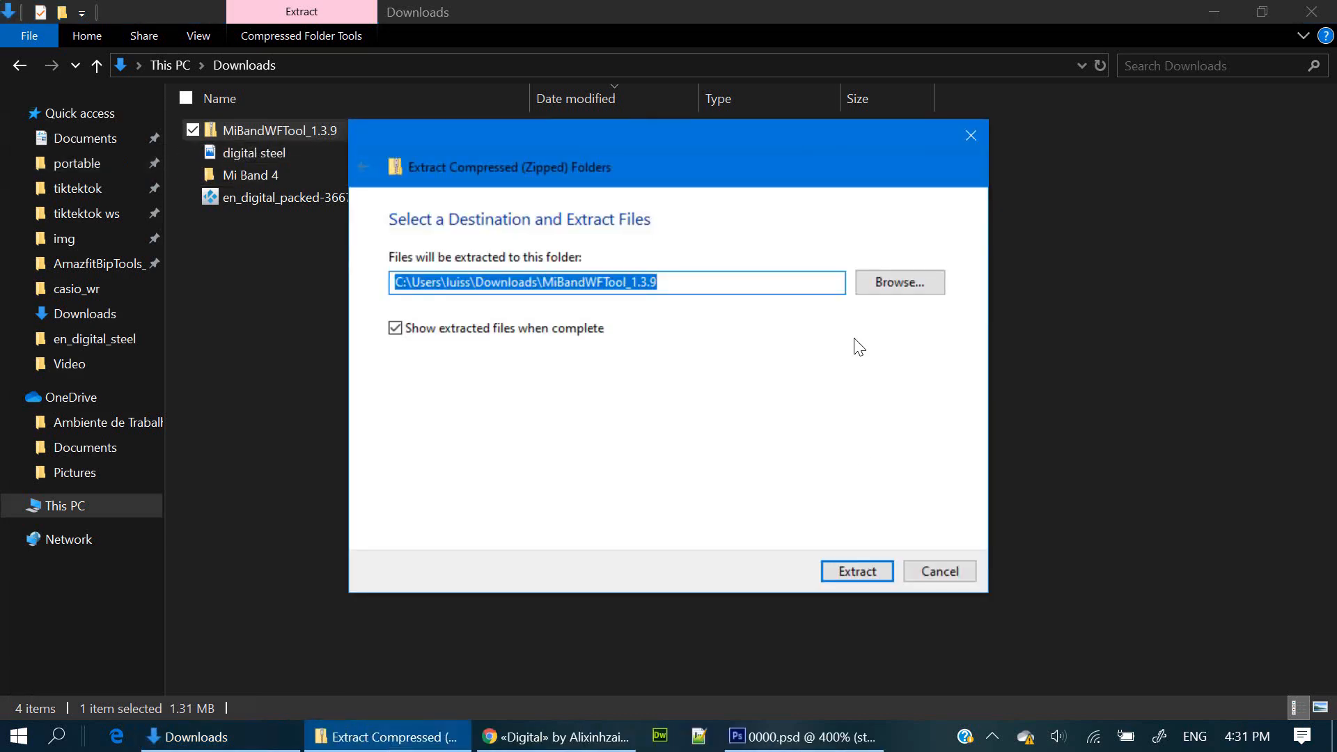
click(856, 571)
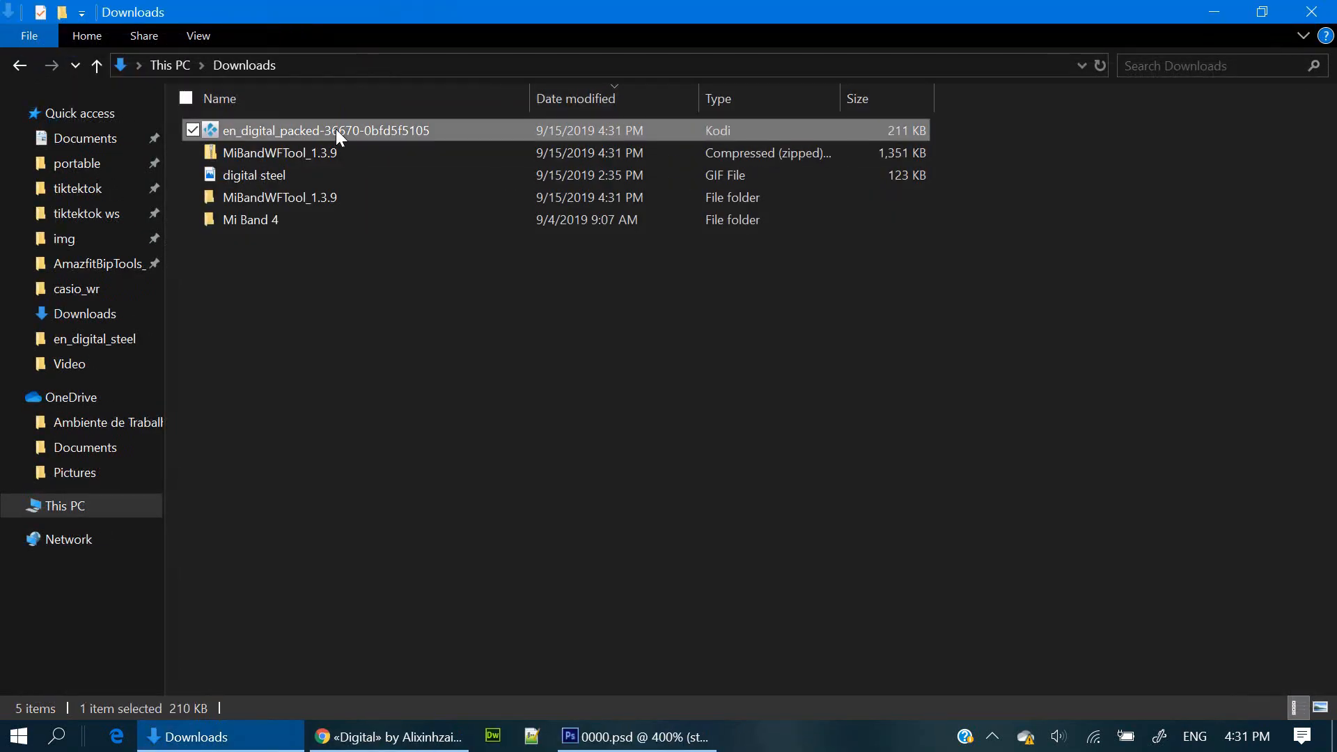
right_click(324, 130)
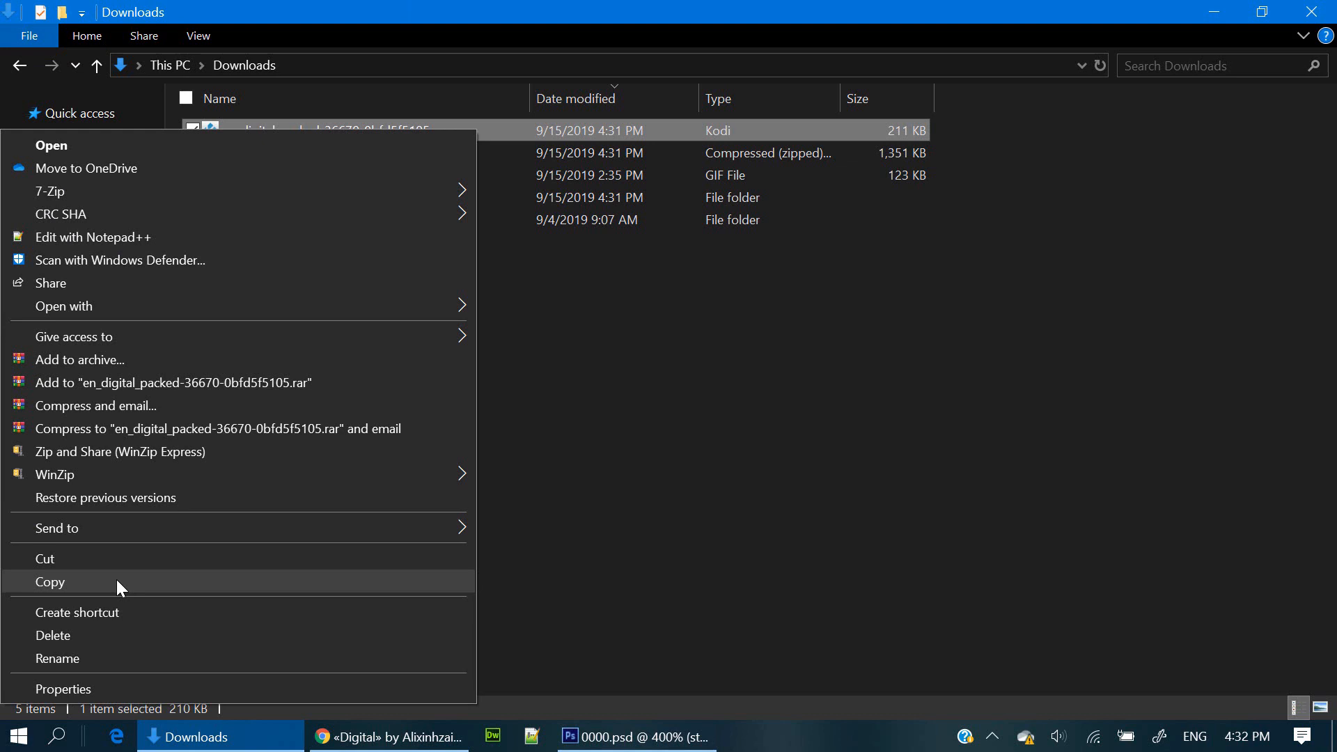
click(49, 582)
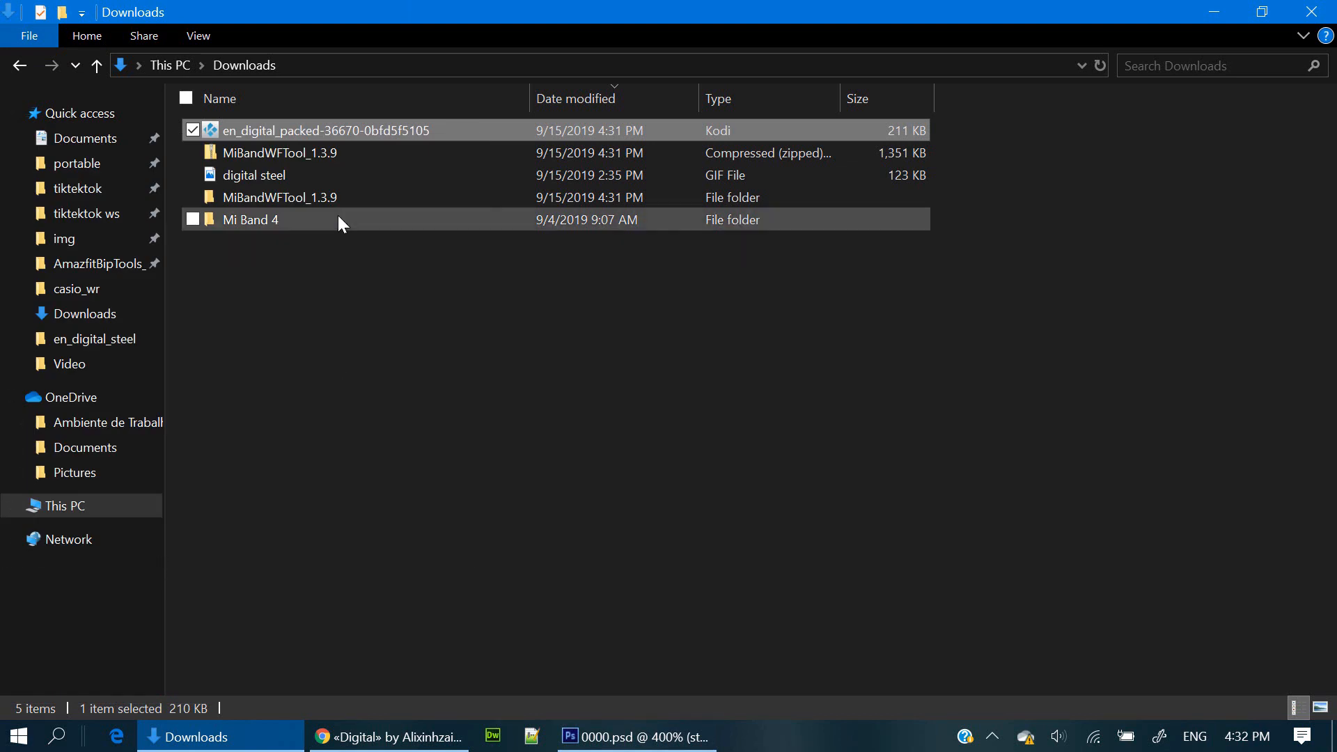
Put the en_digital watch face bin into the extracted tool's RawImageMode folder.
double_click(278, 197)
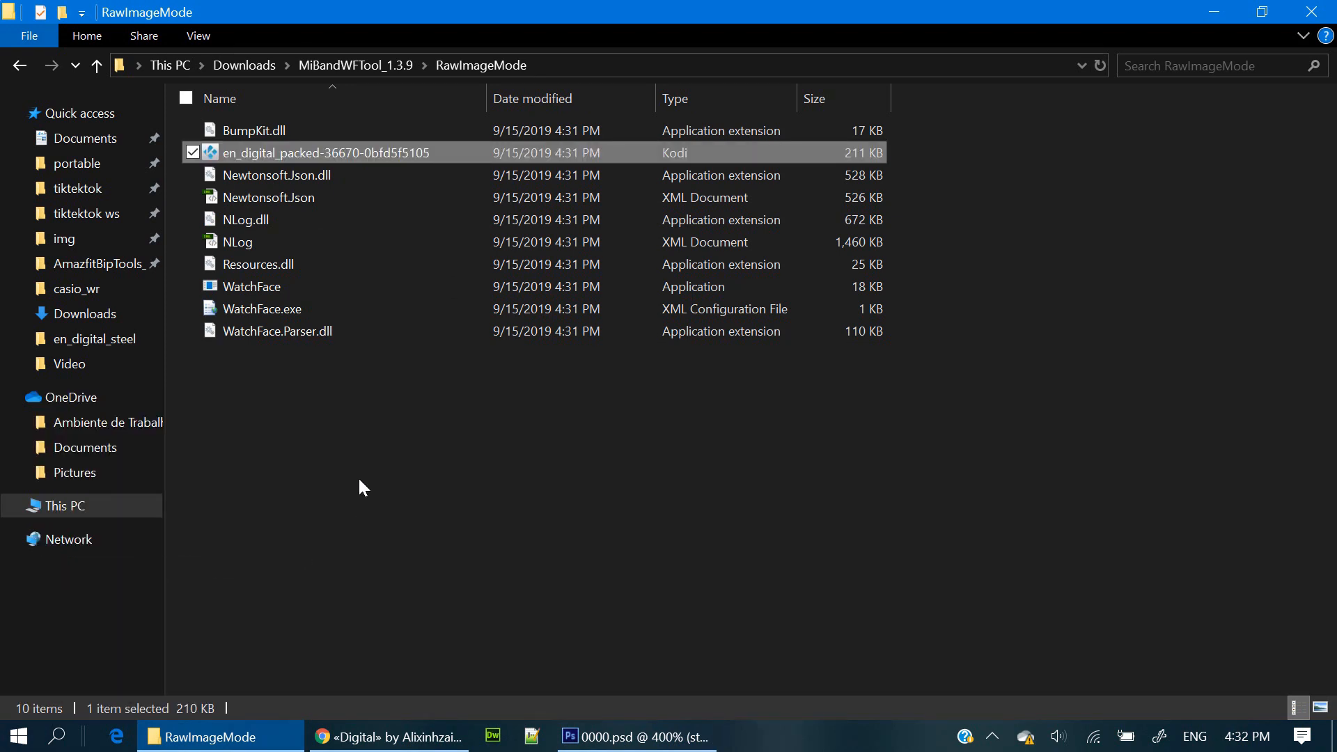
mouse_move(322, 158)
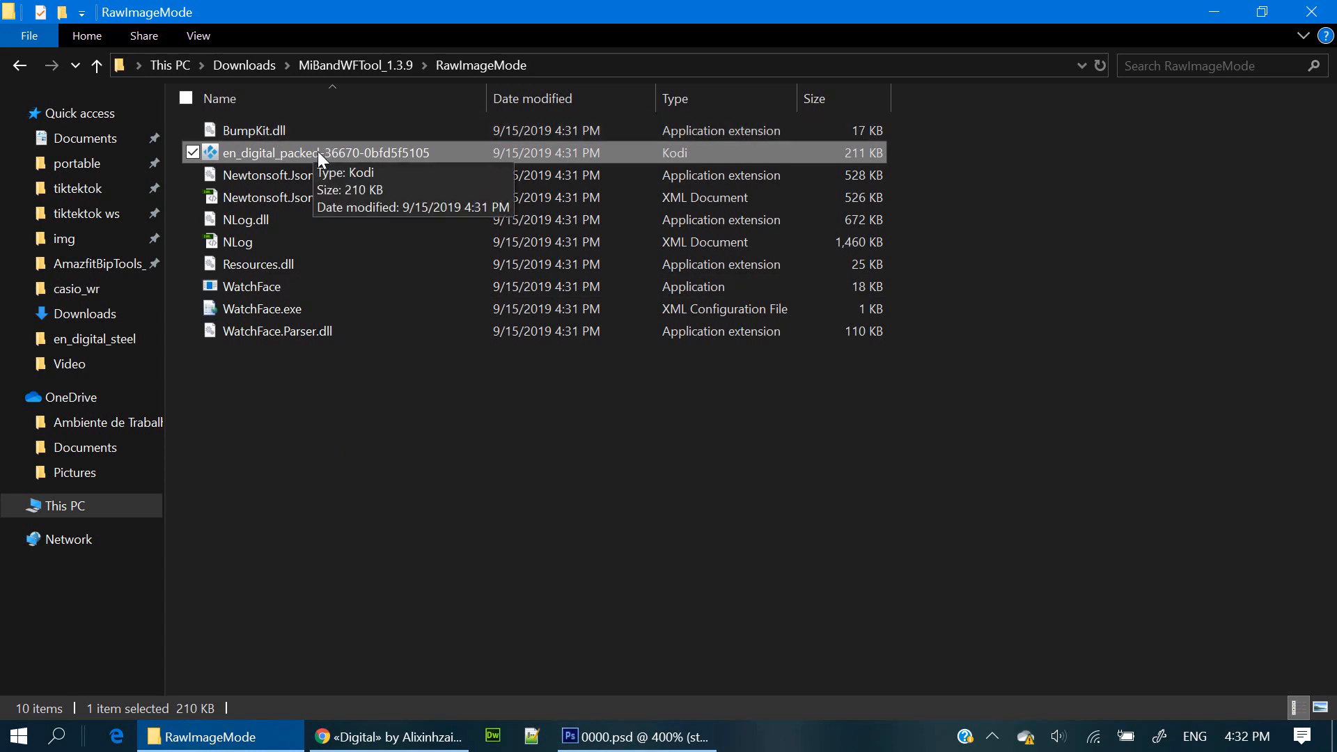
right_click(323, 153)
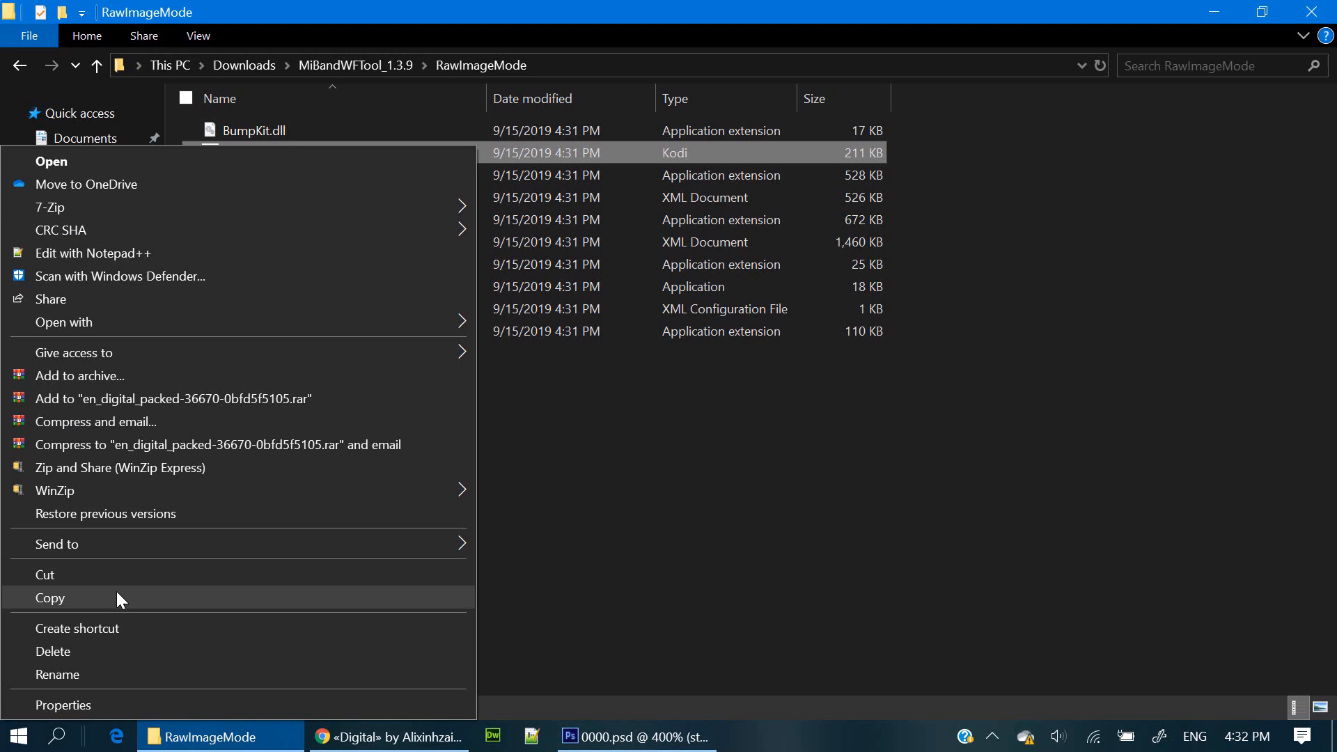
click(50, 597)
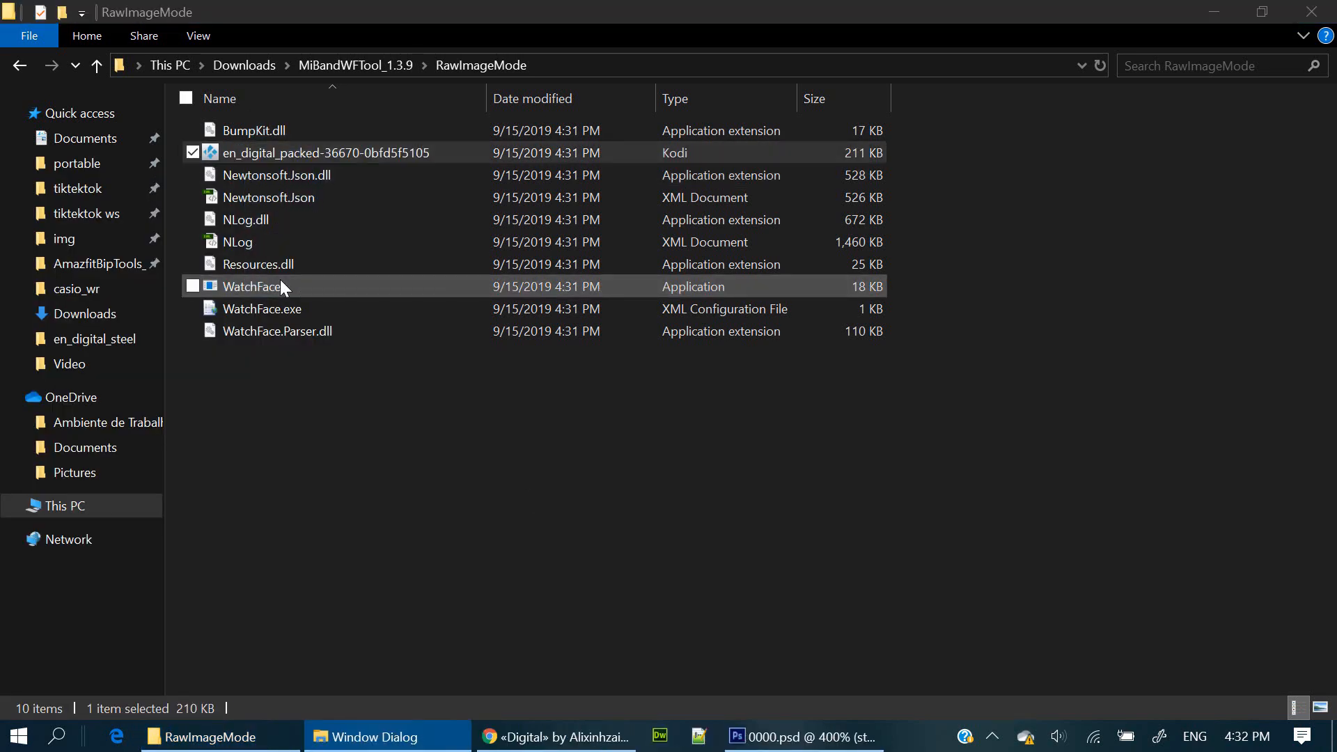
Unpack the bin with WatchFace.exe, allowing it past SmartScreen, and duplicate the output folder.
double_click(251, 285)
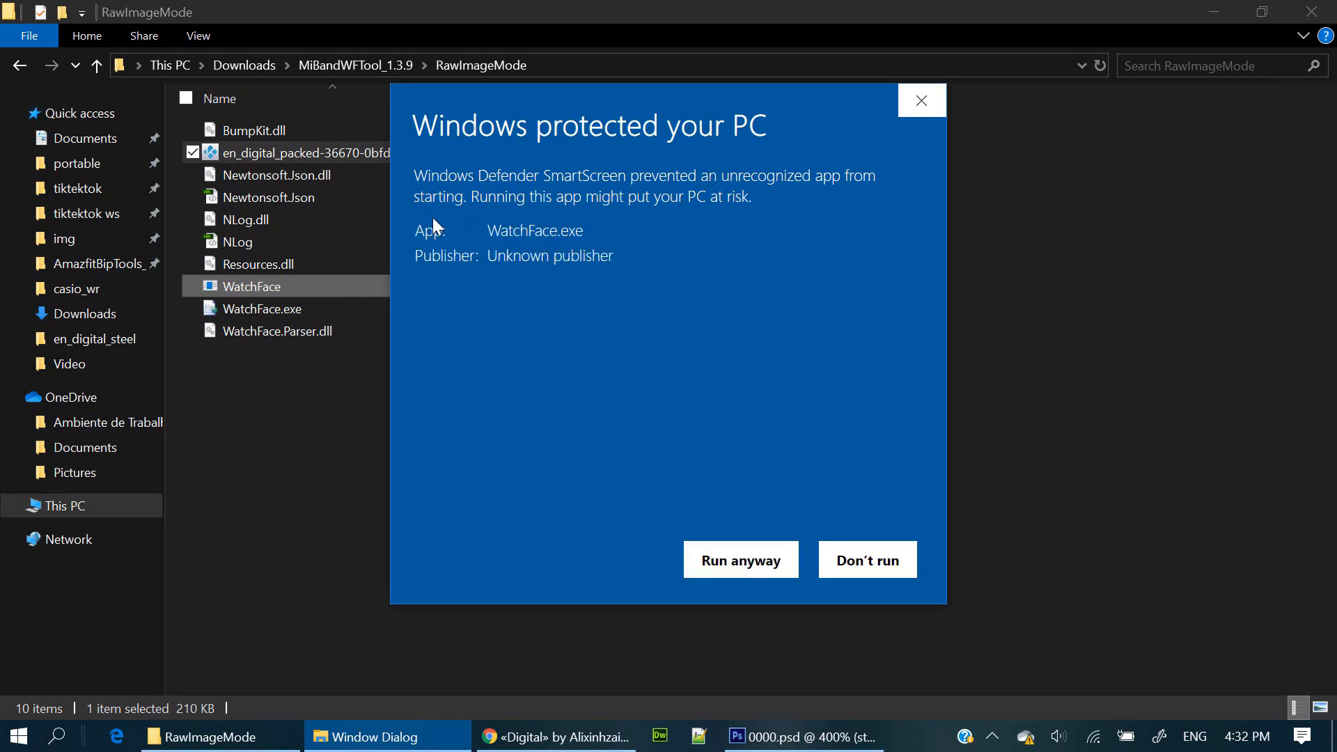
click(739, 560)
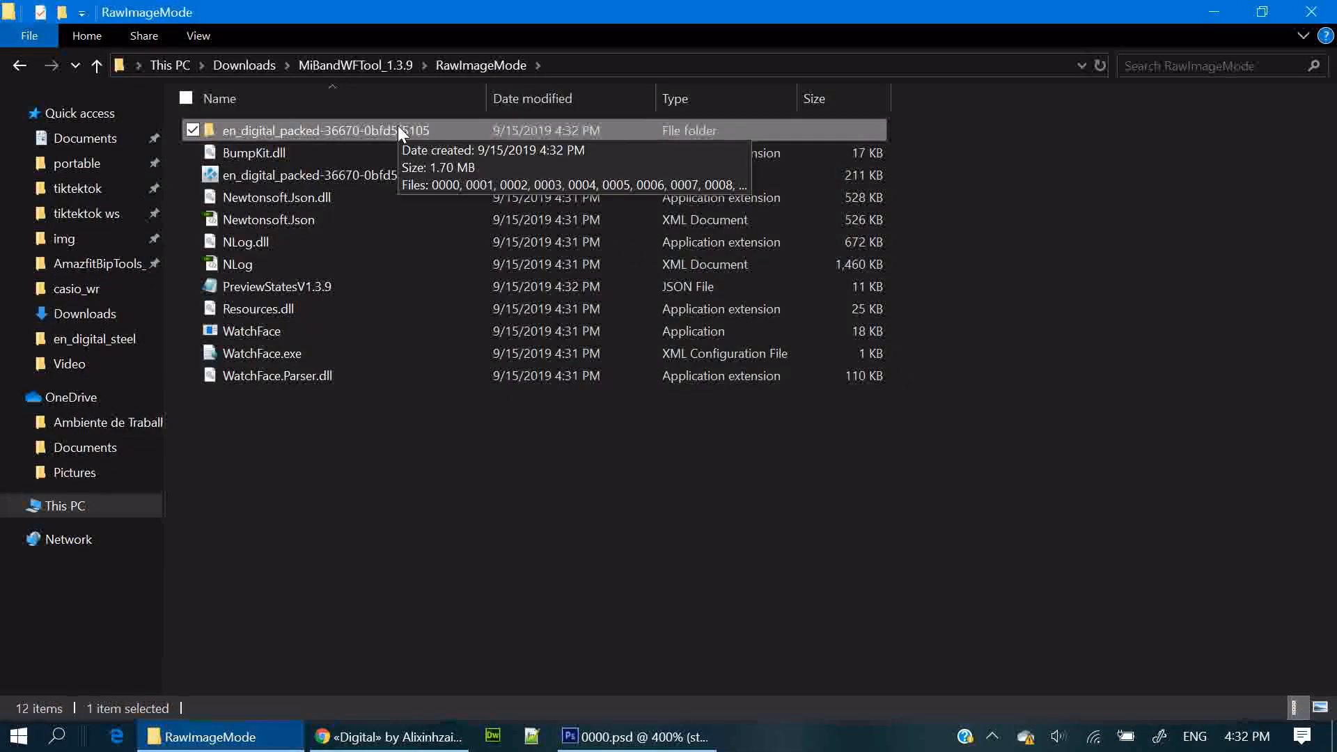
click(292, 535)
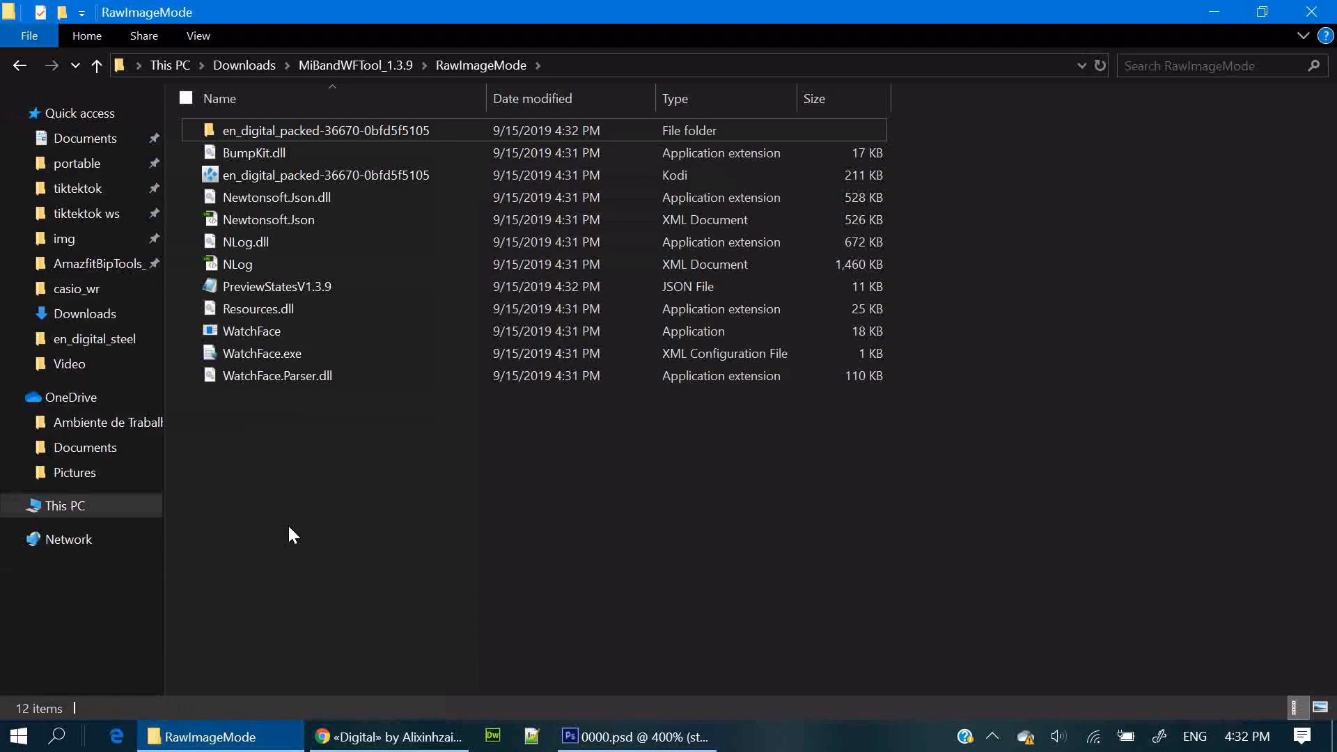
mouse_move(243, 441)
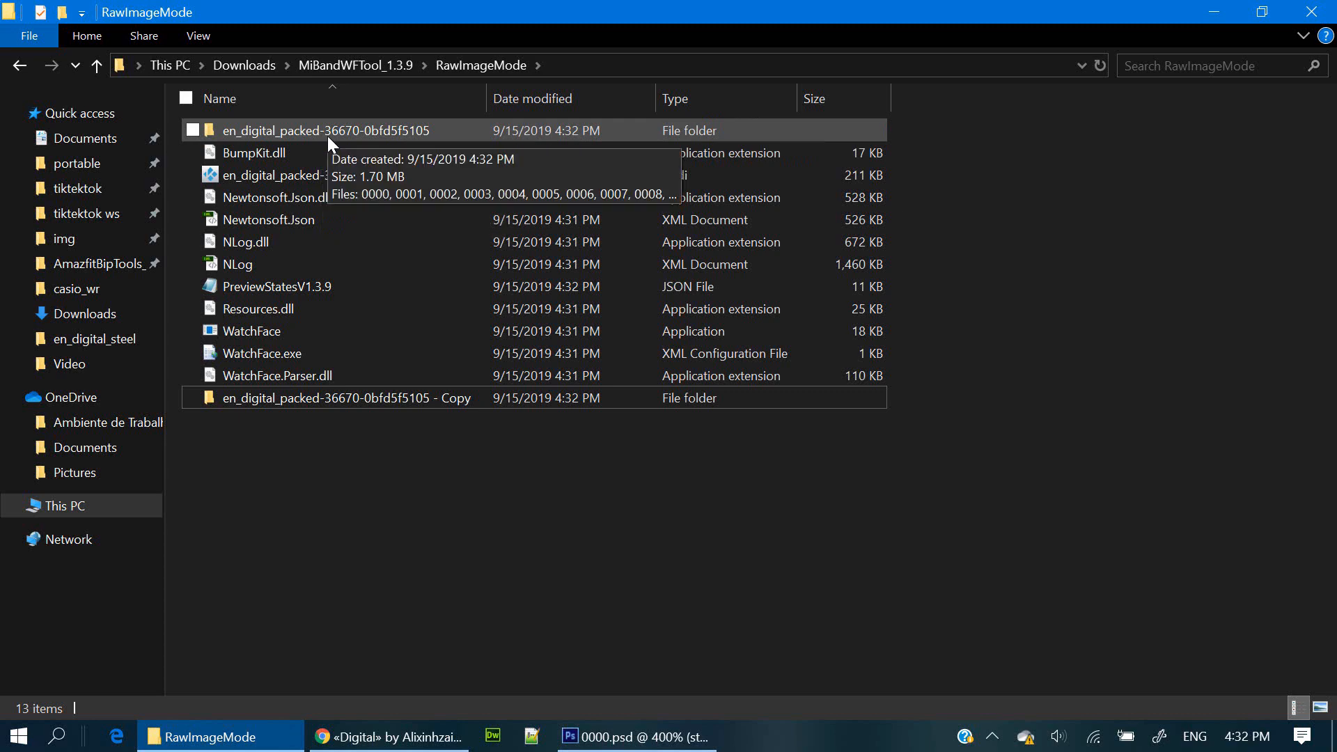
Open en_digital_packed-36670-0bfd5f5105 and close the Photos viewer that appeared.
double_click(322, 130)
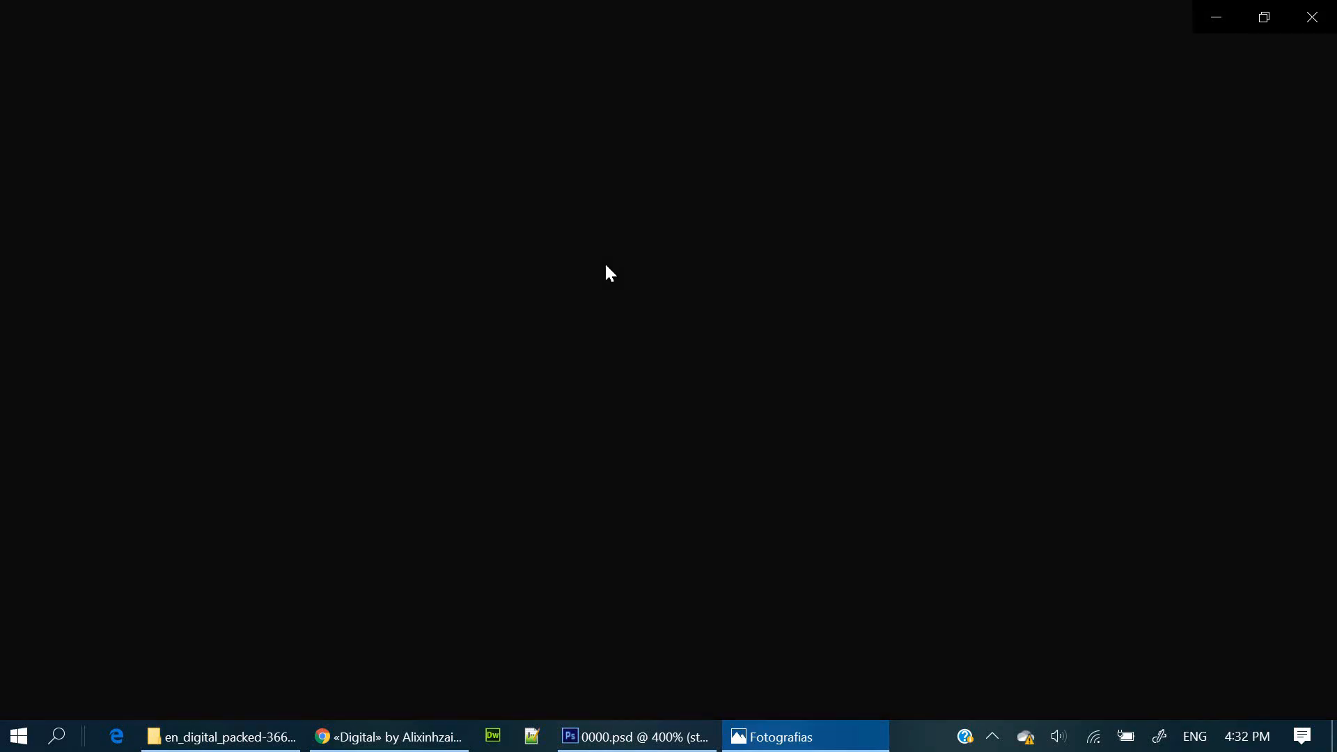
click(804, 736)
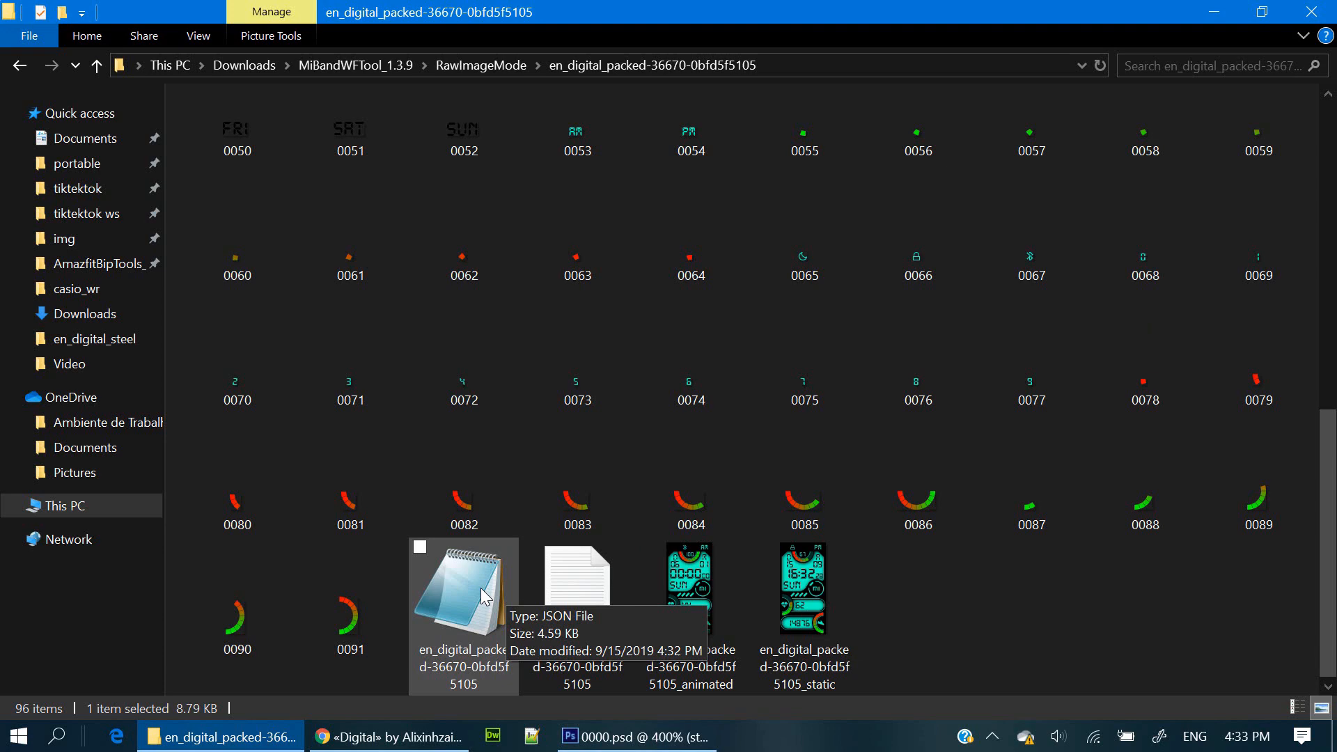
mouse_move(486, 608)
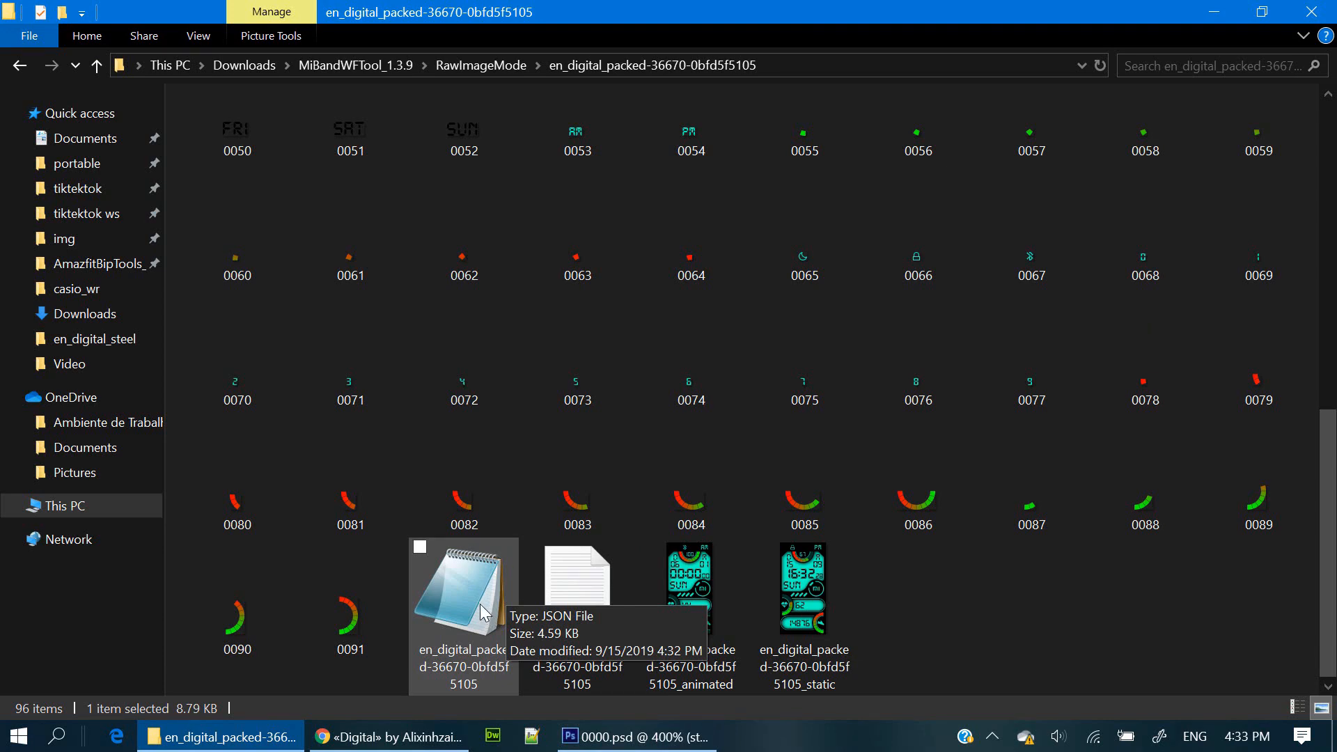
Open the watch face JSON in Notepad and scroll through its time, activity and date layout.
double_click(463, 588)
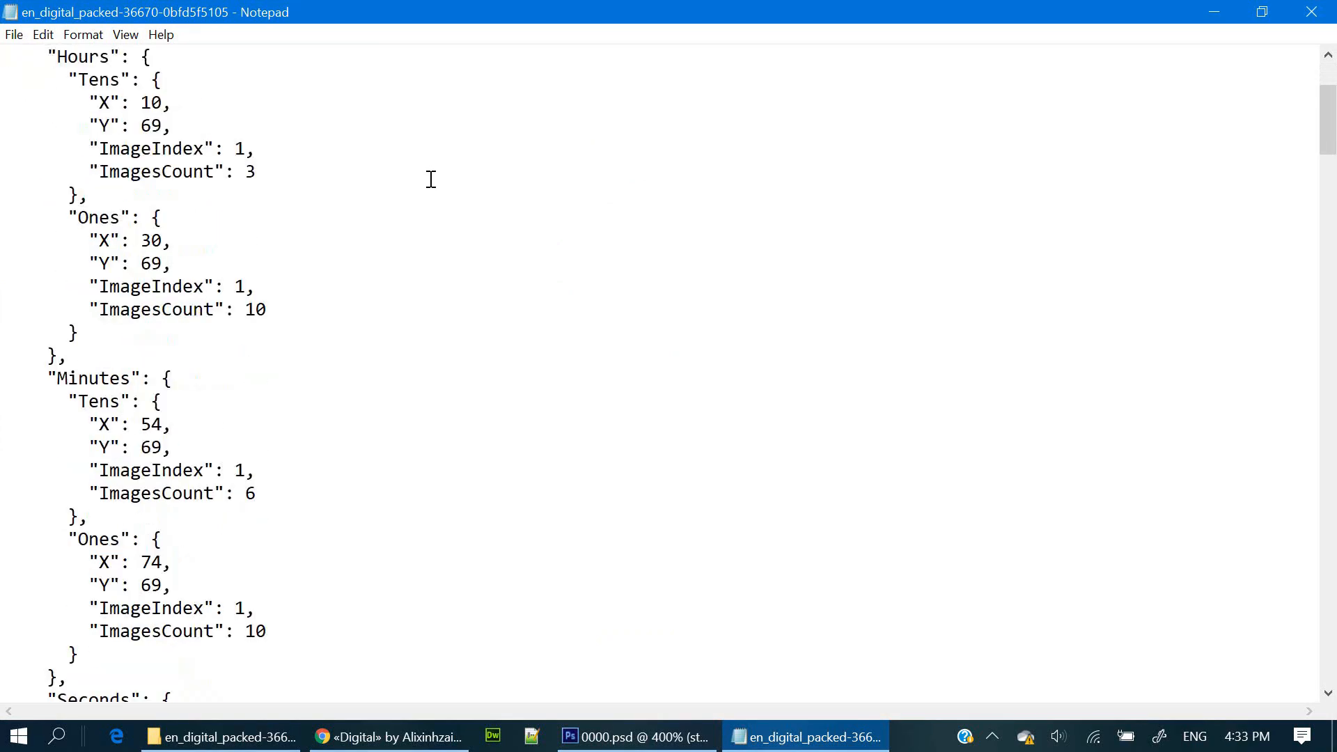
scroll(down, 3)
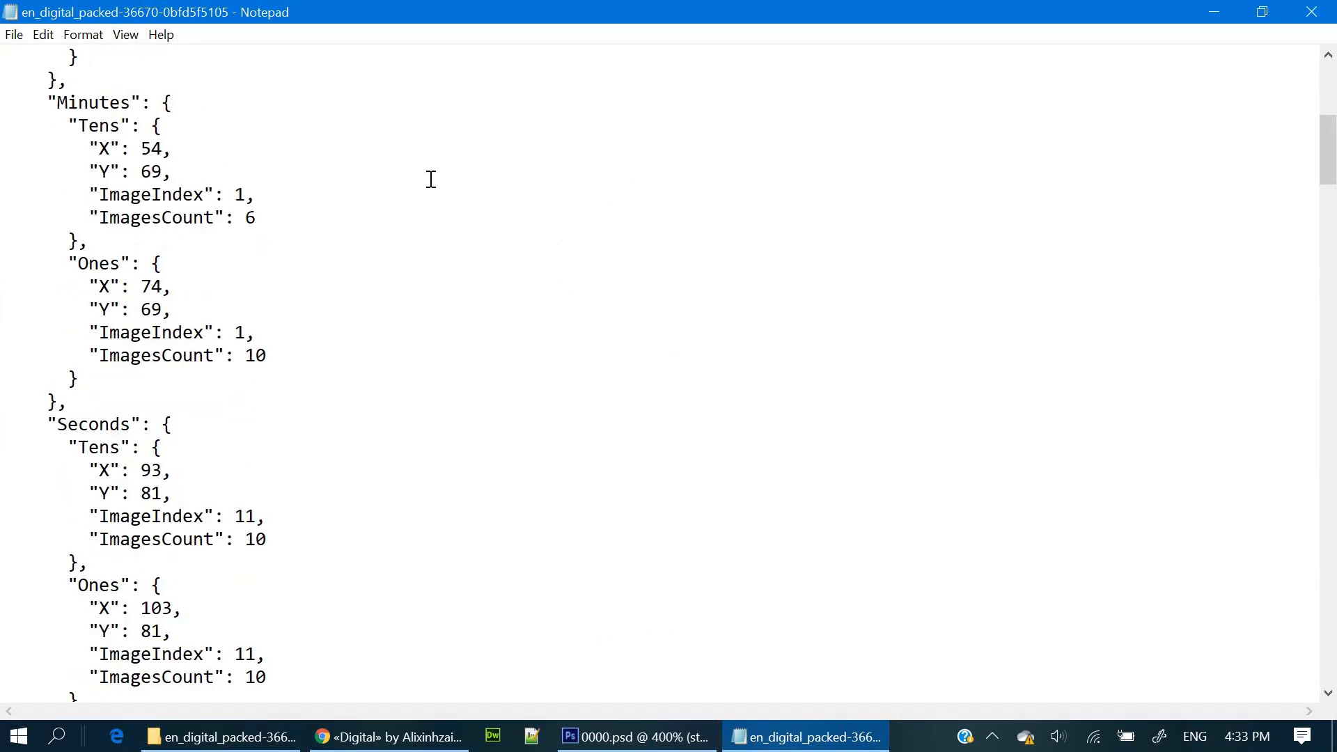
scroll(down, 3)
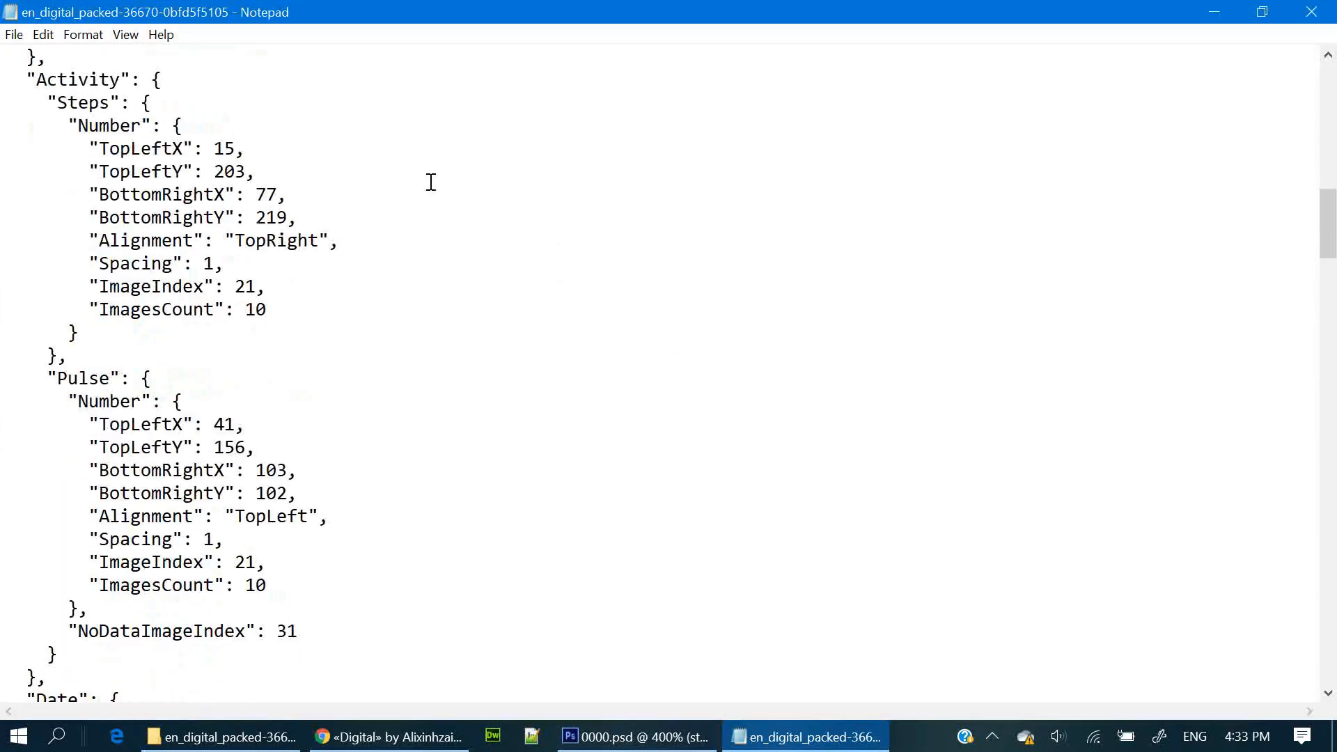
scroll(down, 3)
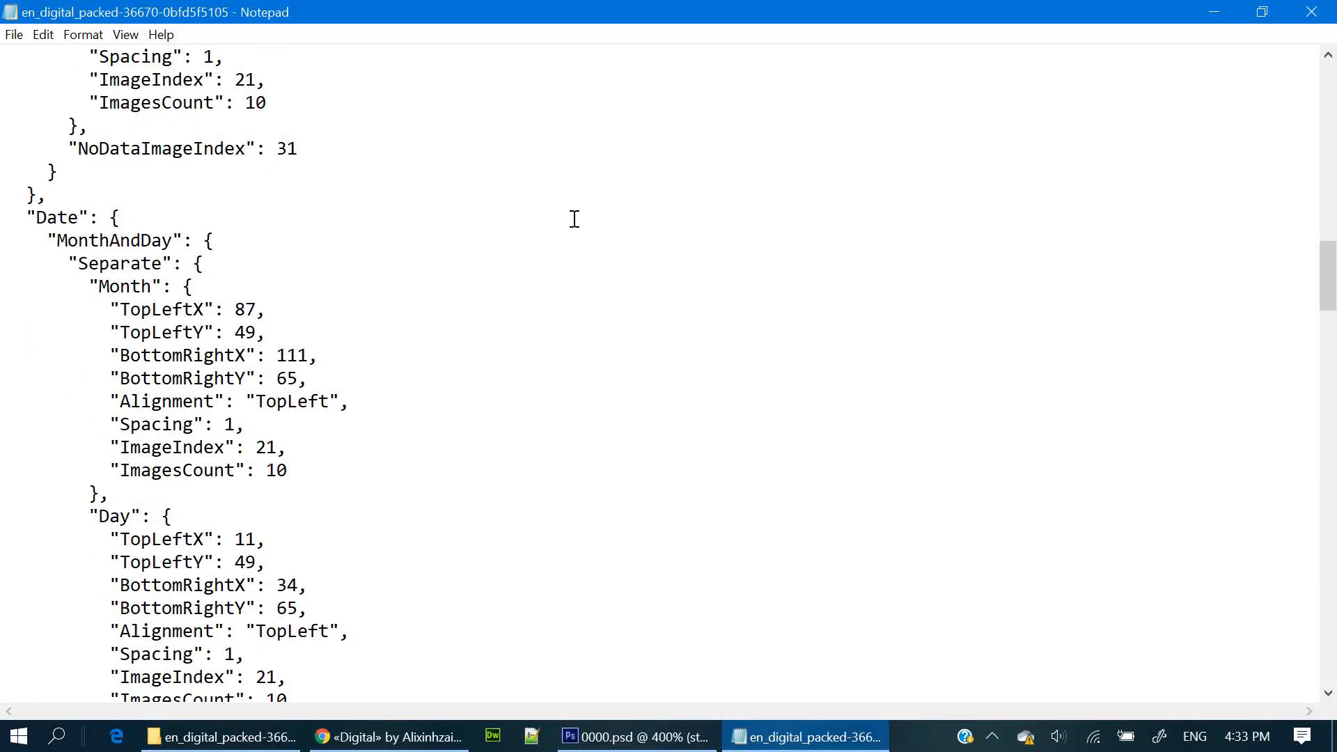
scroll(down, 3)
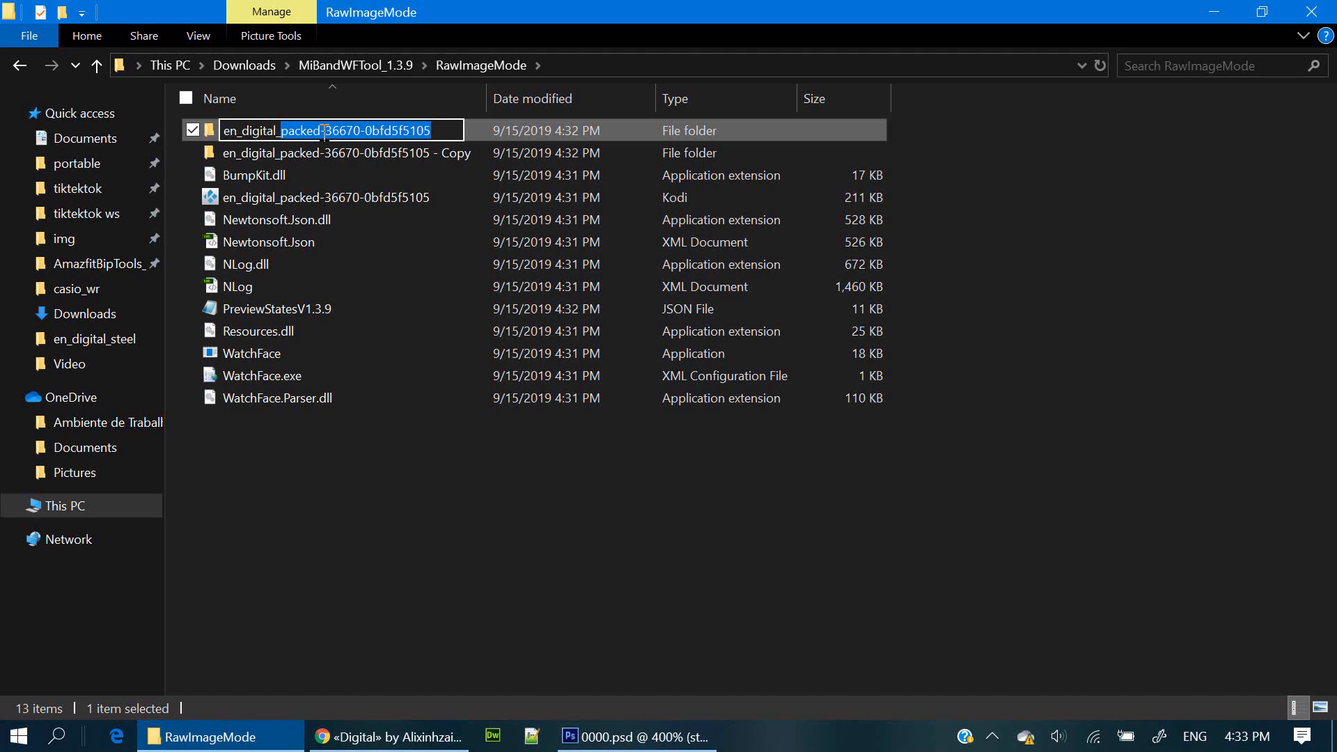
Name the folder en_digital_steel, open it, and select its path in the address bar.
text(en_digital_steel)
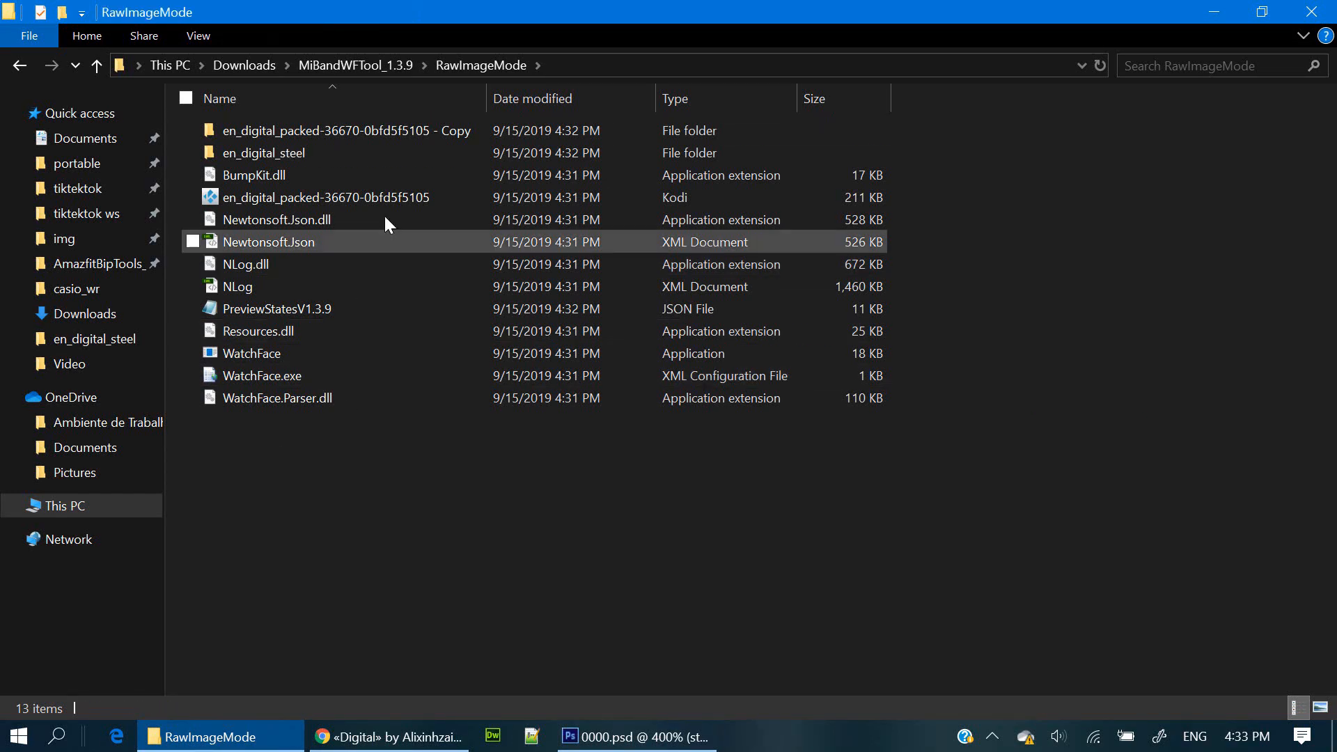
double_click(263, 152)
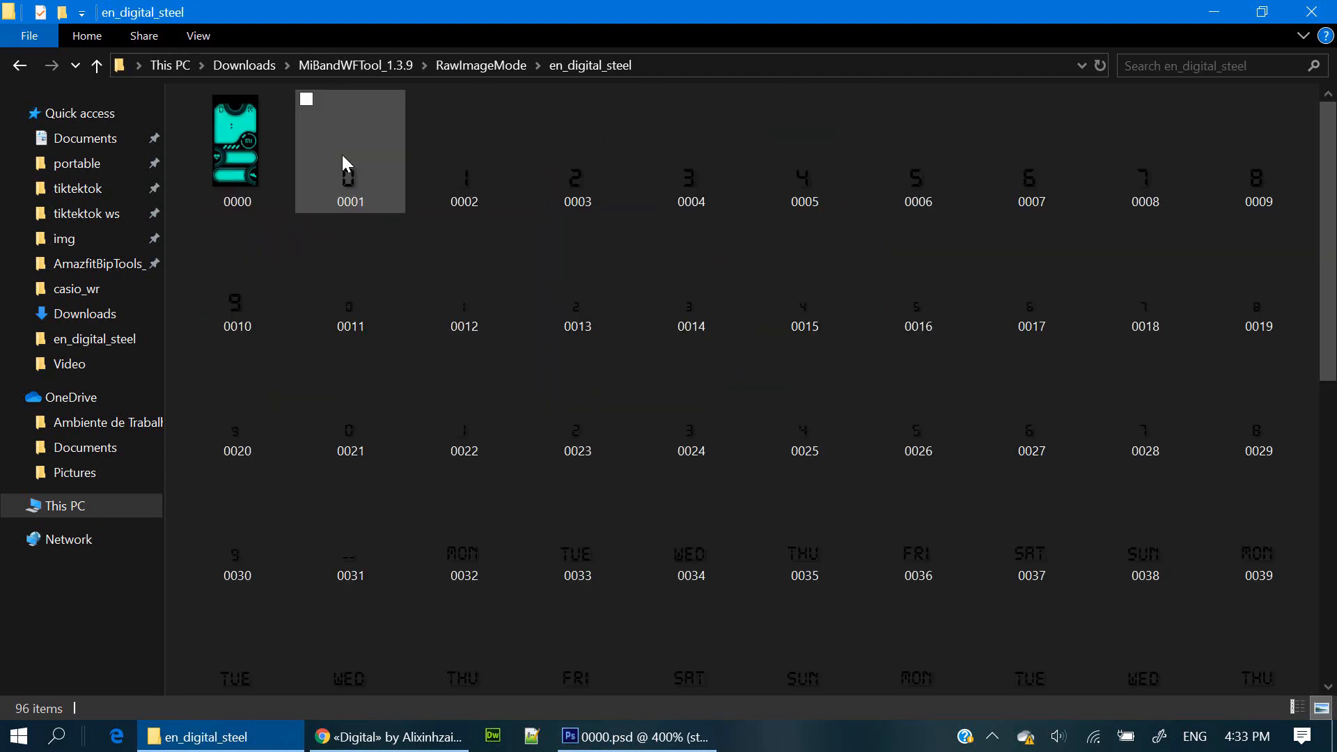
click(596, 65)
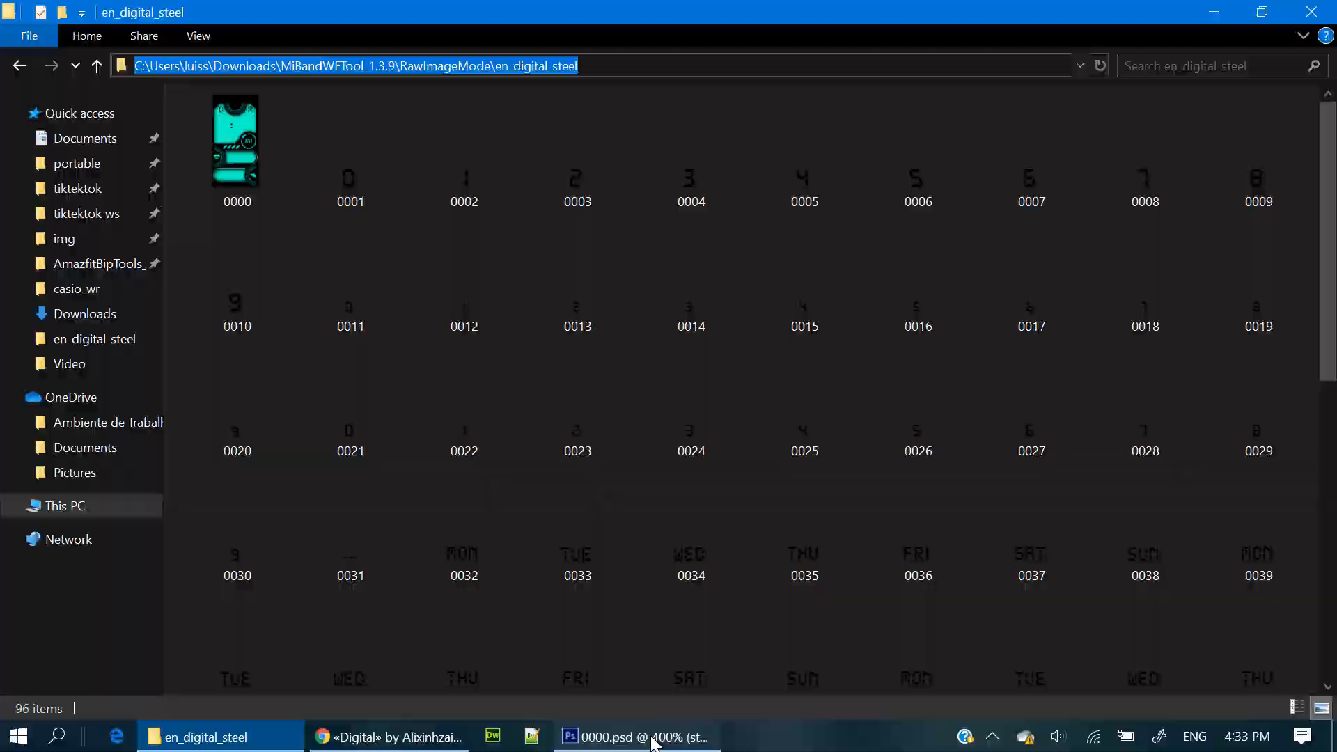
In Photoshop's Open dialog, go to en_digital_steel and scroll to the digit images.
click(635, 736)
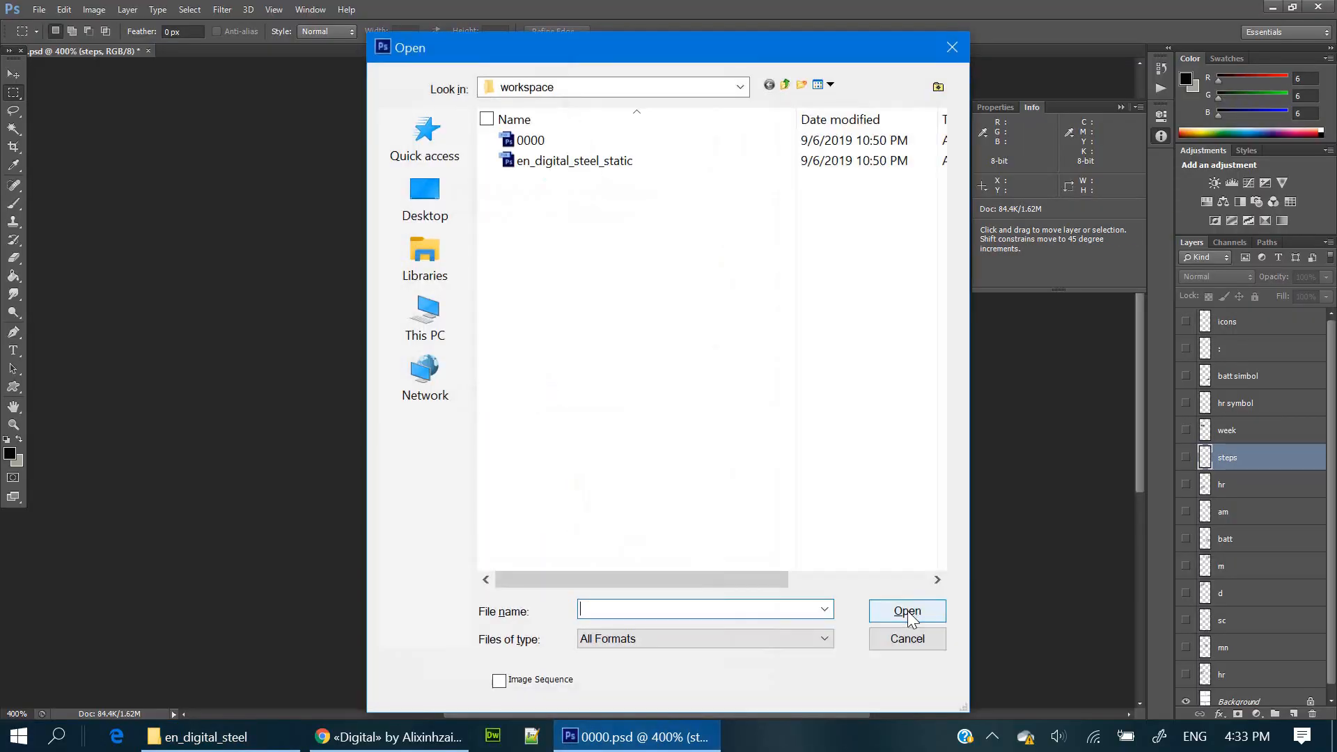
double_click(565, 161)
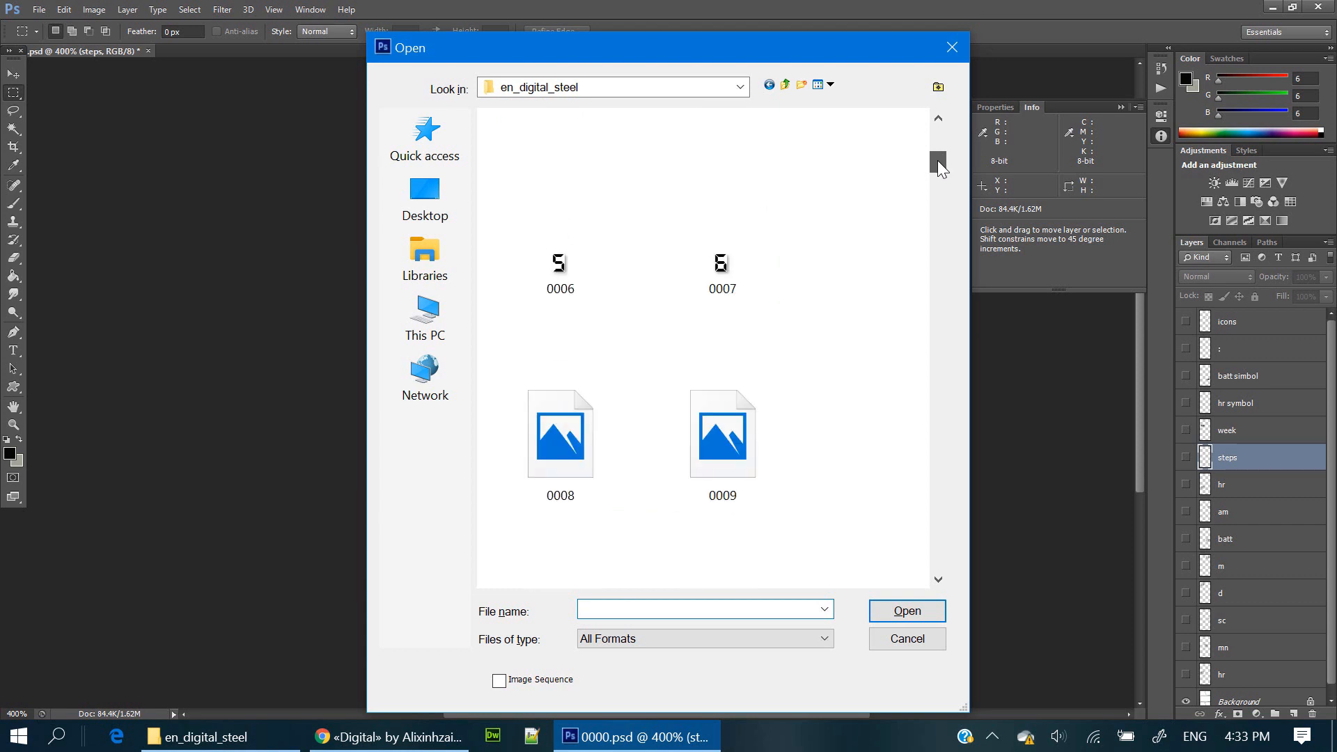
scroll(down, 3)
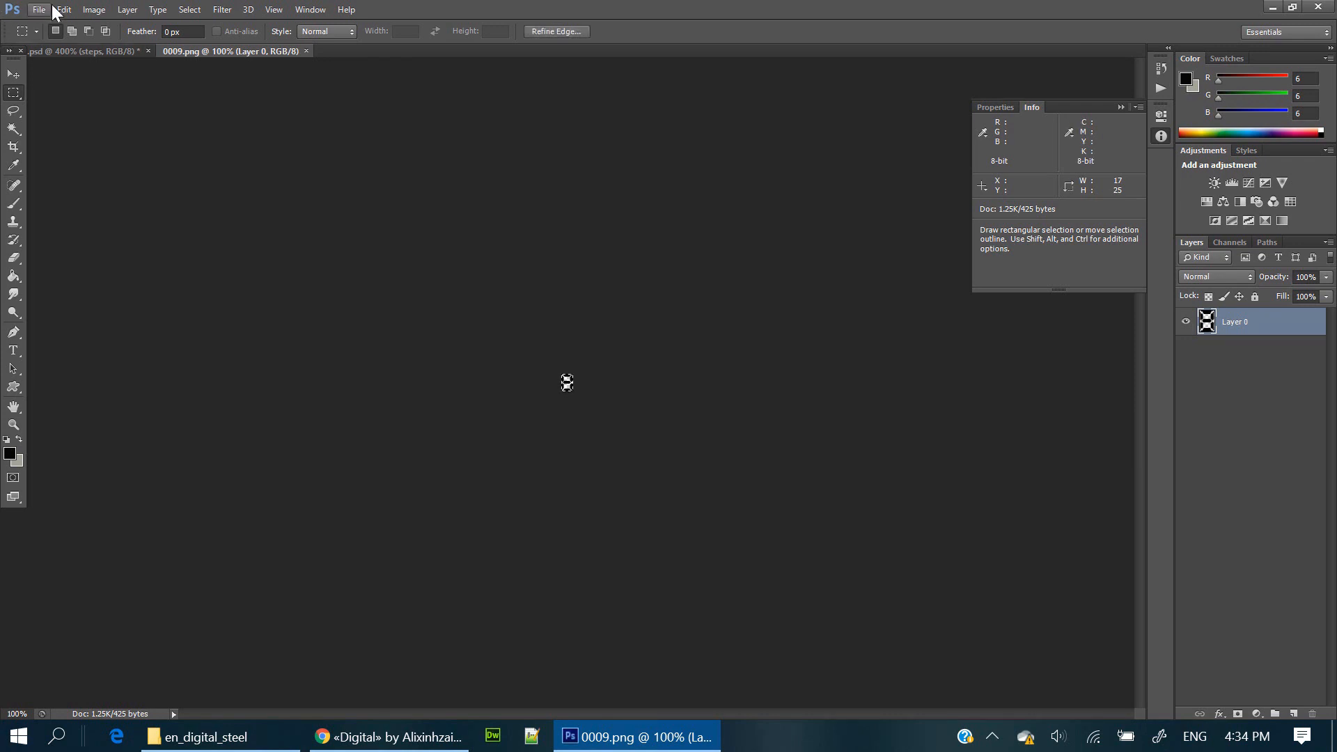
Paste digit 8 from 0009.png into 0000.psd's top-left panel at 16% opacity.
click(63, 9)
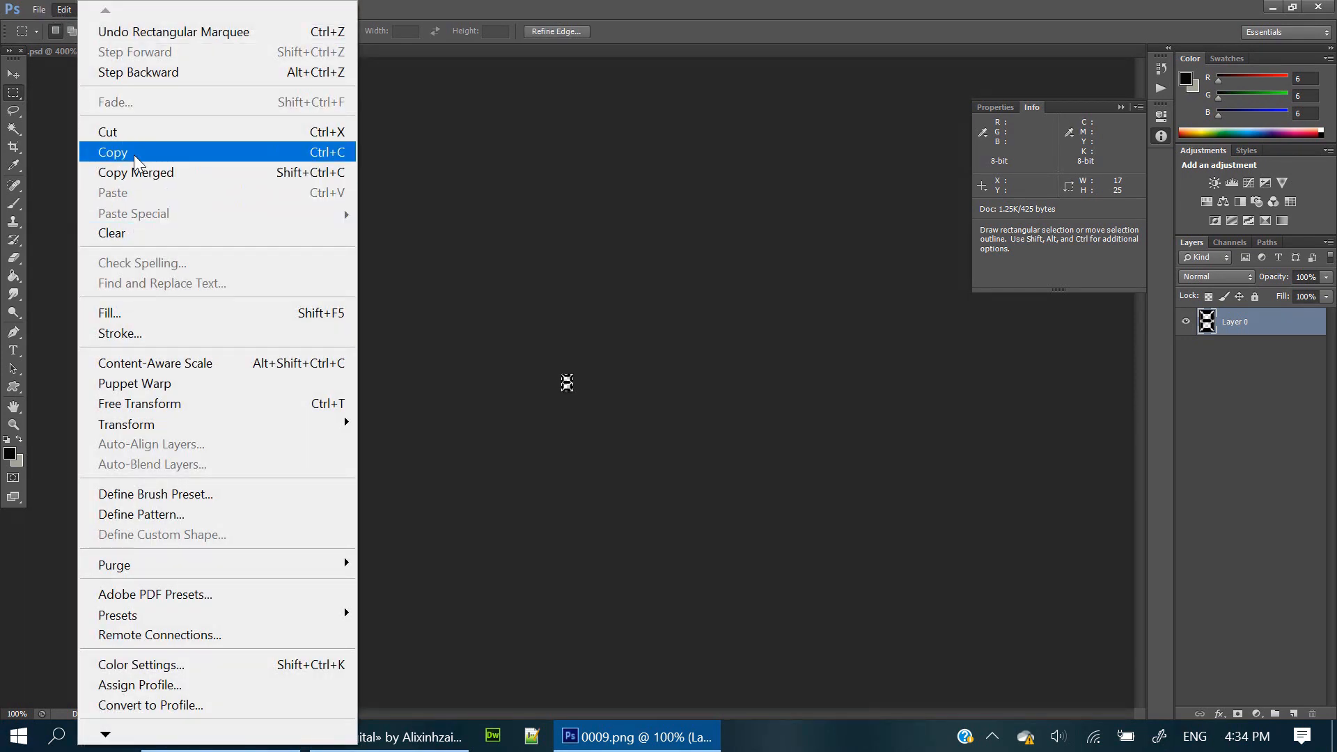
click(112, 152)
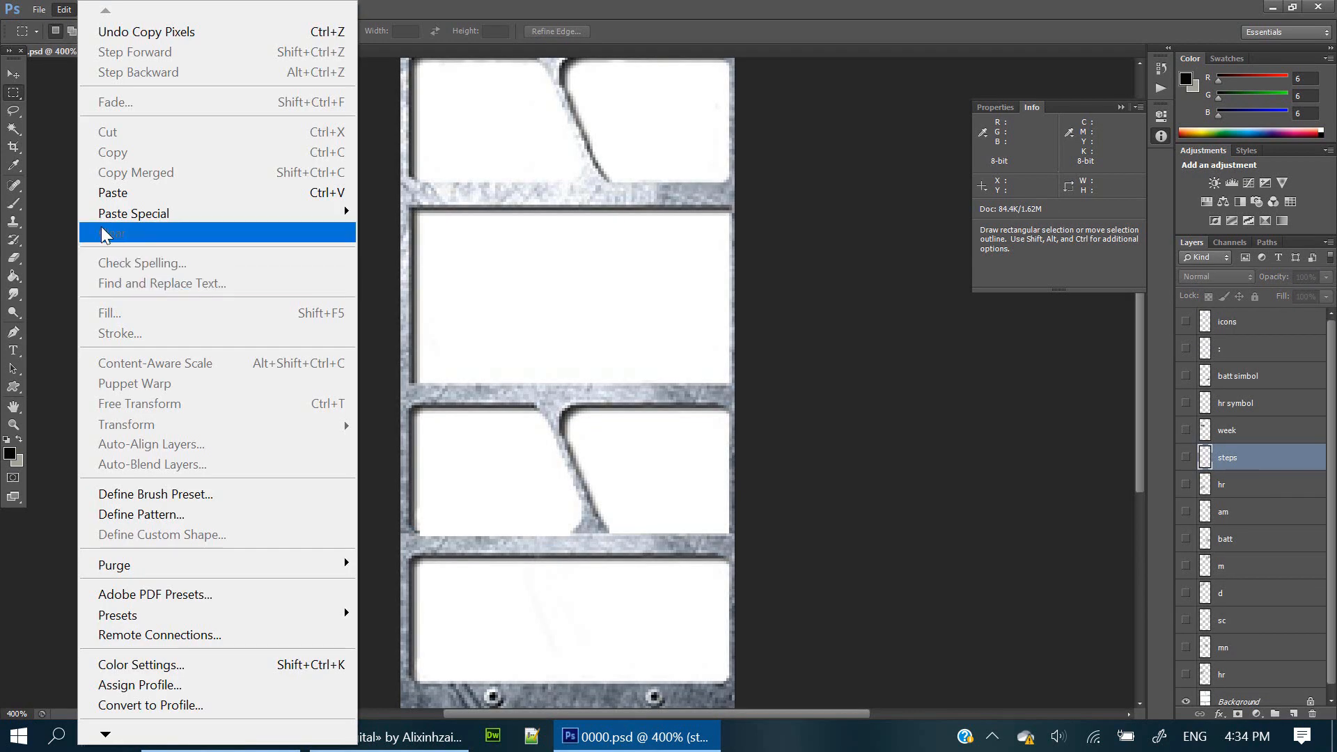
click(112, 233)
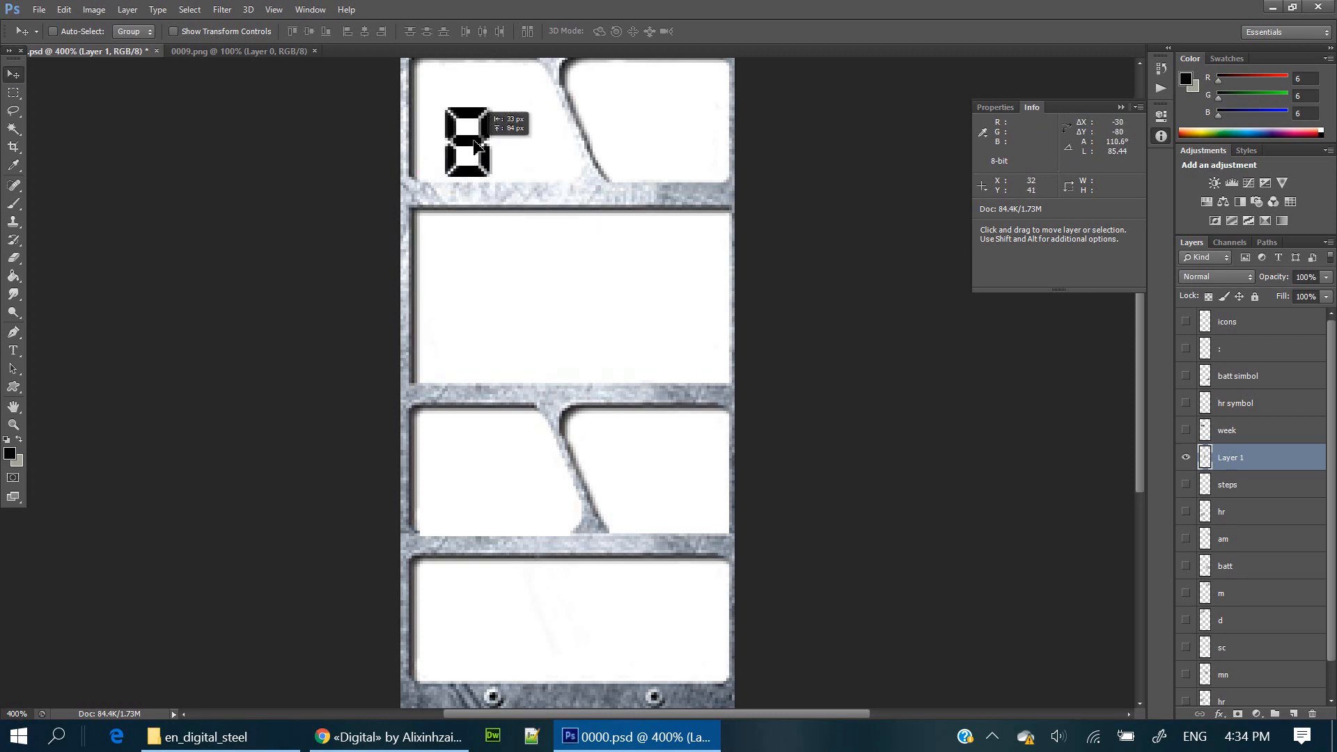
drag(467, 145, 454, 128)
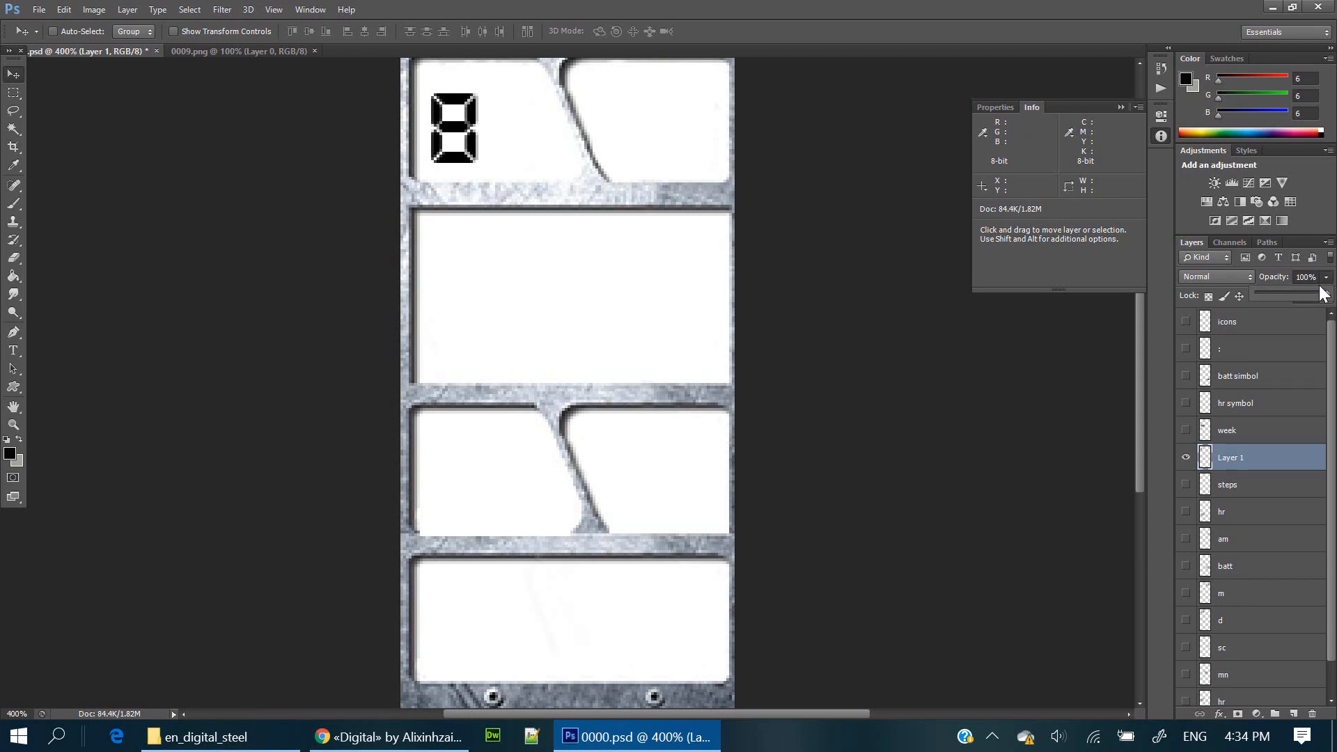
drag(1320, 294, 1280, 294)
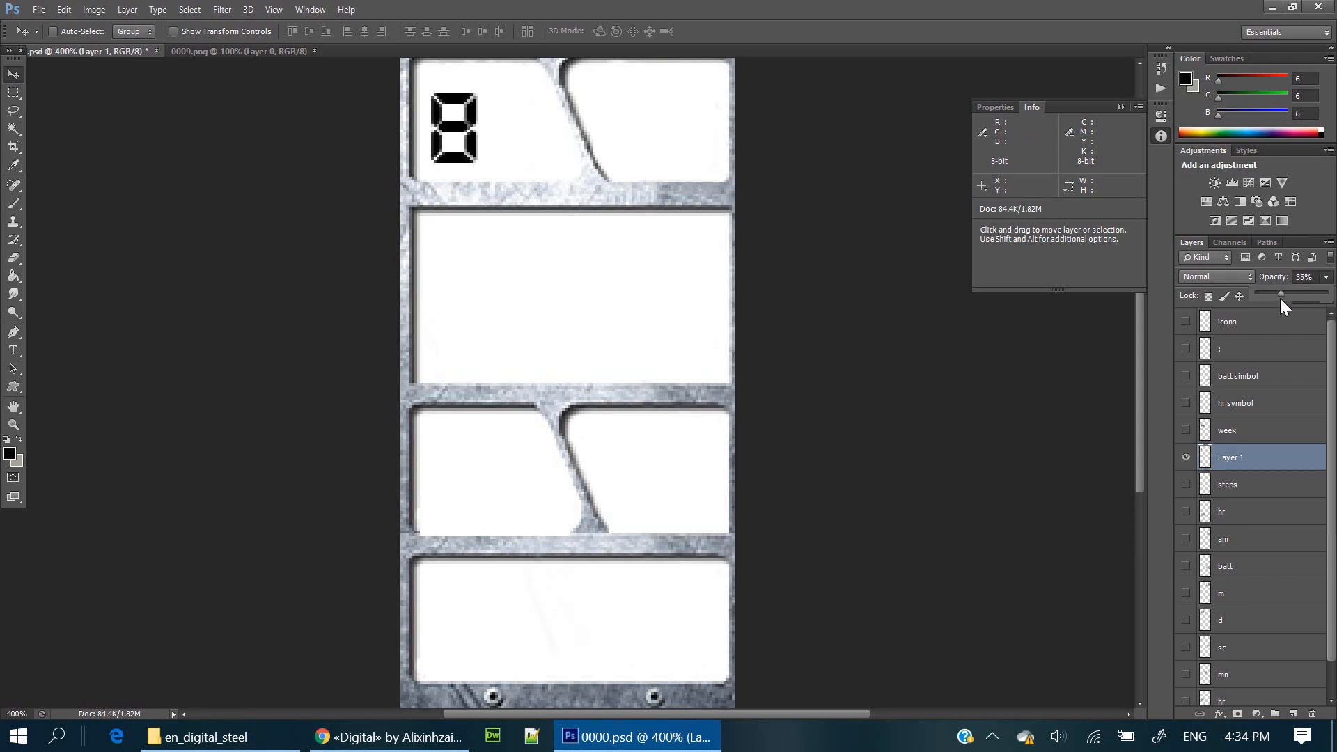
drag(1281, 293, 1266, 293)
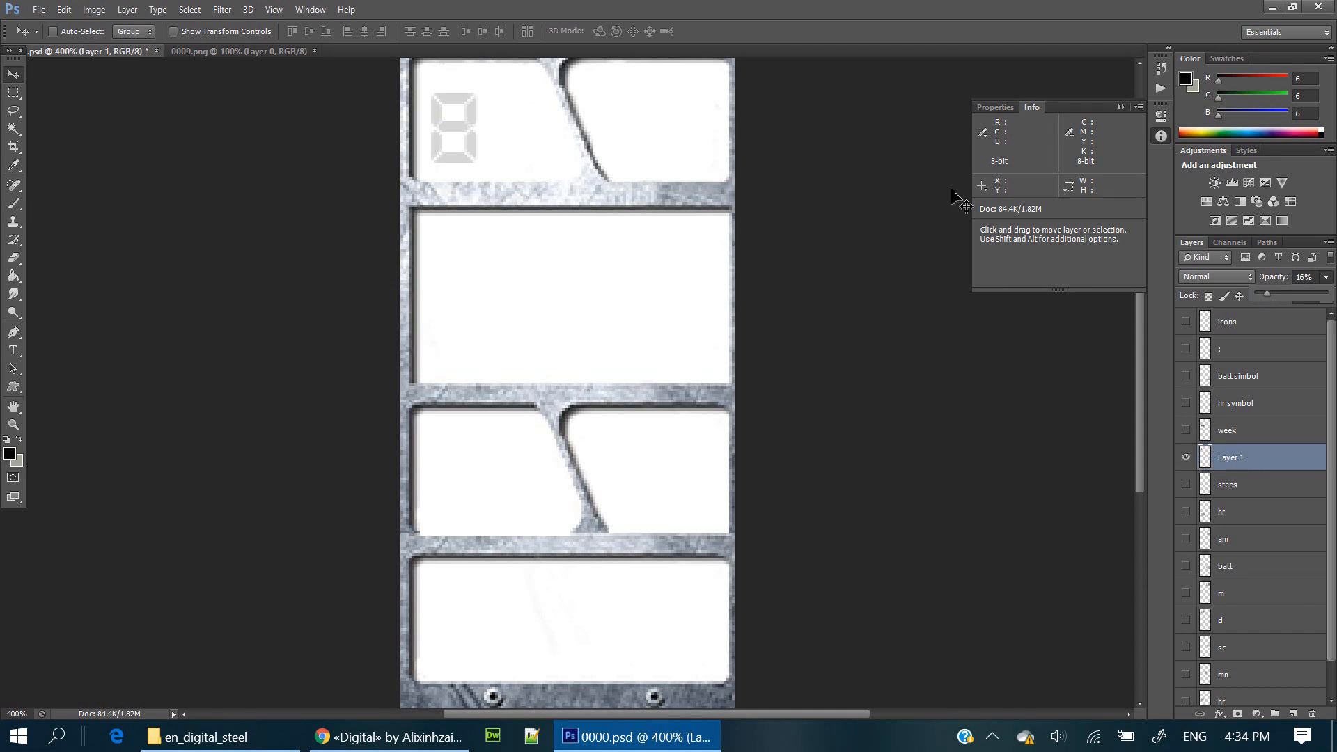
mouse_move(498, 126)
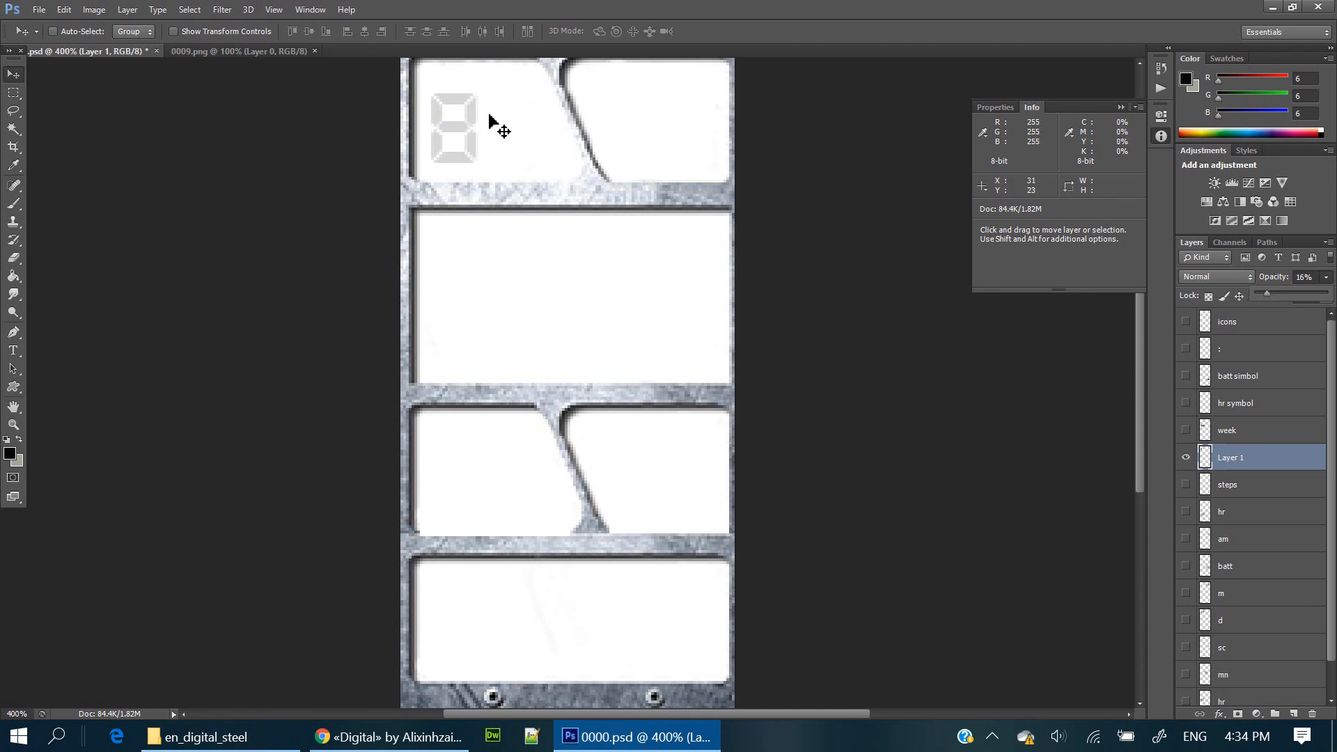
mouse_move(708, 213)
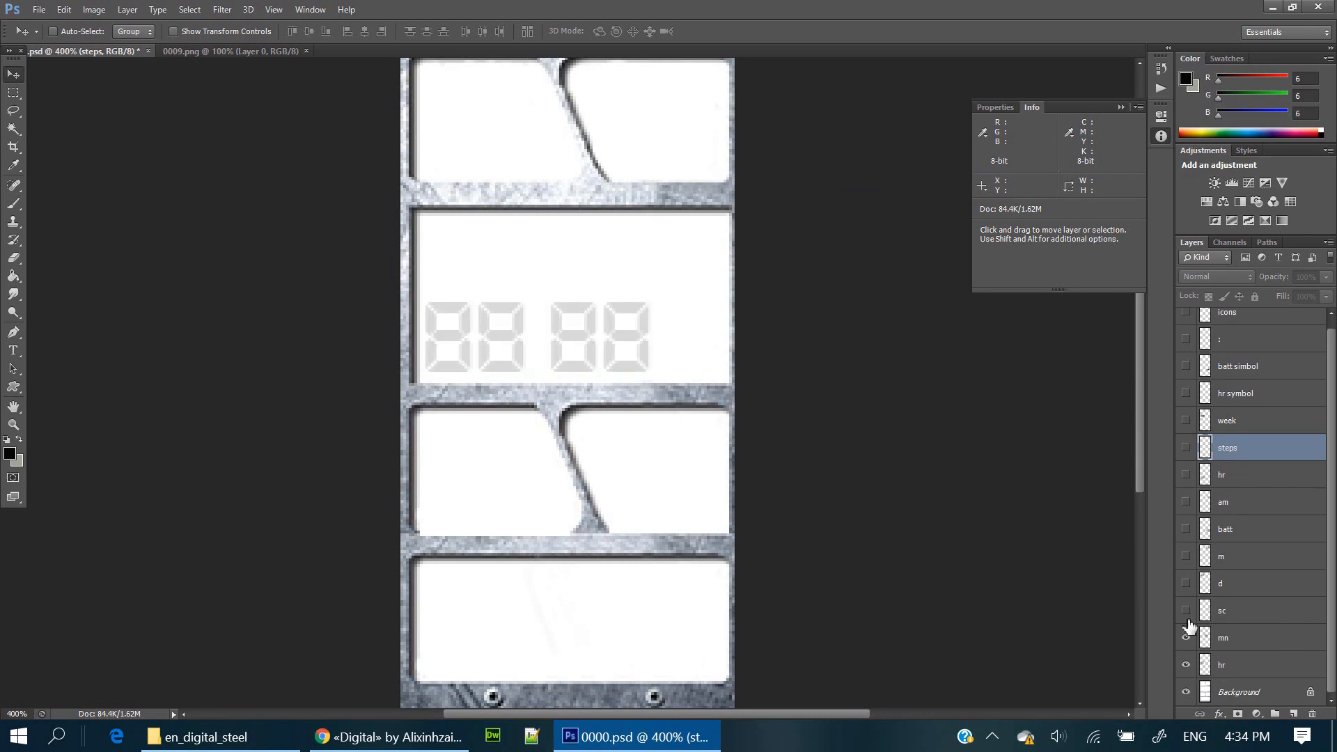
Make the seconds and battery digit layers visible in 0000.psd.
click(1185, 584)
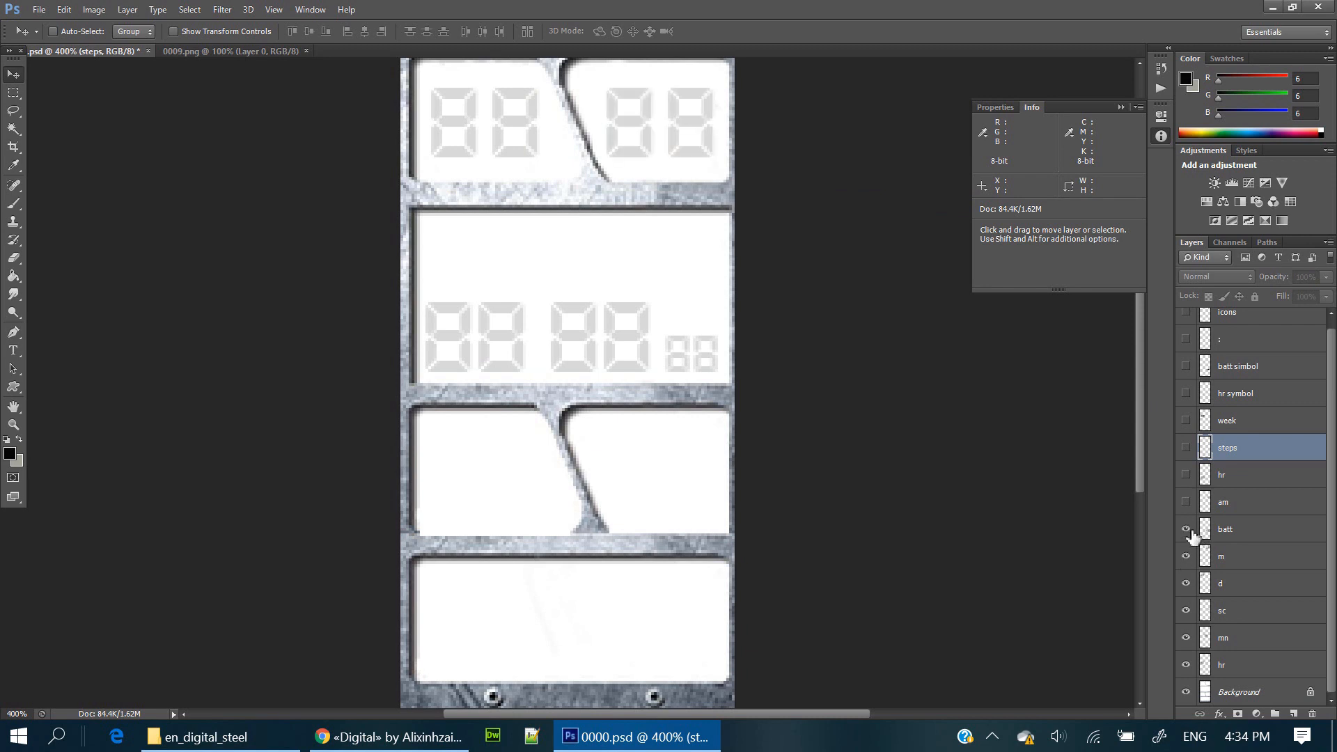
click(1185, 474)
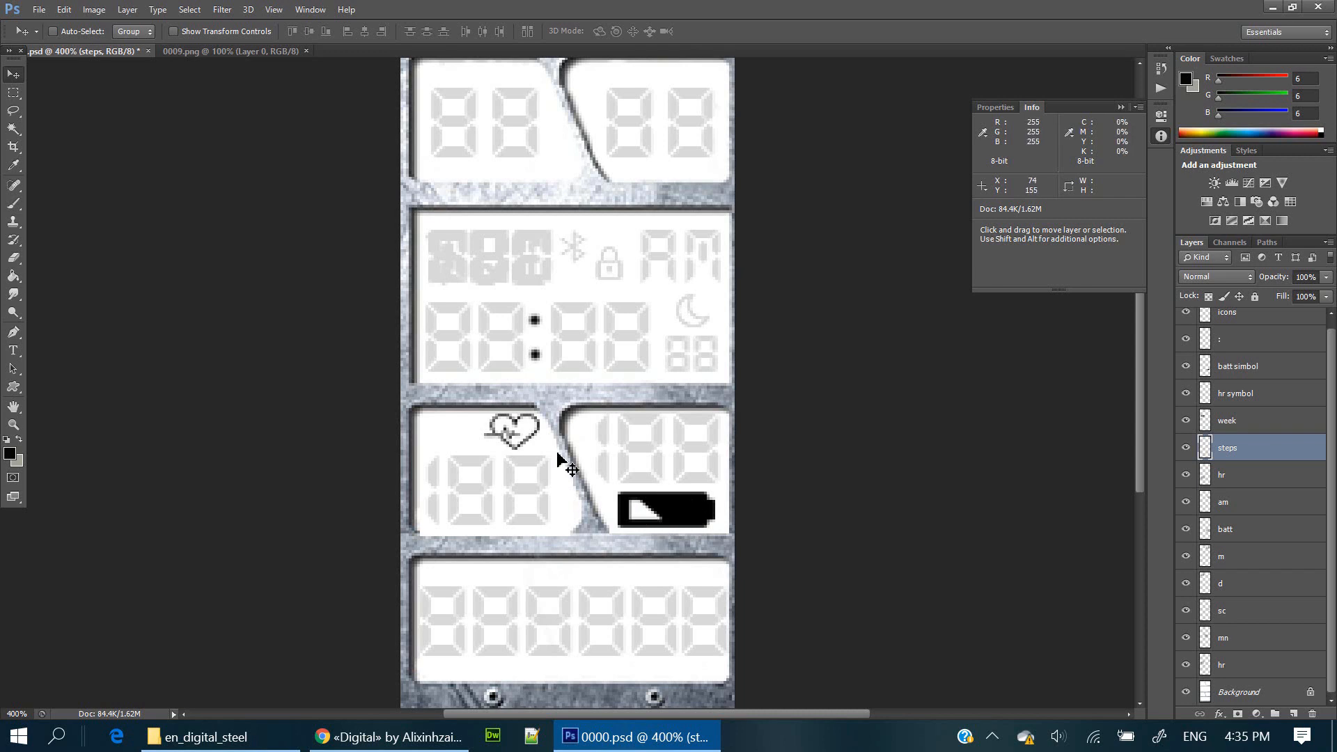
mouse_move(550, 452)
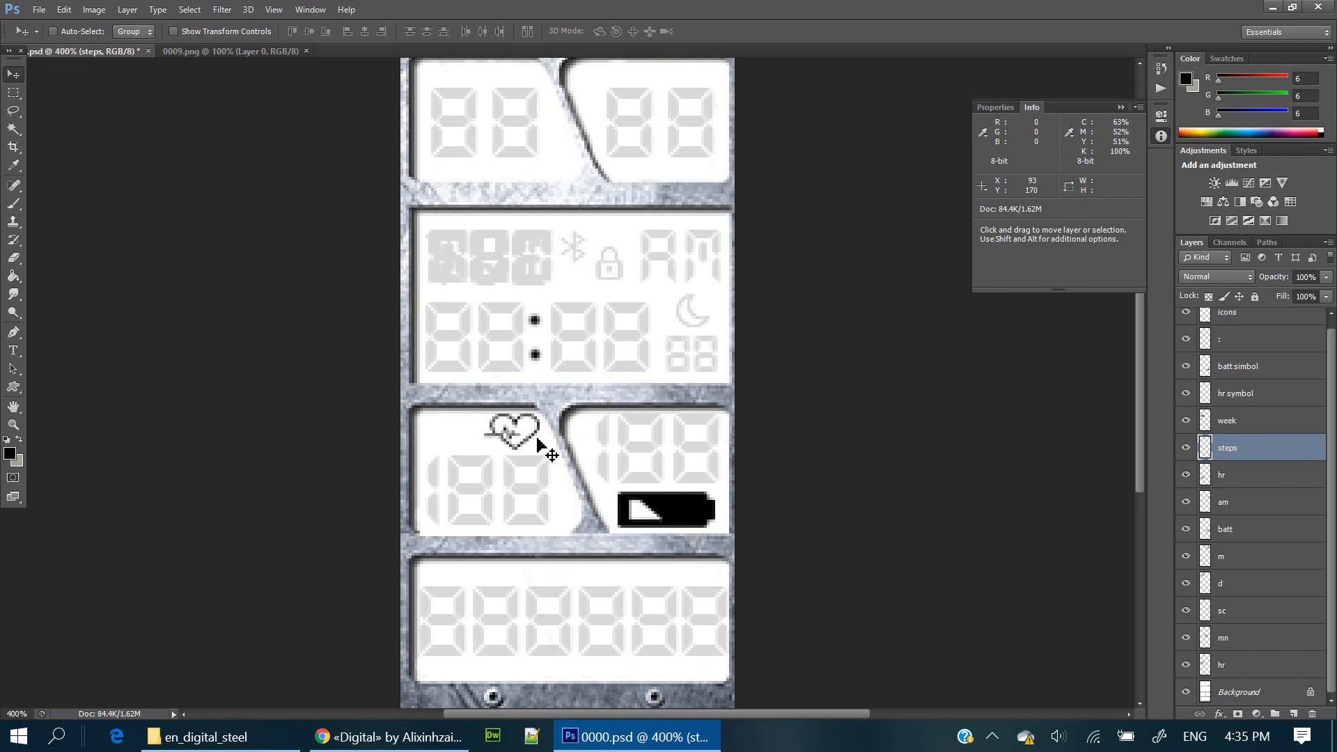
mouse_move(601, 263)
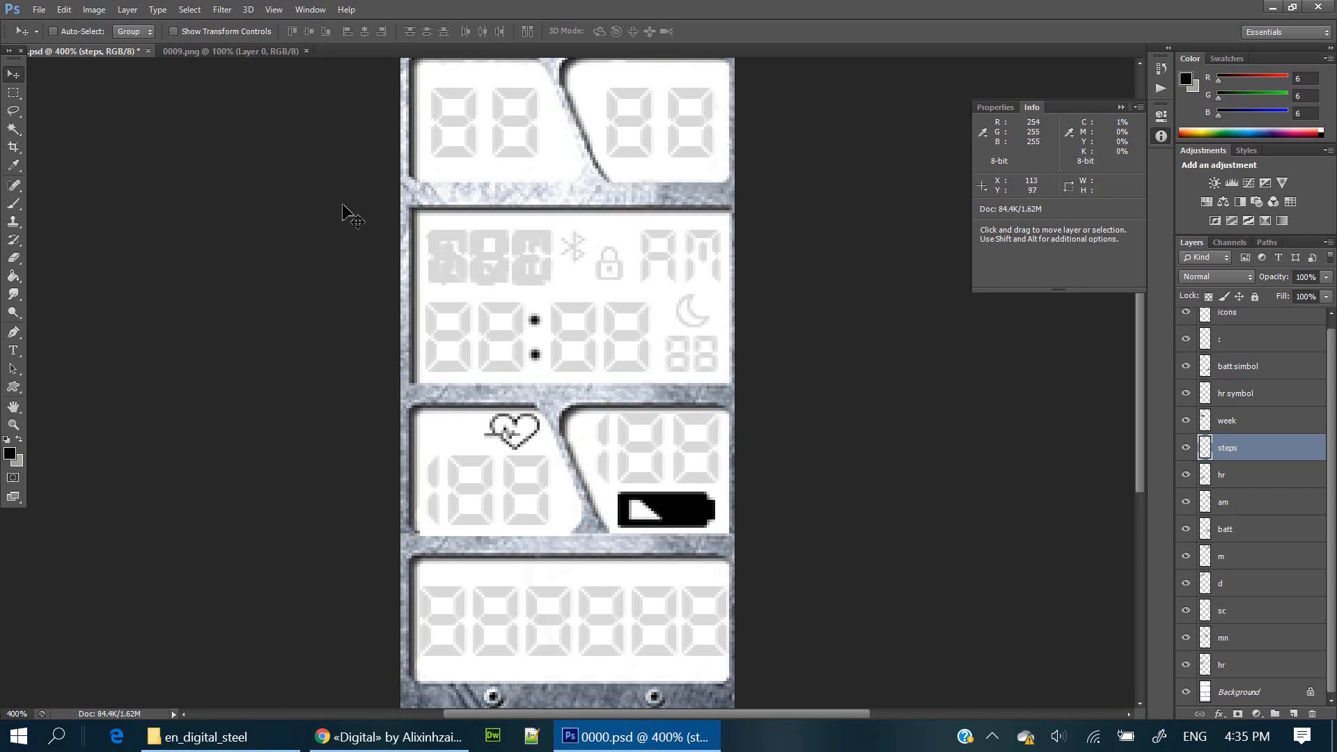
Save the design as a PNG over the existing 0000.png in en_digital_steel.
click(38, 9)
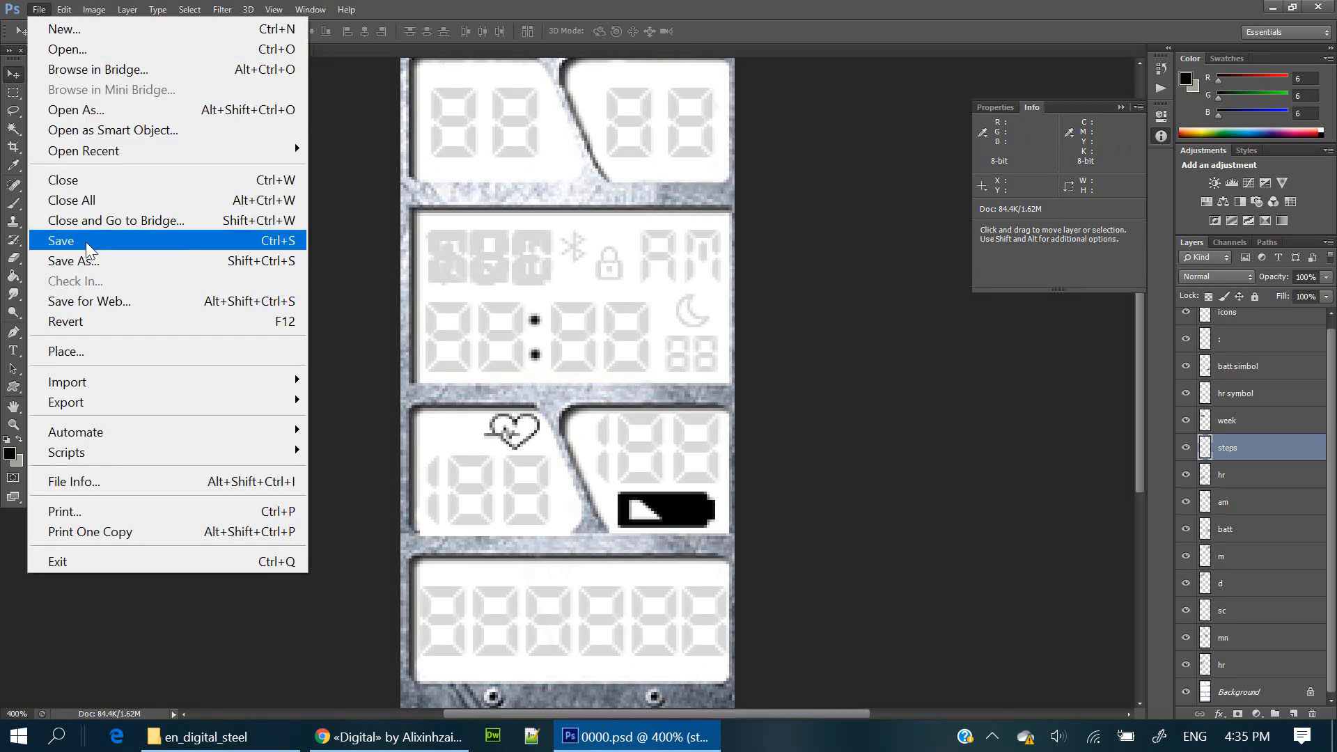
click(73, 262)
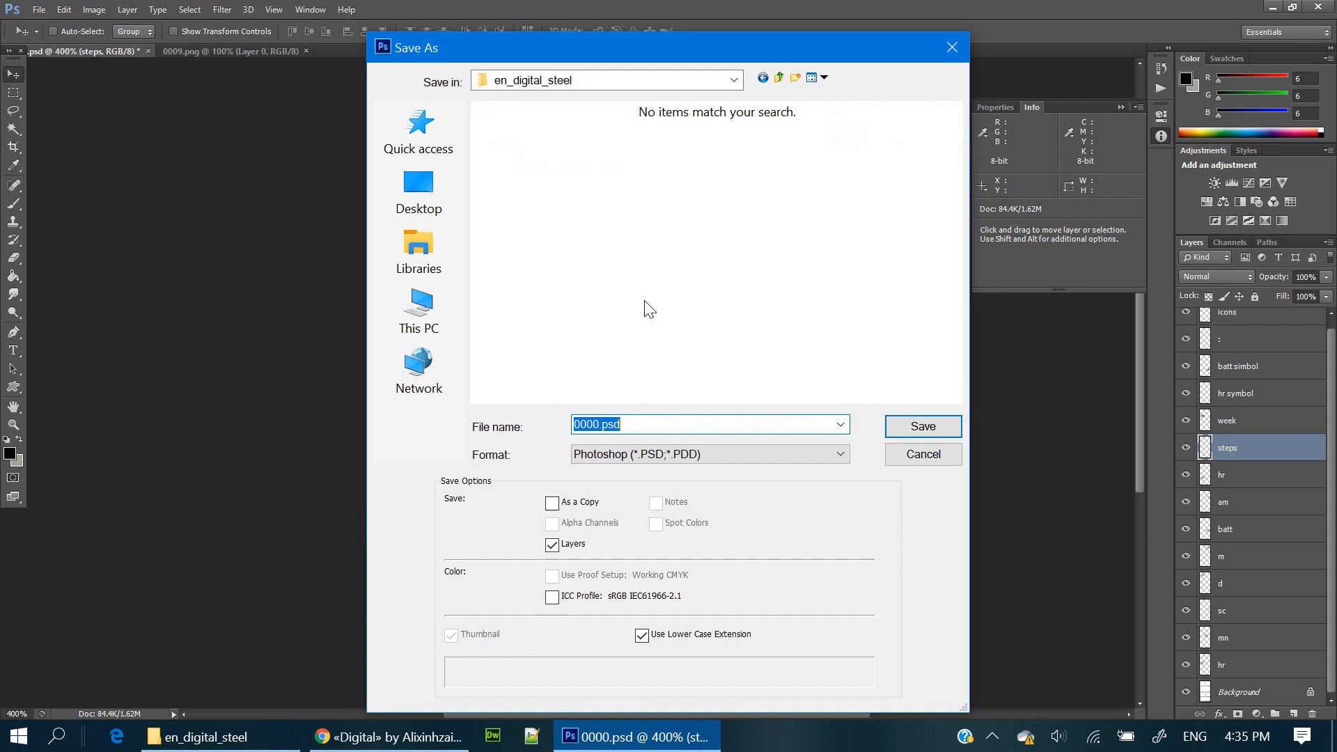
click(707, 453)
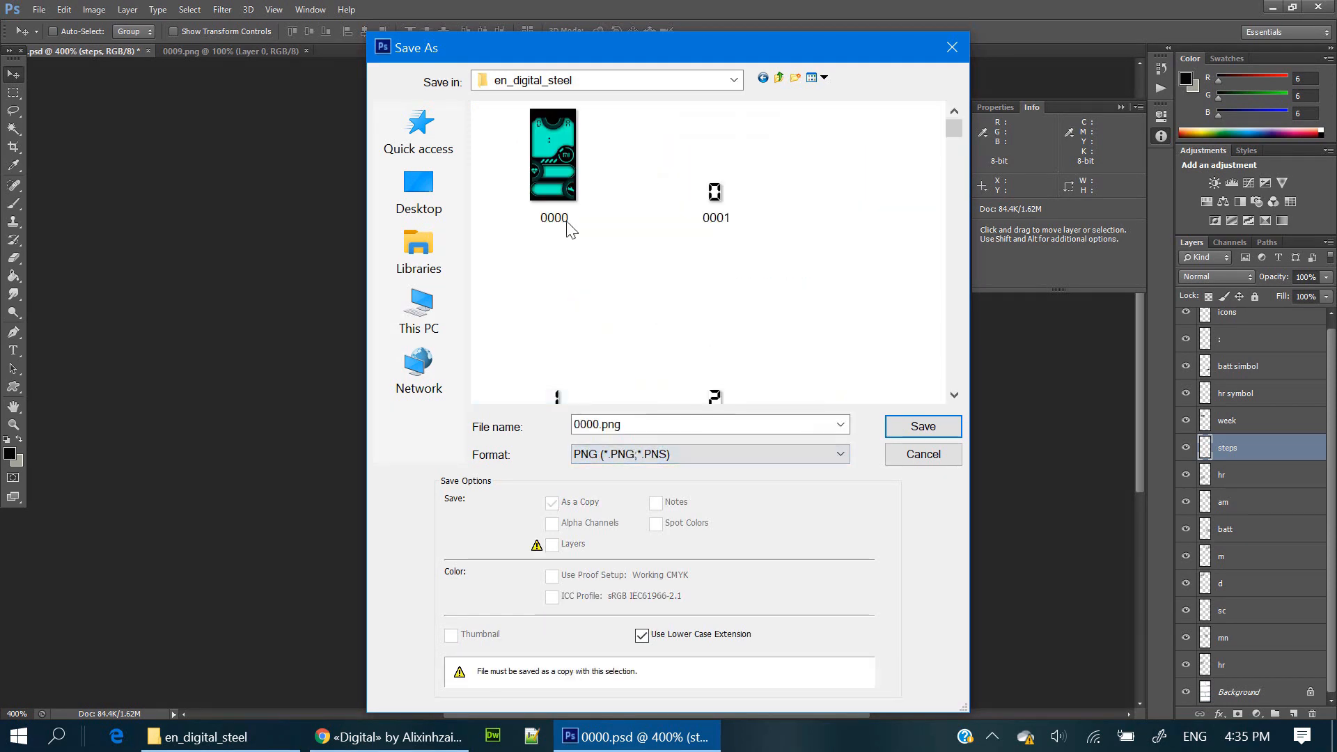
click(922, 426)
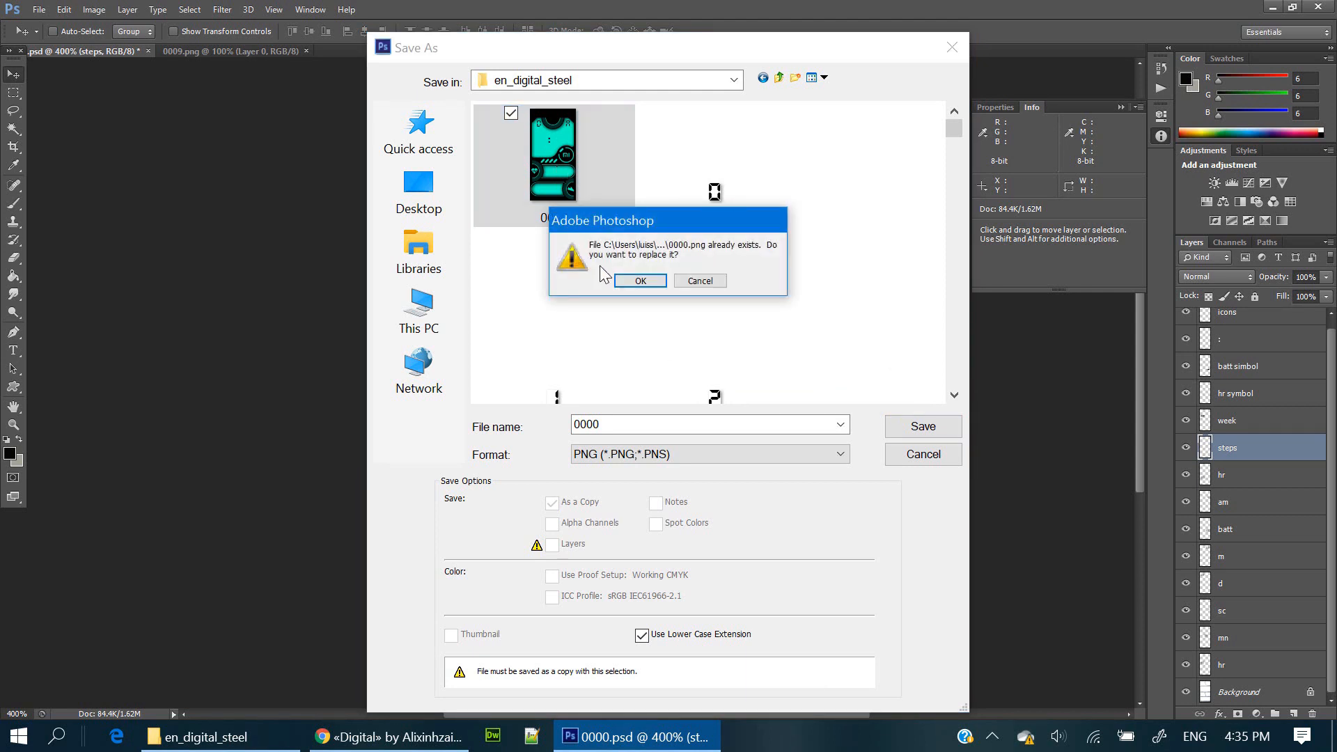
click(638, 281)
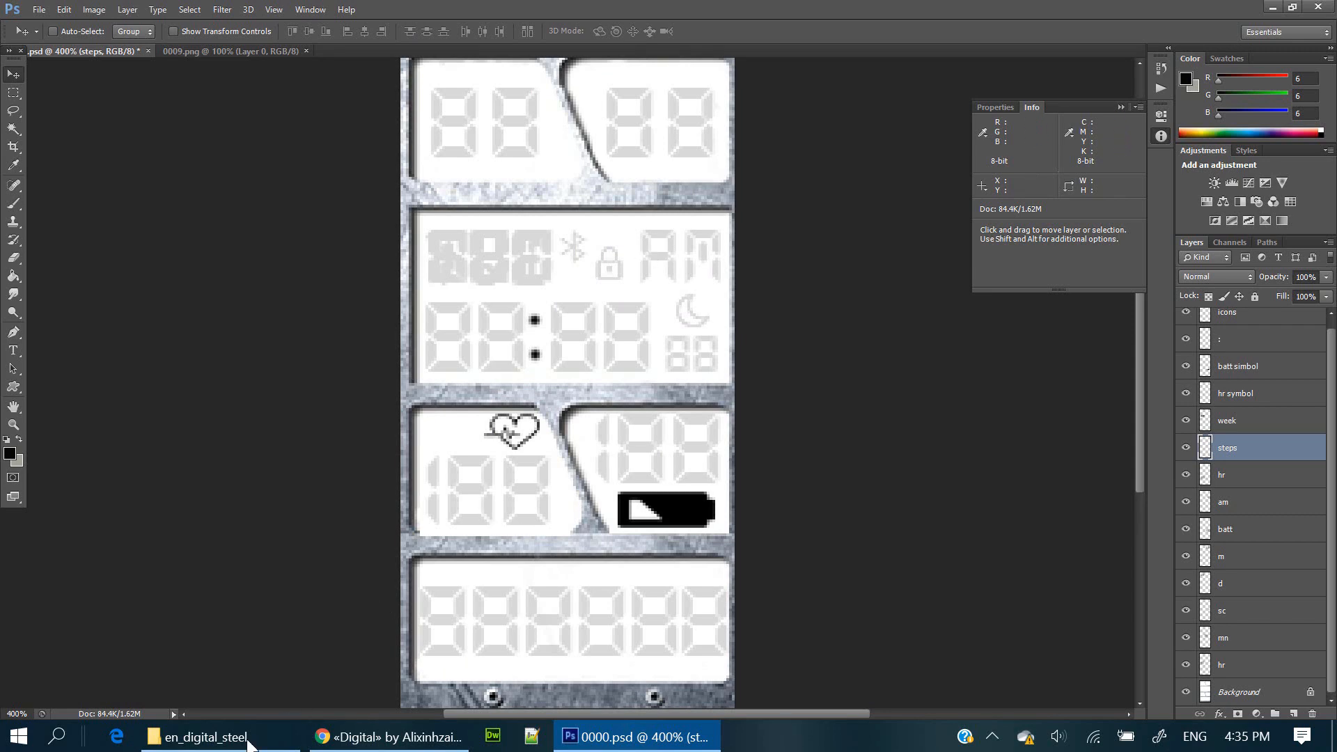
Select and remove the unneeded digit images 0021–0030 and SAT weekday image 0044.
click(204, 736)
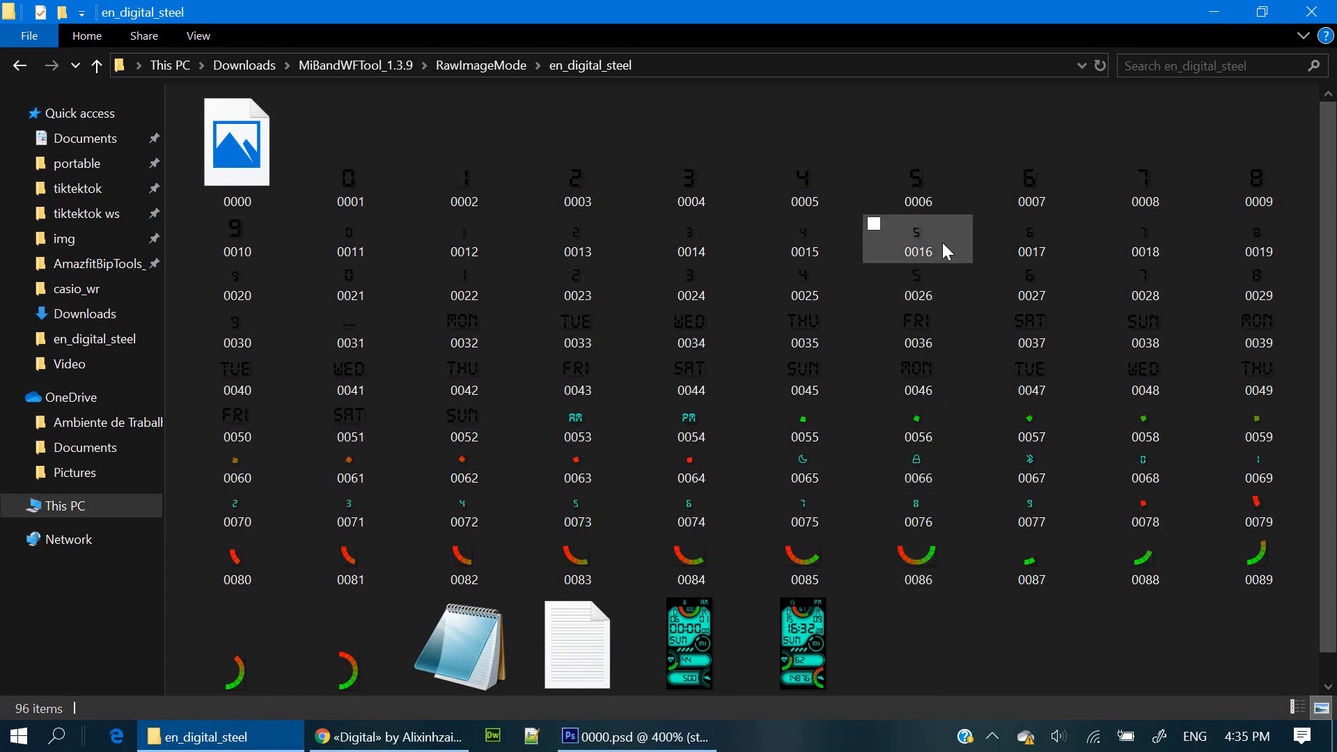
click(350, 289)
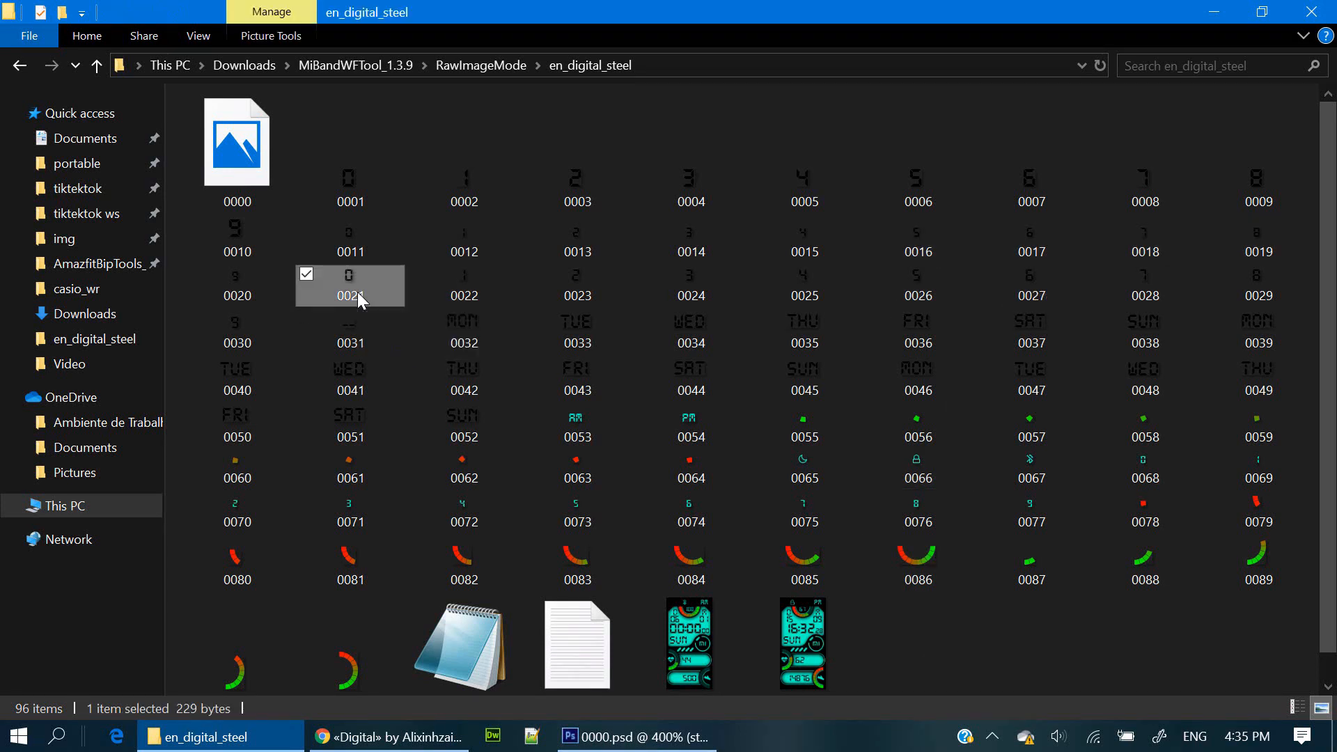
mouse_move(349, 390)
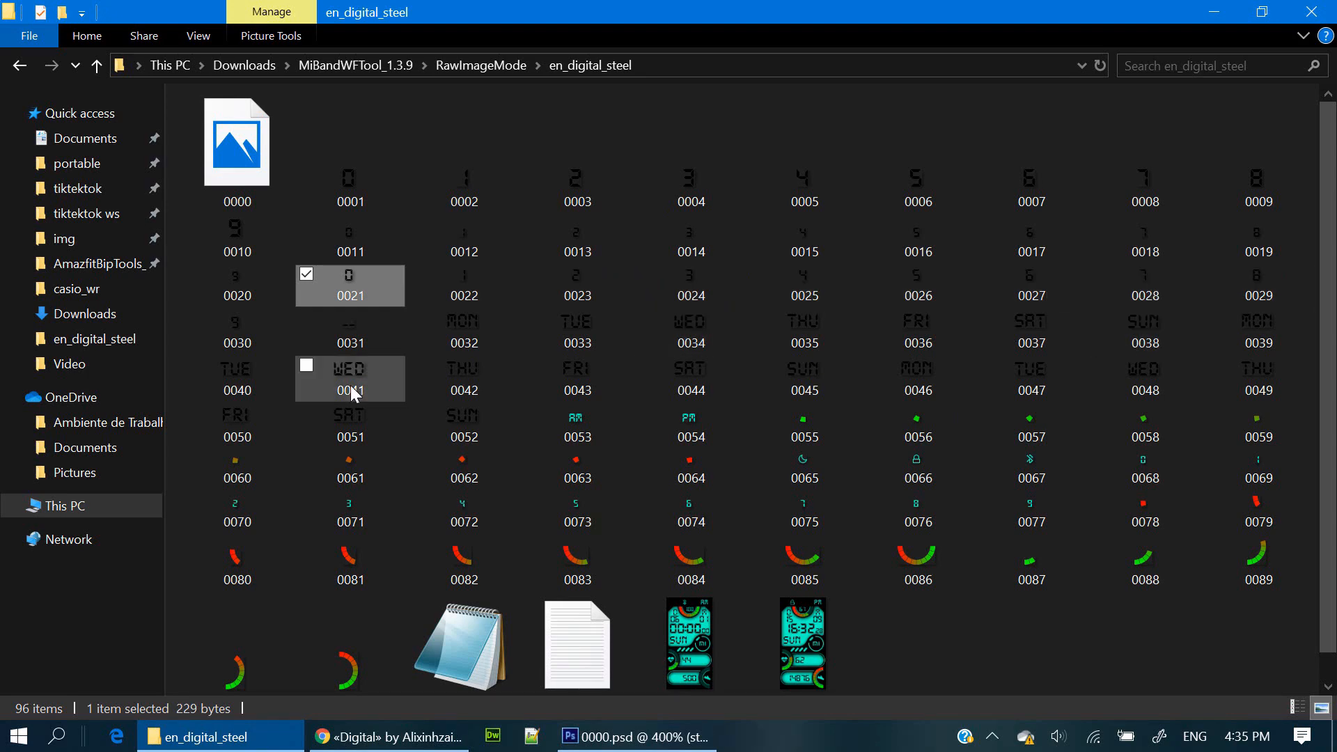
click(236, 333)
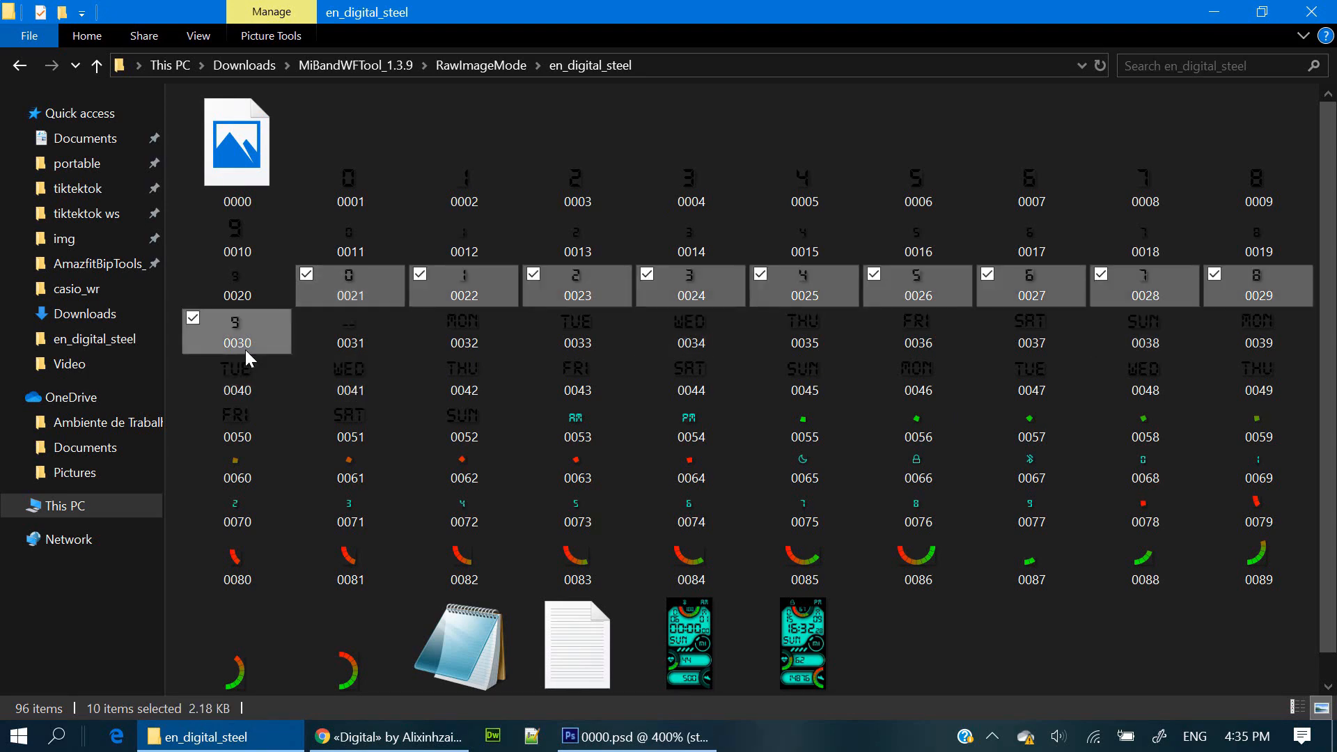
right_click(236, 333)
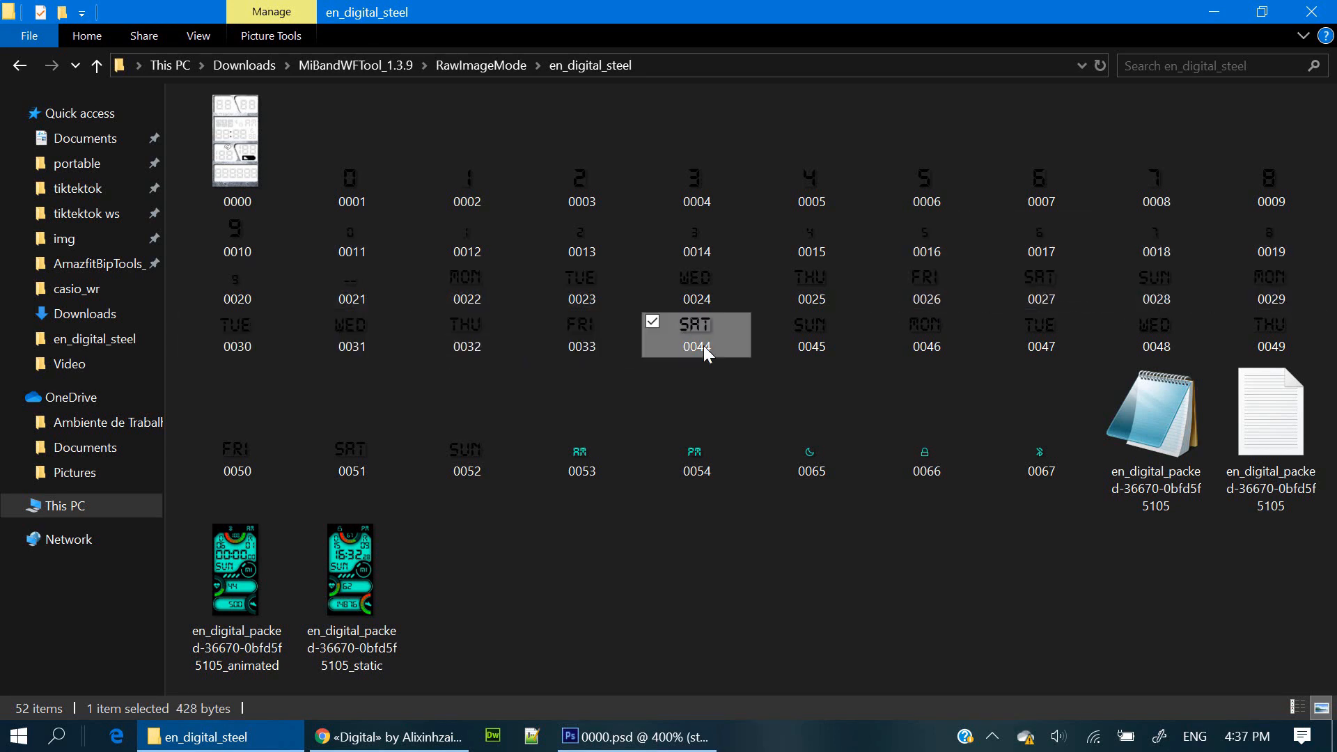
click(1269, 335)
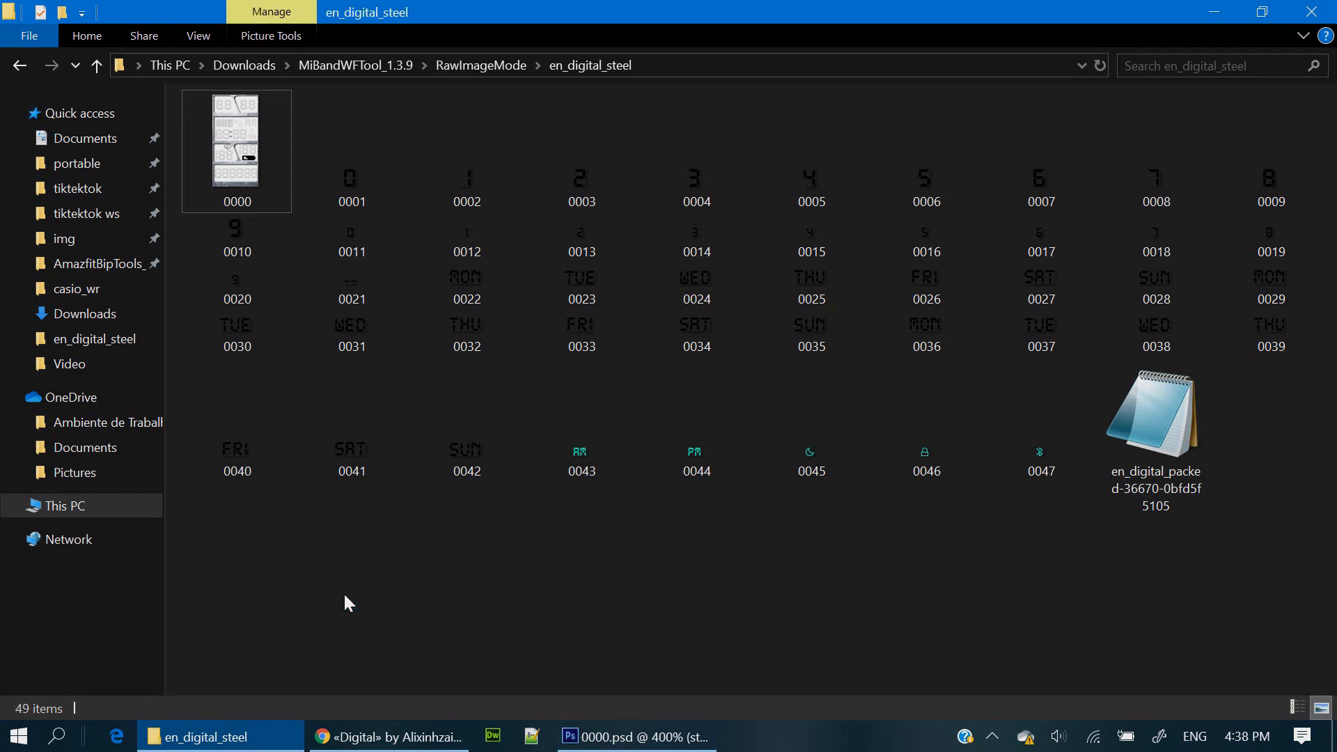
Rename the packed settings file to en_digital_steel.
click(351, 332)
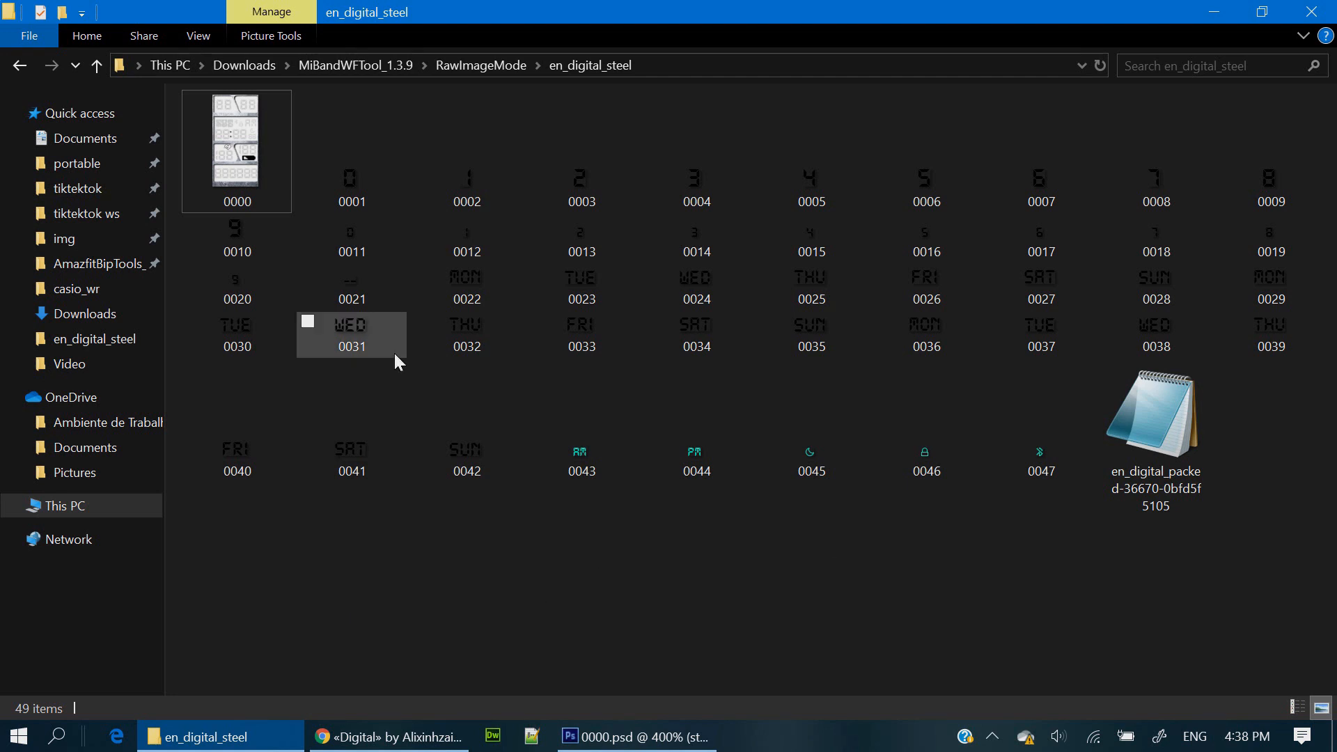
click(1154, 411)
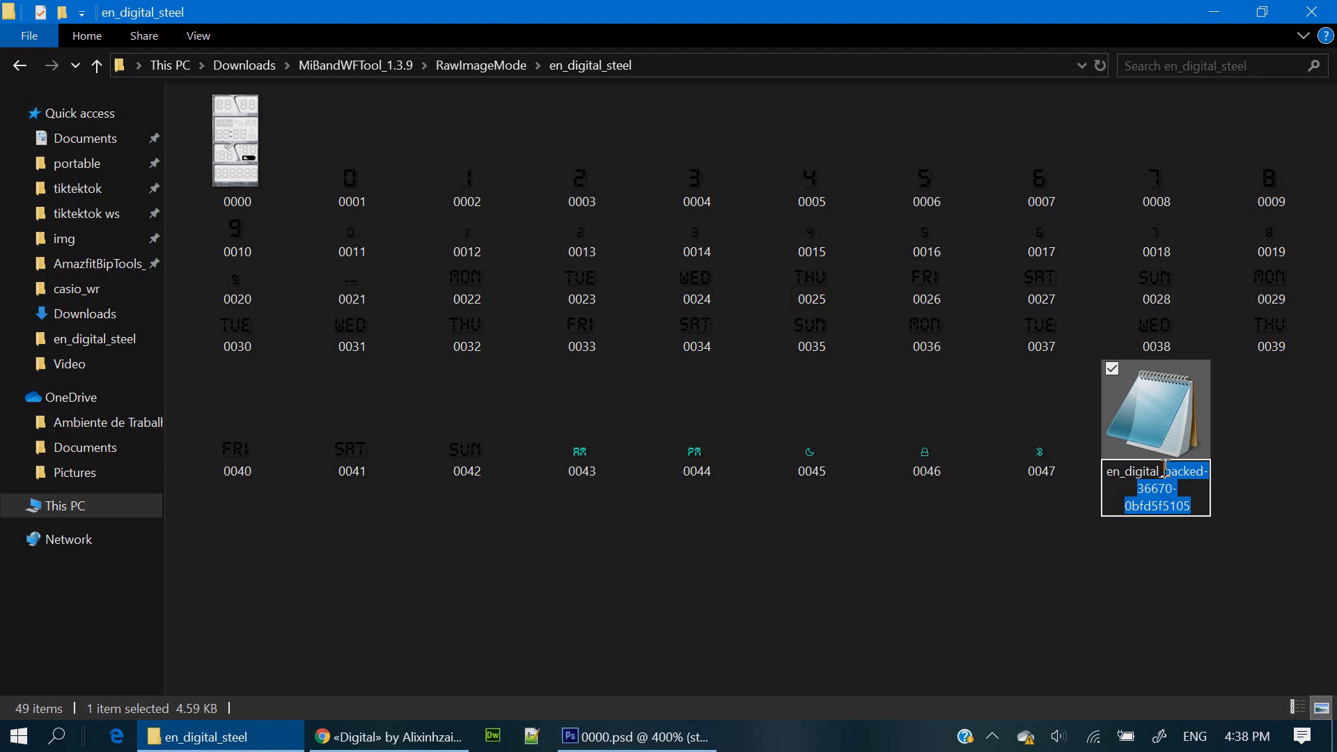
text(en_digital_steel)
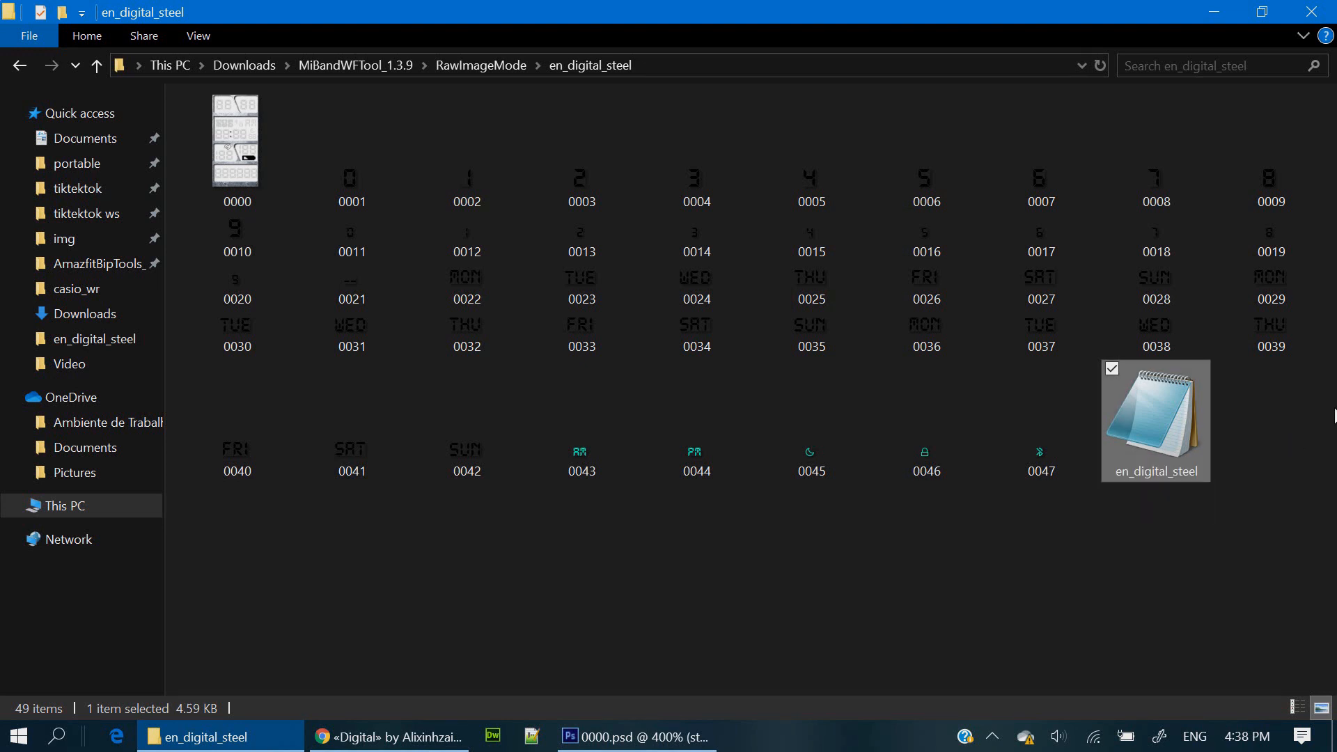
mouse_move(753, 495)
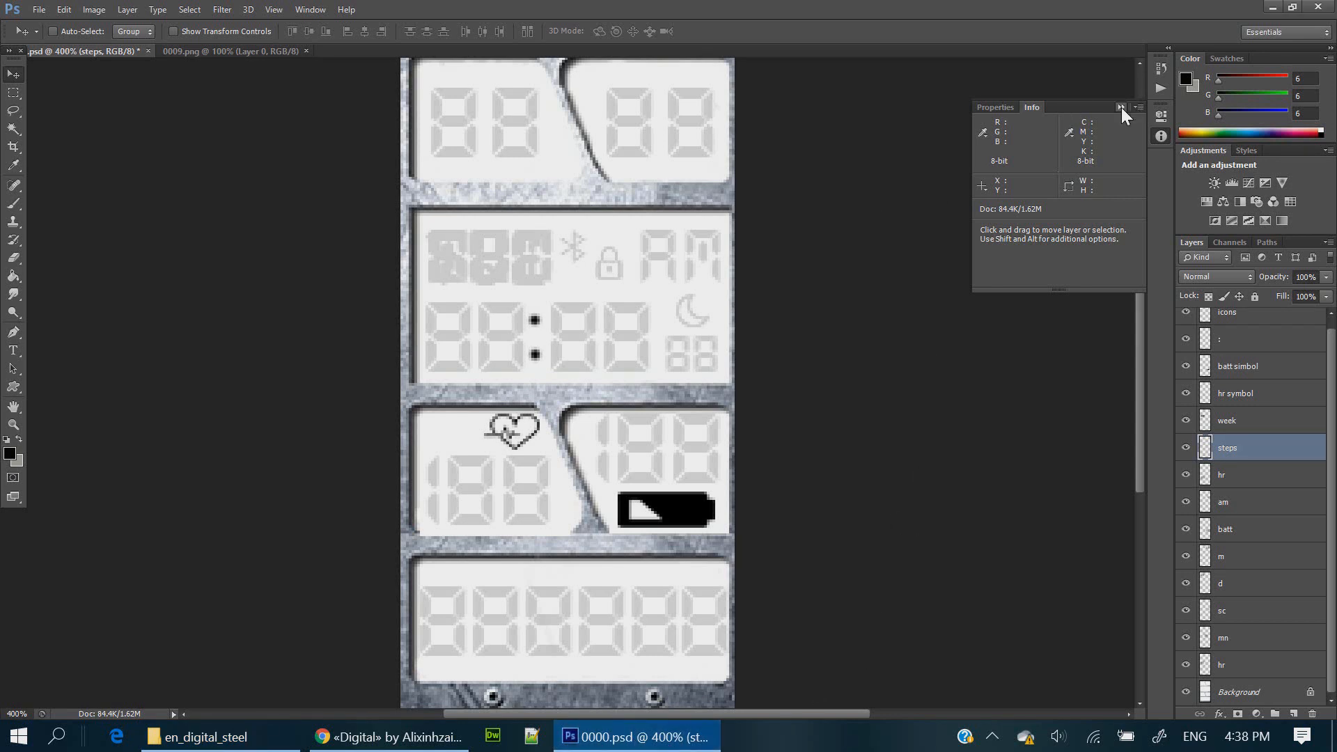
Reopen Photoshop's Info panel via Window > Info to read the hour digits' coordinates.
click(1122, 106)
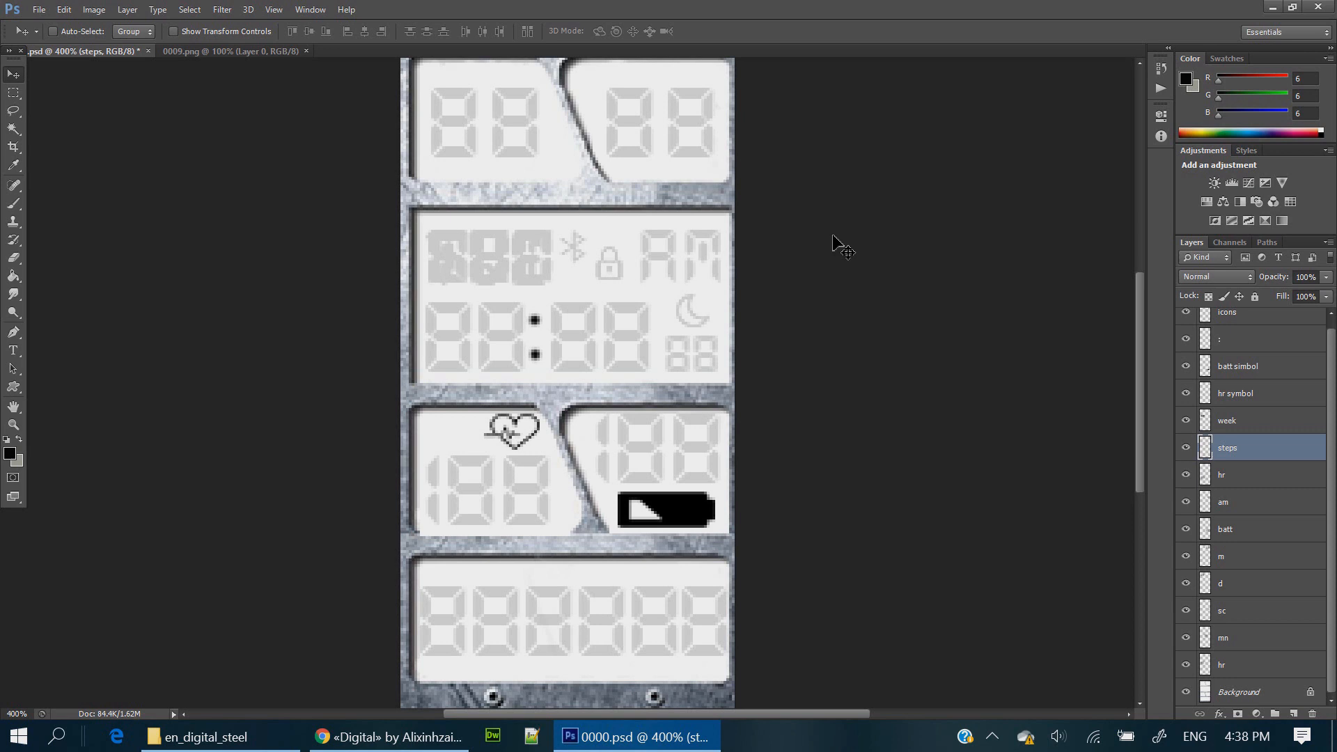
click(309, 9)
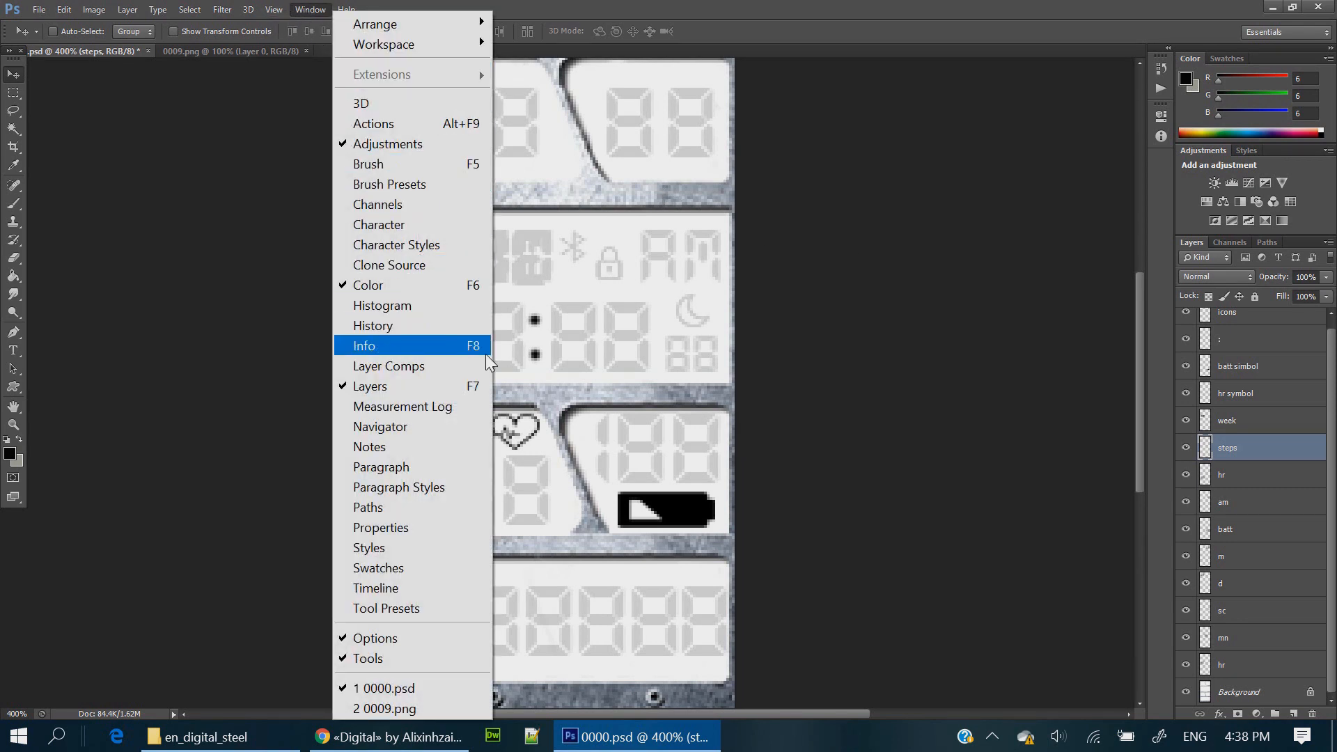
mouse_move(460, 353)
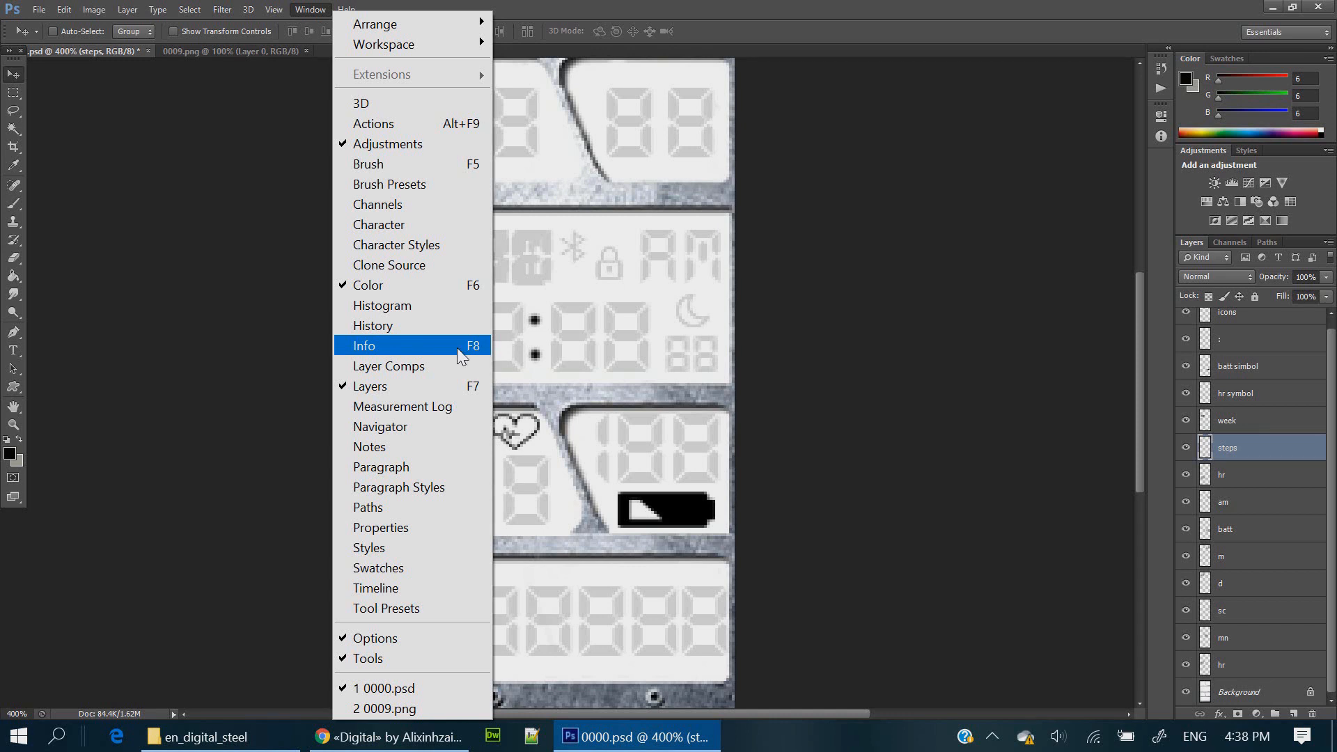
click(365, 345)
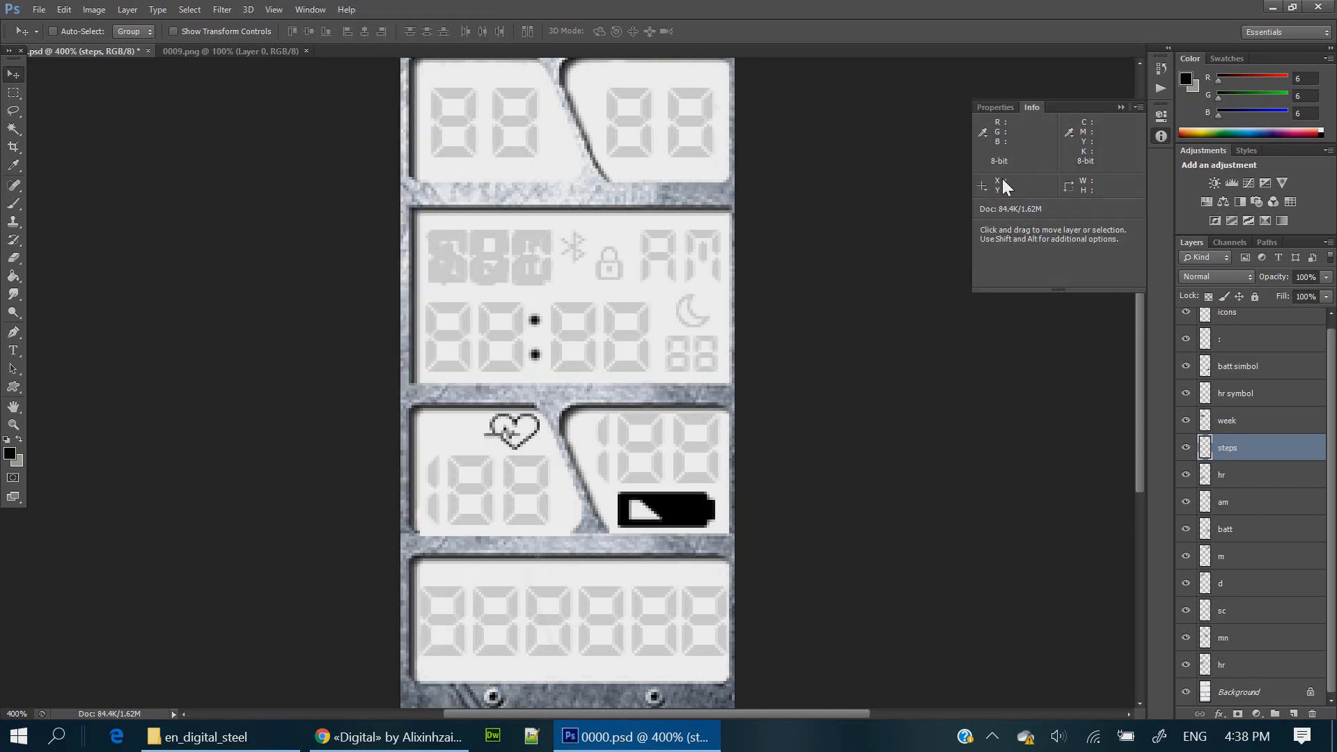
mouse_move(961, 237)
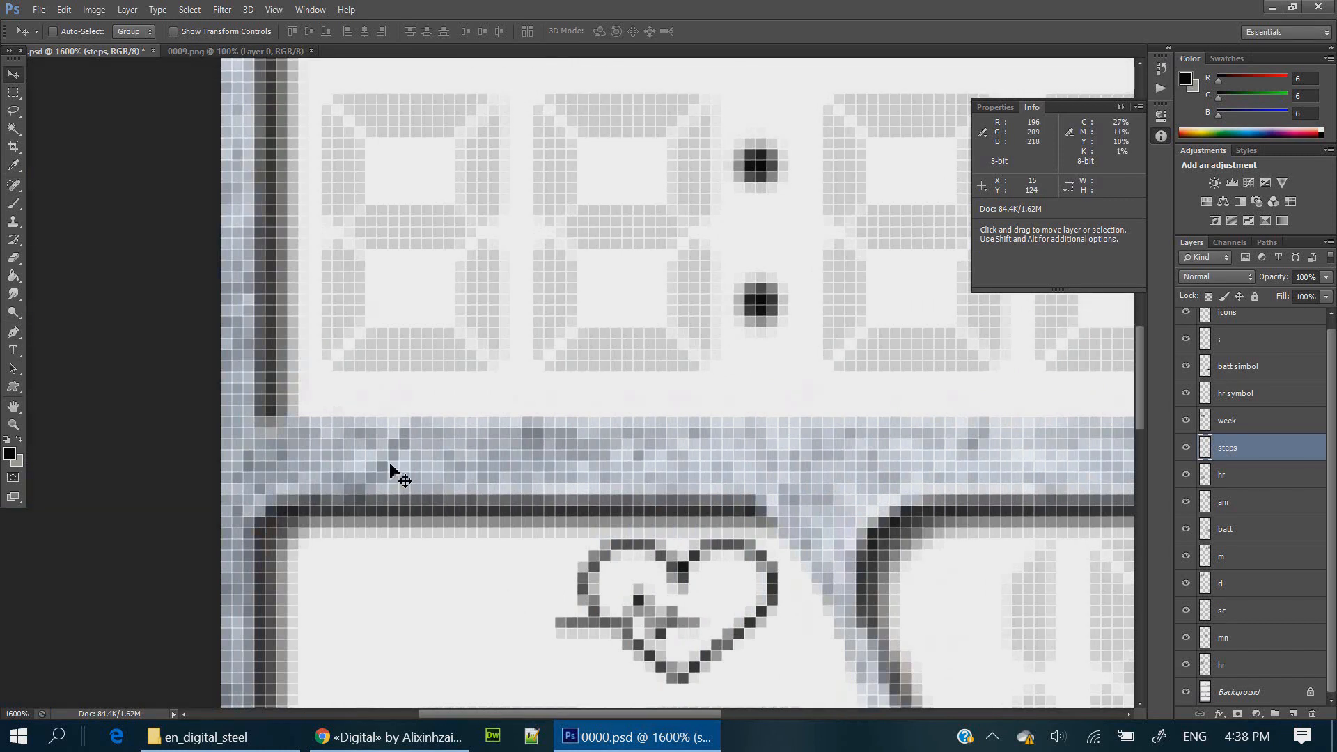
mouse_move(367, 128)
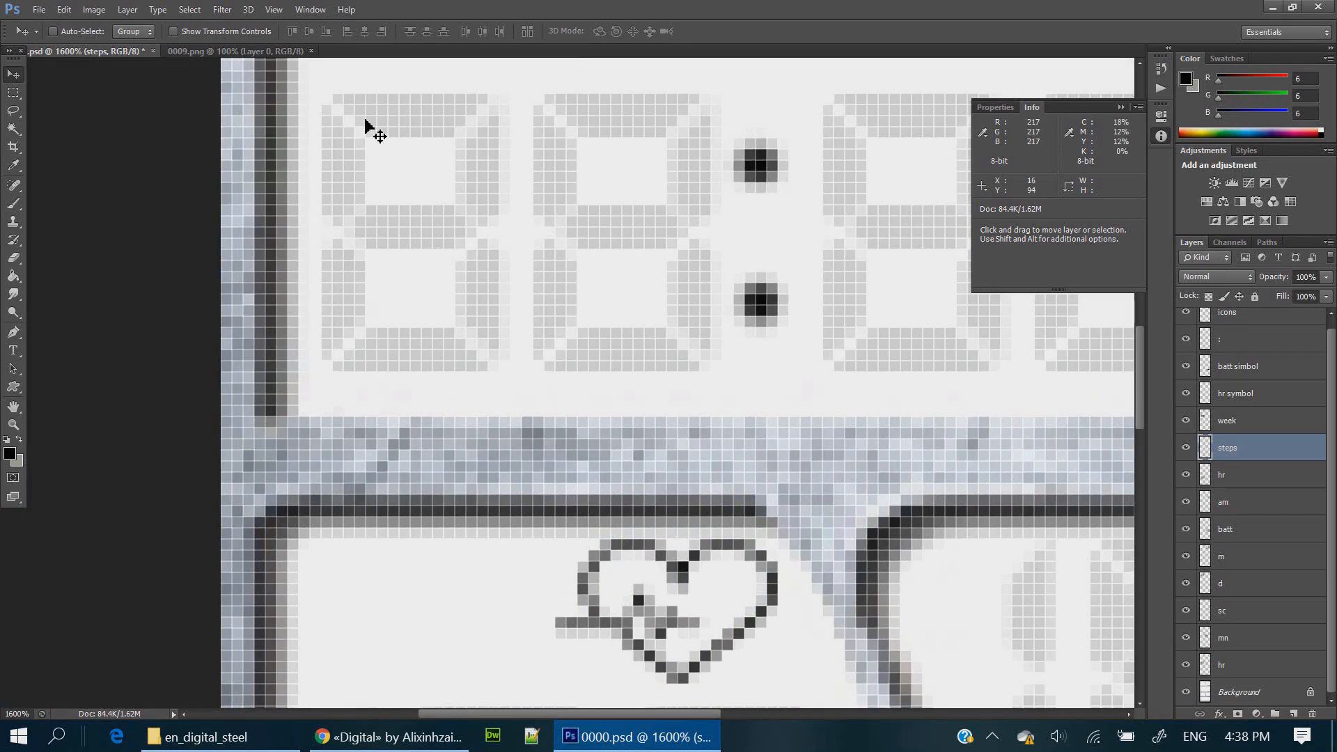
mouse_move(338, 115)
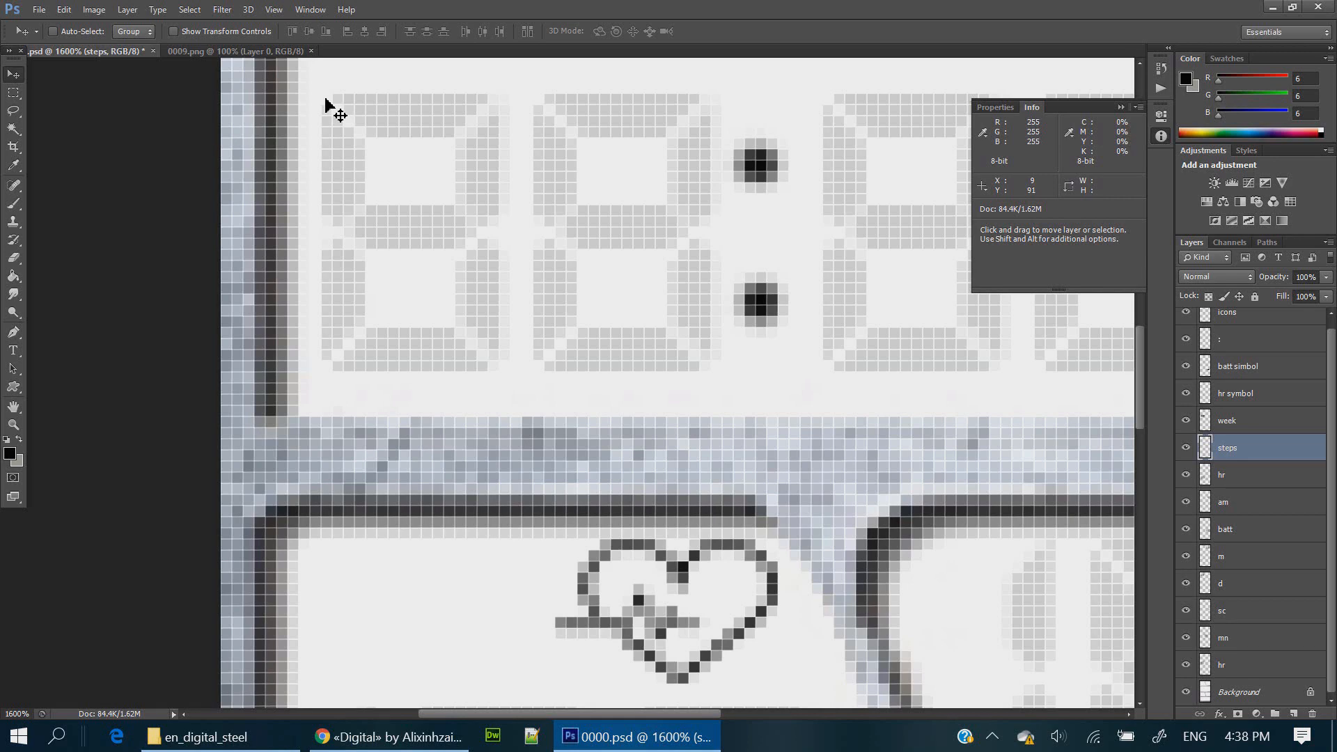
click(217, 736)
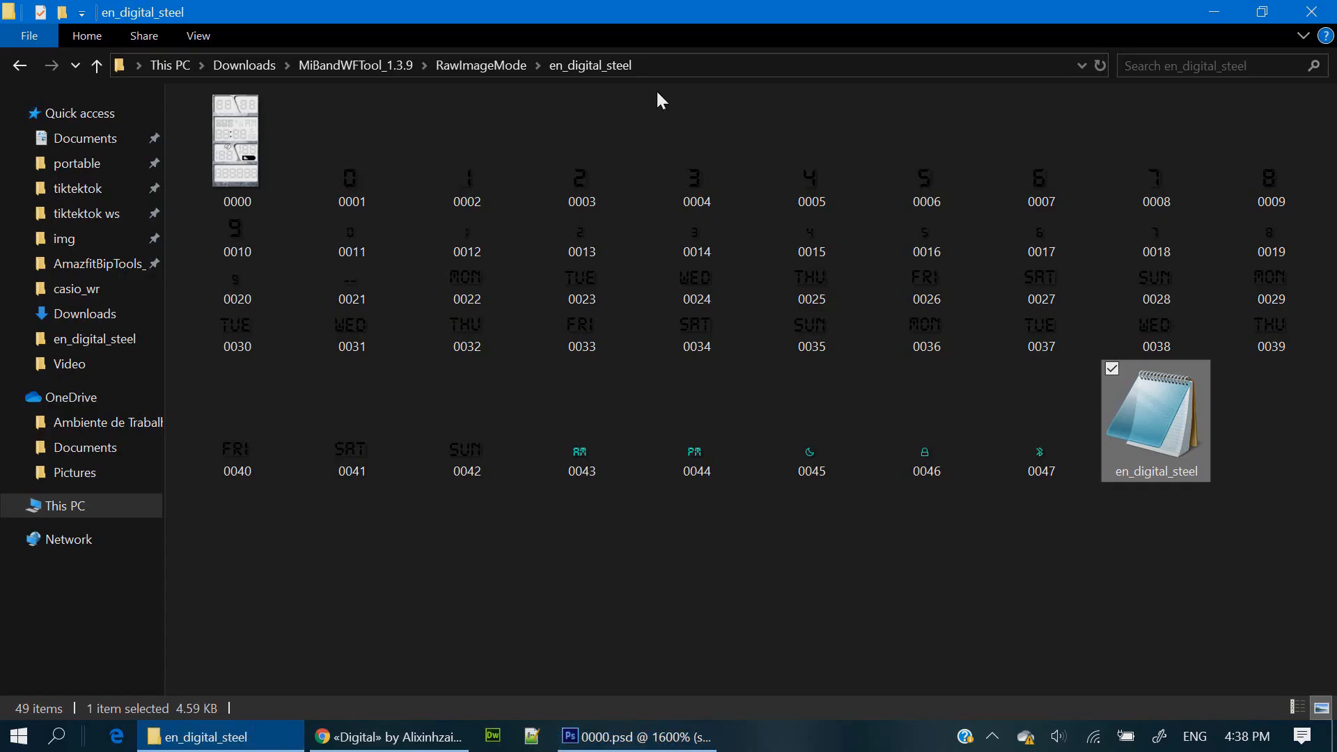
Open en_digital_steel.json in Notepad++.
right_click(341, 65)
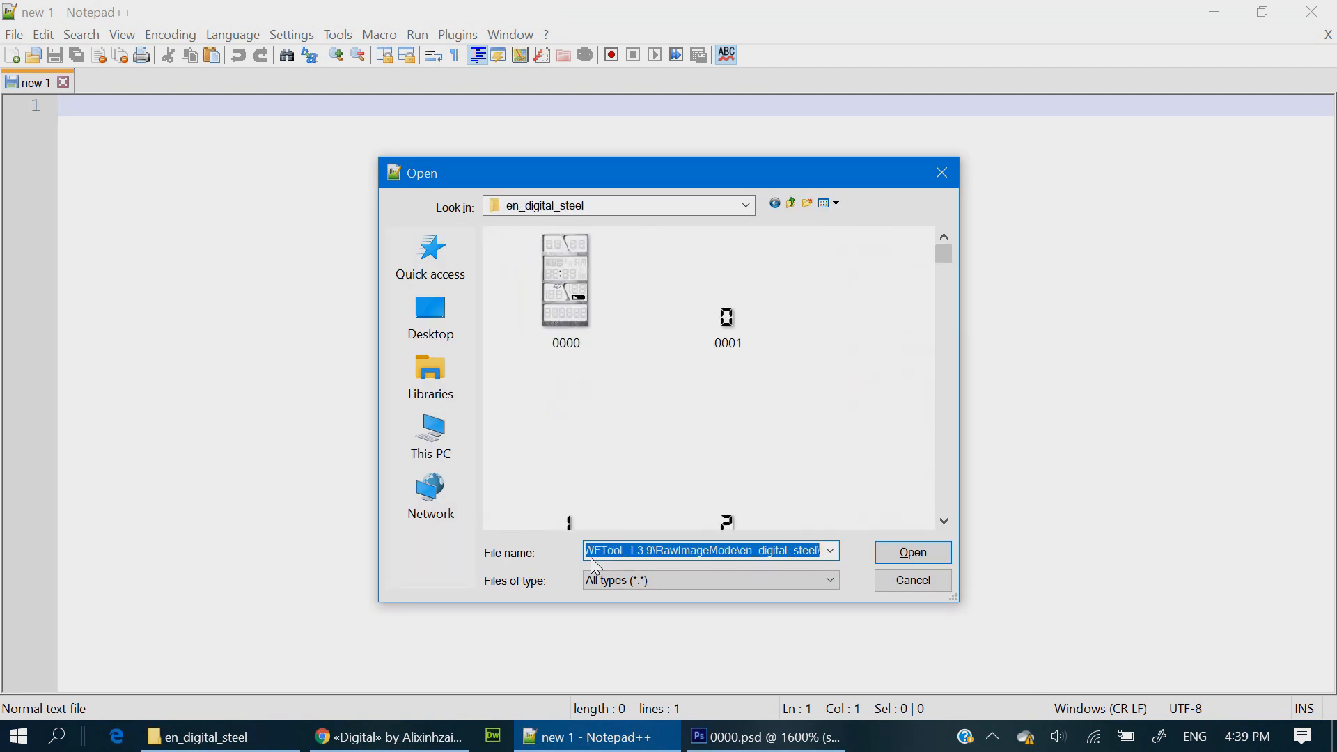
scroll(down, 3)
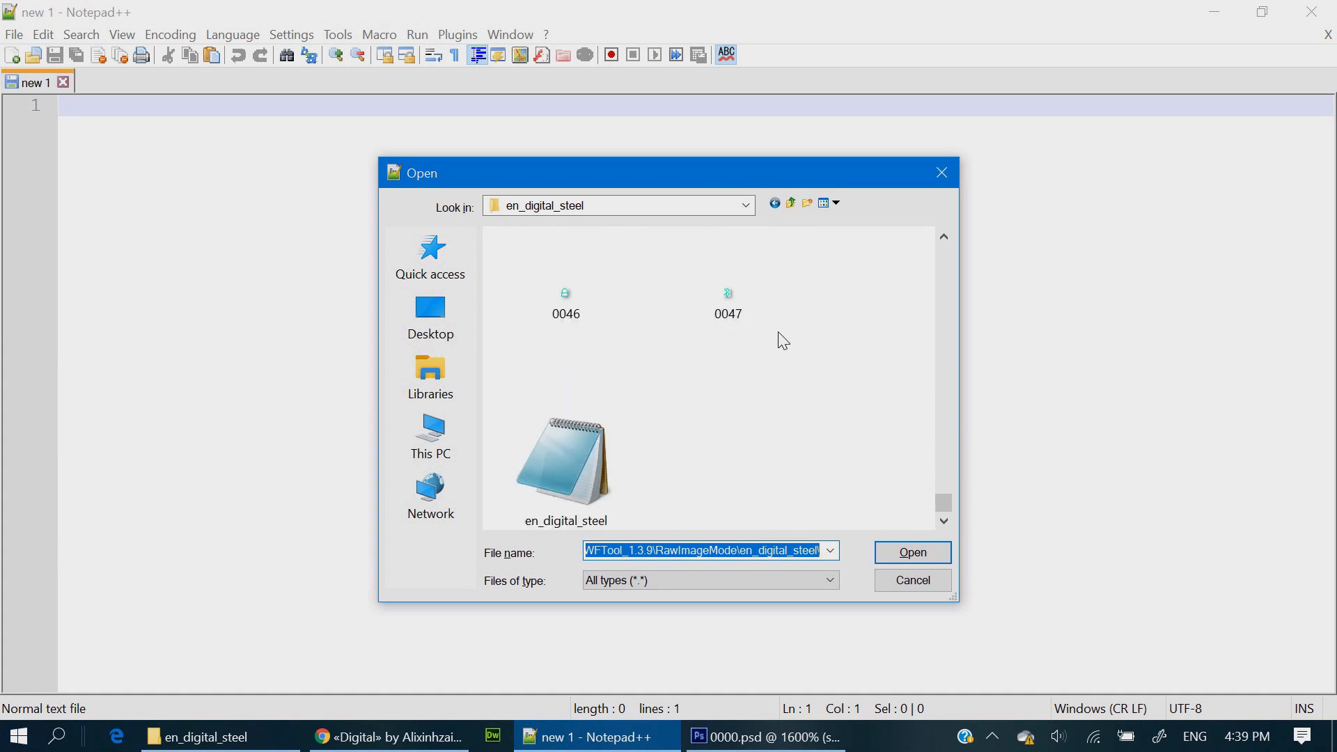
click(911, 552)
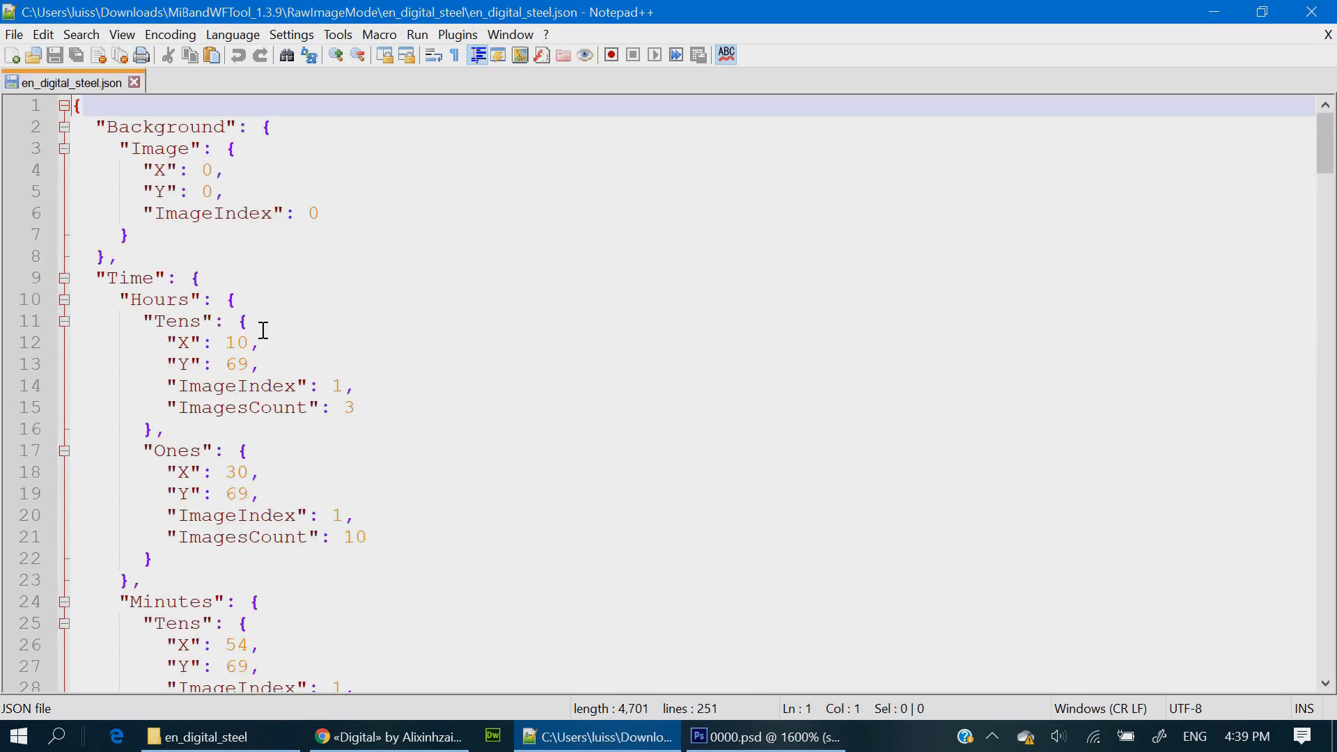
Set the hour digits: tens at X 9, Y 91 and ones at X 28, Y 91.
click(247, 342)
text(9)
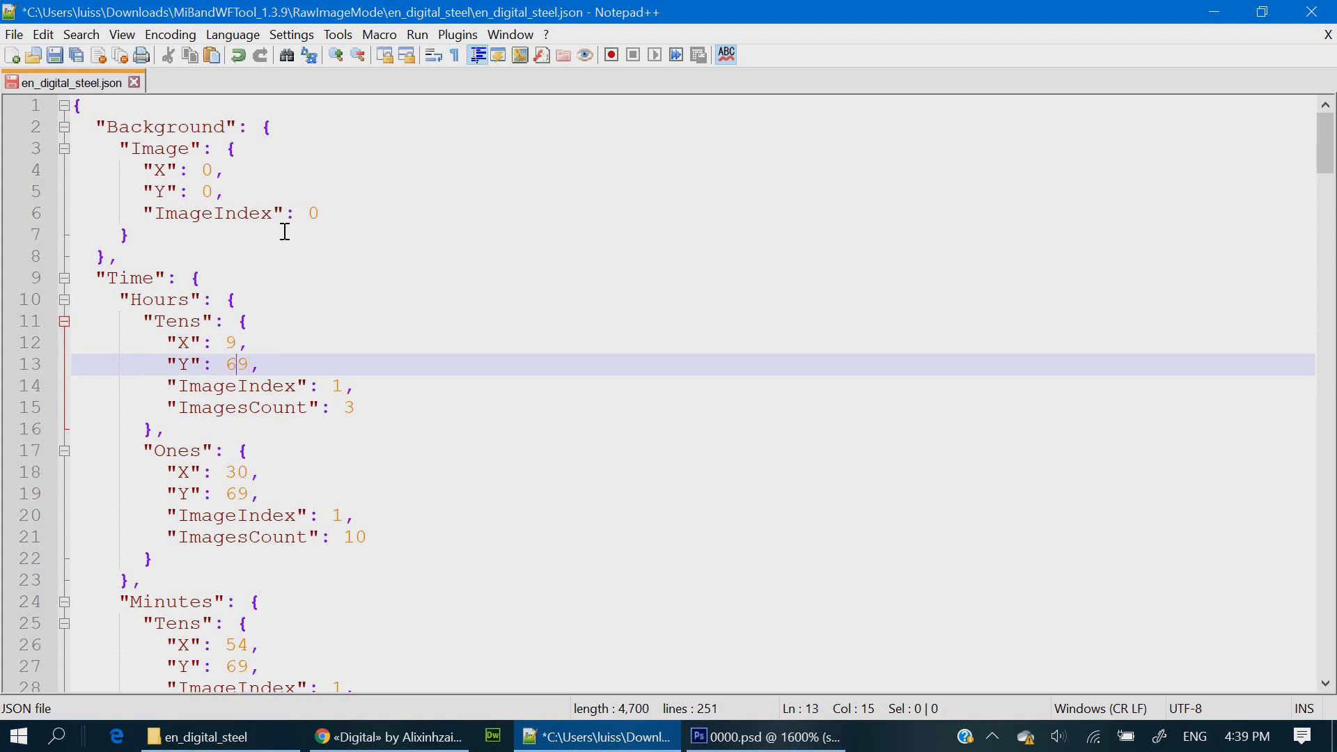
key(Backspace)
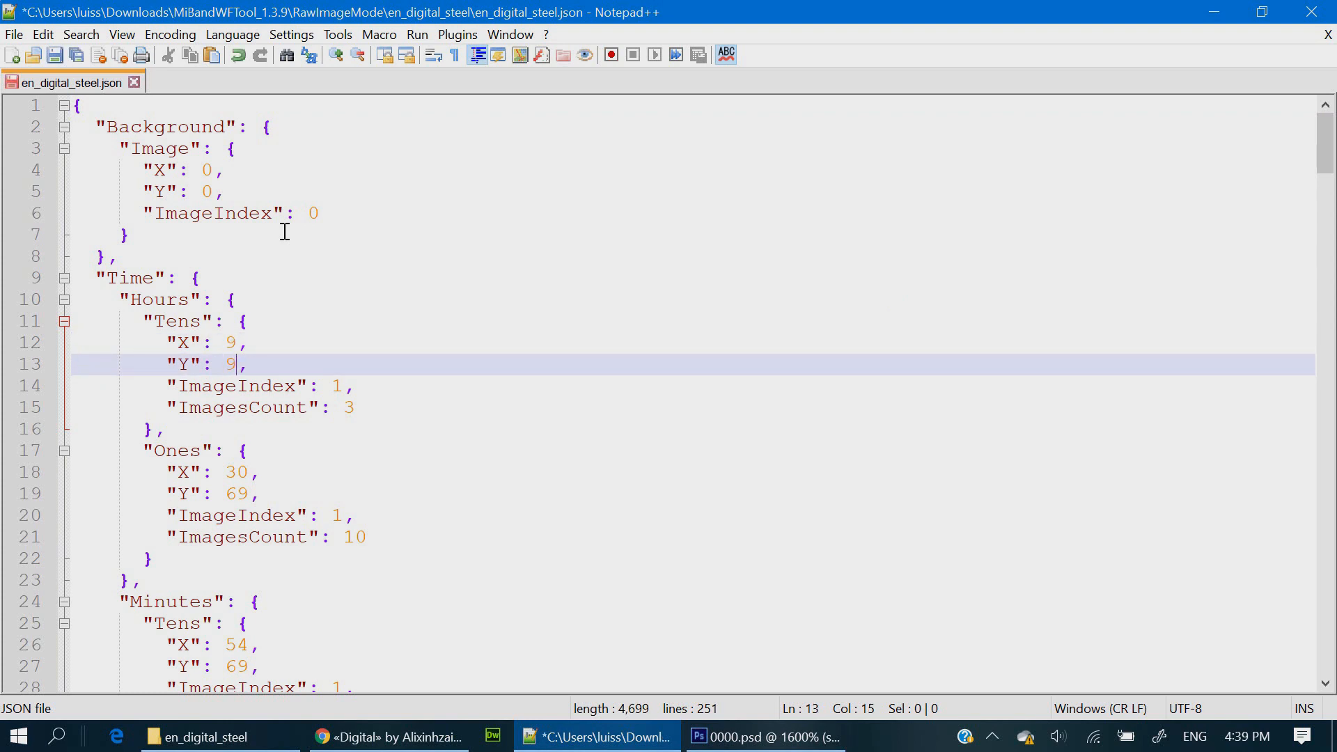
text(1)
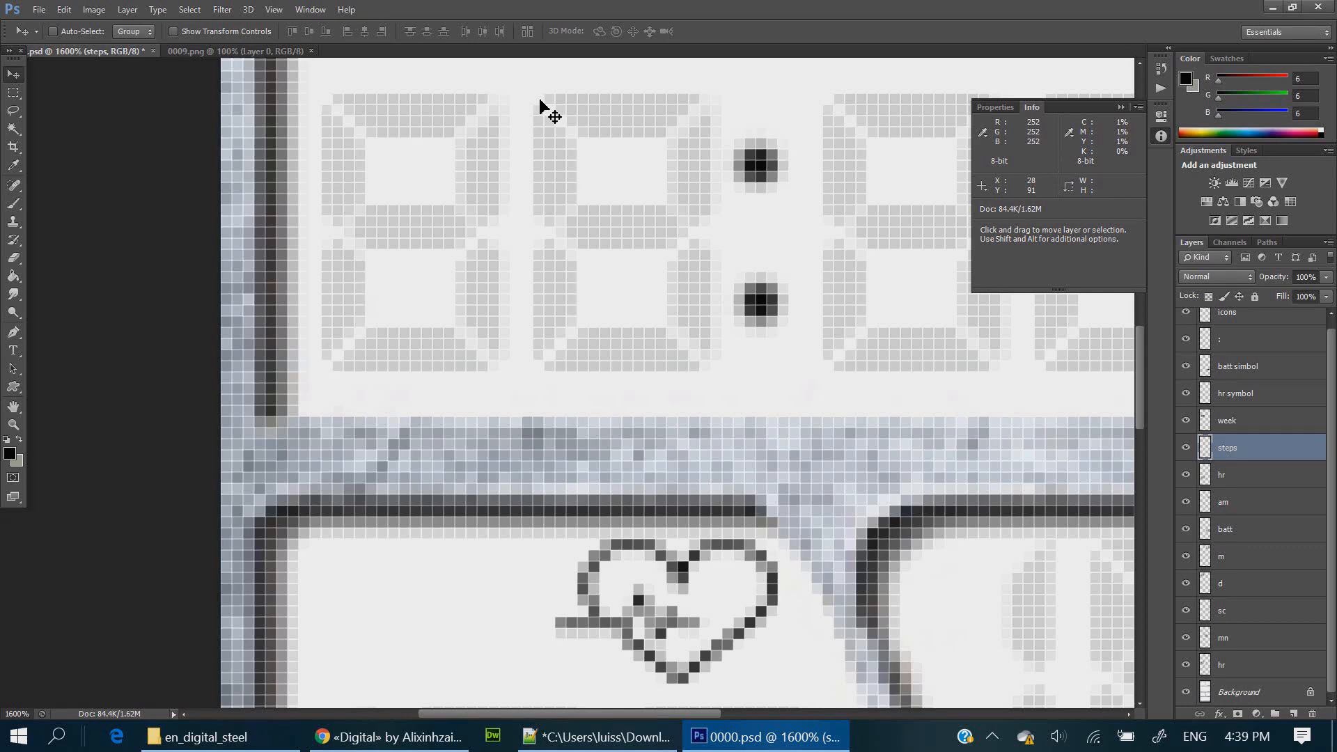
click(599, 736)
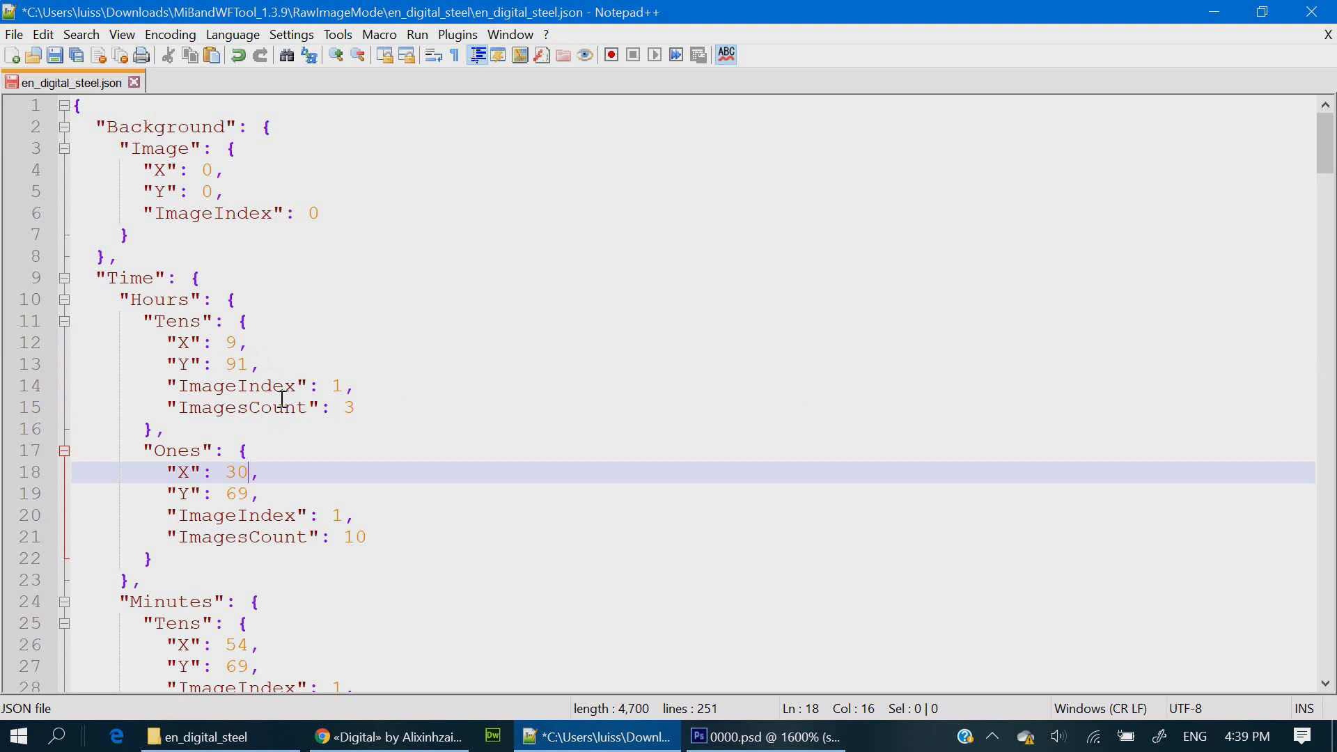
text(28)
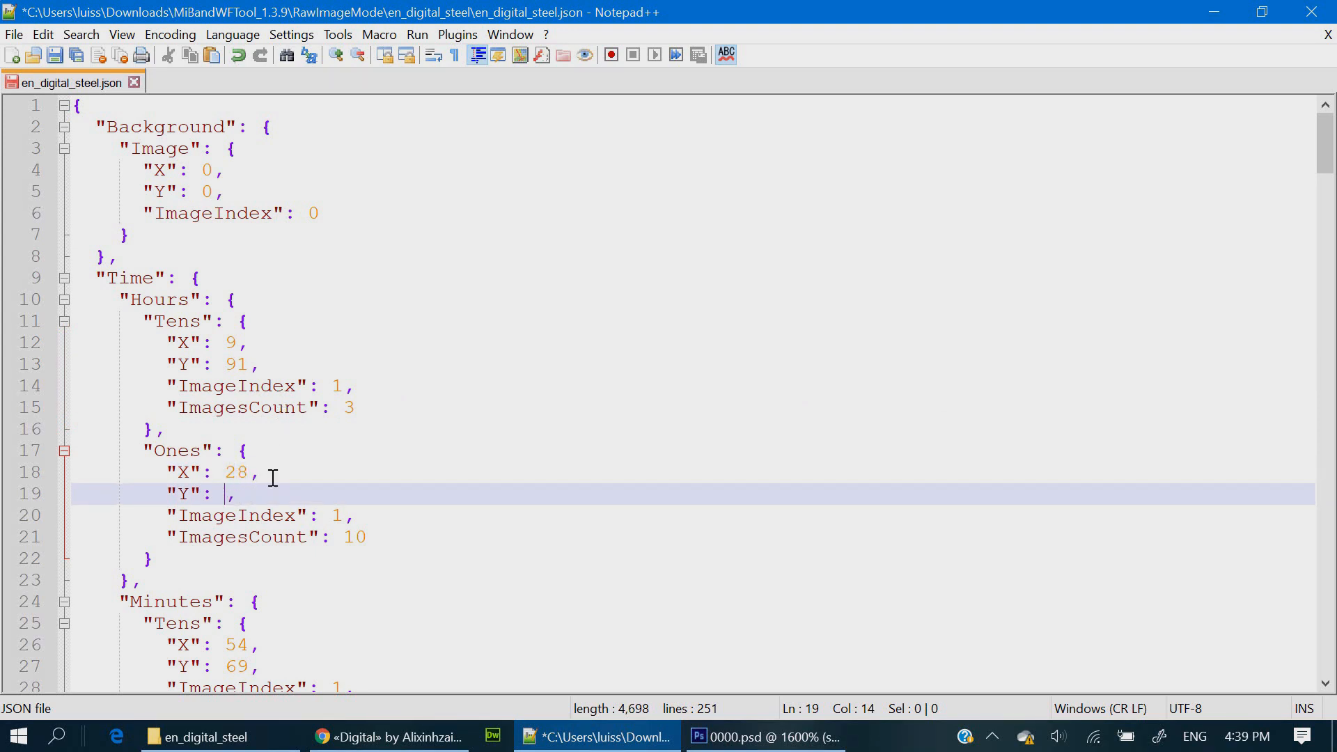
text(91)
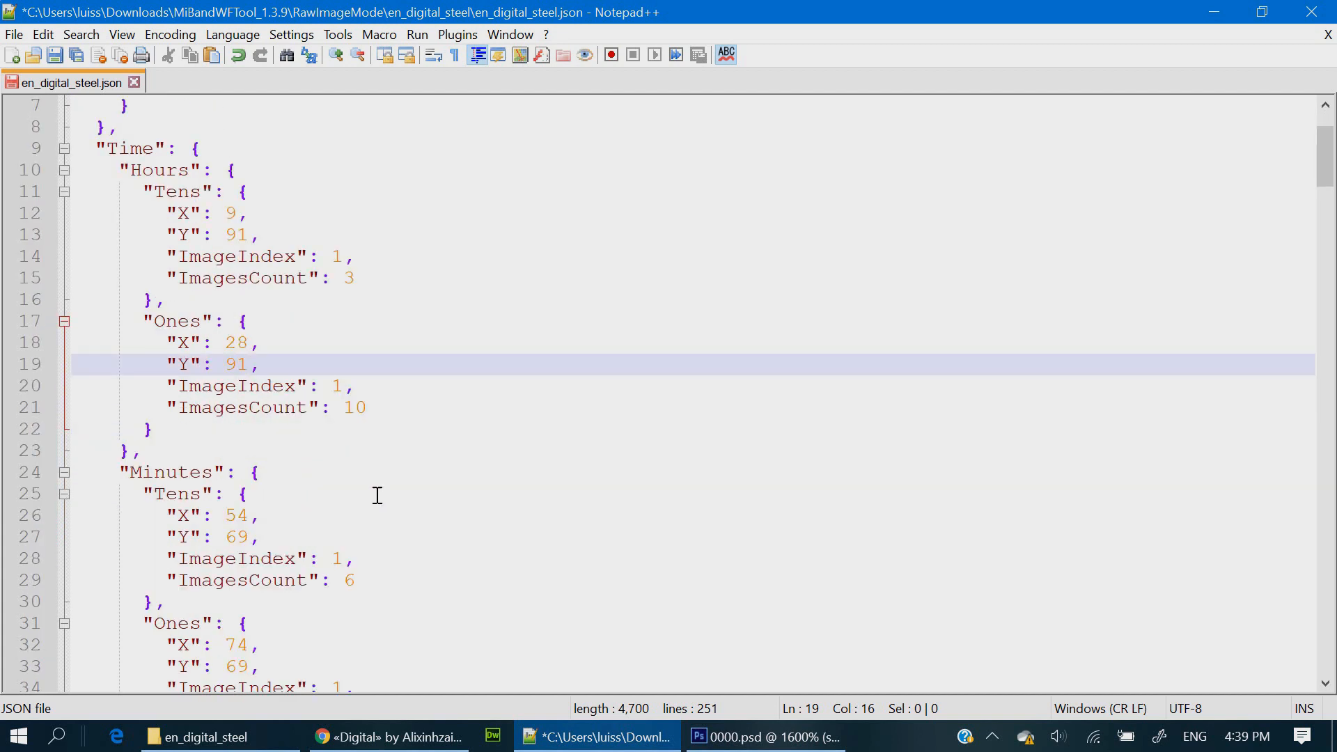
scroll(down, 3)
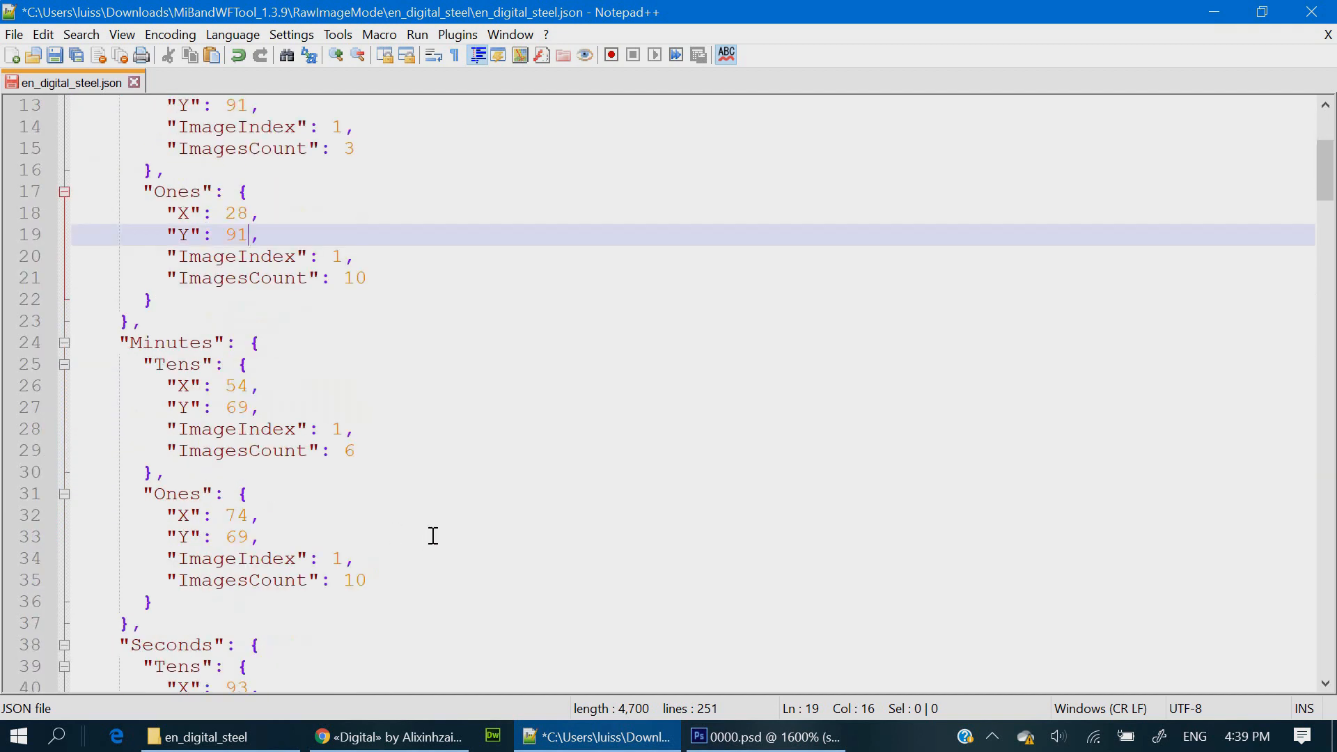
scroll(down, 3)
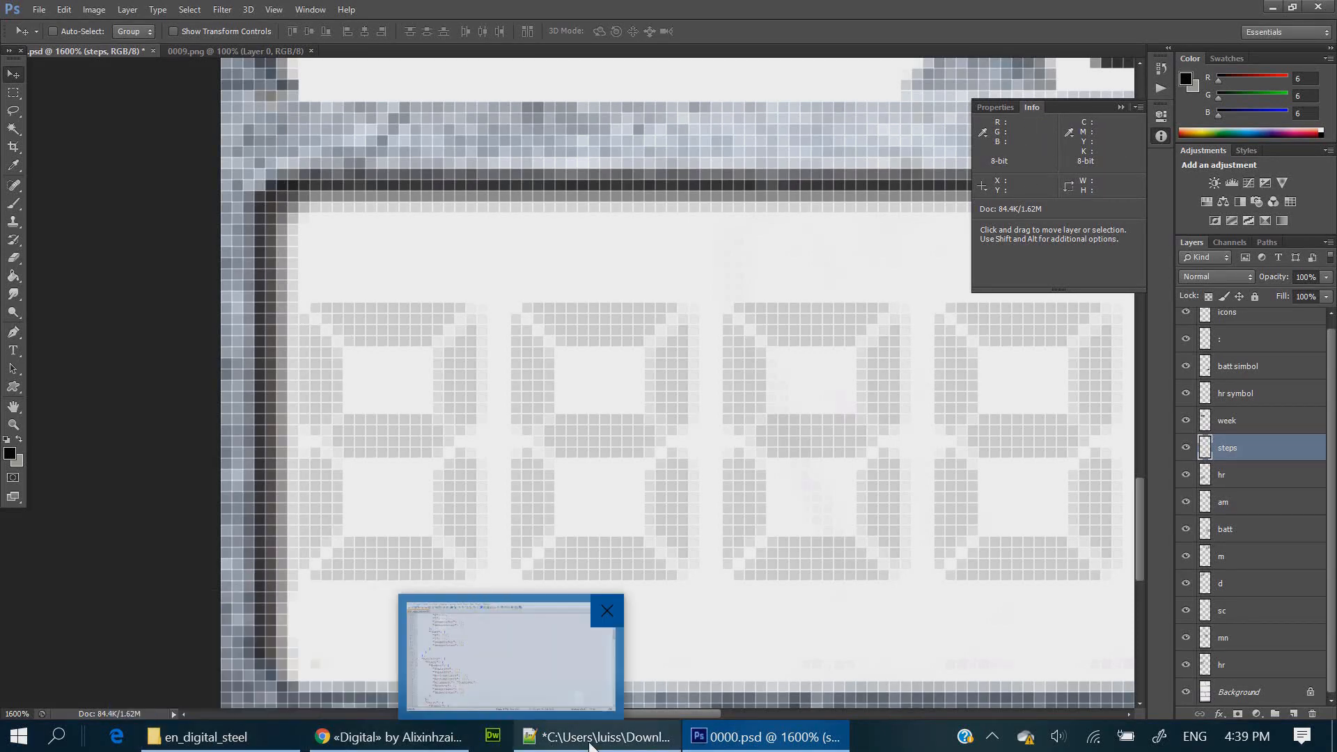
Check Photoshop coordinates, then set the Steps number box to 7,193 through 116,217.
click(597, 736)
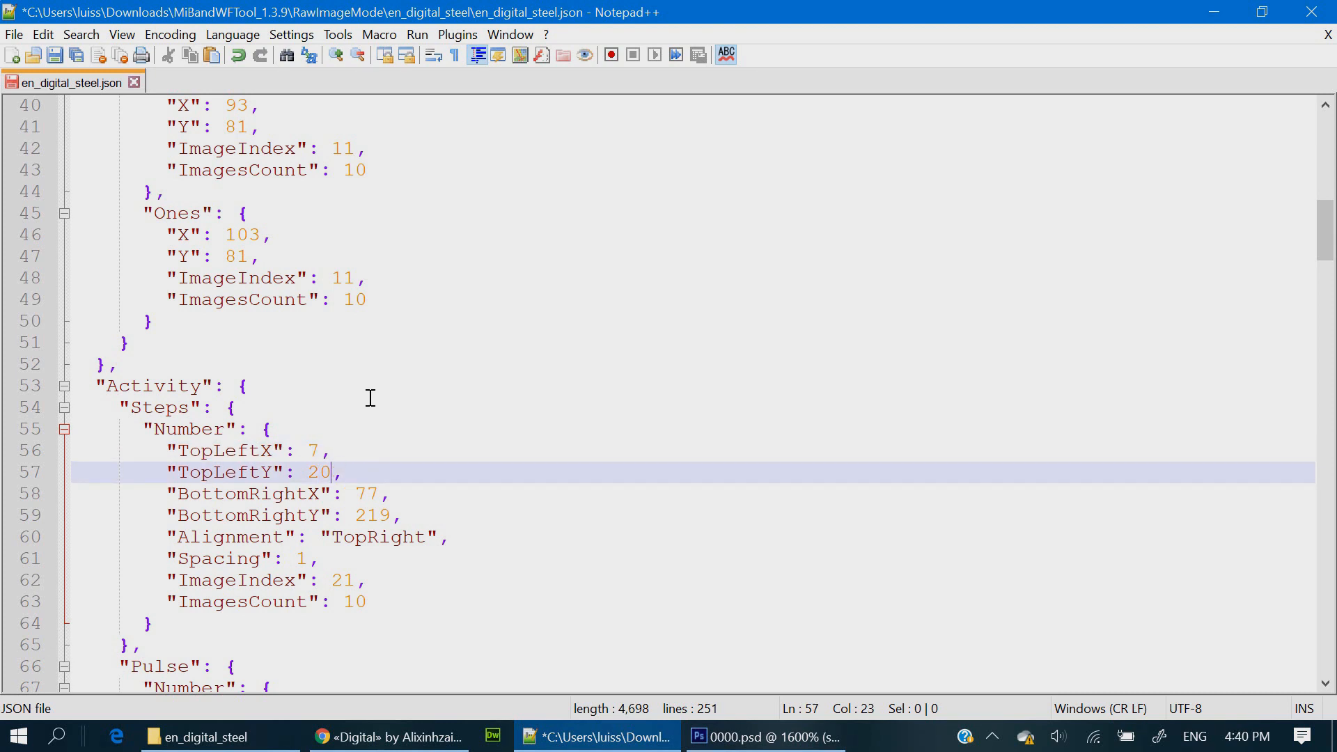
click(764, 736)
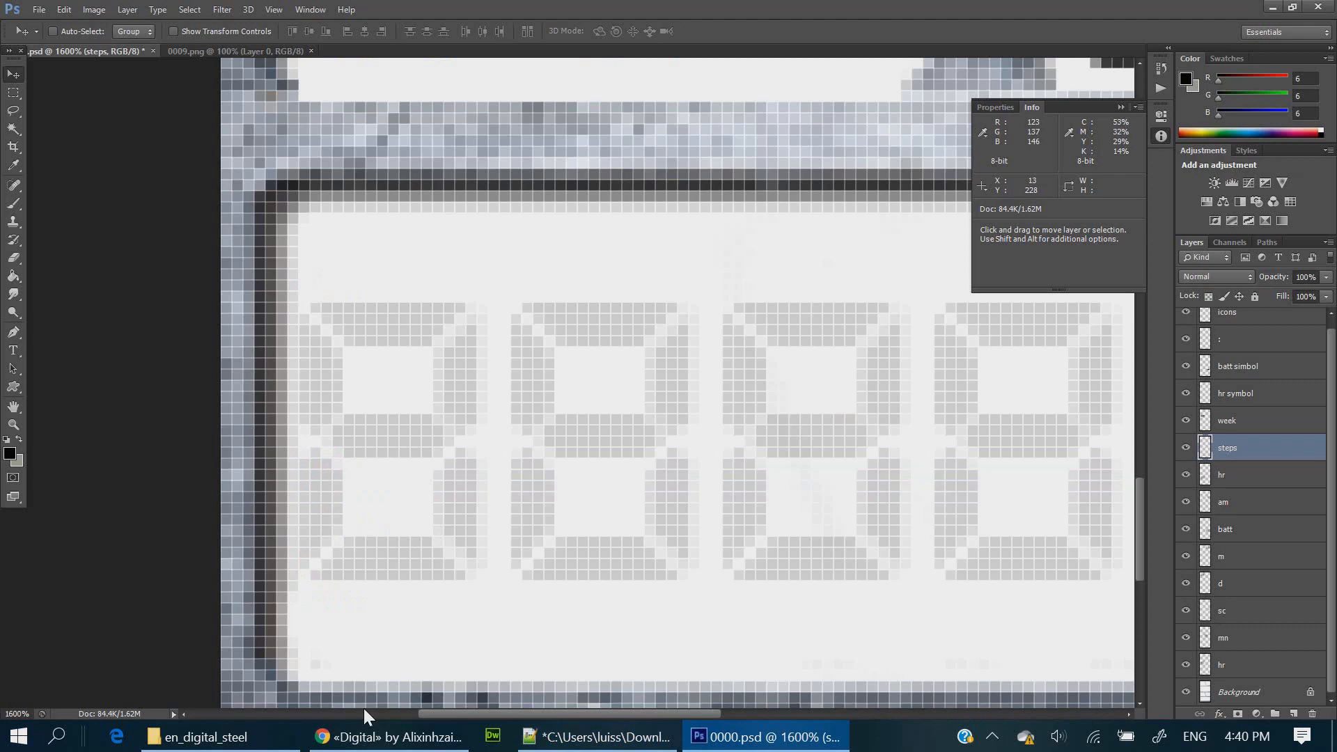
click(599, 736)
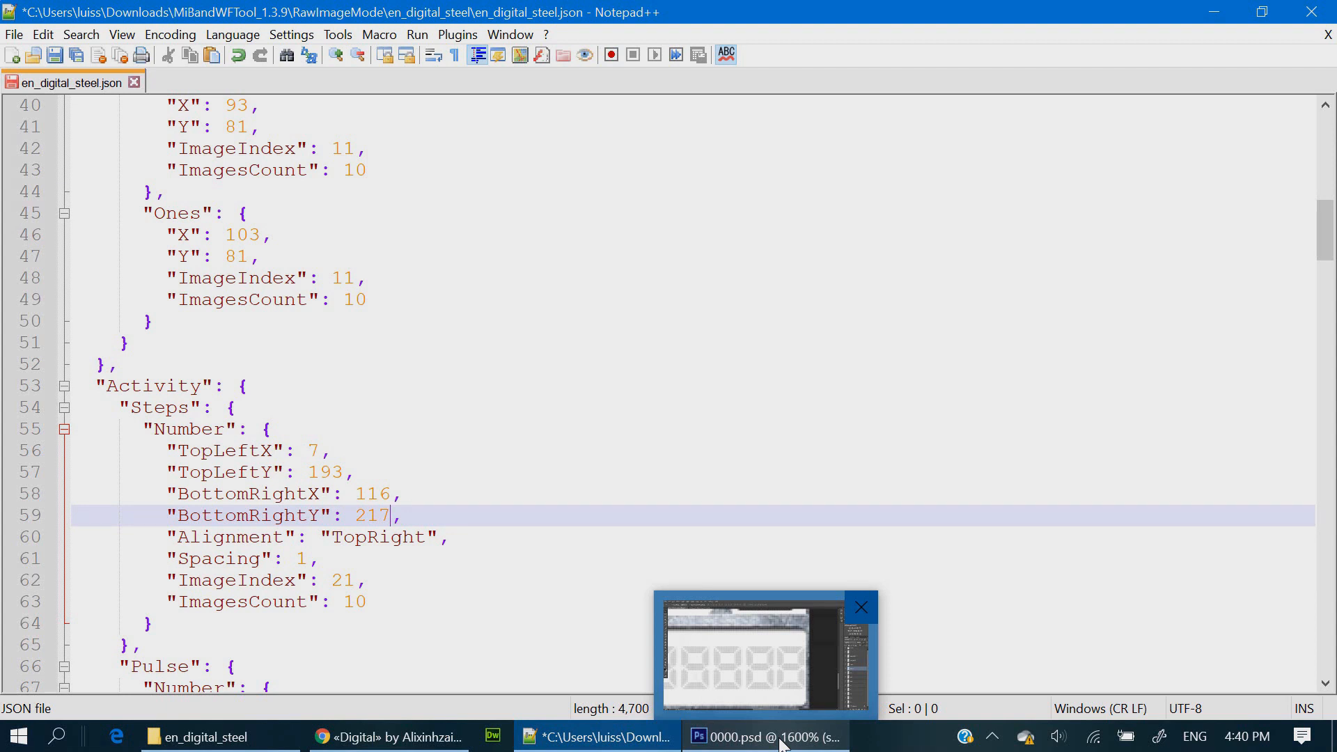
click(445, 472)
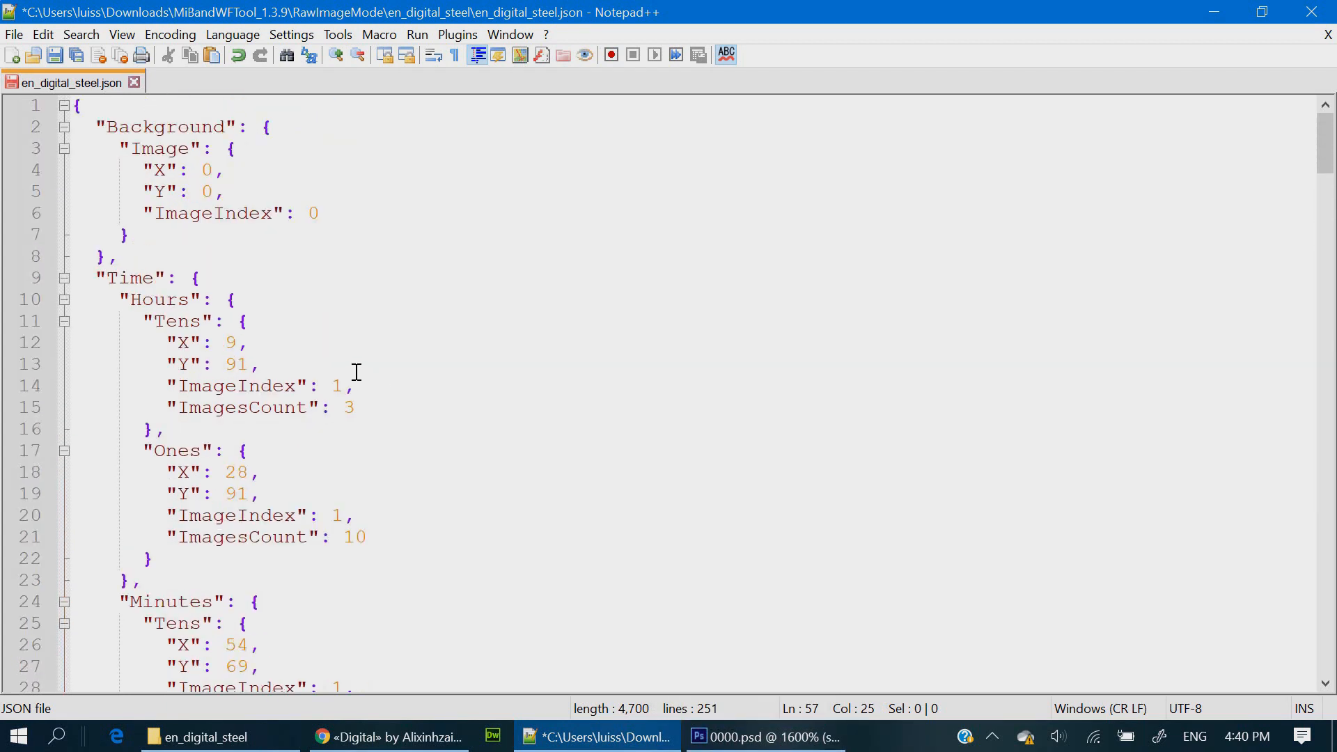
Delete the unused JSON blocks and set the remaining ImageIndex value to 1.
scroll(down, 3)
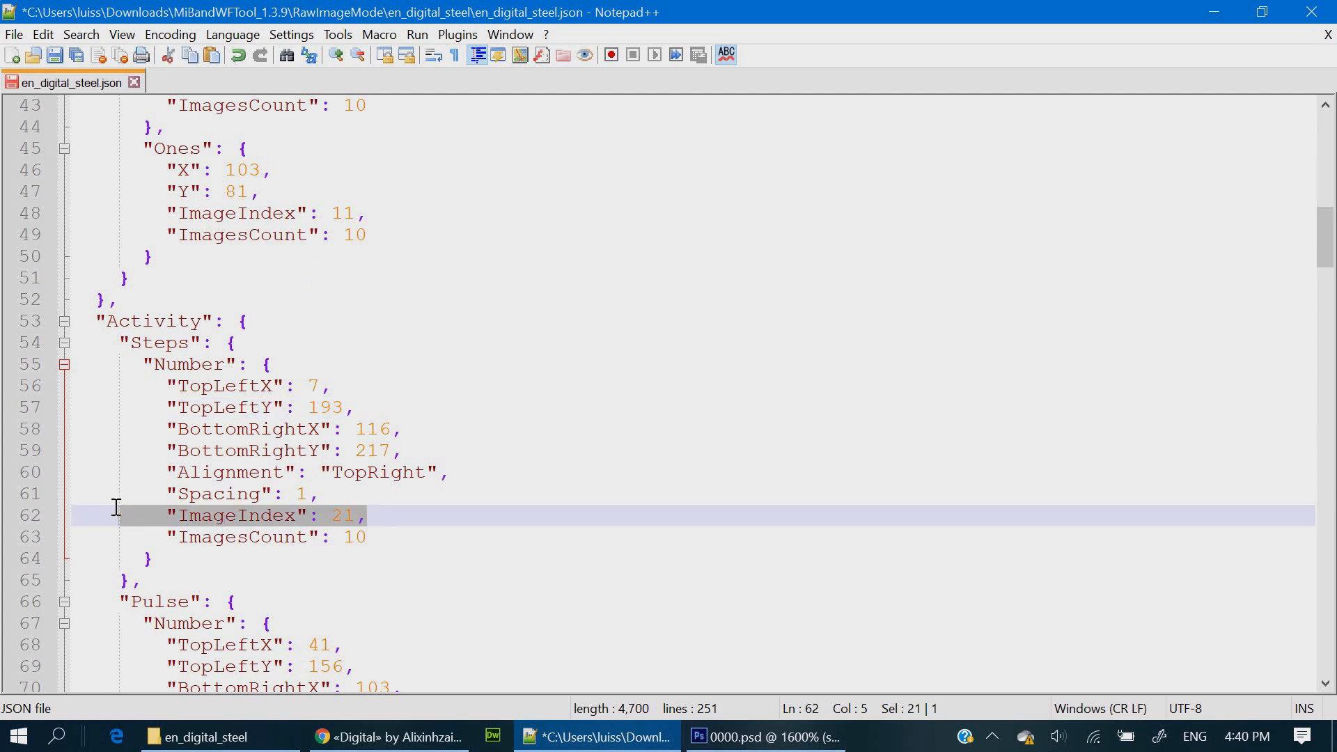
mouse_move(345, 520)
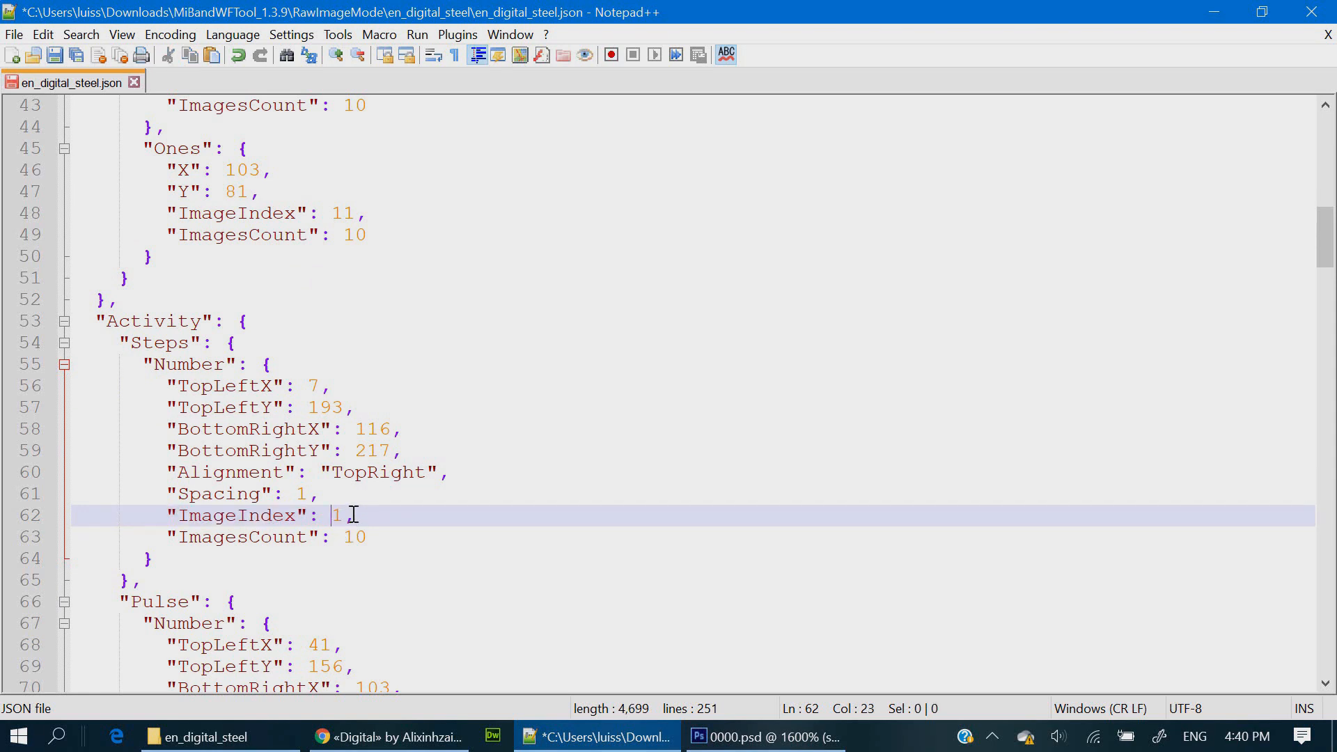
scroll(down, 3)
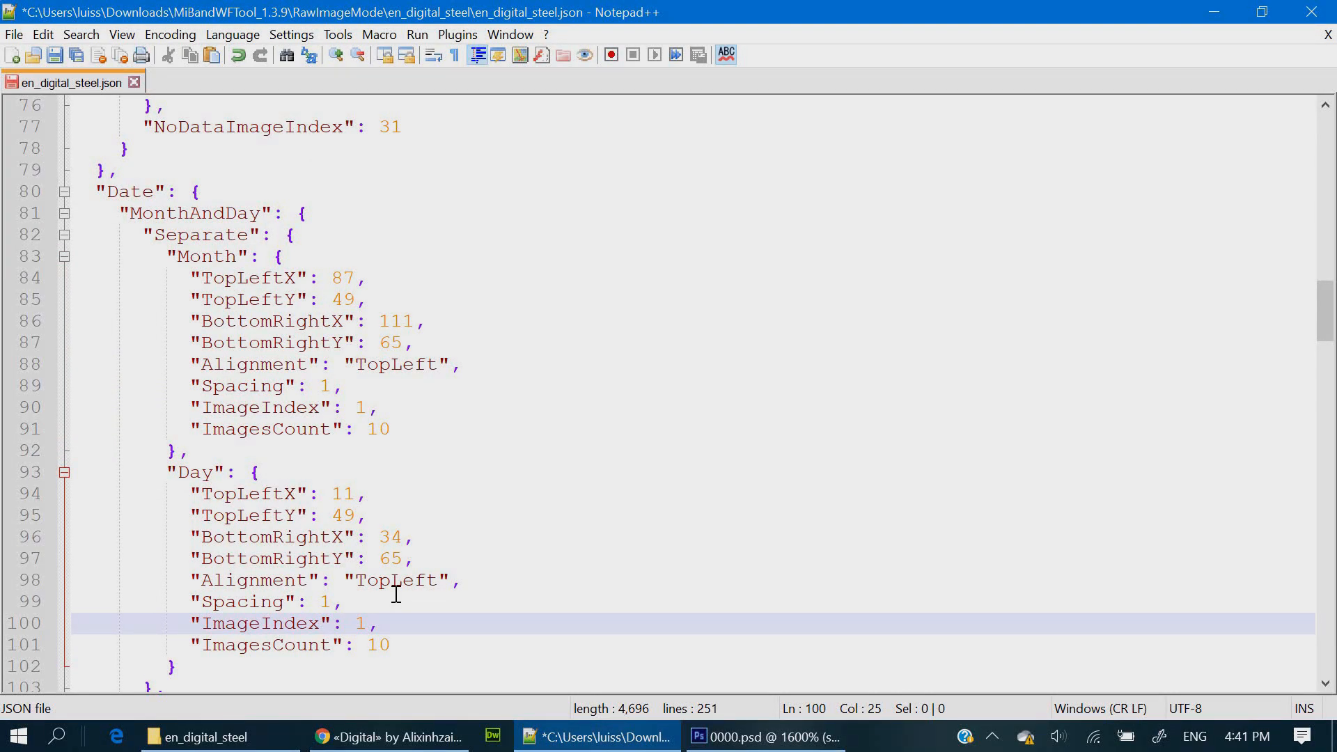
scroll(down, 3)
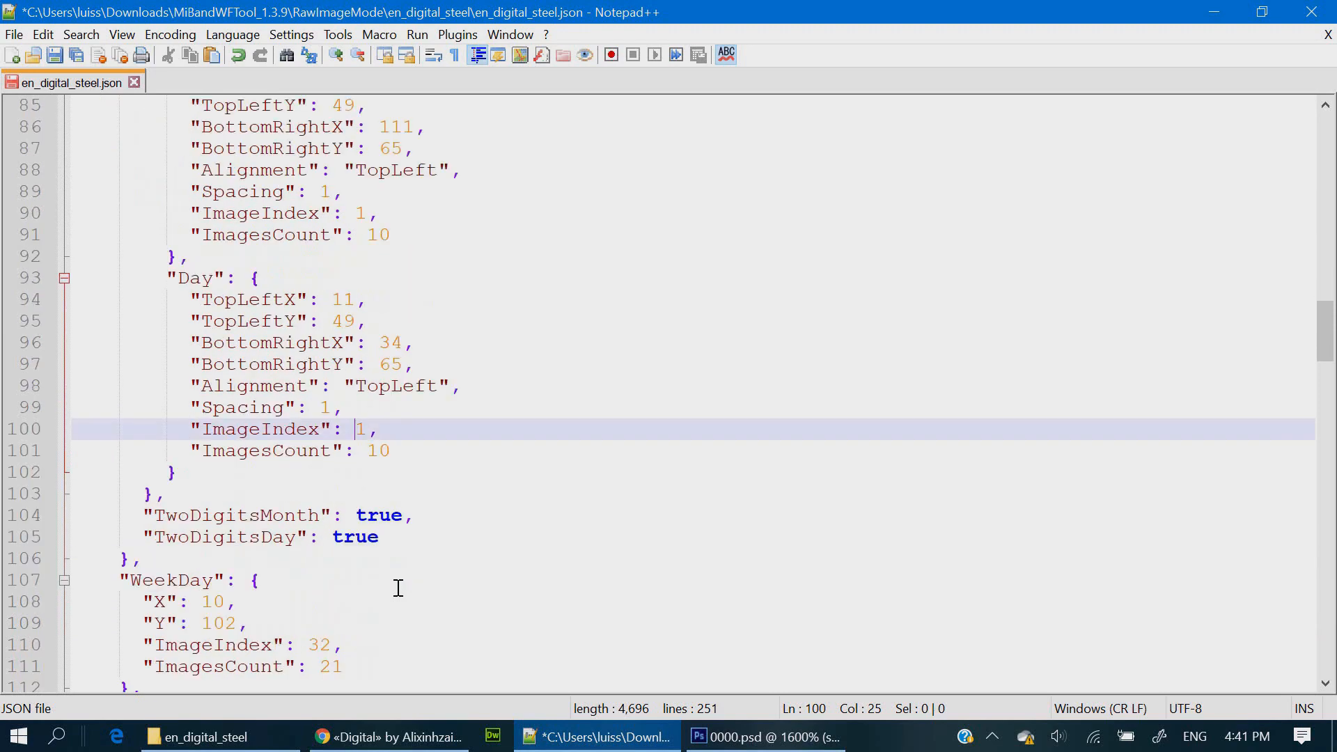
scroll(down, 3)
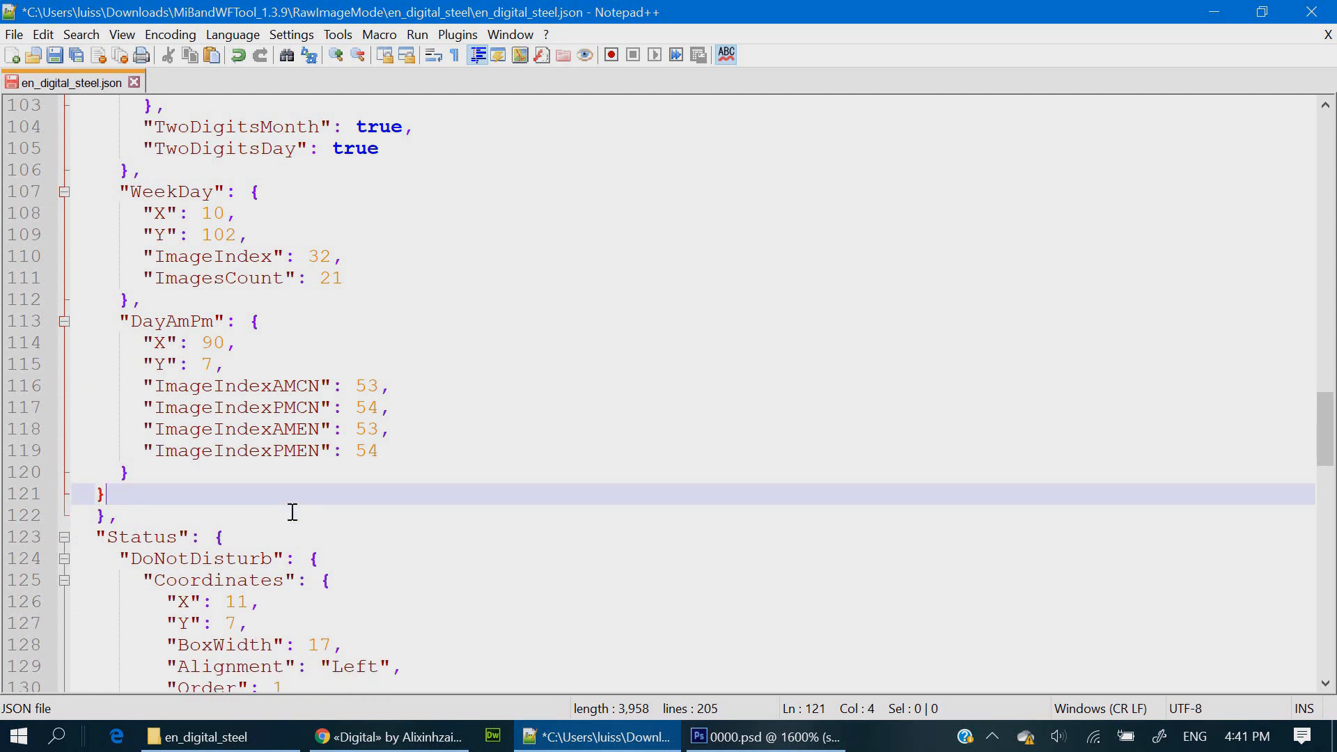
key(Backspace)
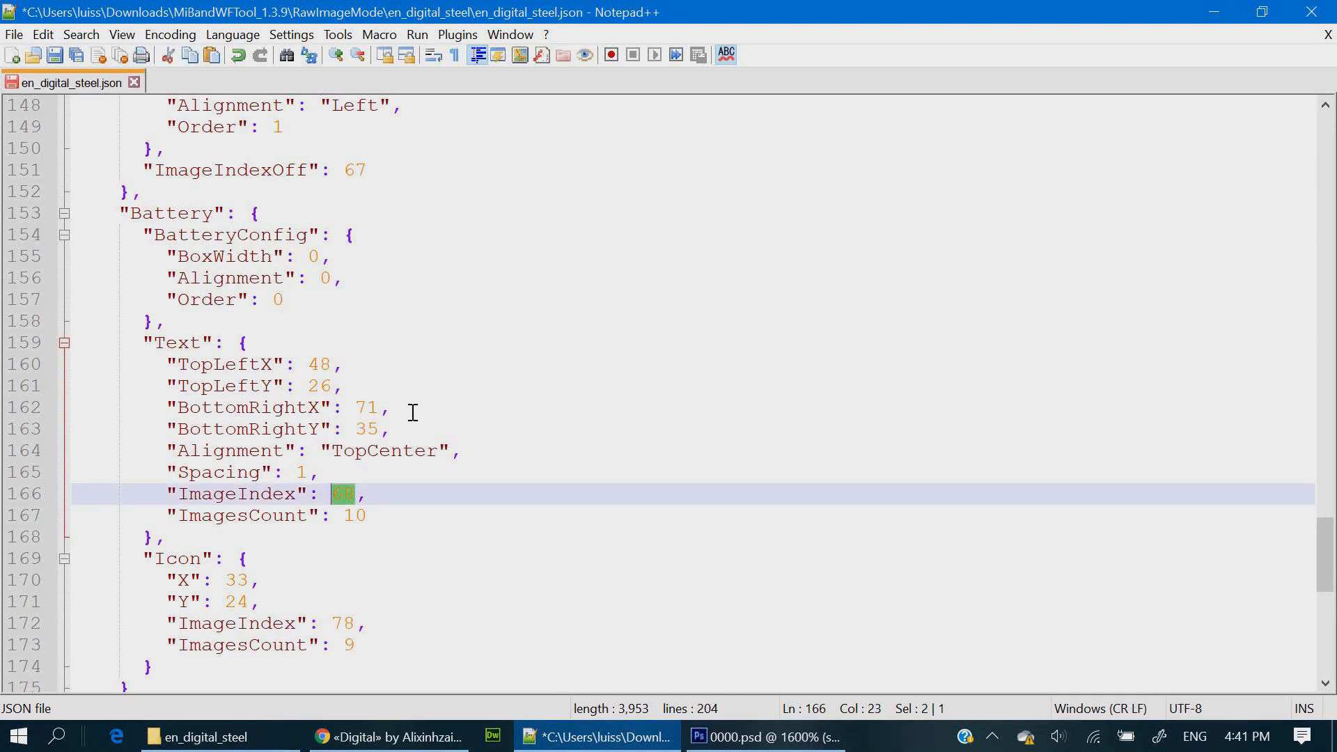
text(1)
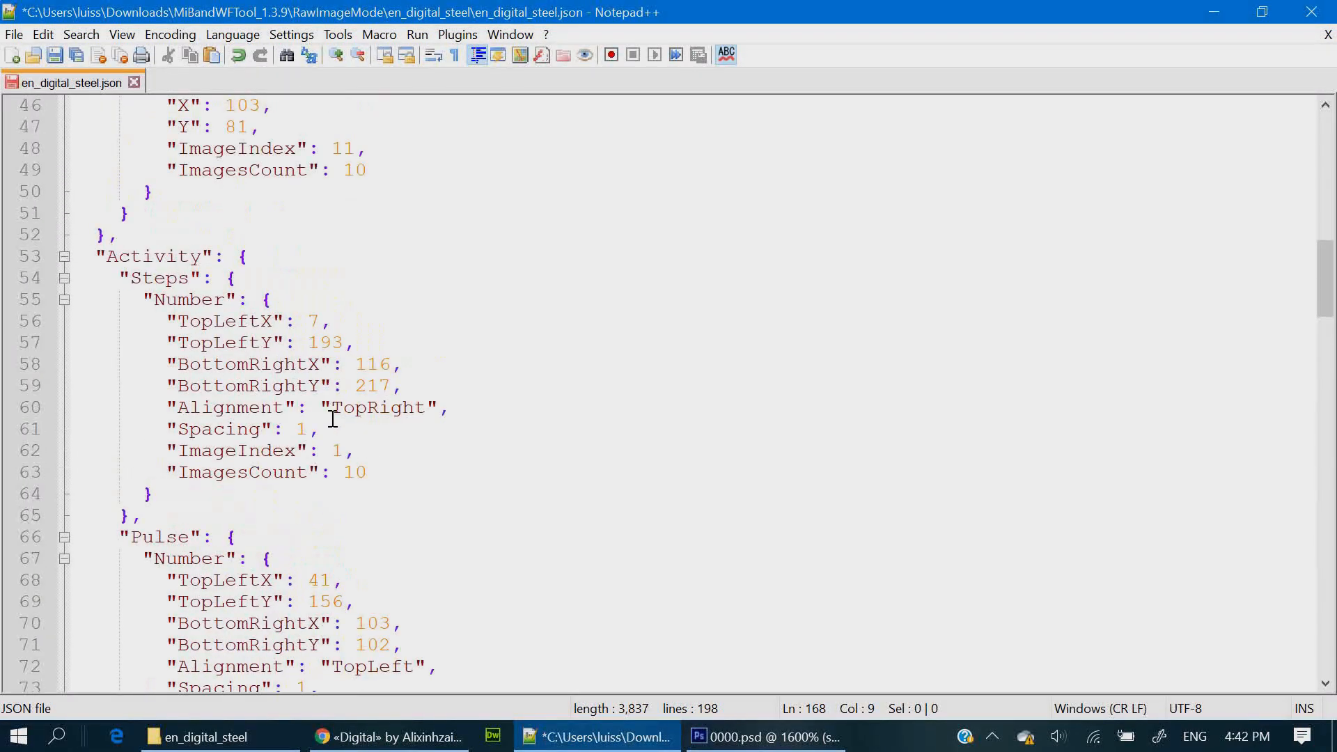
Compare digit gaps in Photoshop, then set Steps spacing 2 and Pulse spacing 3.
click(307, 429)
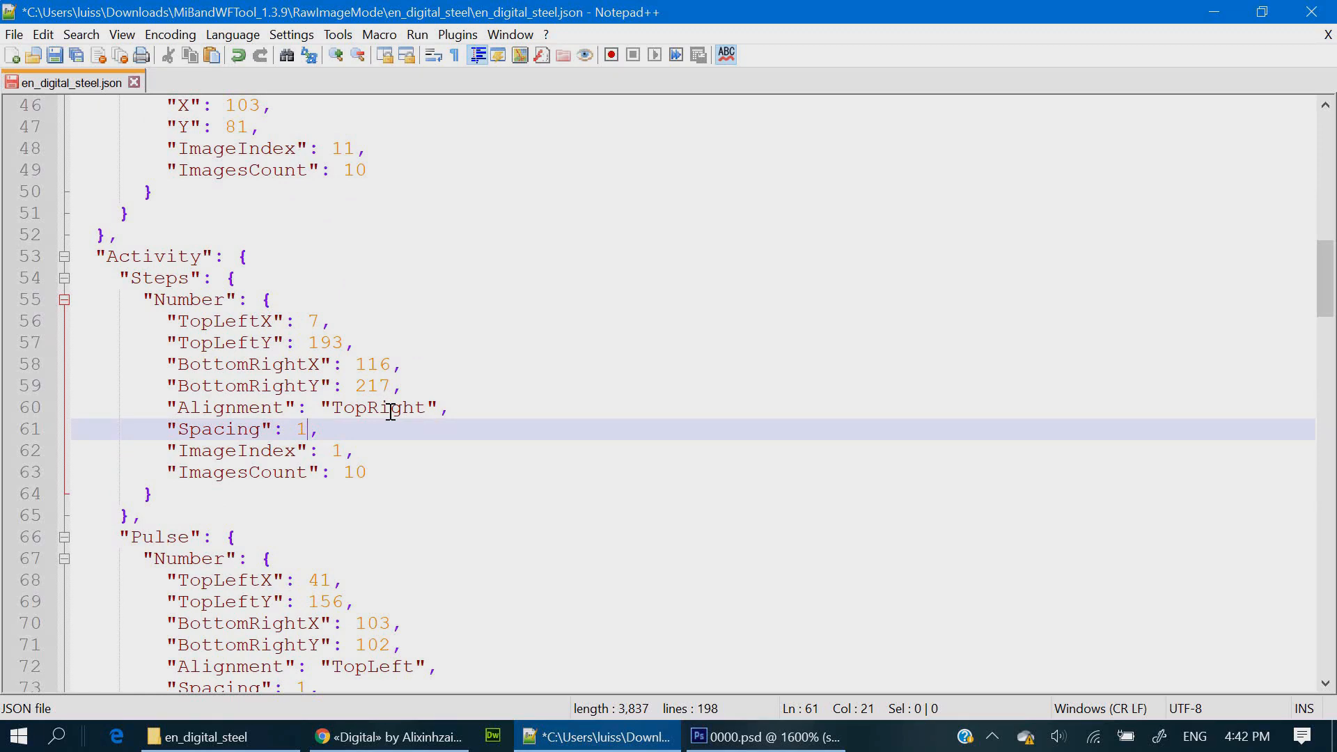
click(765, 737)
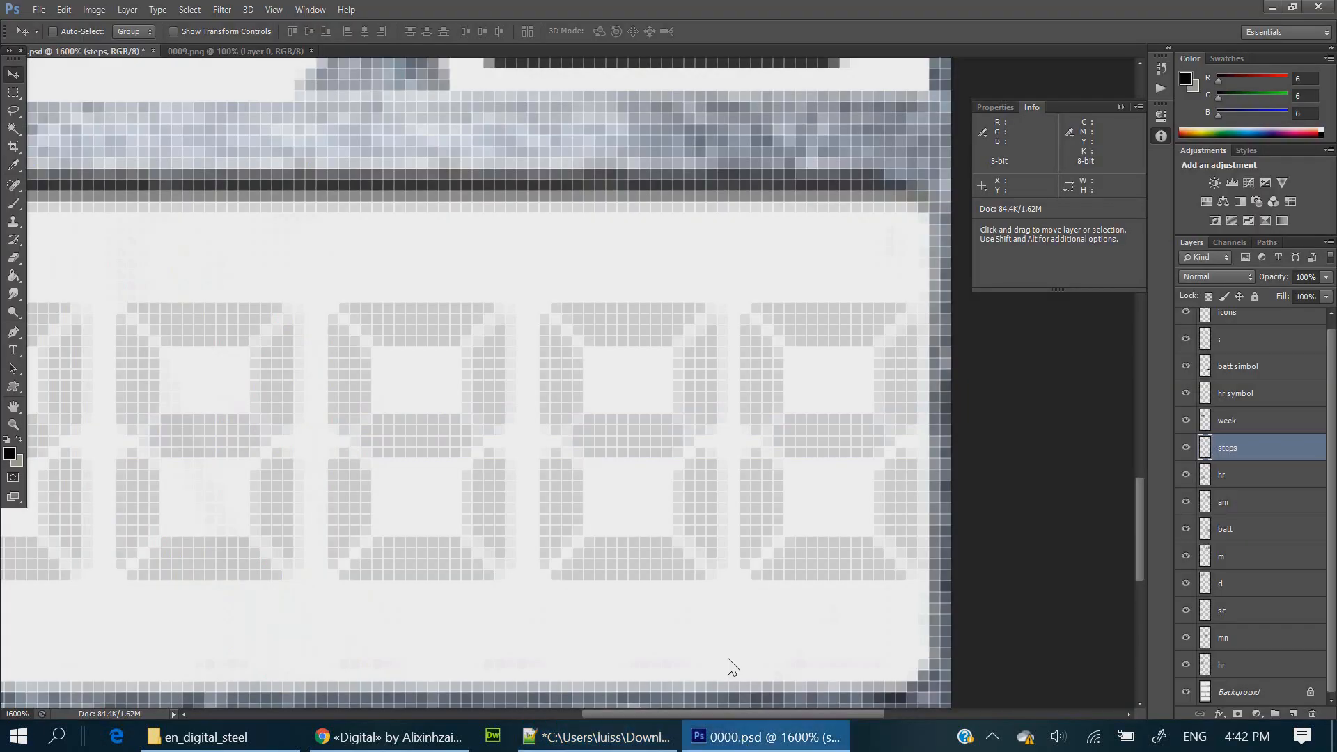
mouse_move(520, 356)
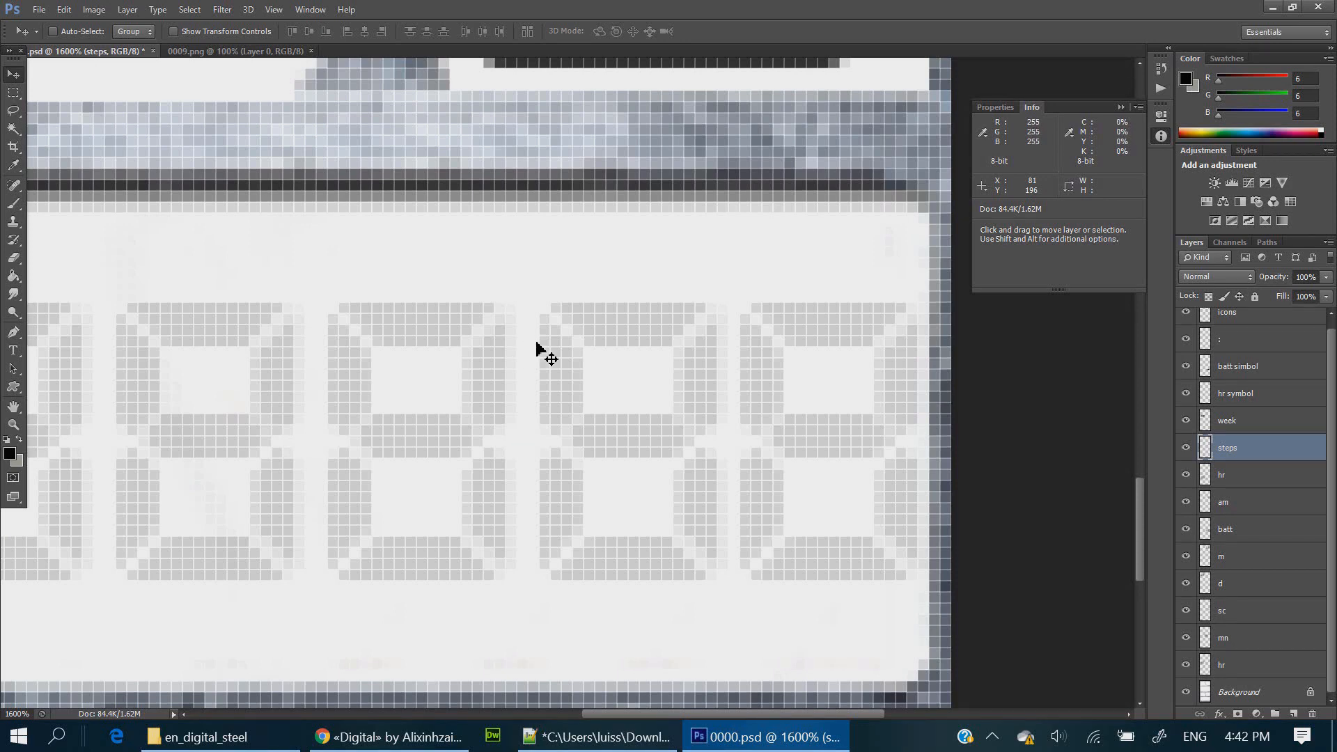
click(597, 736)
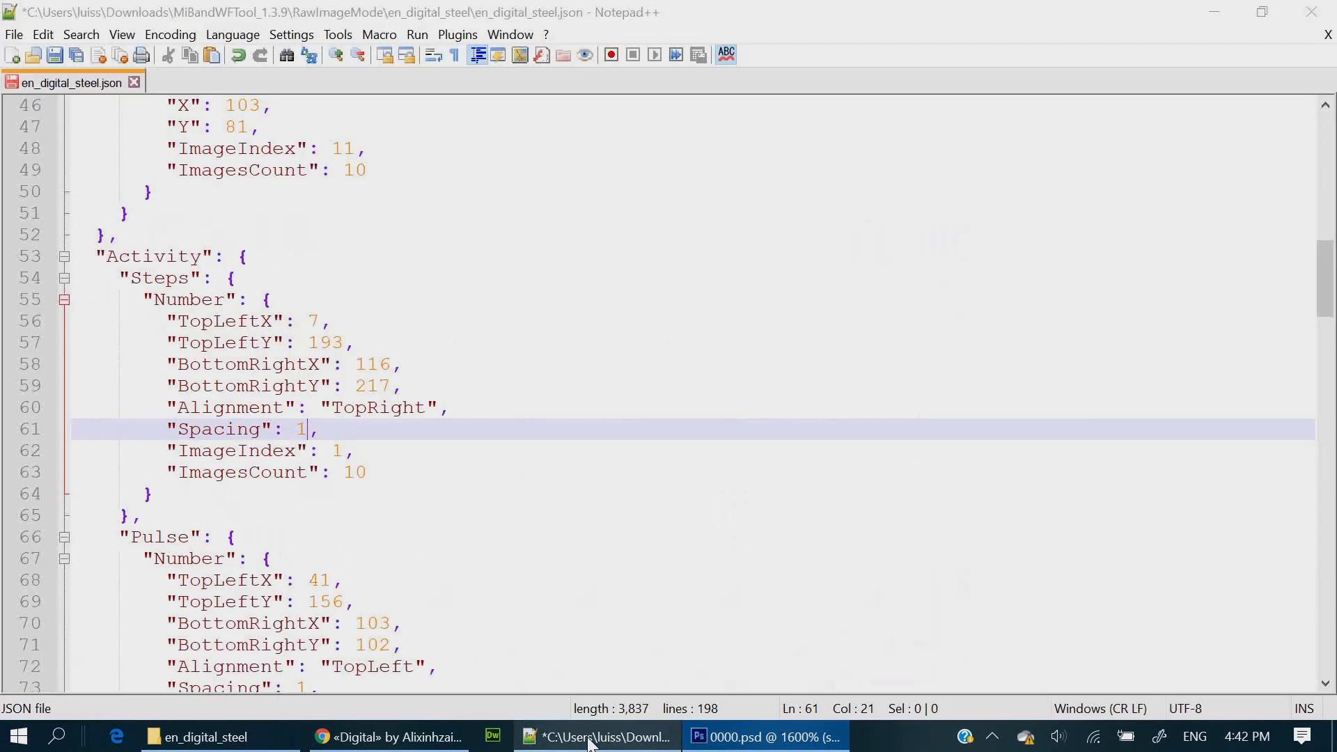
text(3)
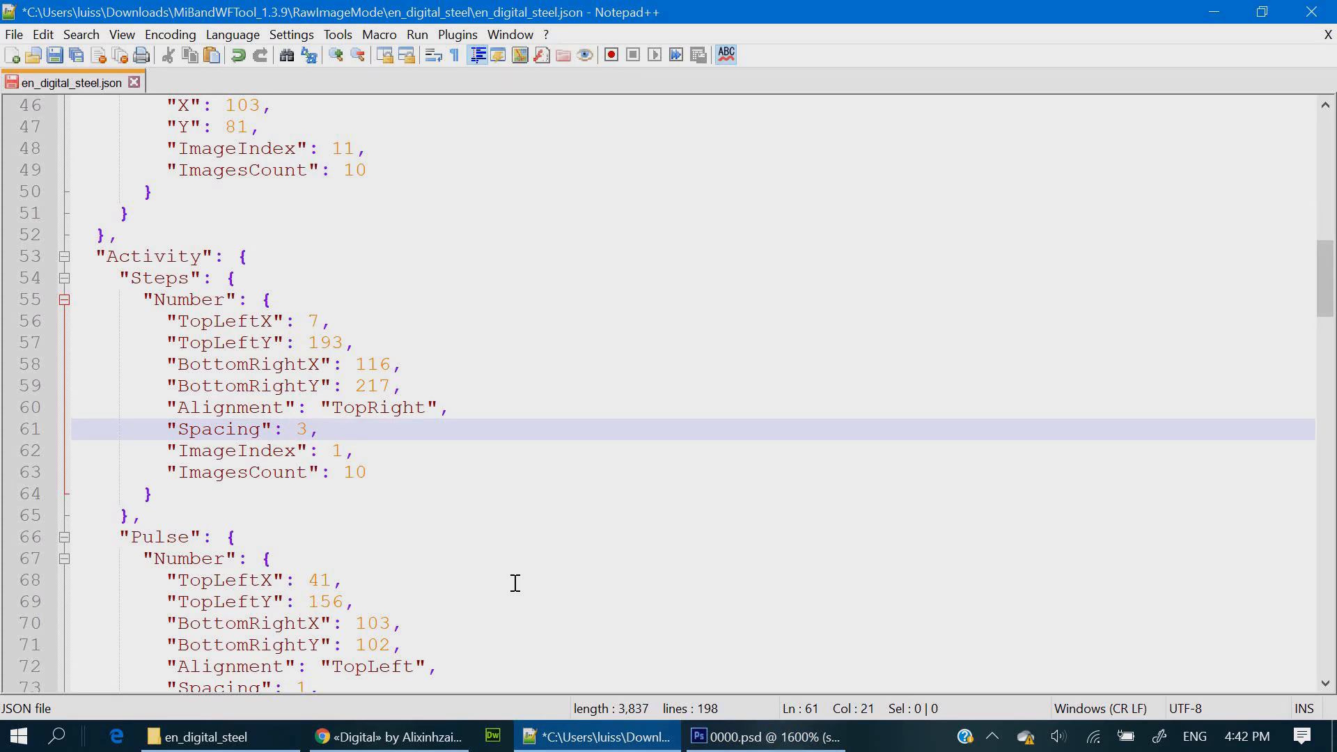
text(2)
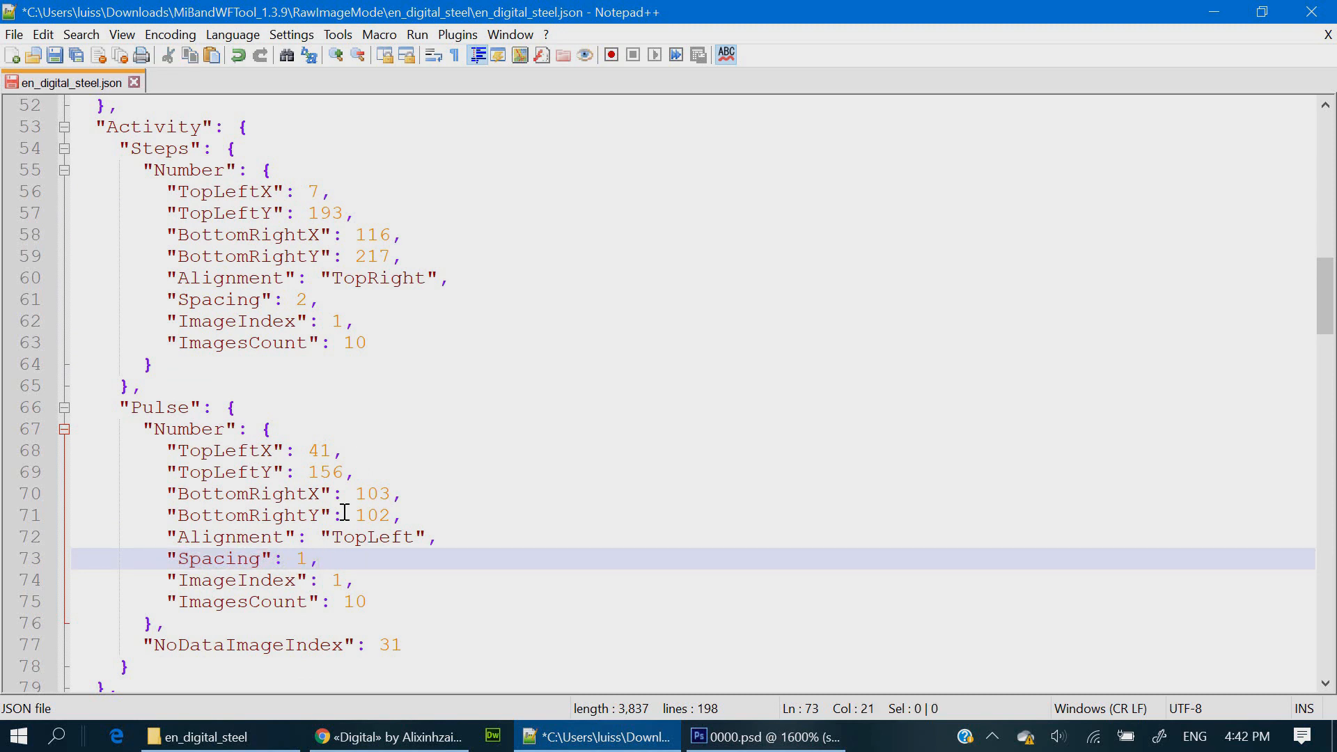
text(3)
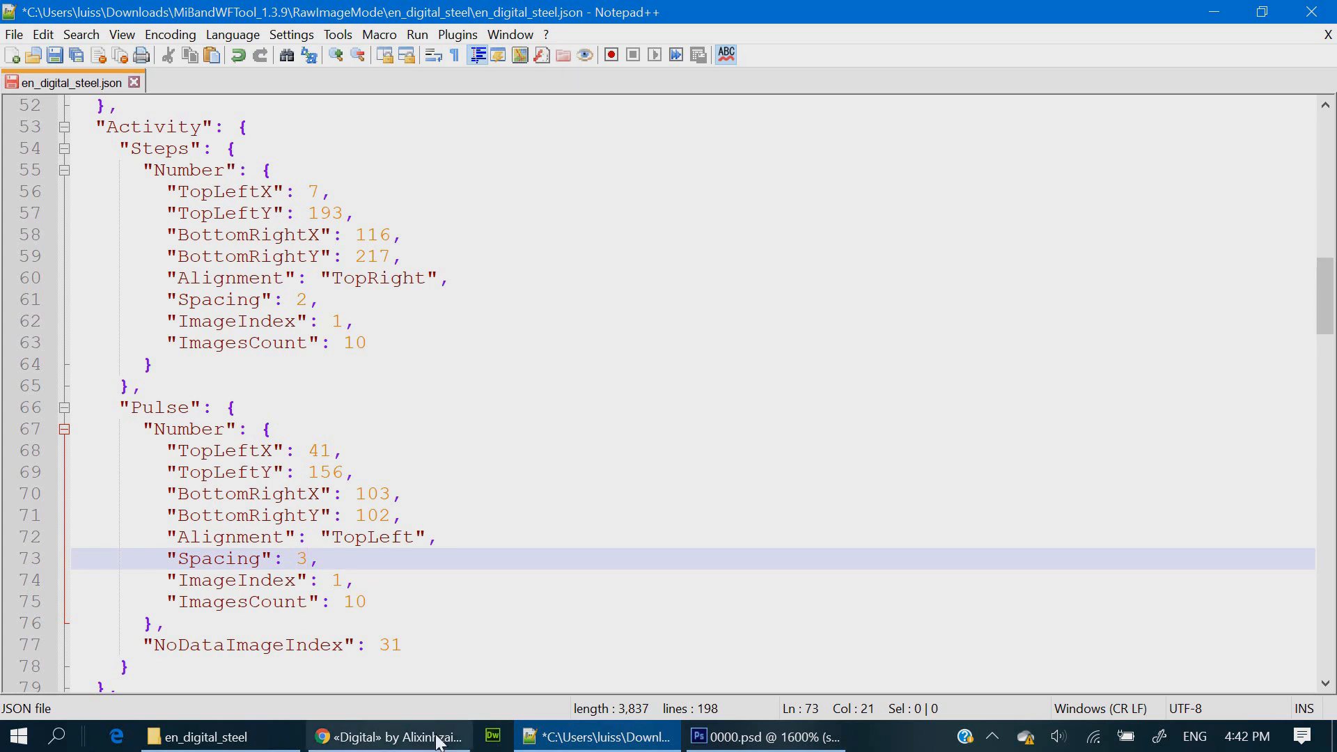
scroll(down, 3)
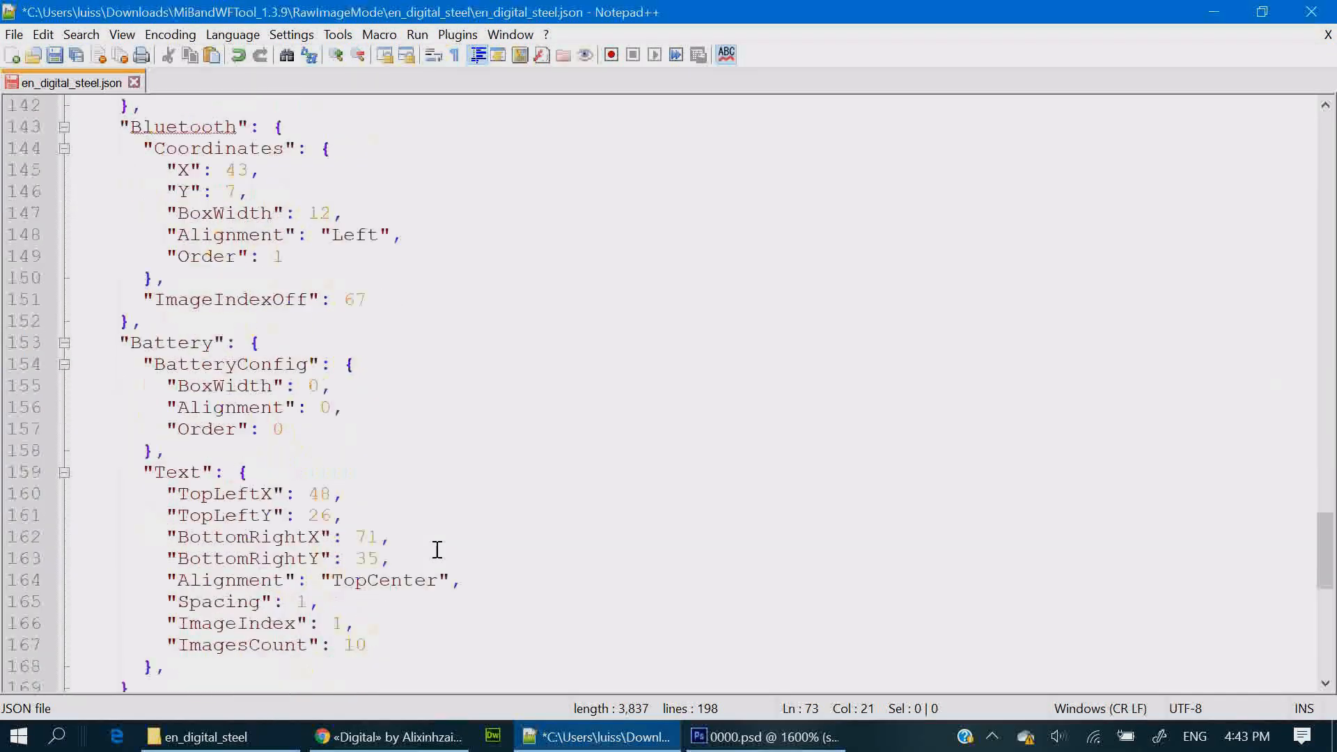
Delete the Battery Icon block, save the 171-line JSON and close Notepad++.
scroll(down, 3)
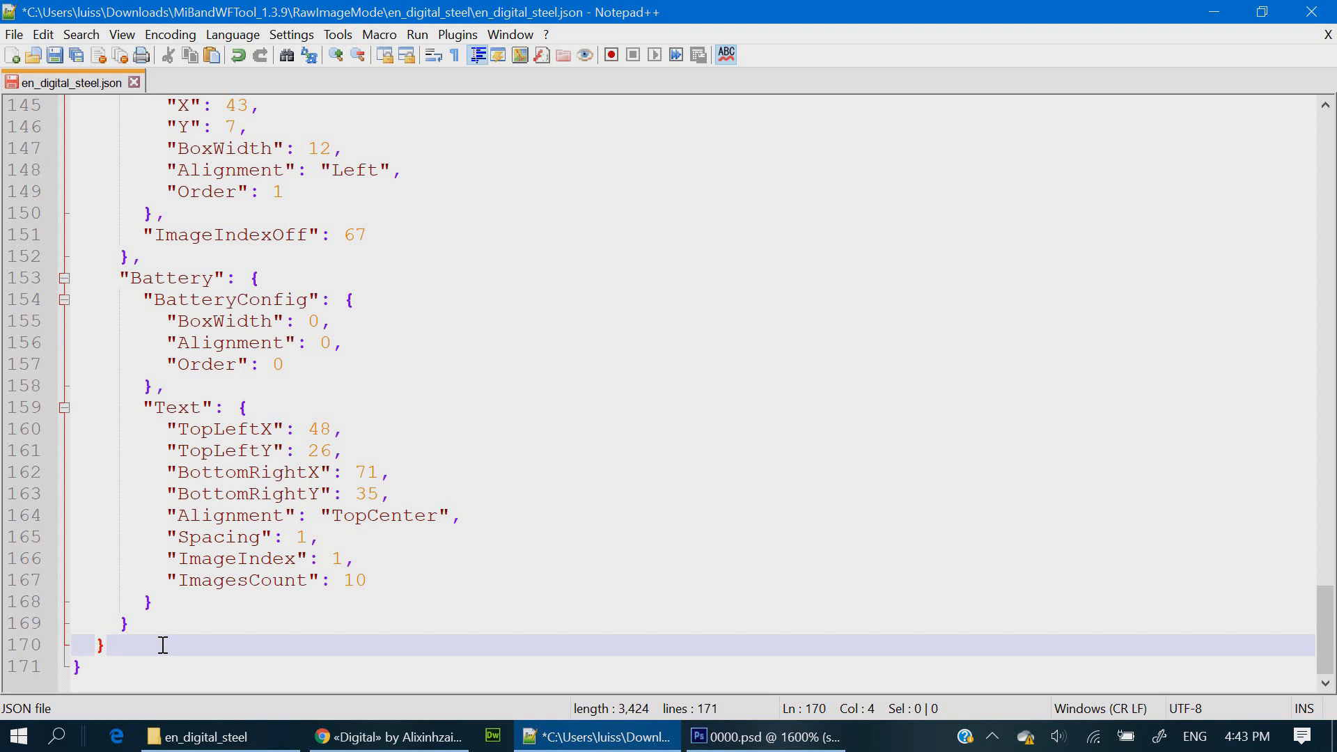
click(105, 645)
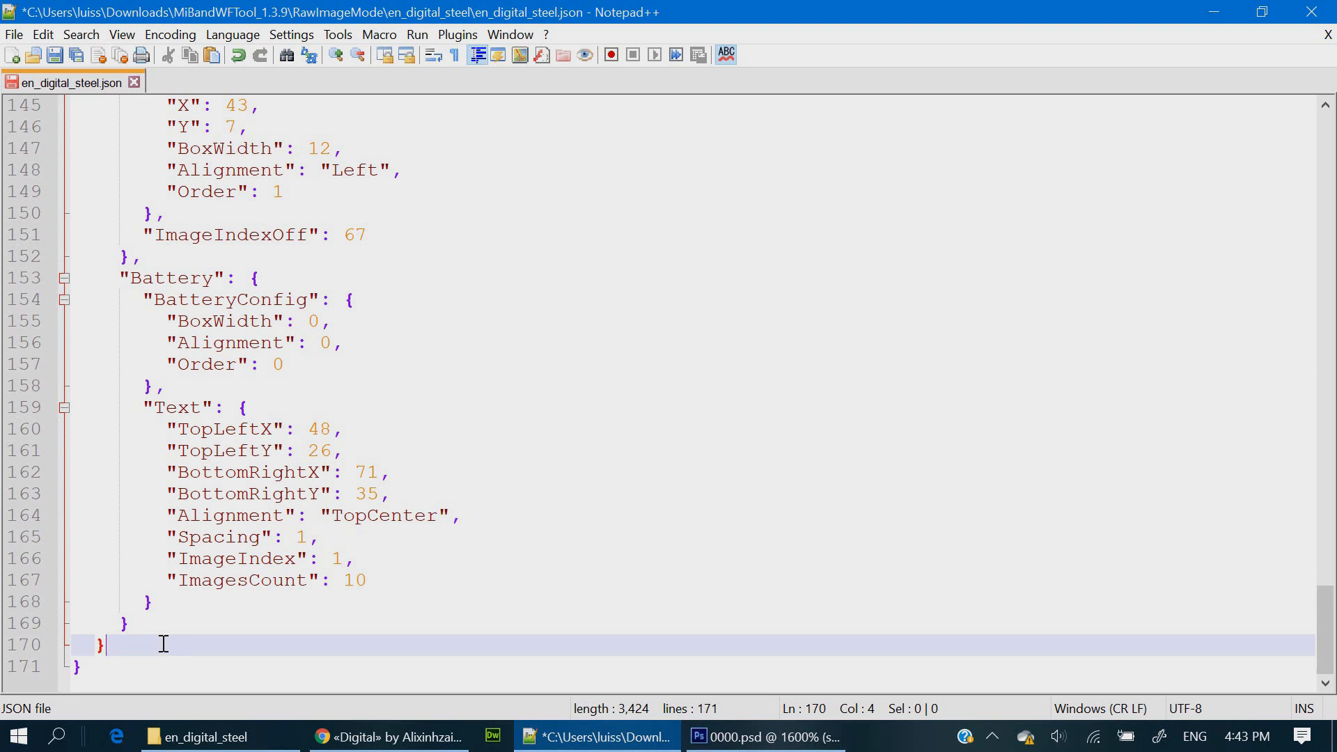
mouse_move(82, 134)
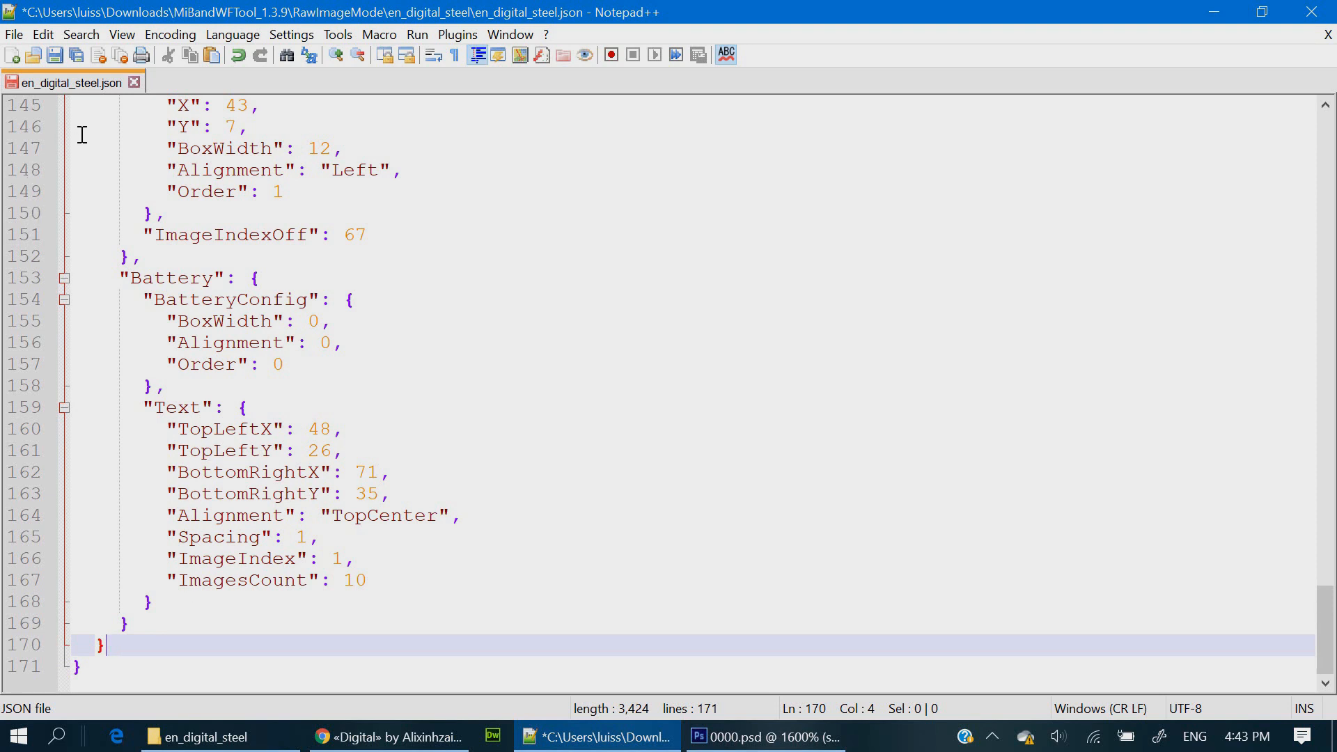
mouse_move(54, 55)
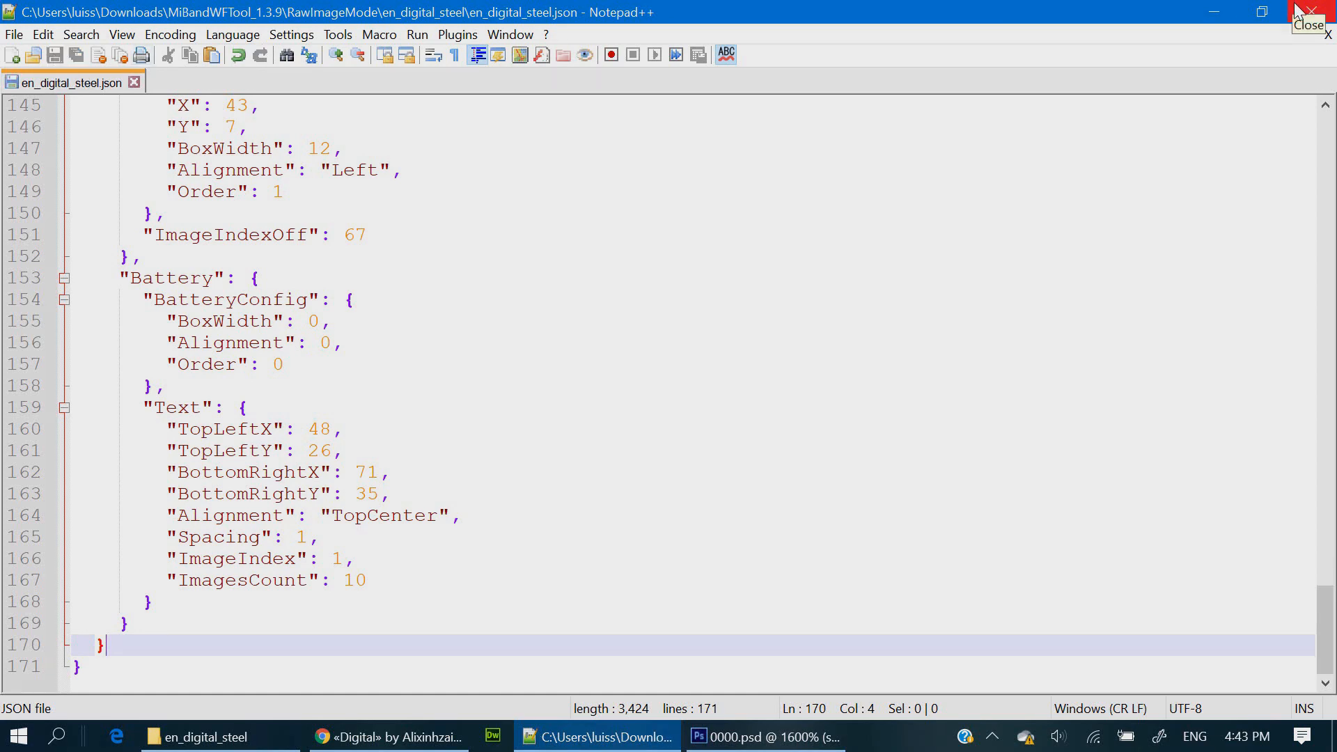
click(635, 736)
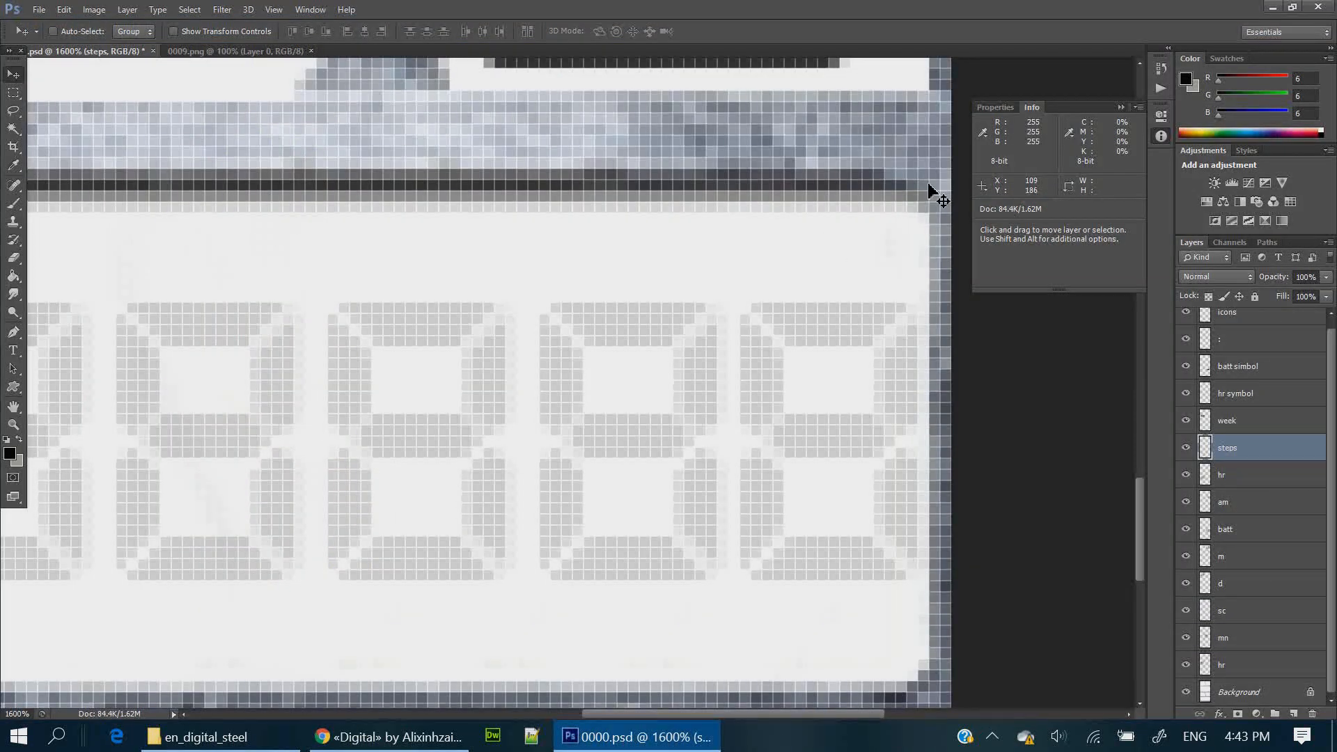
Bring the en_digital_steel image folder back into view in File Explorer.
click(218, 736)
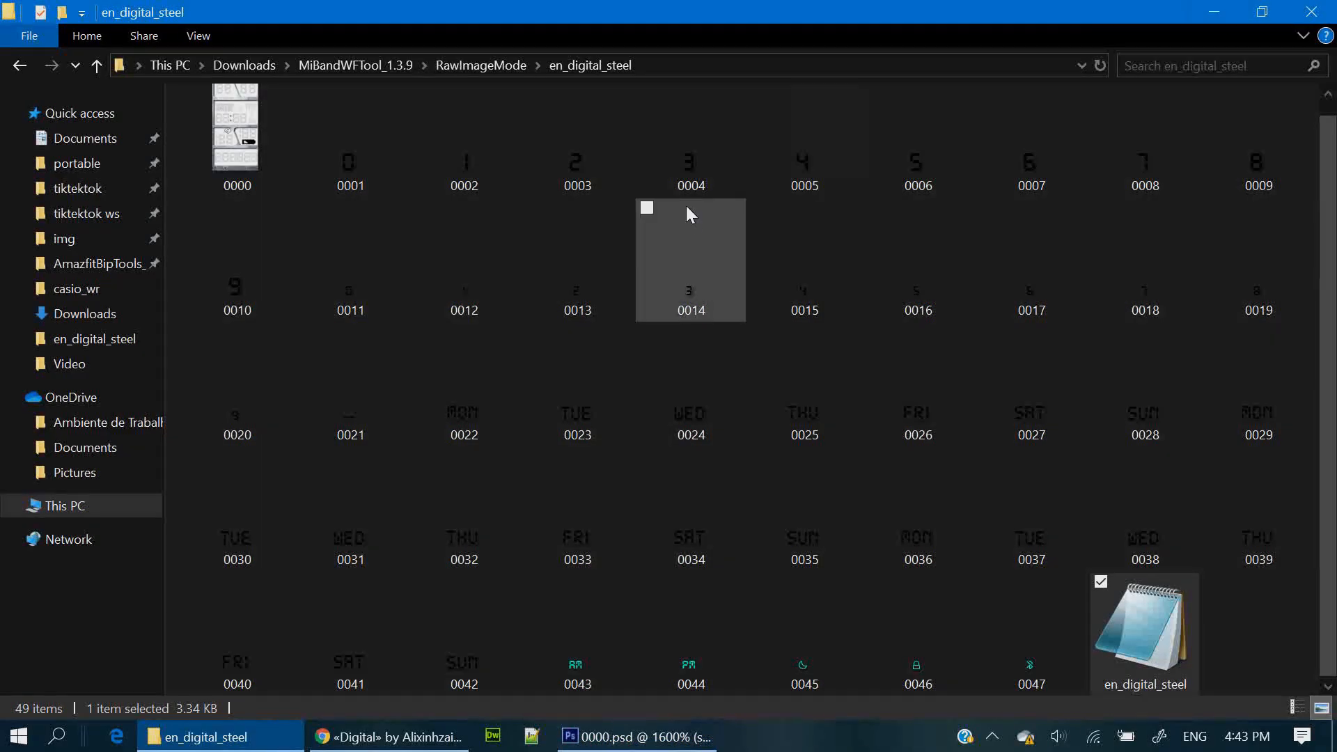
mouse_move(771, 258)
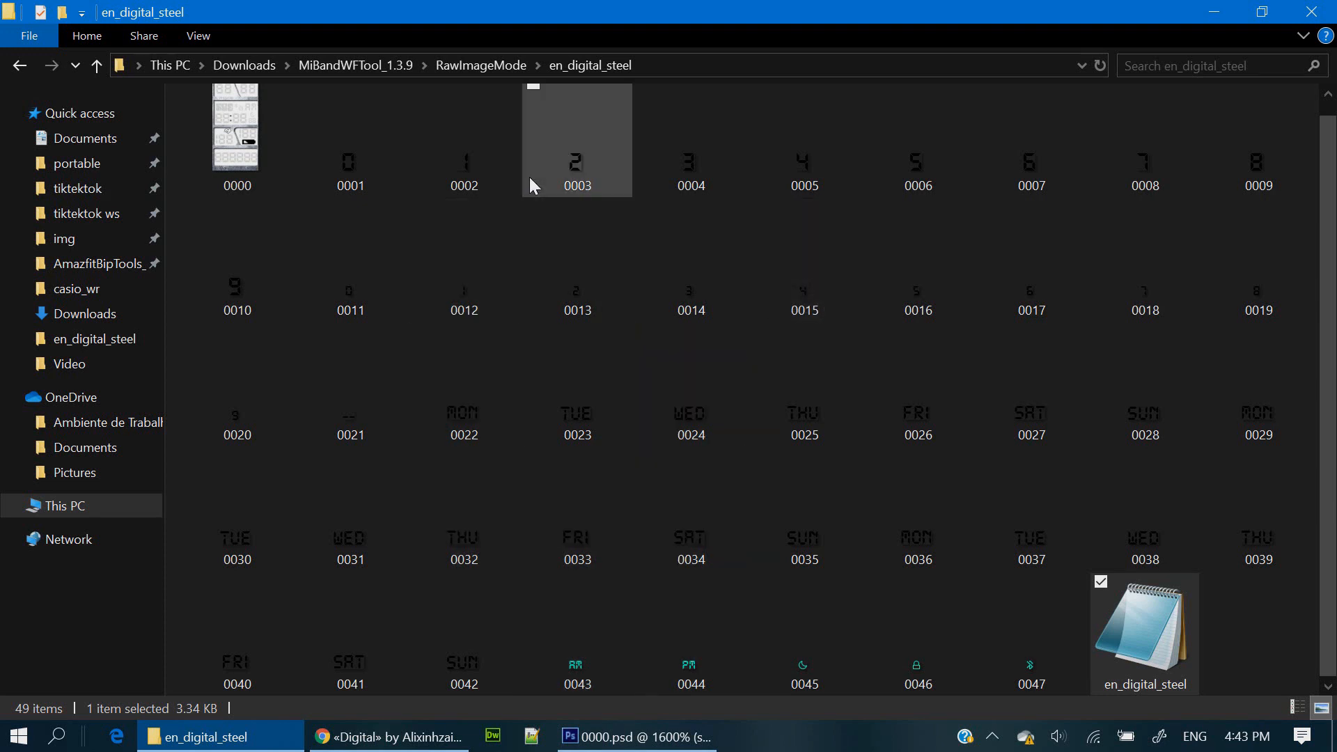
mouse_move(464, 166)
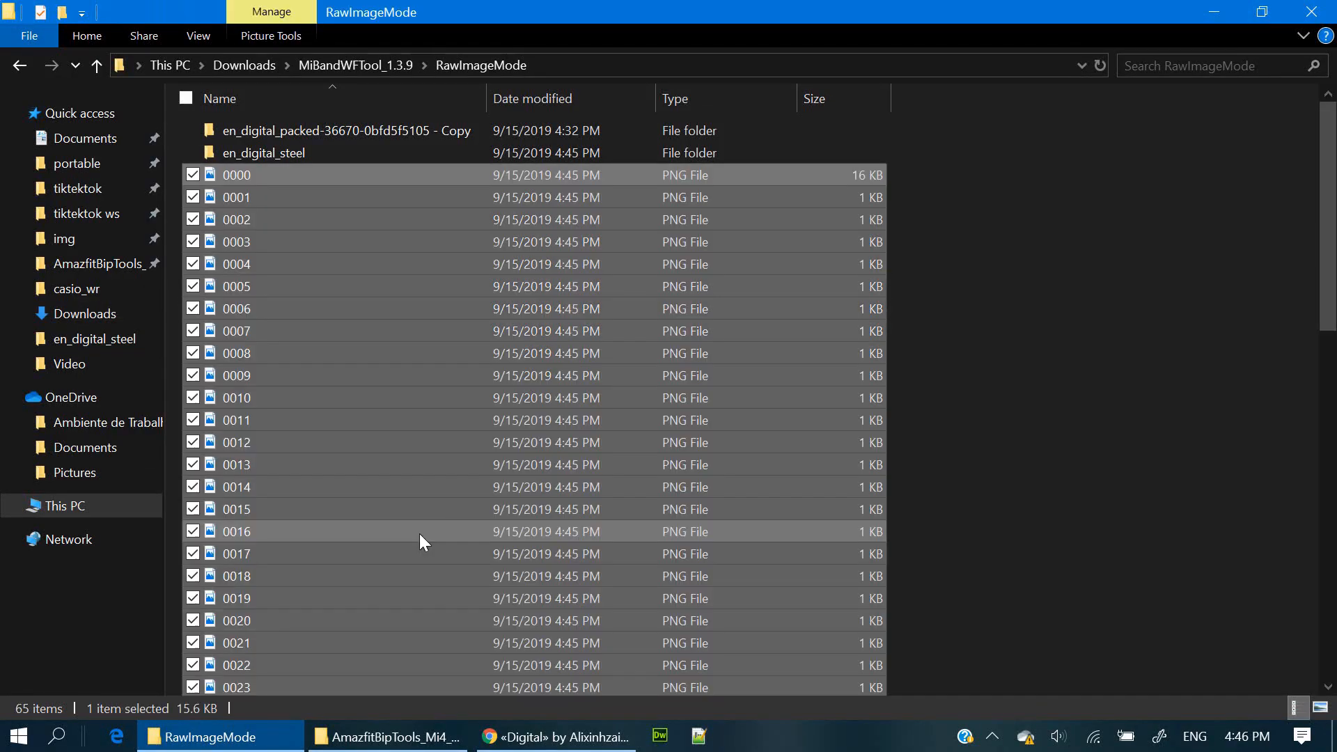
Select en_digital_steel.json in RawImageMode and drop it onto WatchFace.exe to pack it.
scroll(down, 3)
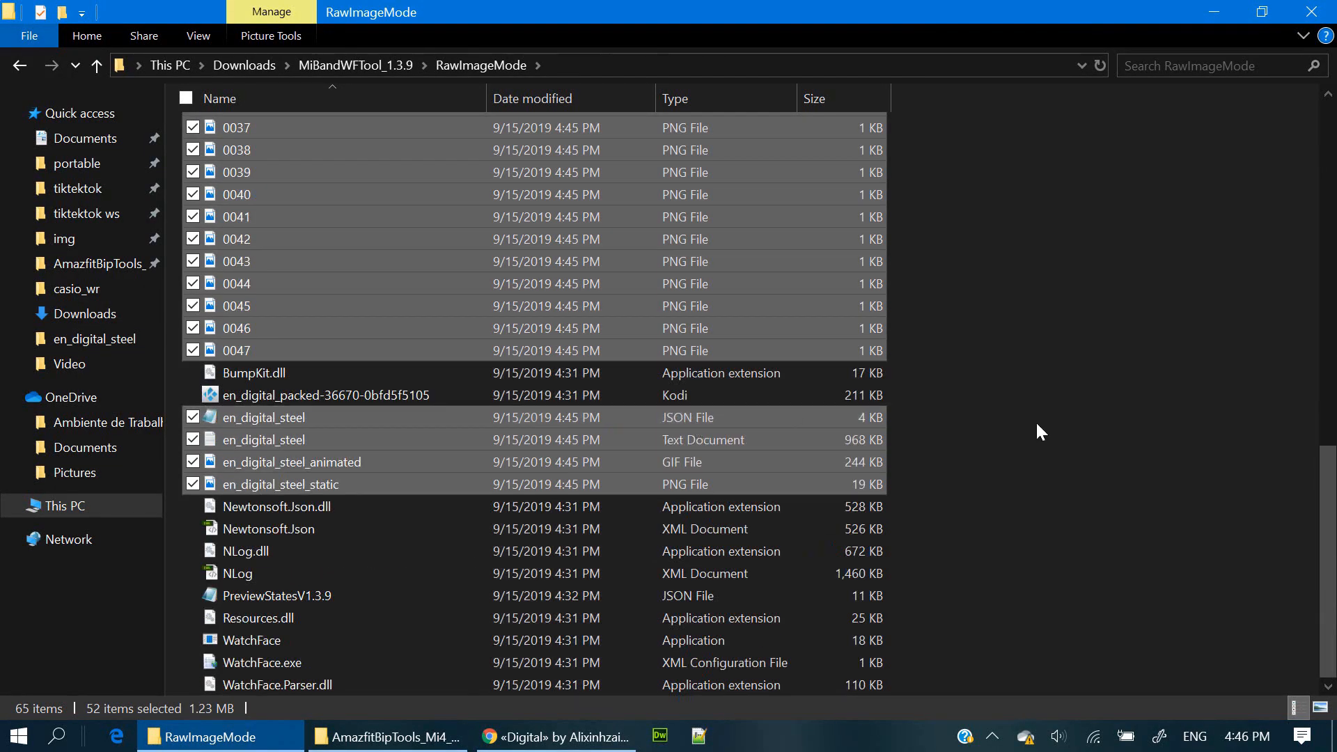
click(262, 417)
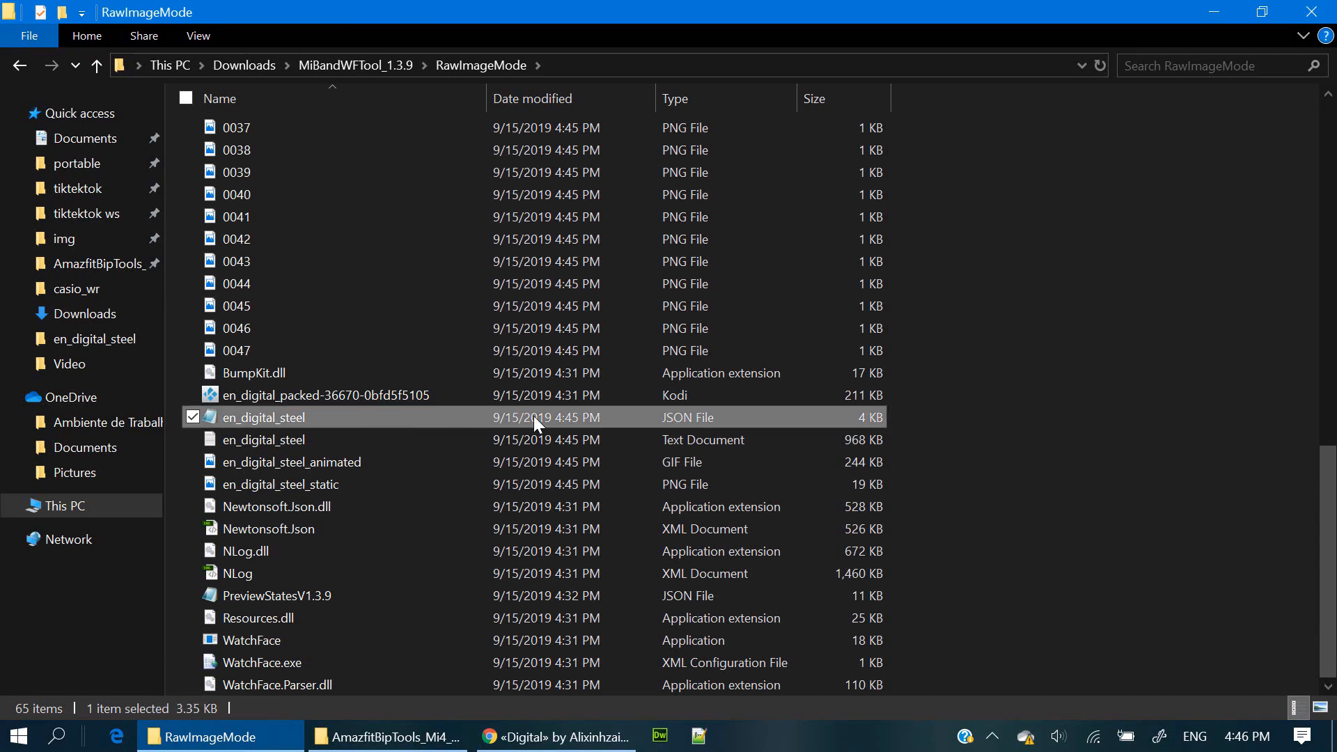
mouse_move(307, 423)
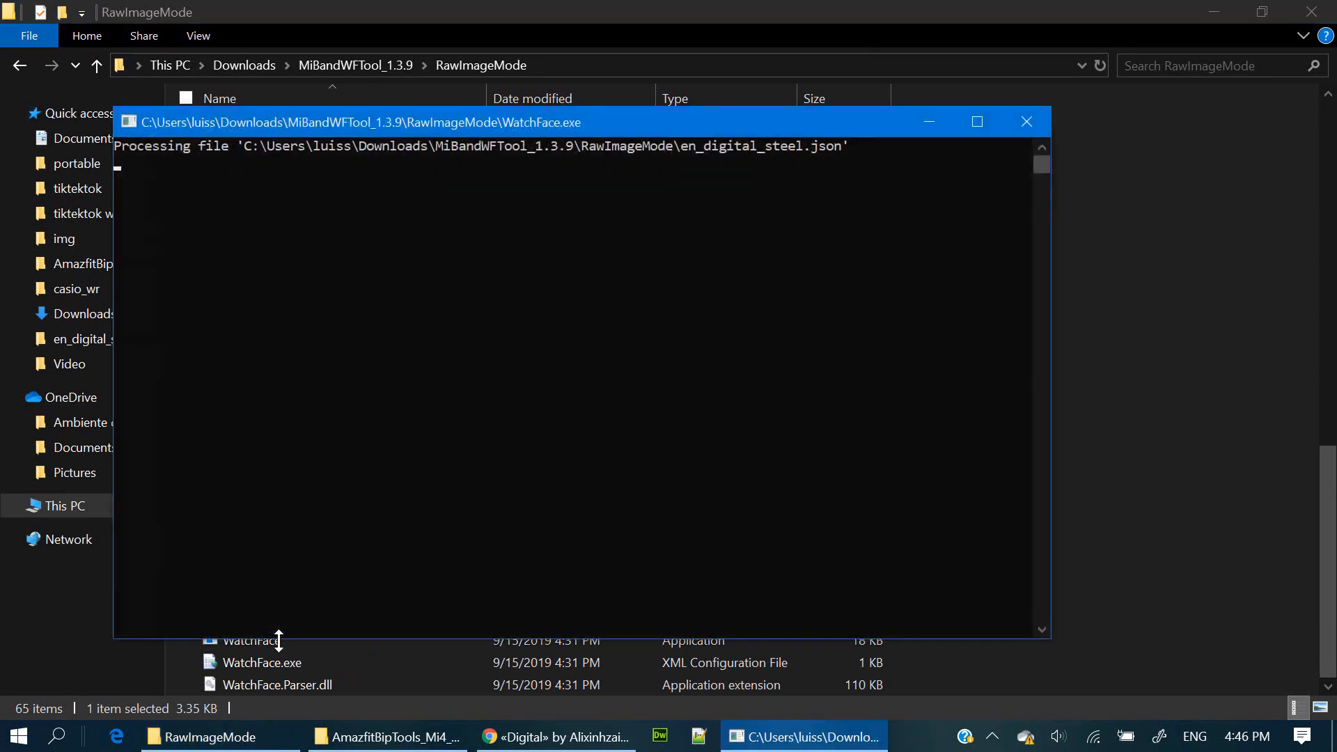
click(1026, 121)
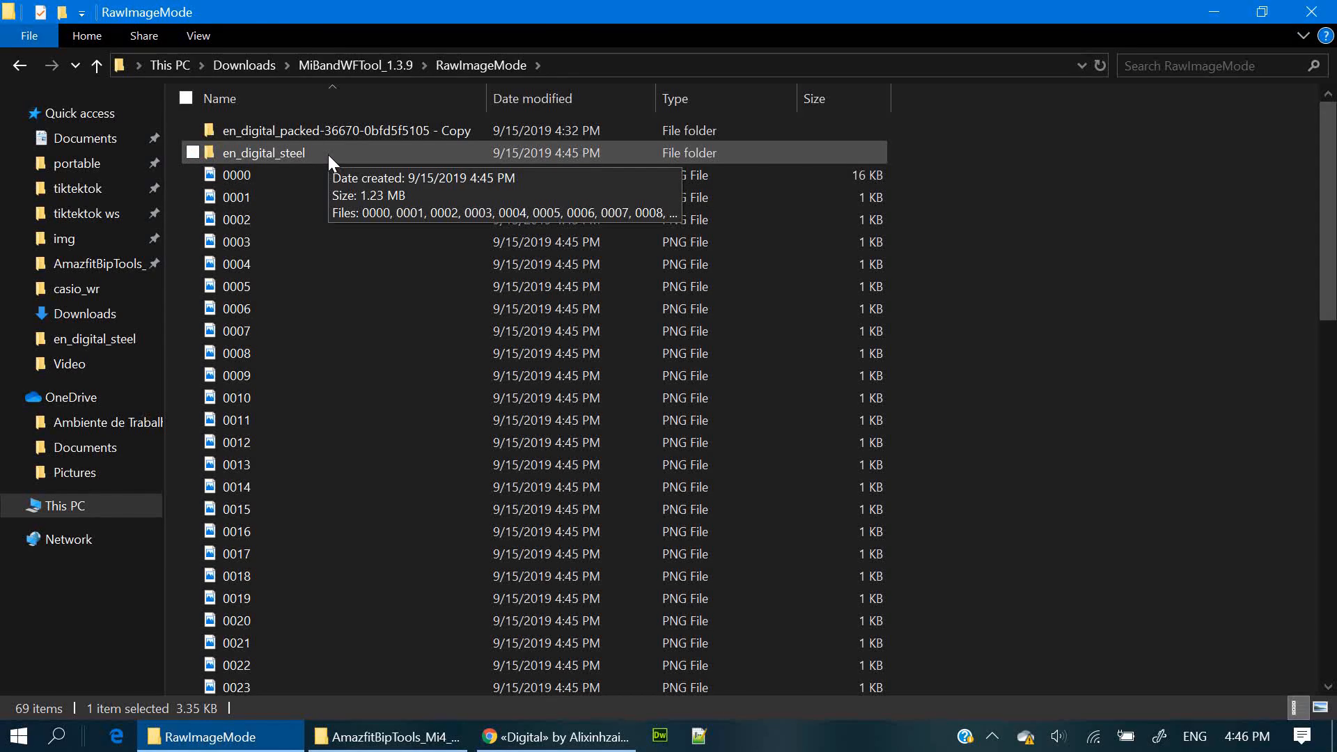
Browse RawImageMode's new outputs and select the en_digital_steel_packed .bin file.
double_click(268, 153)
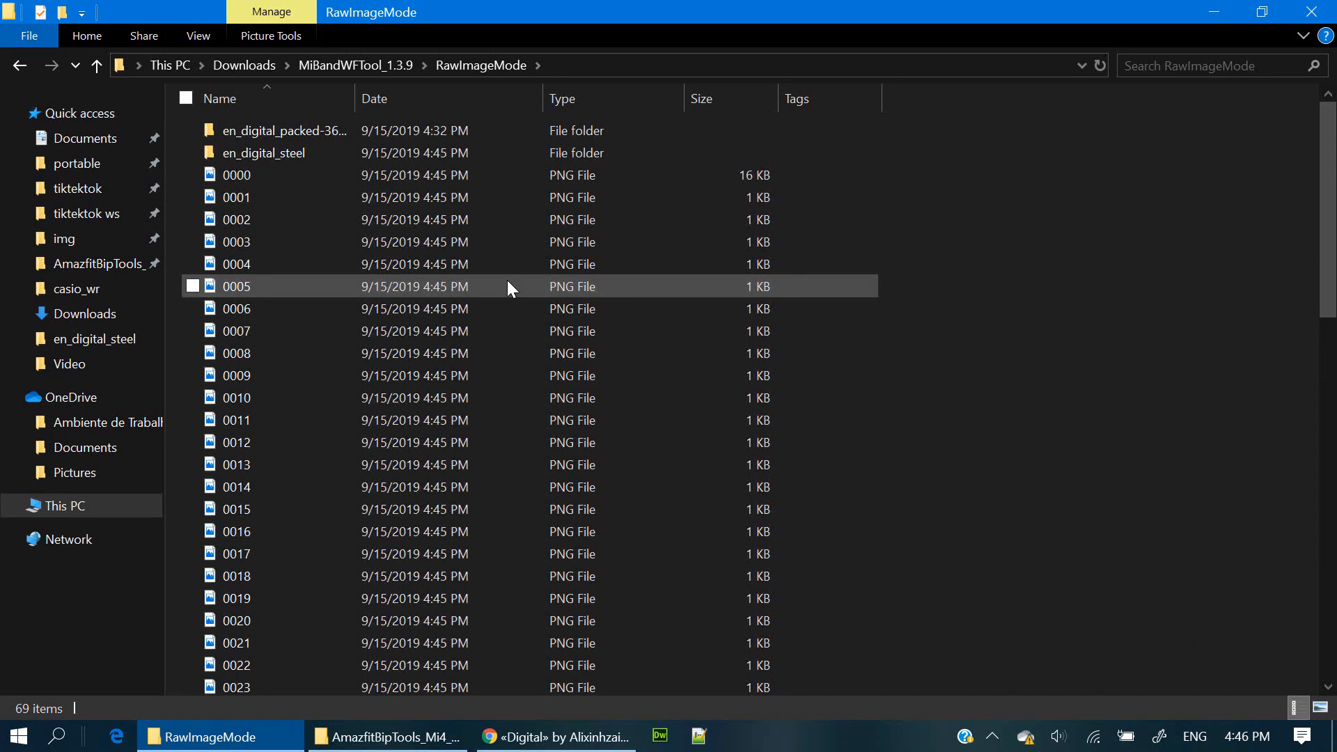
scroll(down, 3)
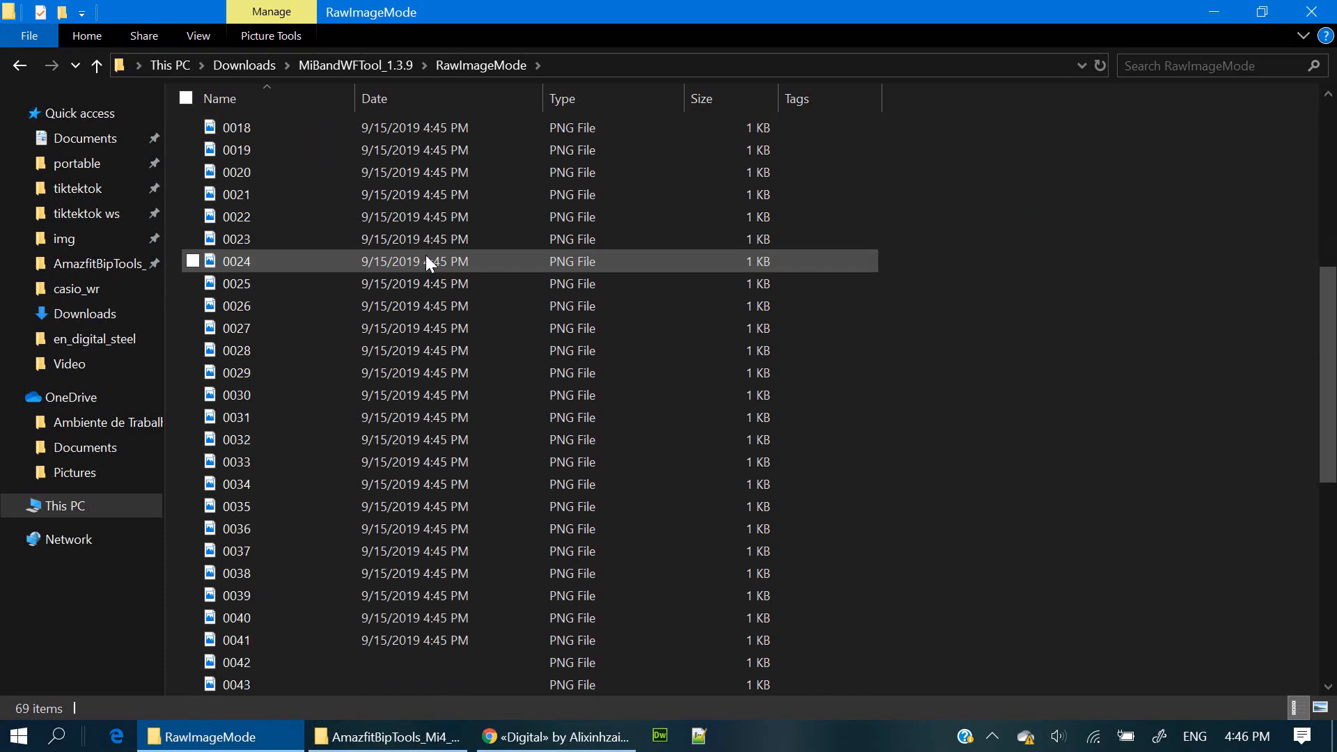
scroll(down, 3)
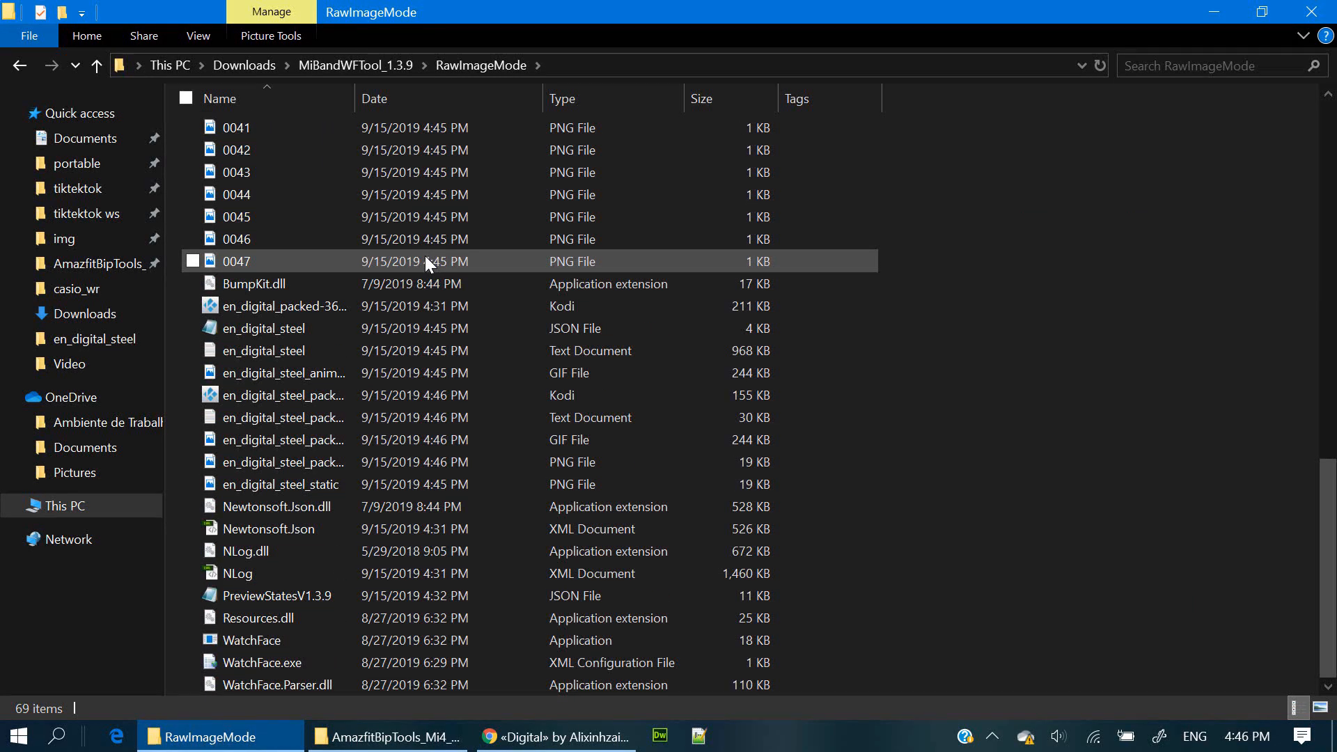
scroll(up, 3)
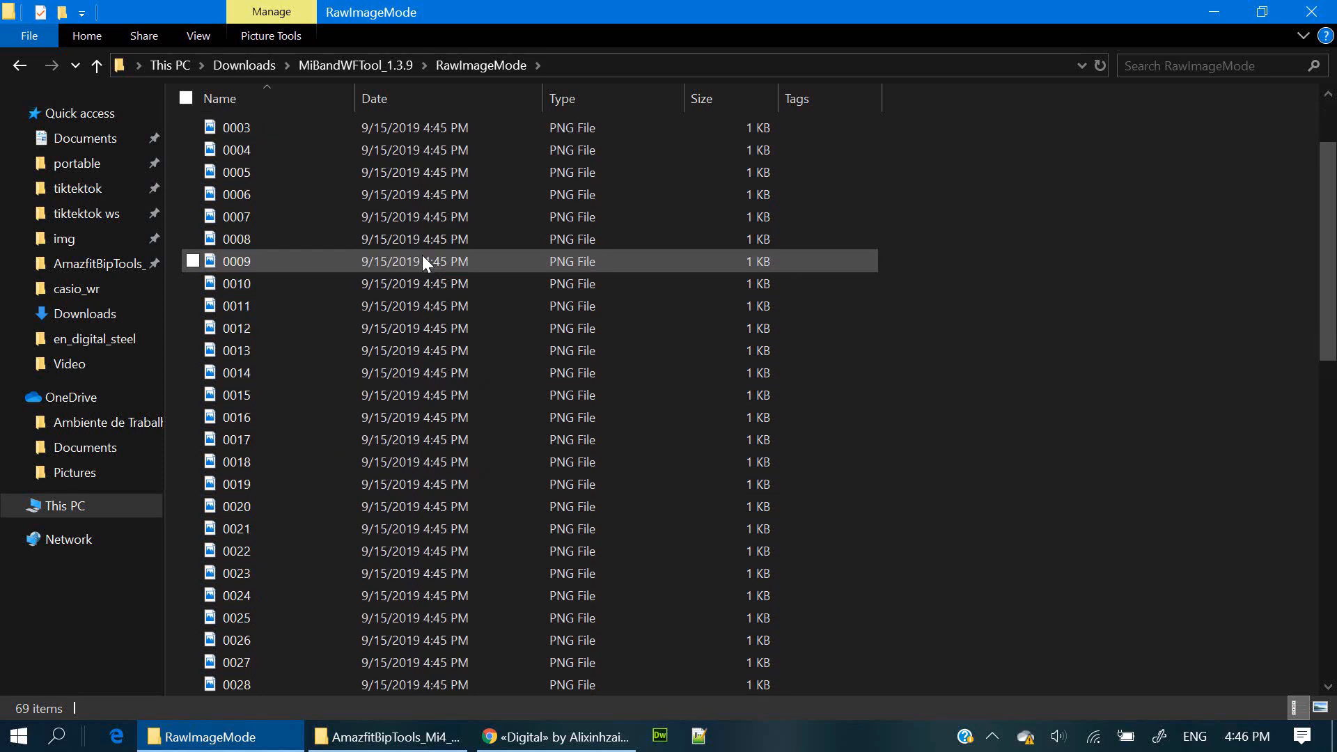
scroll(down, 3)
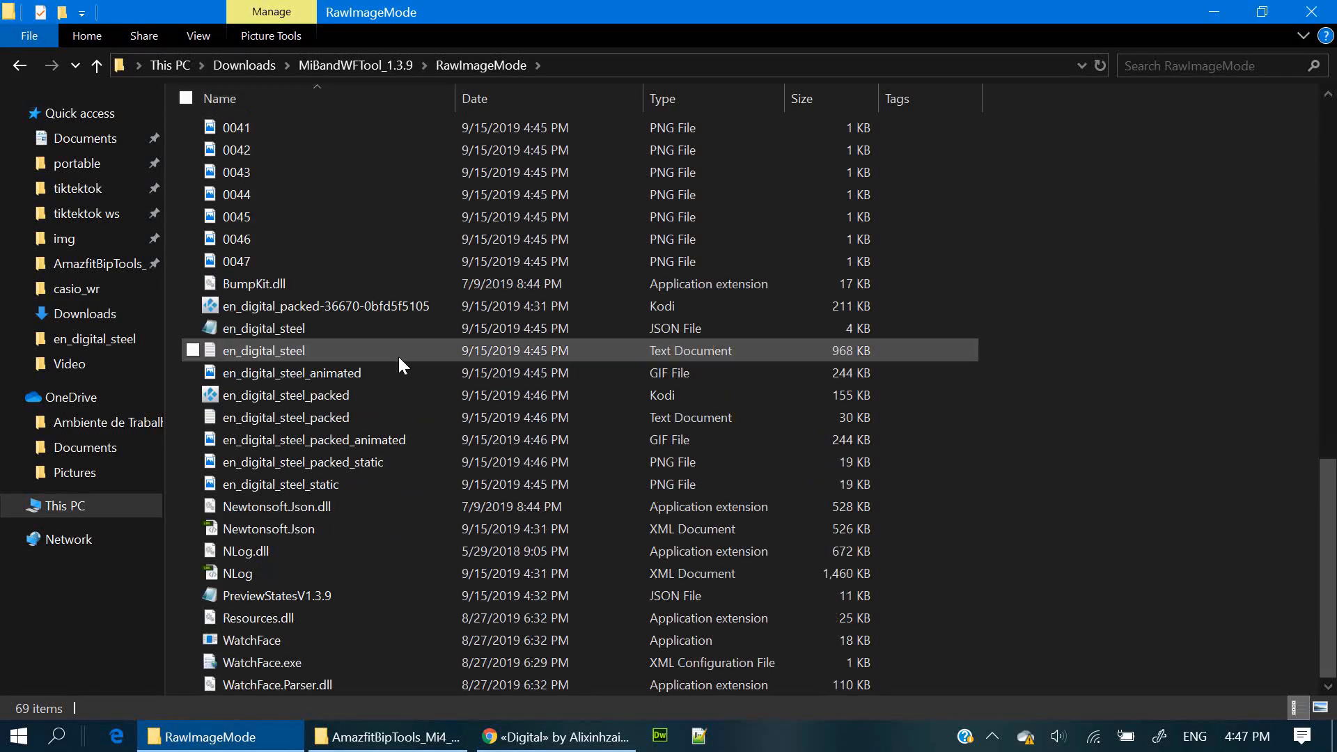
click(285, 395)
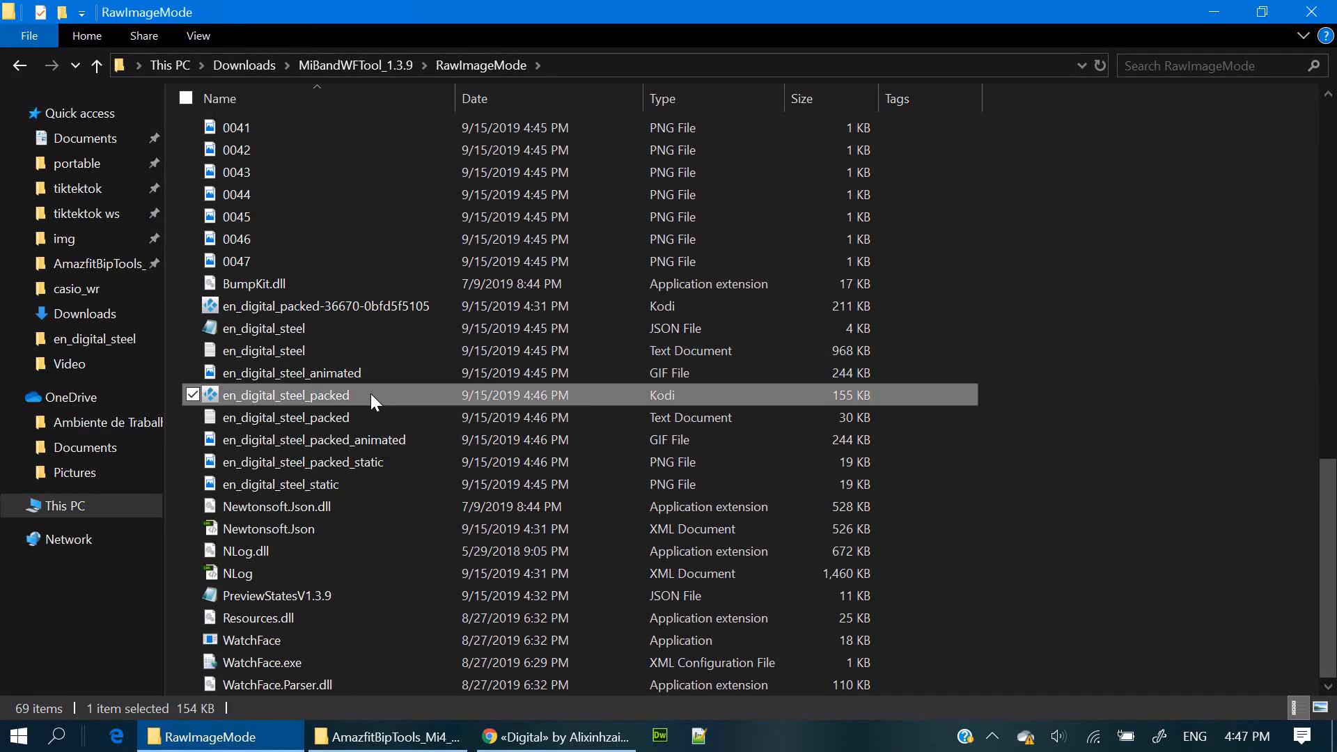
mouse_move(282, 398)
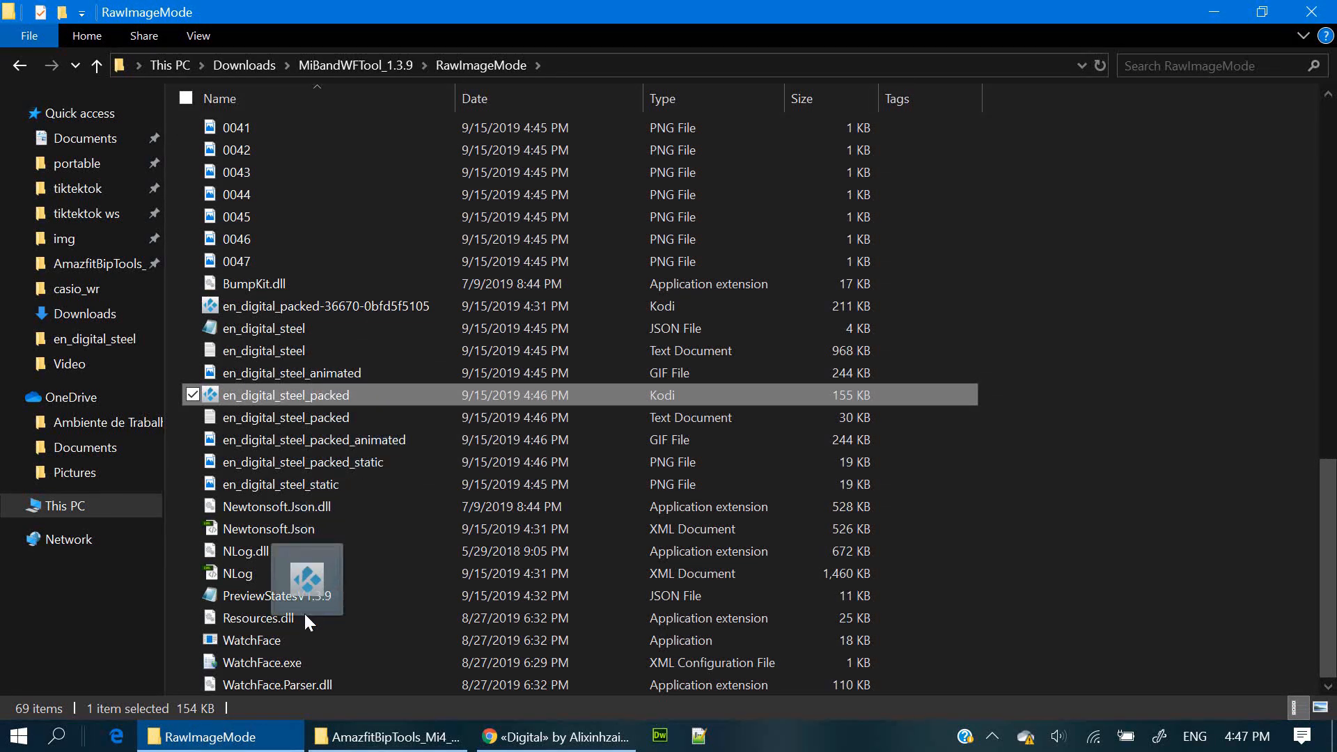
Open the en_digital_steel_packed folder, view its animated GIF preview in Photos, then close it.
double_click(261, 662)
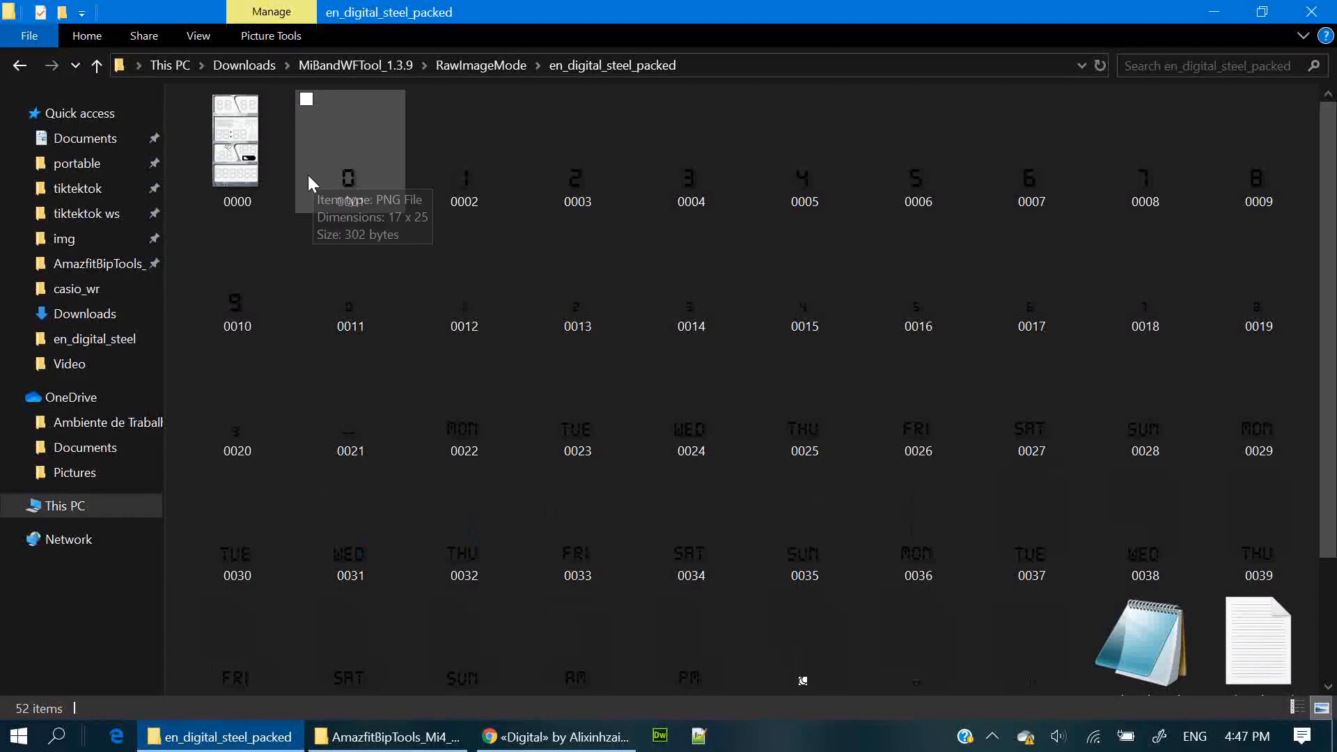
scroll(down, 3)
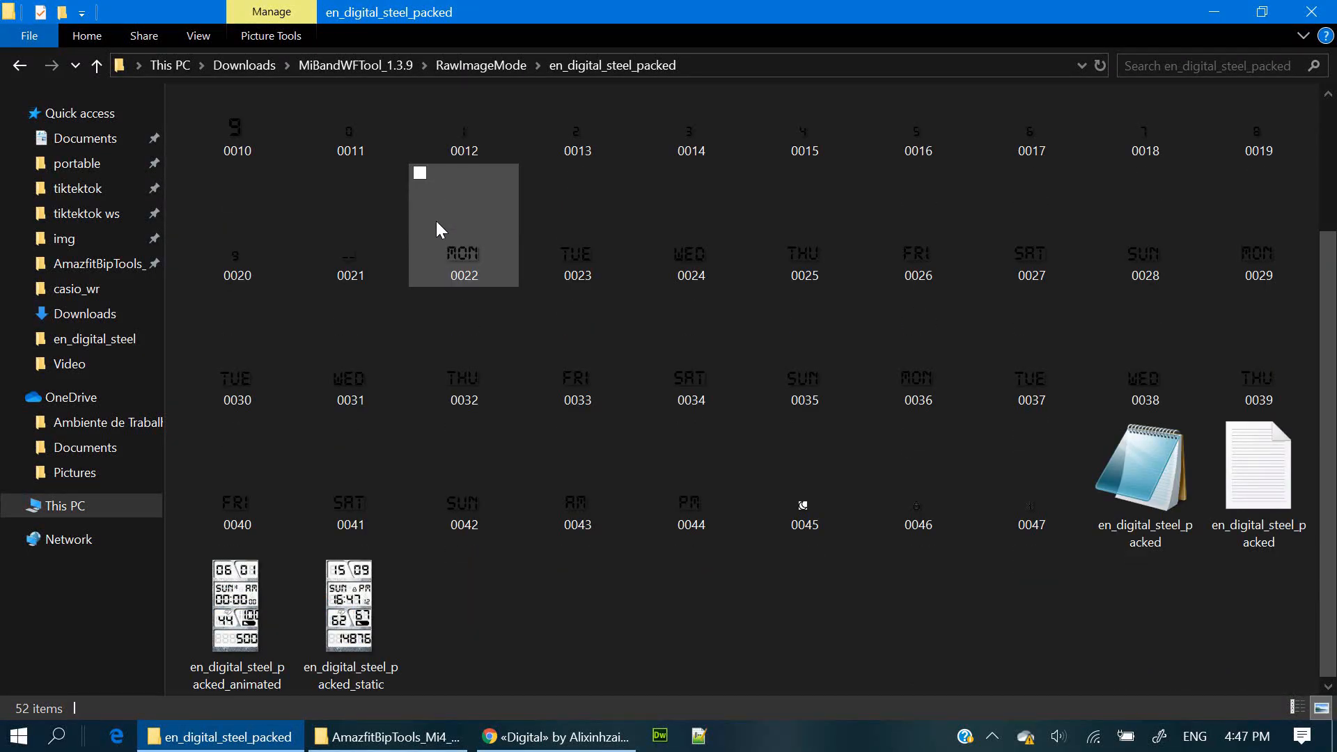
double_click(237, 604)
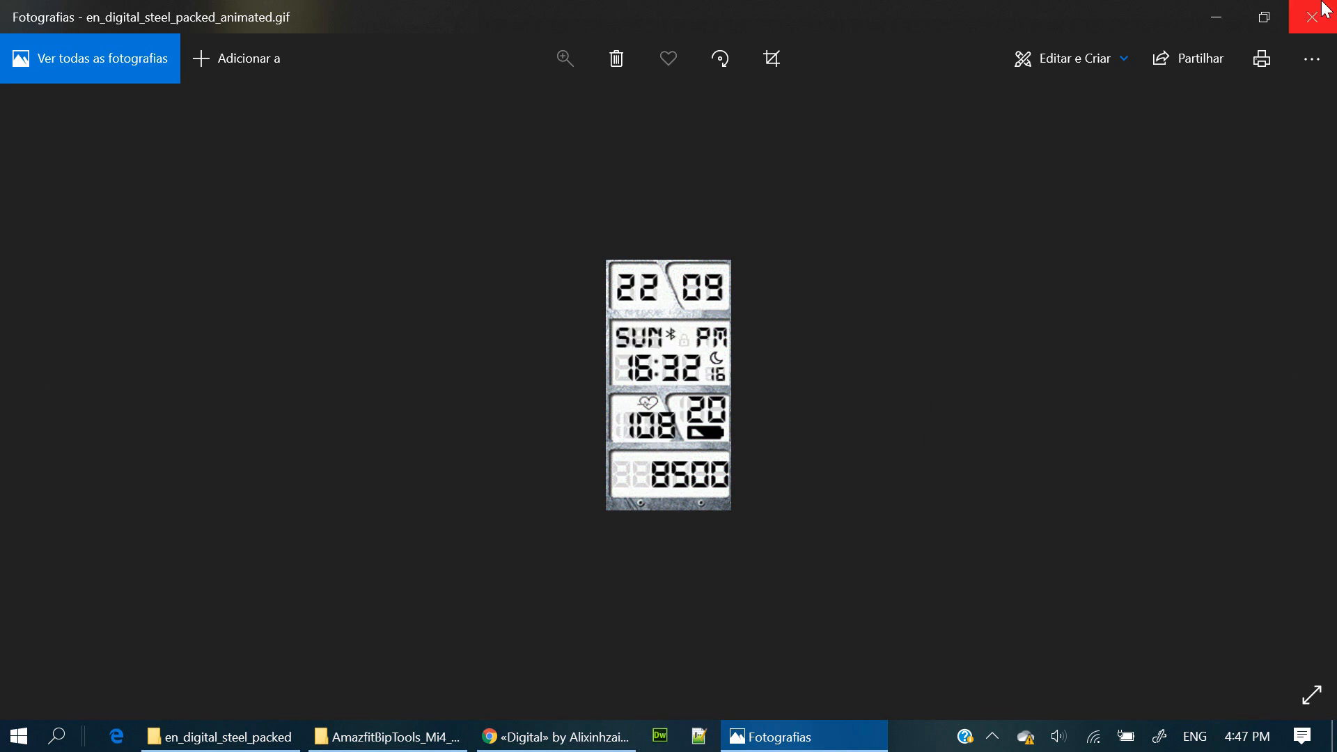
click(219, 736)
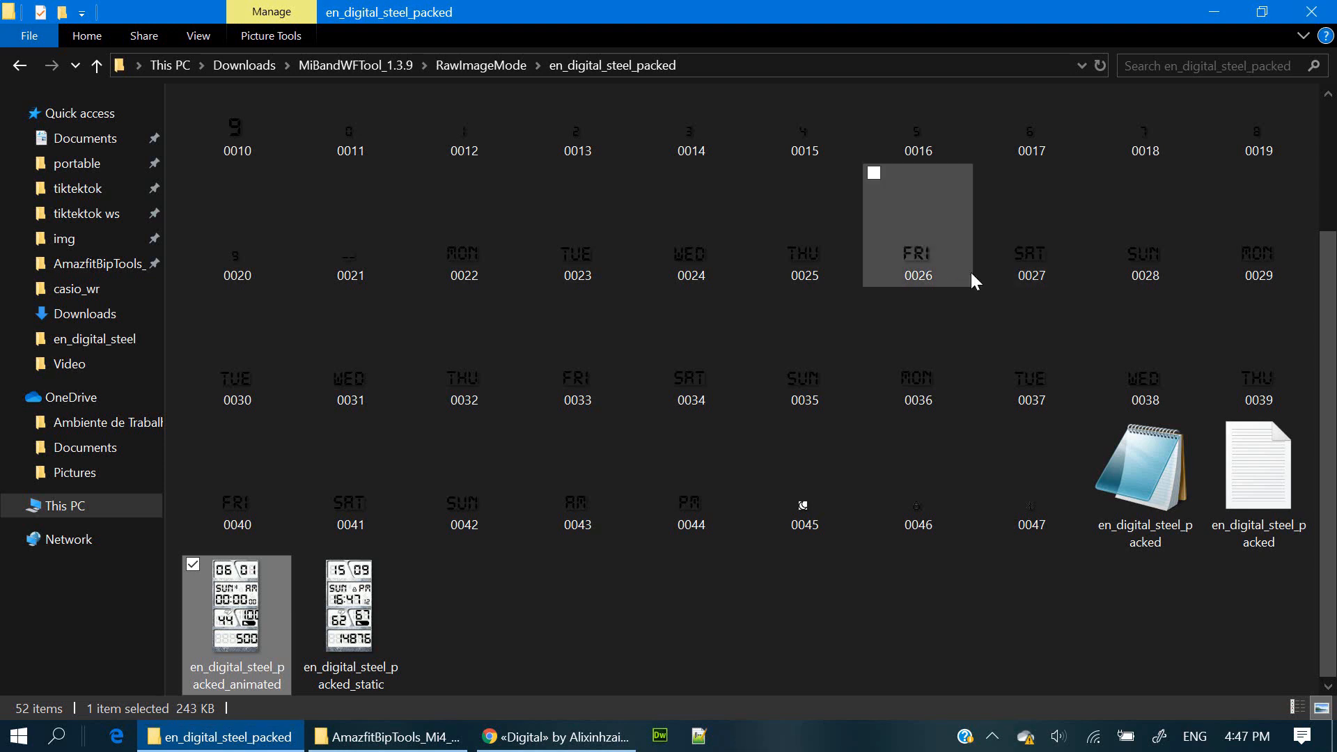
mouse_move(464, 123)
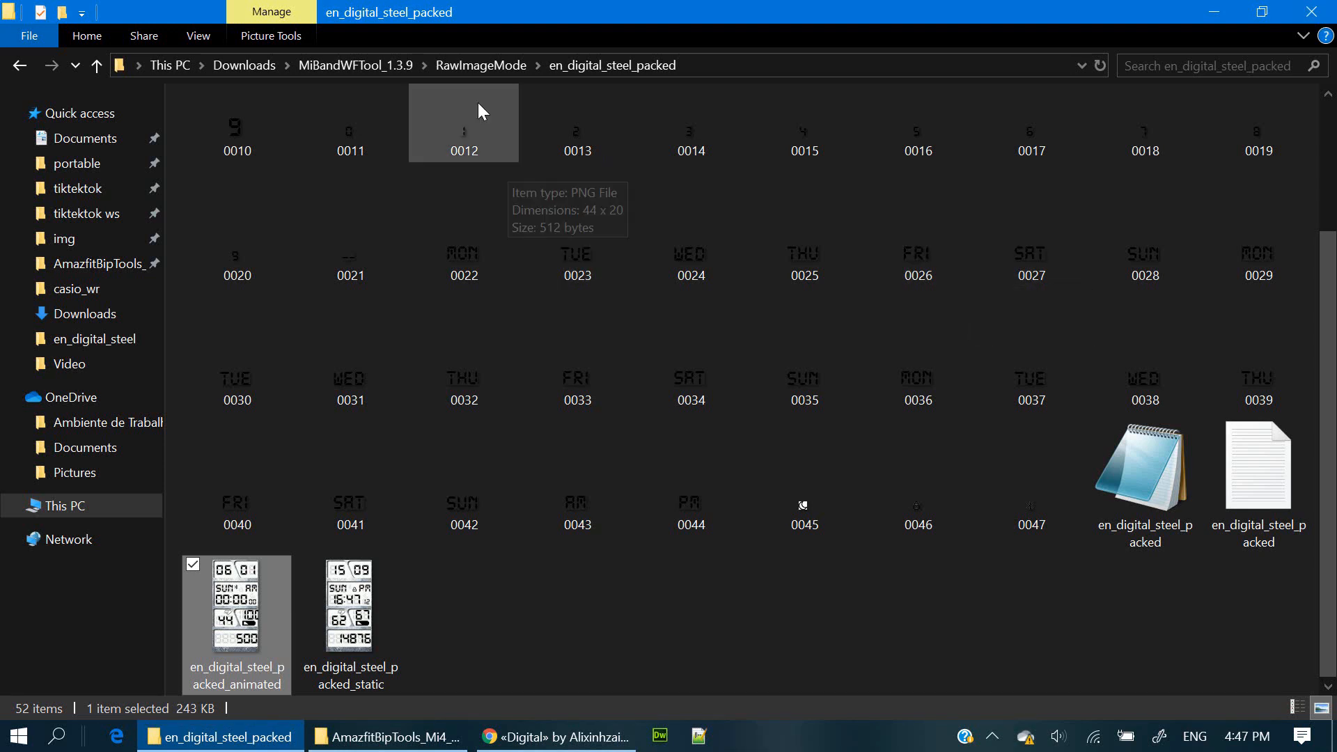
mouse_move(520, 154)
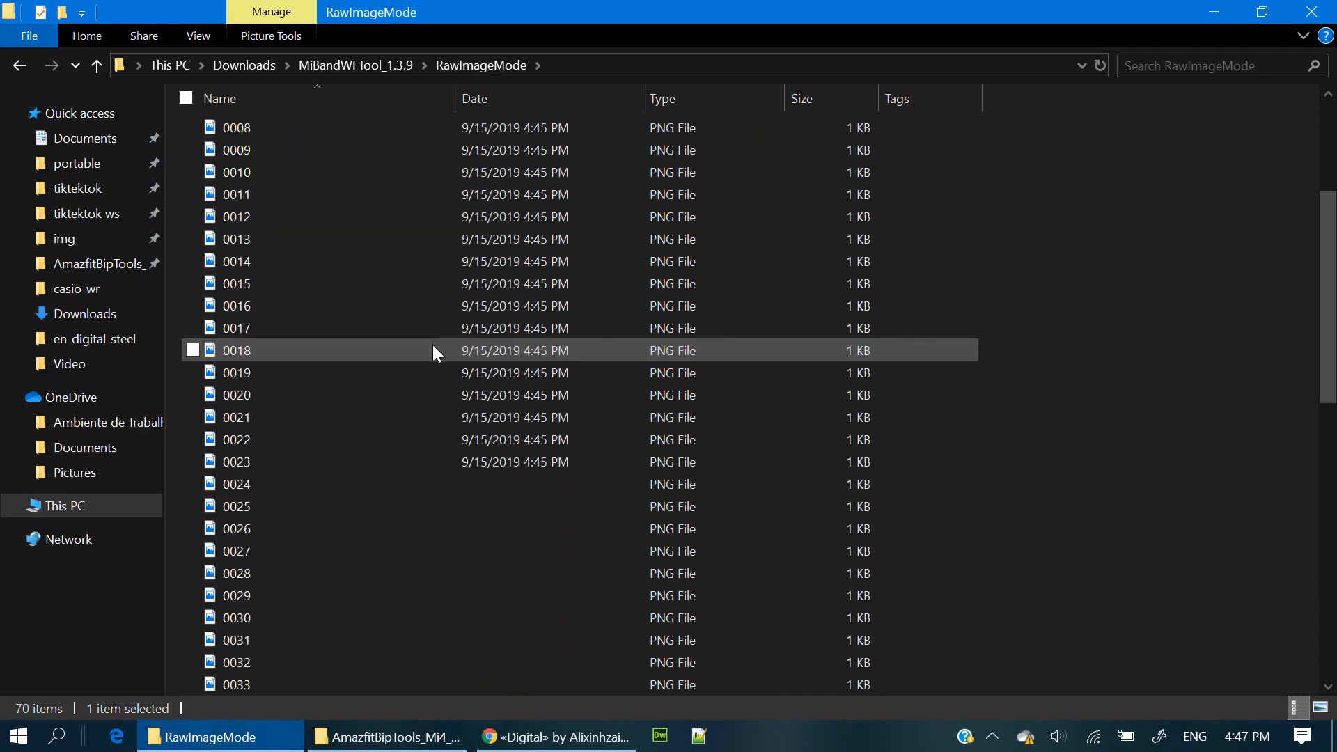
Go to Upload new in the amazfitwatchfaces.com sidebar.
scroll(down, 3)
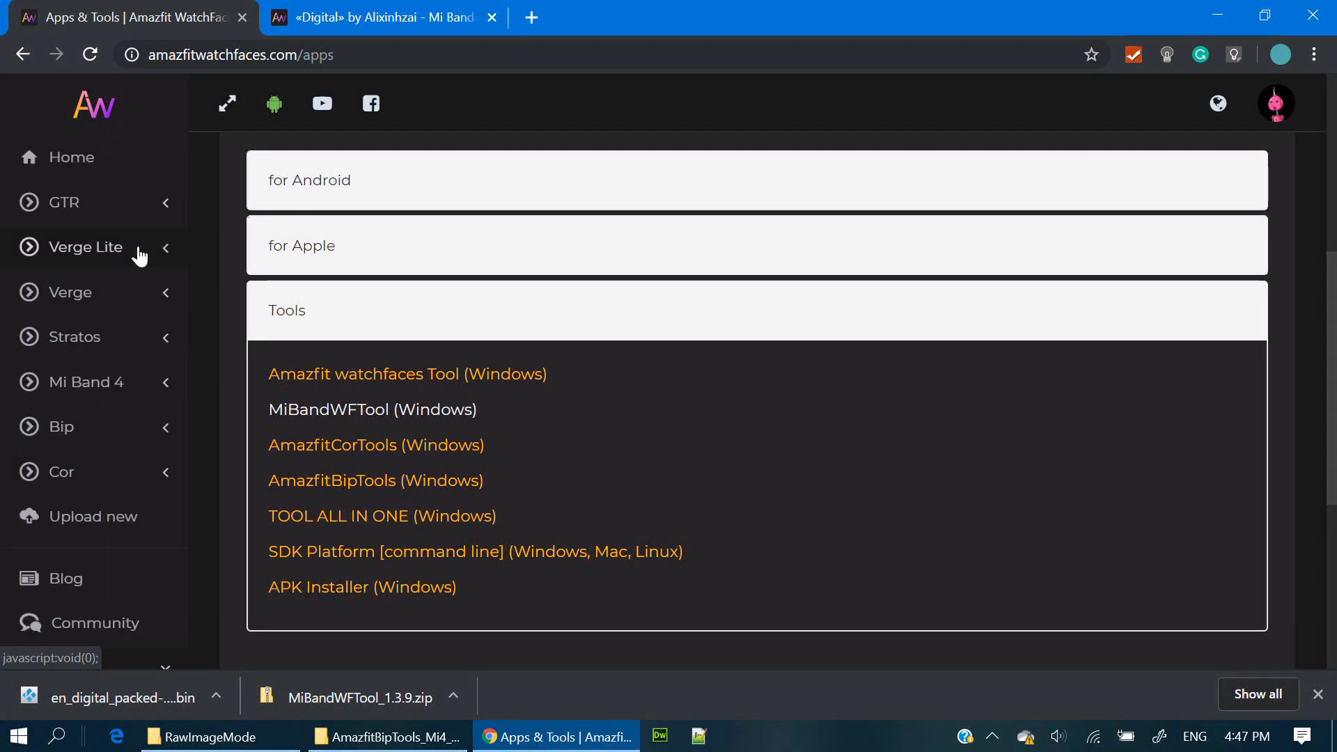
mouse_move(94, 516)
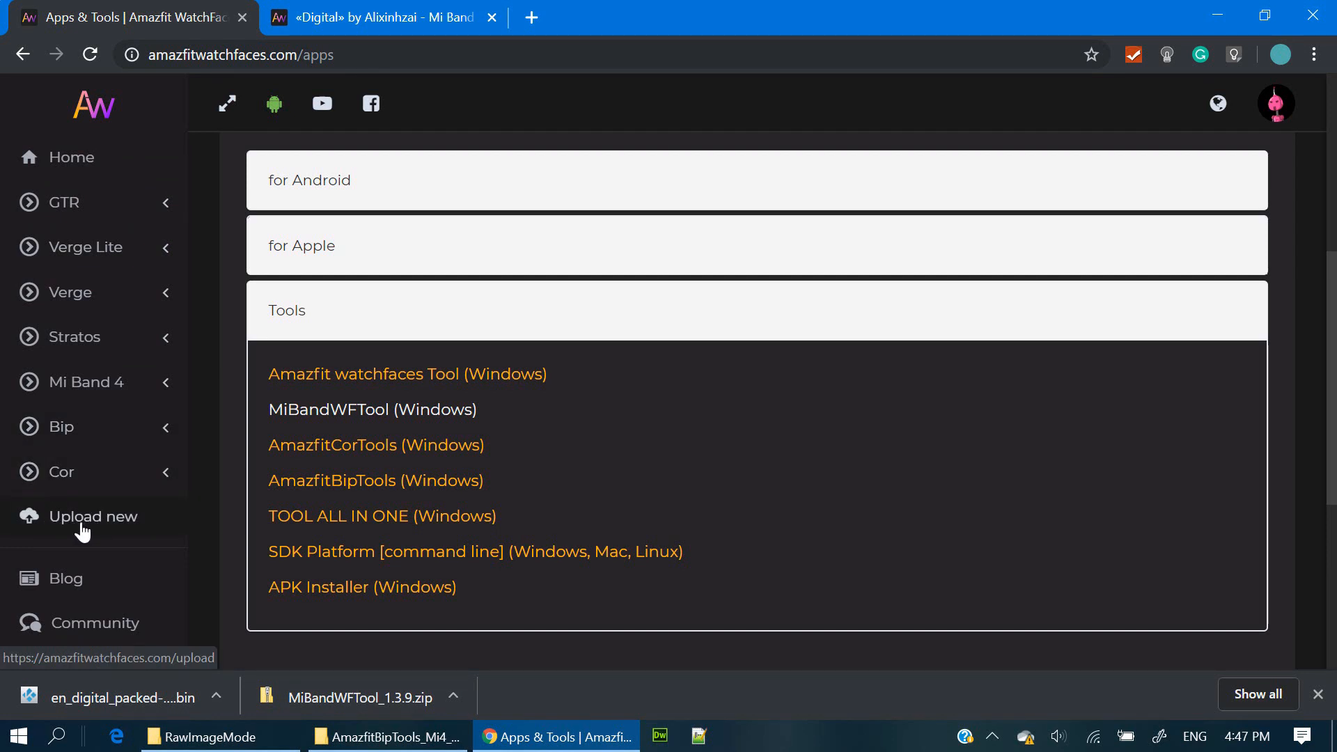
click(95, 517)
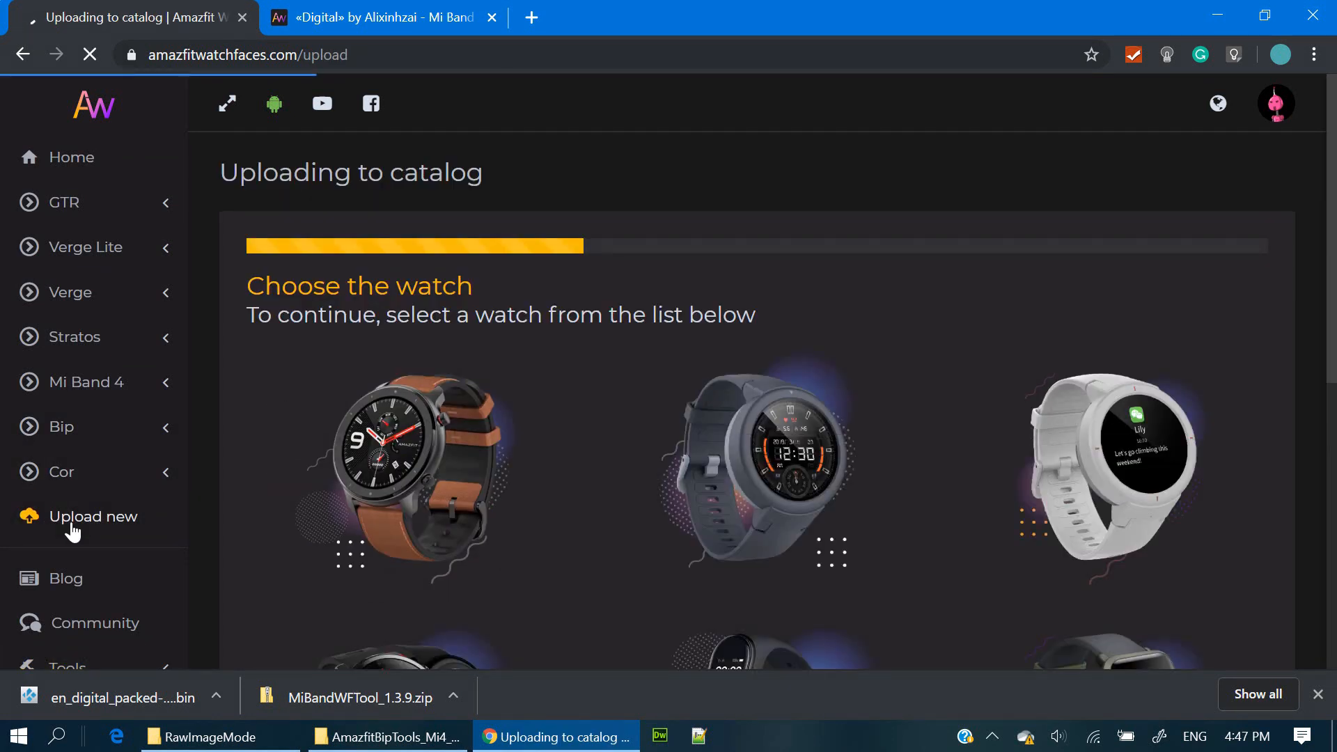
Dismiss the rules notice, then attach the preview picture and the packed .bin file.
scroll(down, 3)
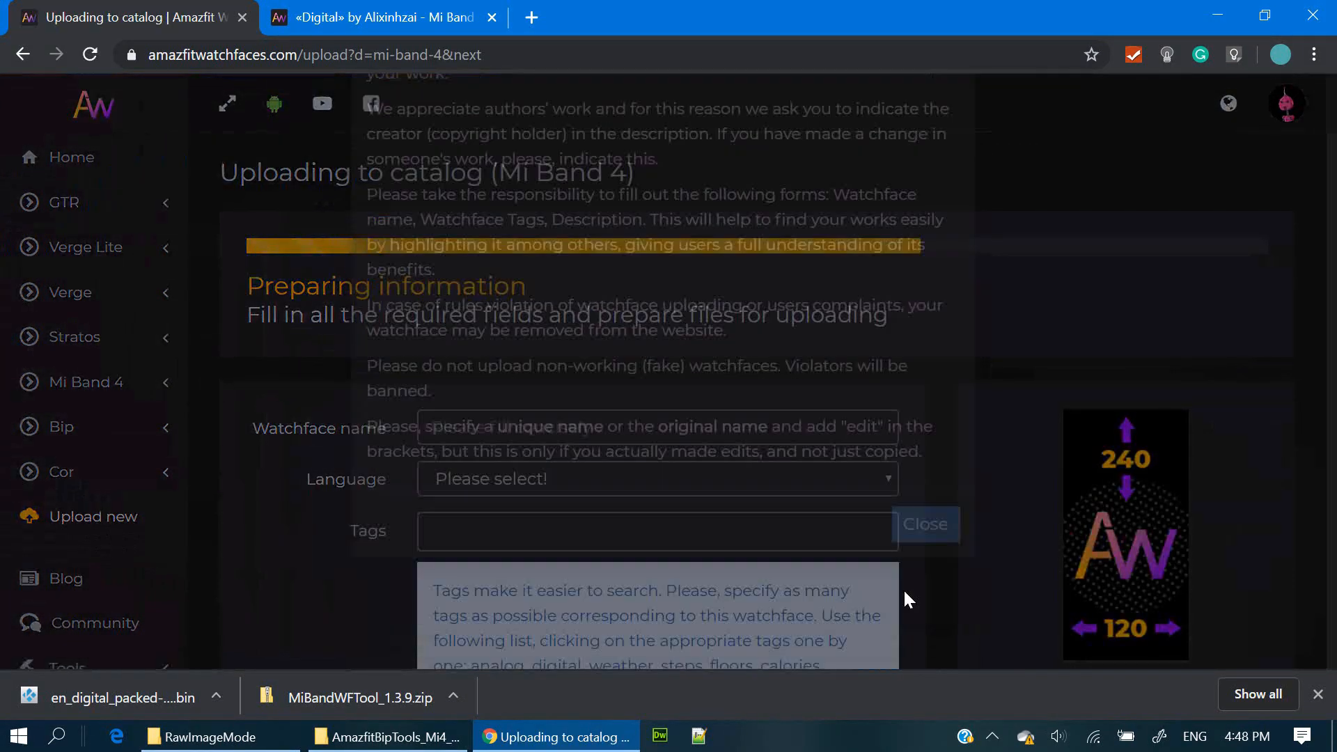
click(924, 523)
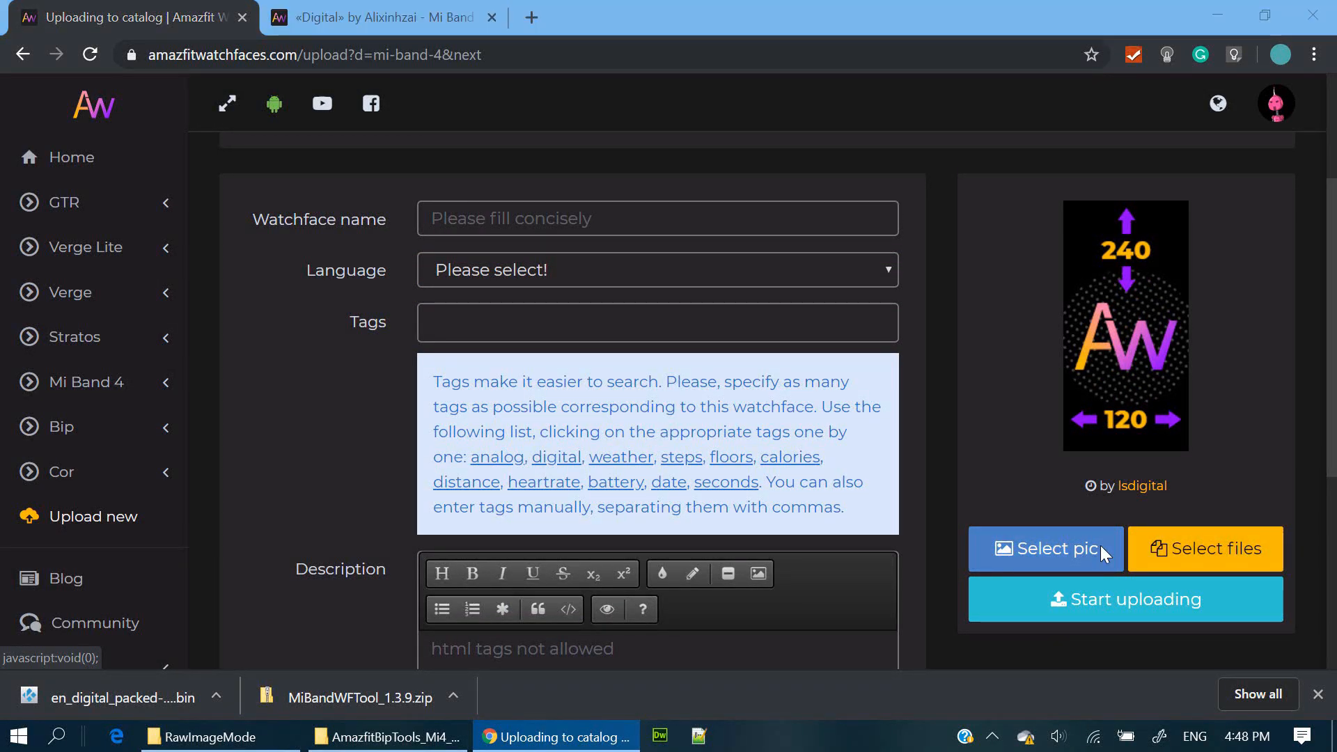
click(1044, 548)
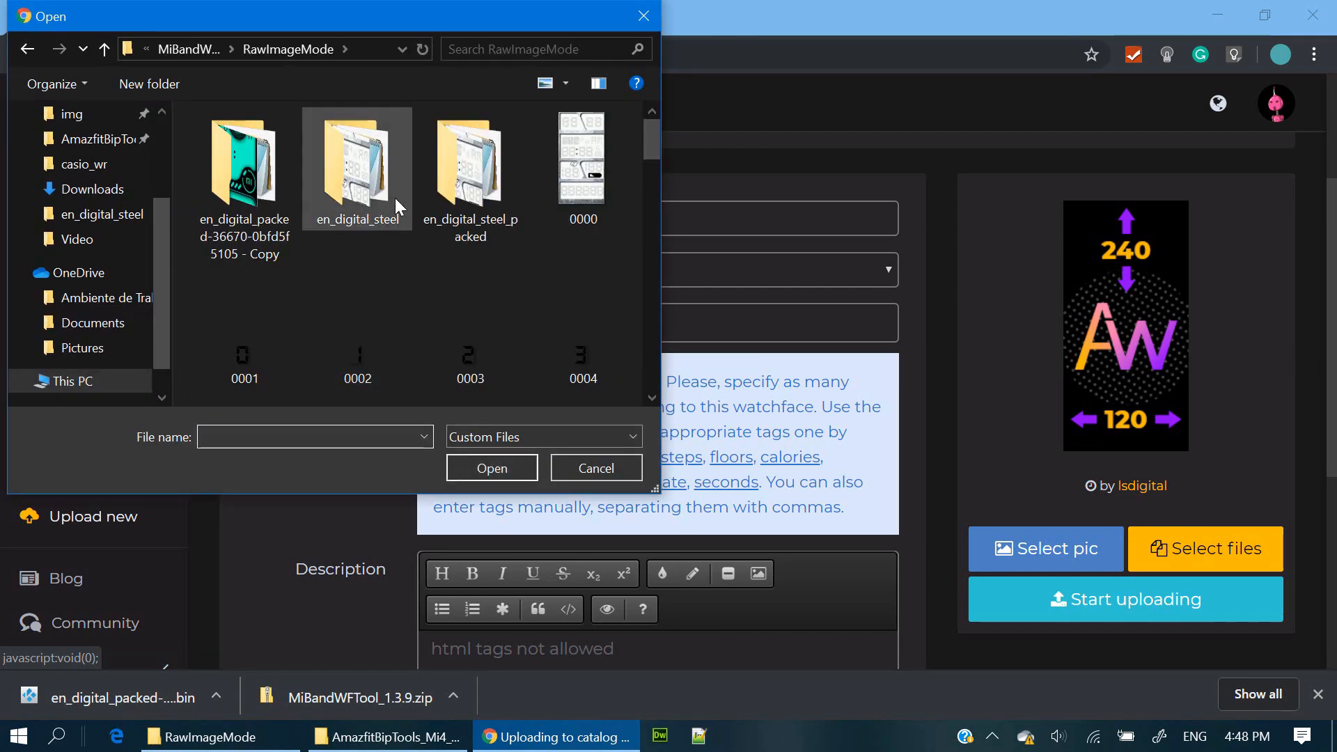
mouse_move(472, 175)
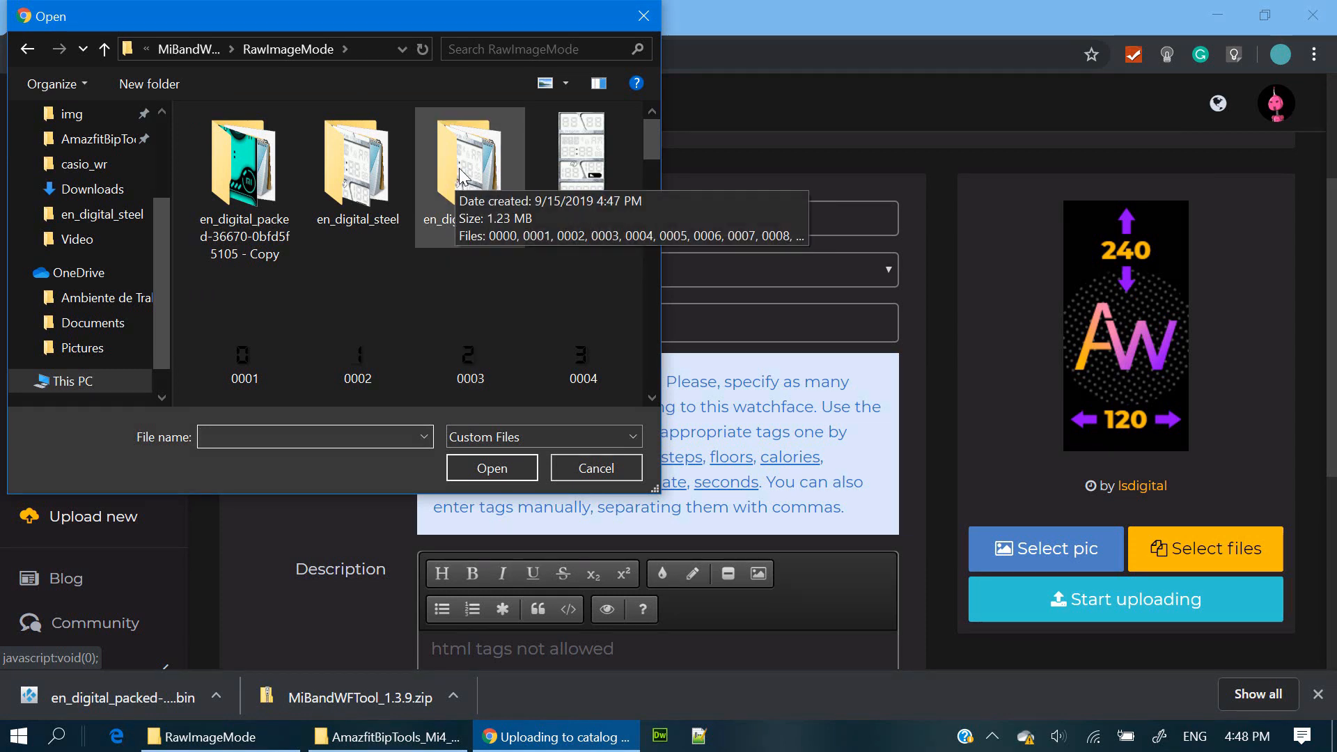
double_click(469, 162)
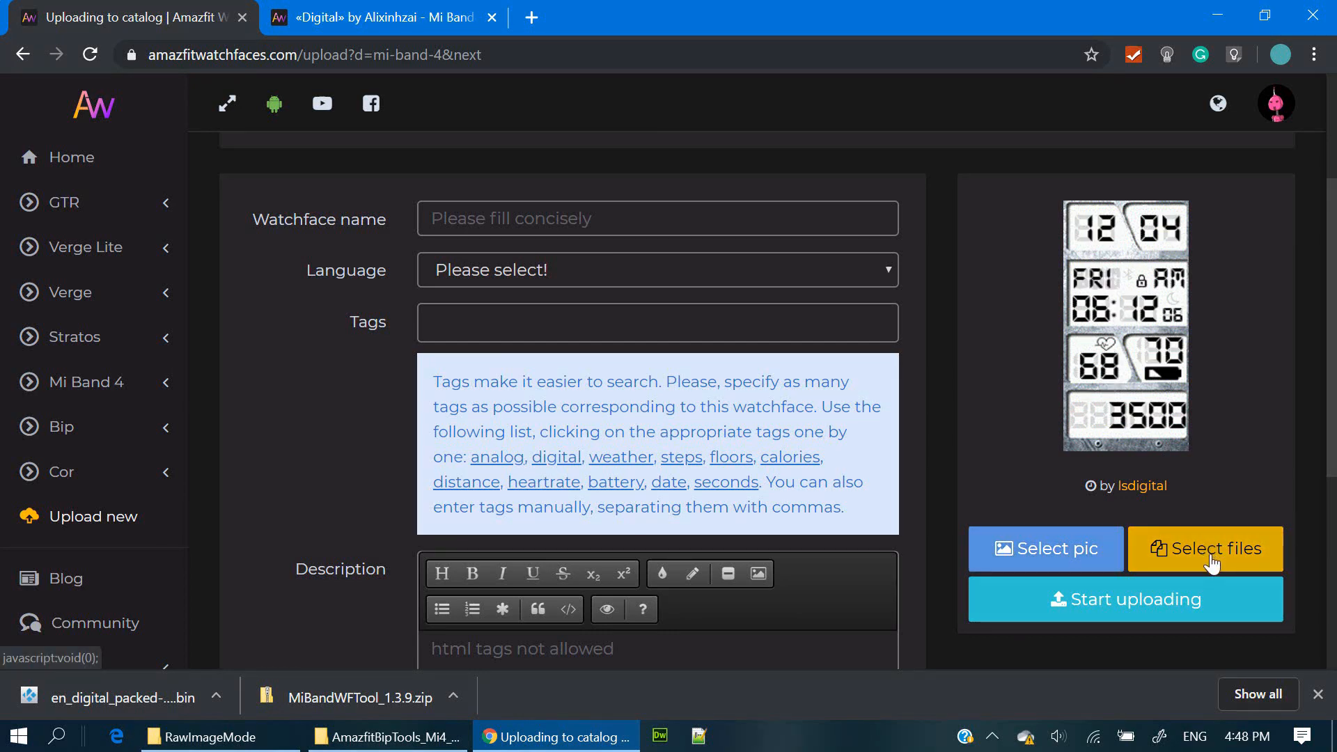
click(1205, 548)
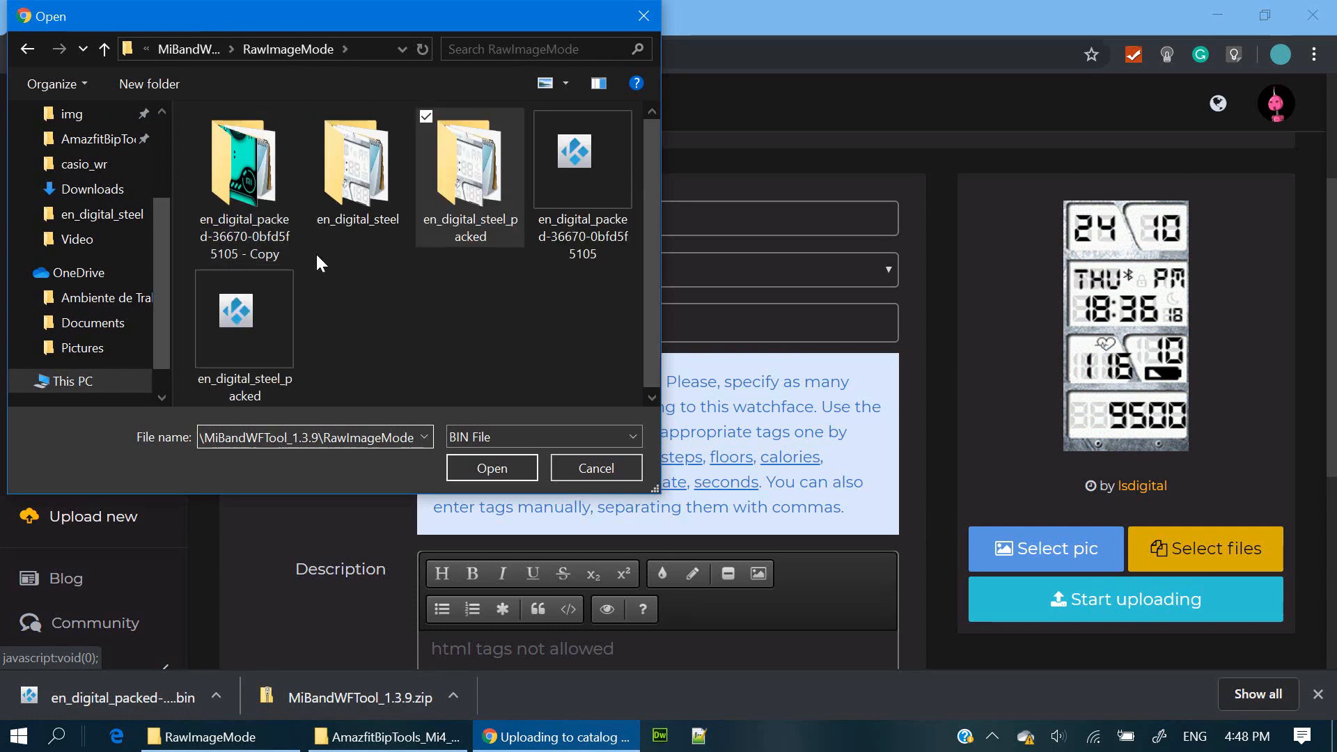
mouse_move(243, 319)
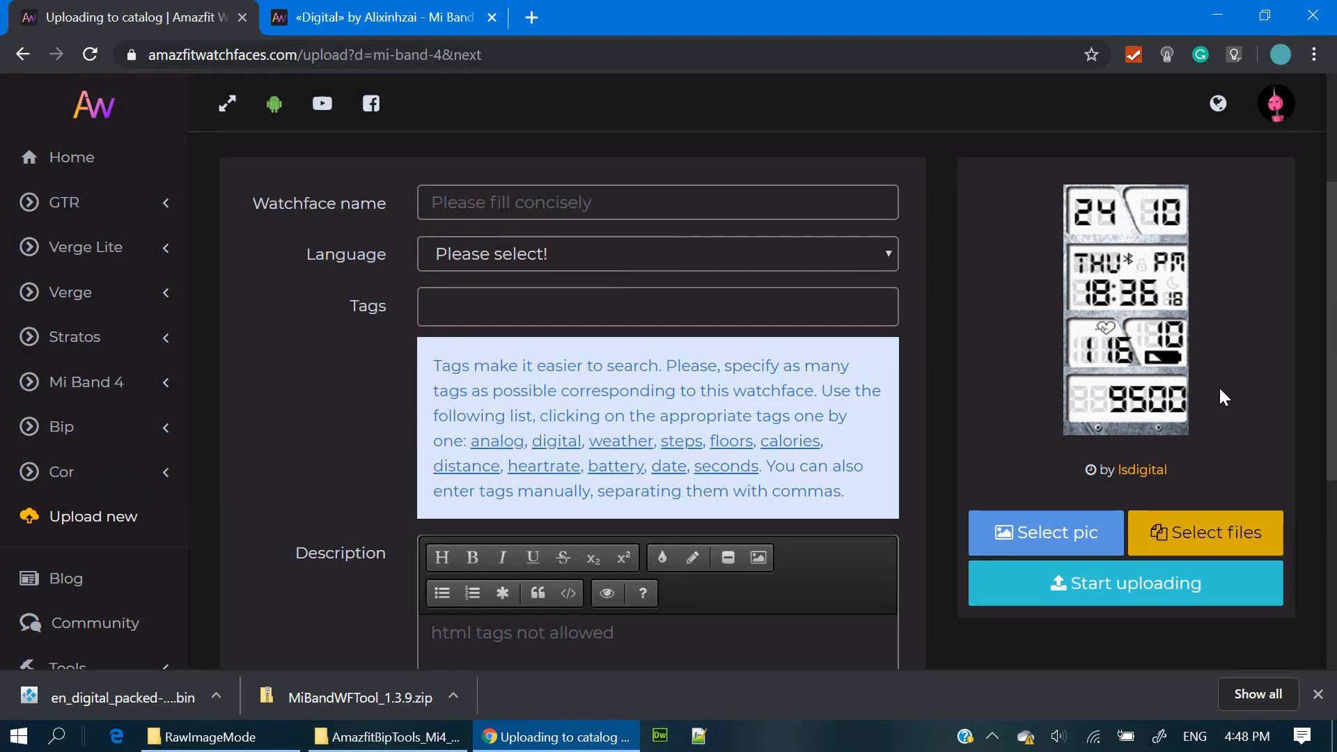
scroll(down, 3)
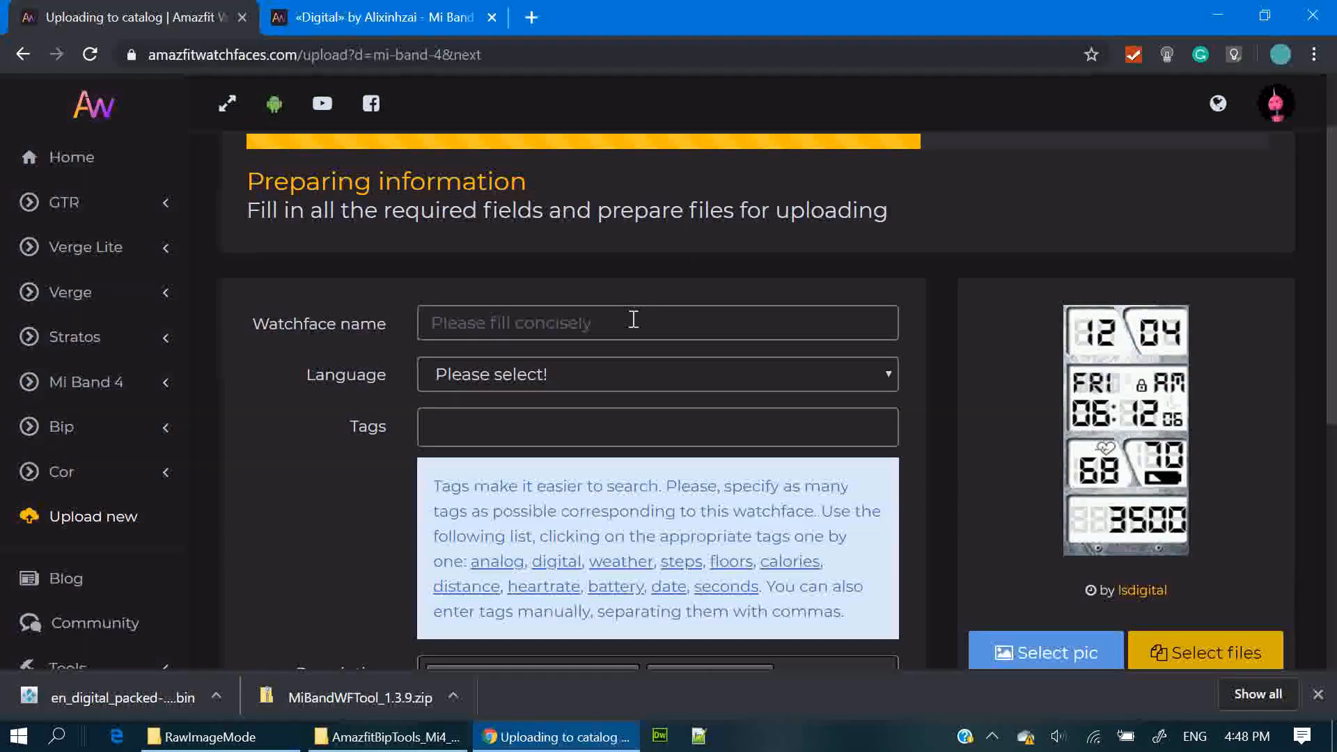
Name the watch face Digital Steel, set language to English and add the digital tag.
text(Digital Steel)
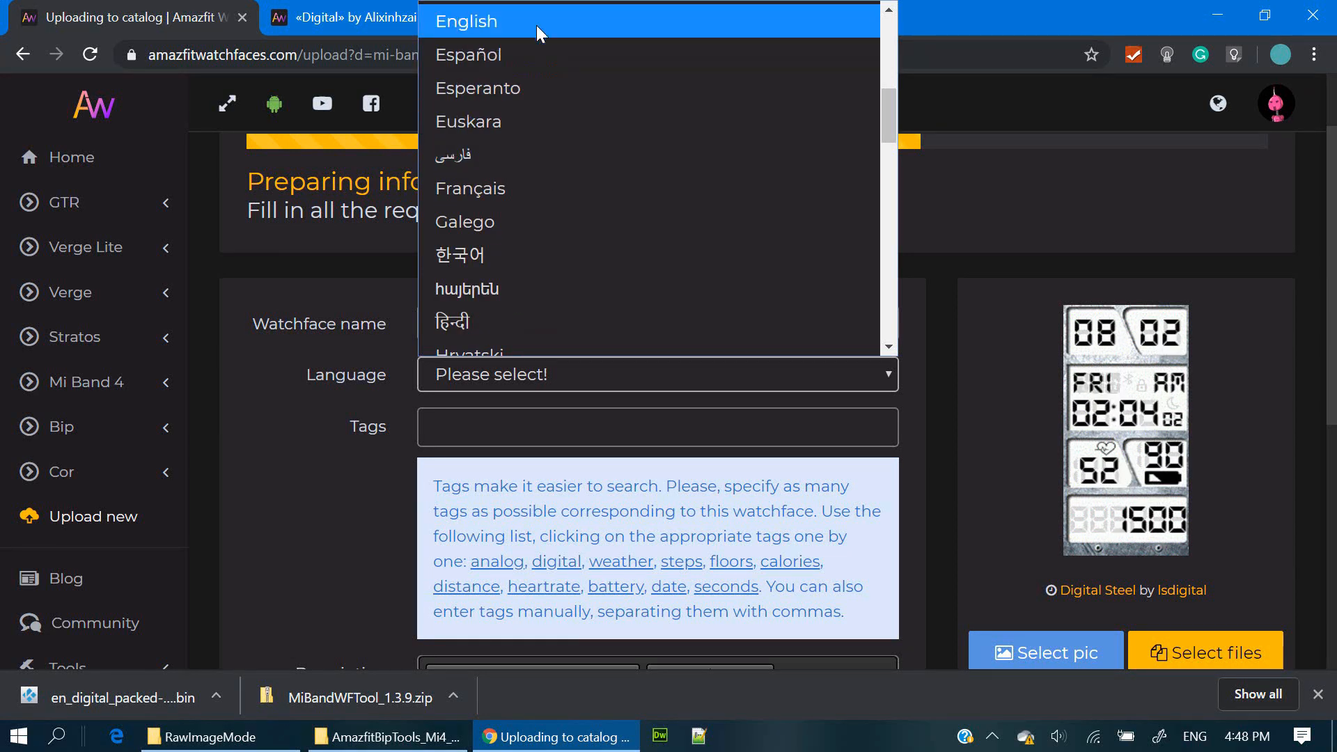
click(465, 21)
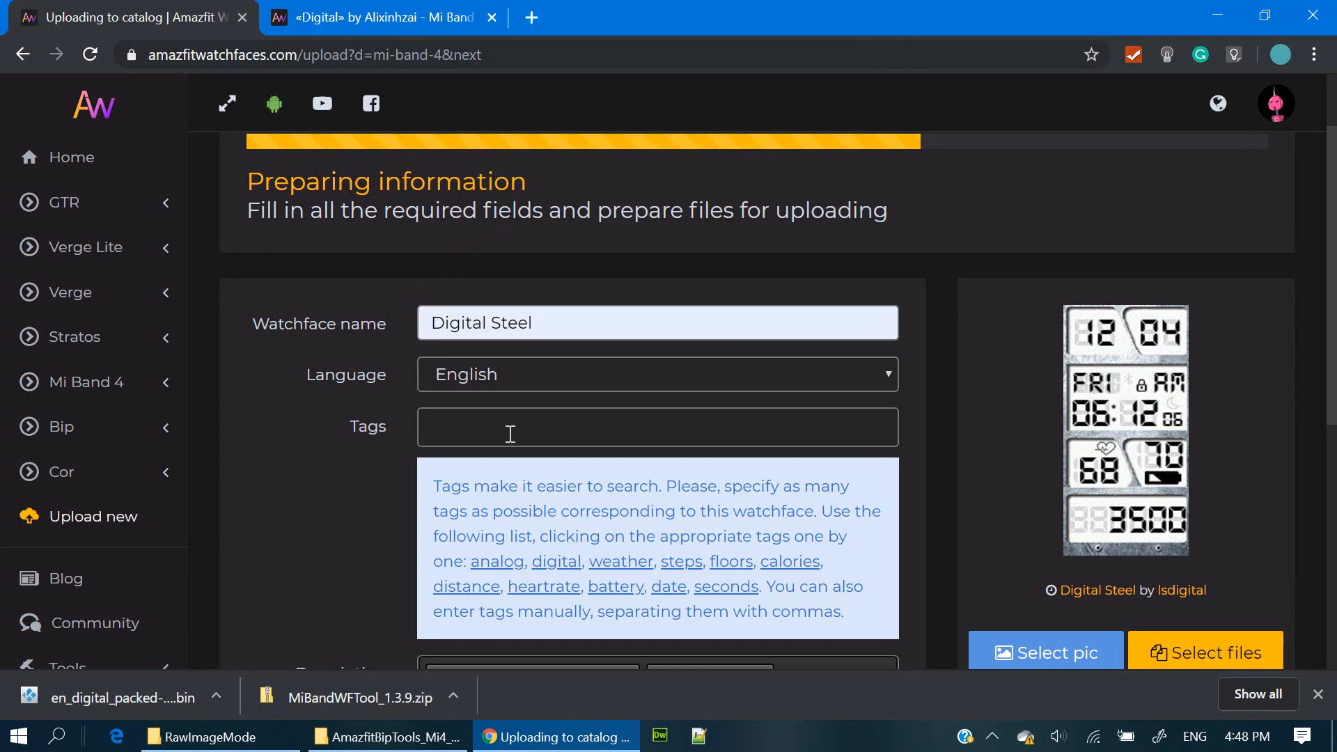
click(555, 561)
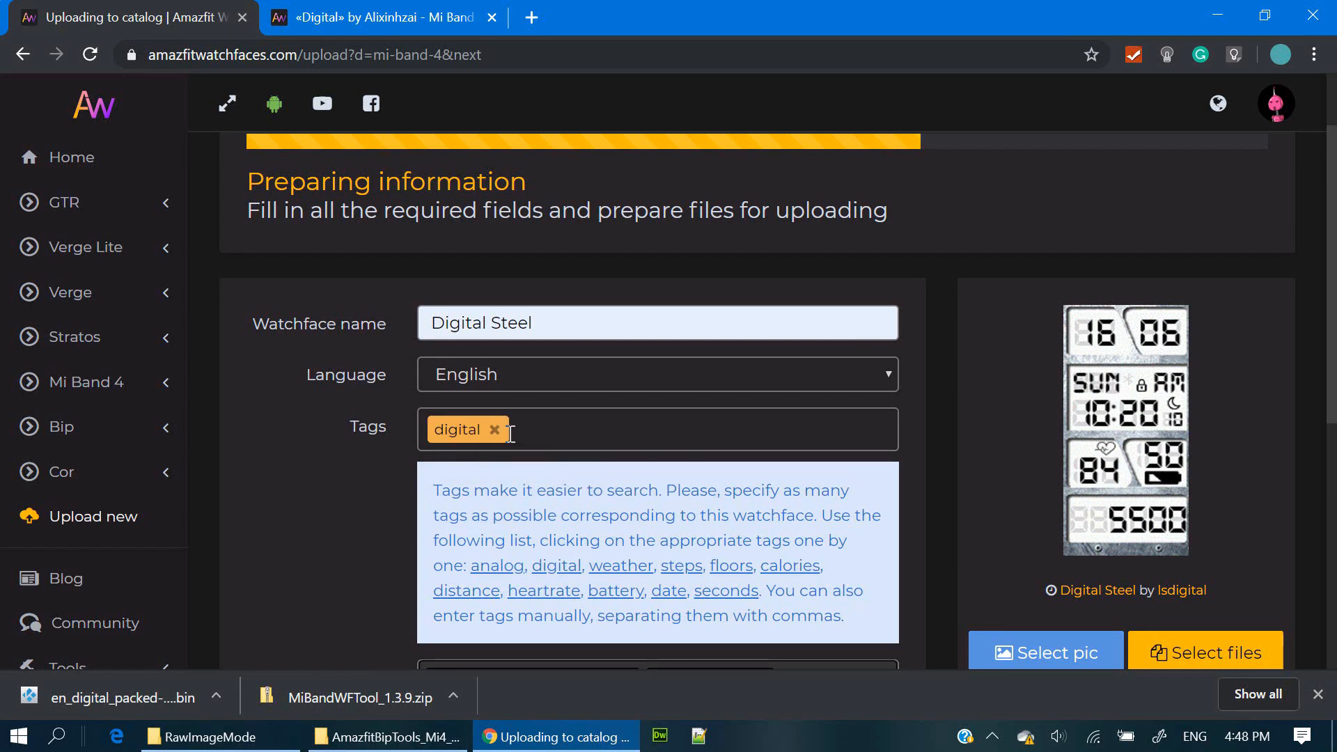
Enter the placeholder description XXXX and submit the upload.
scroll(down, 3)
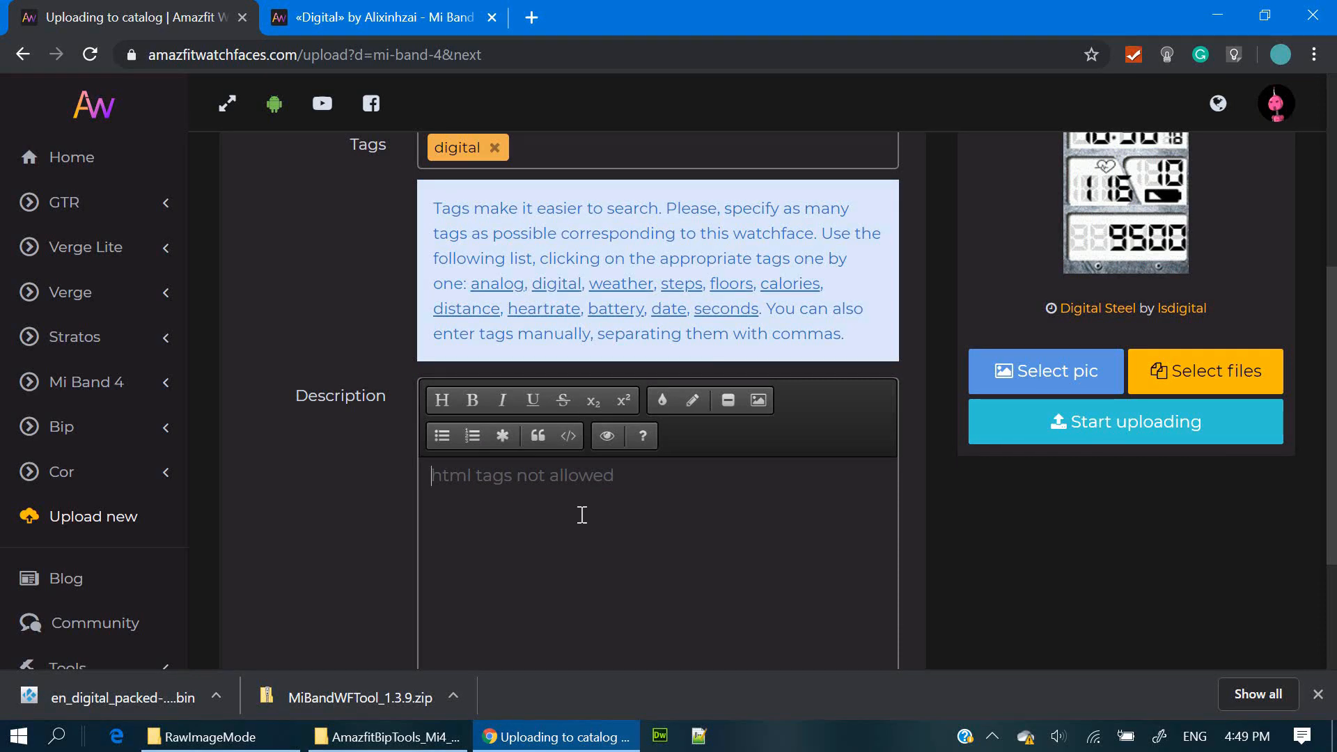
mouse_move(611, 501)
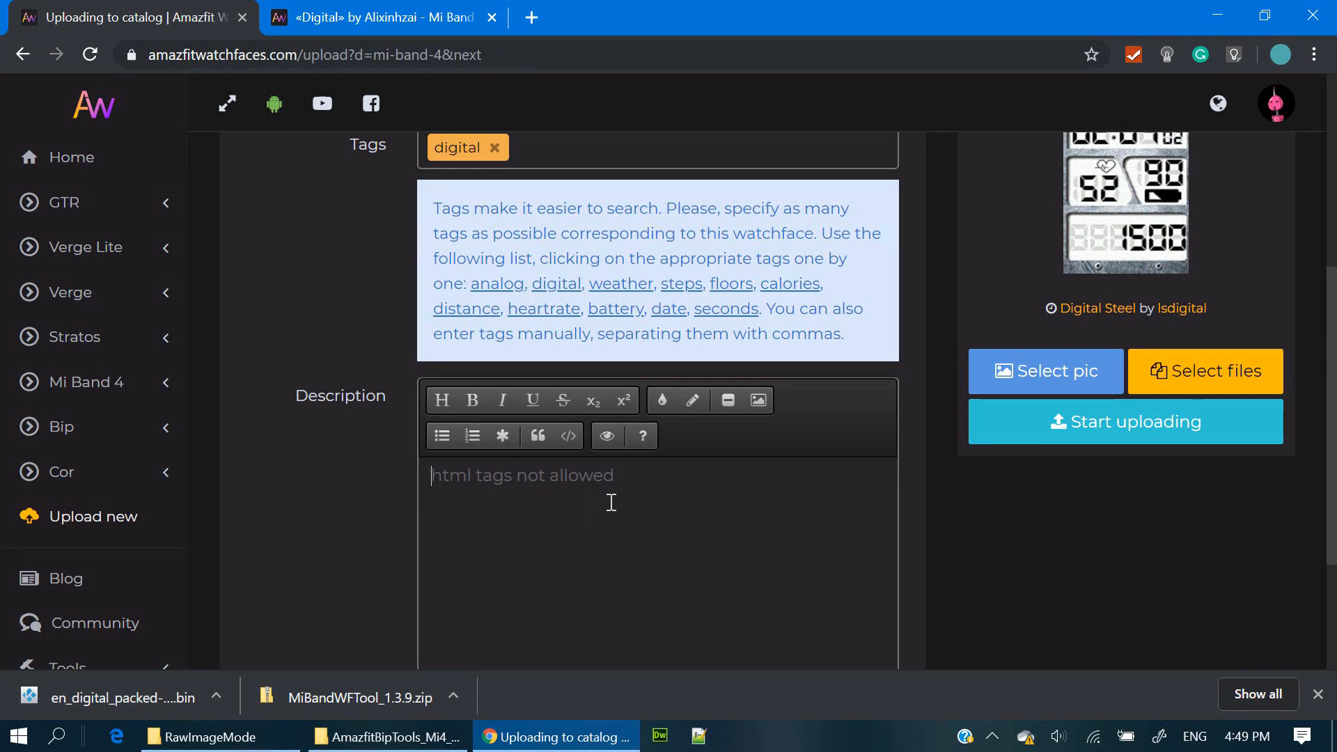
scroll(down, 3)
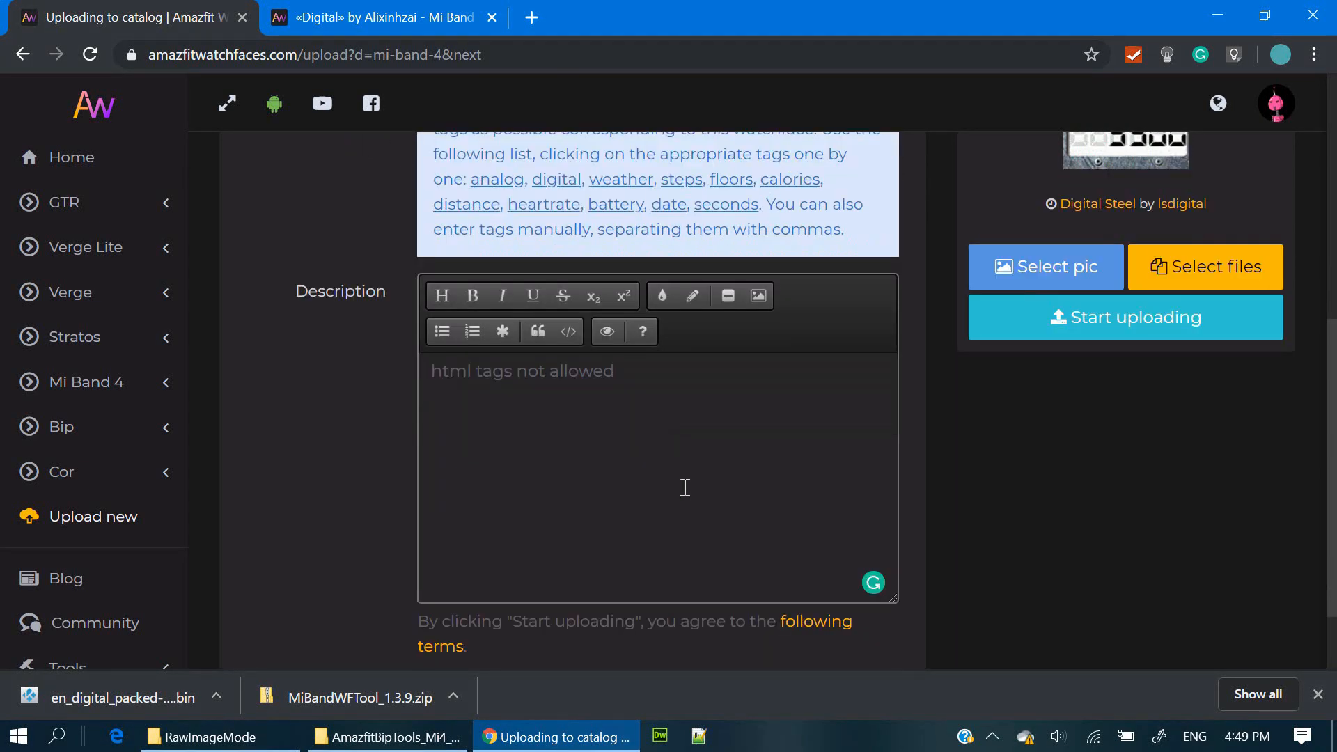
text(XXXX)
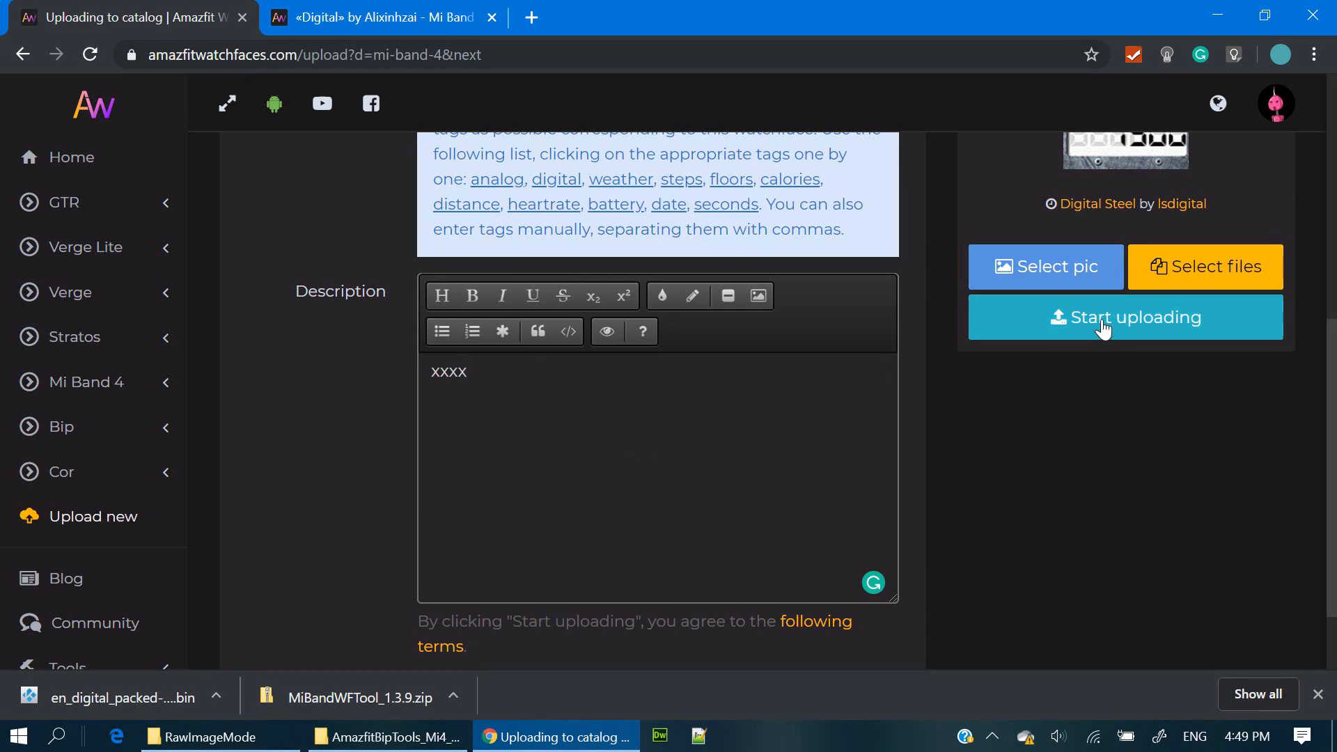
click(466, 372)
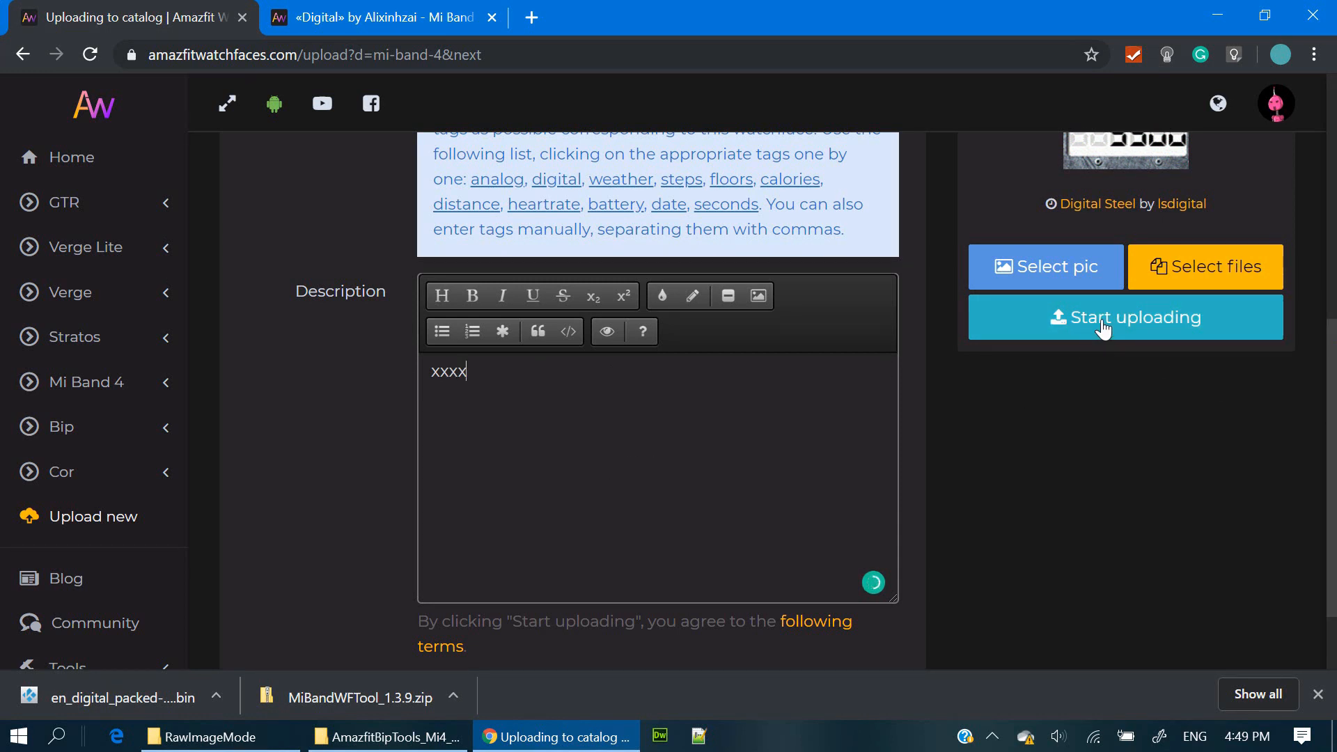